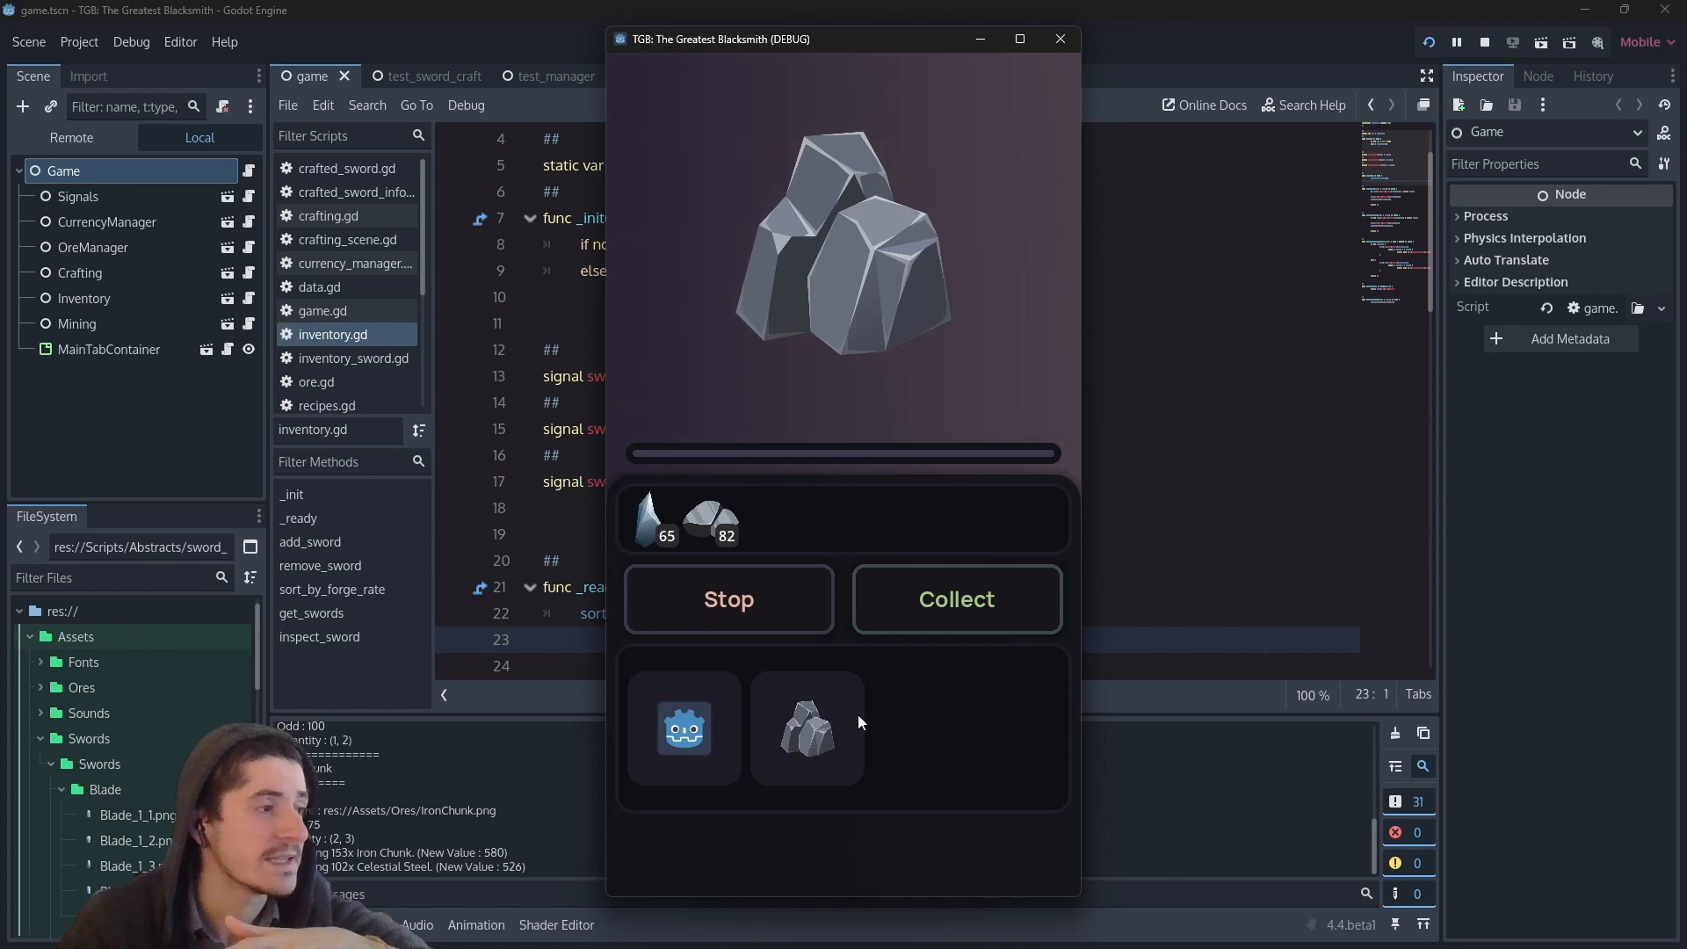
Step: Switch to the sword crafting screen and preview several blades, including the crossguard and pointed designs
click(955, 598)
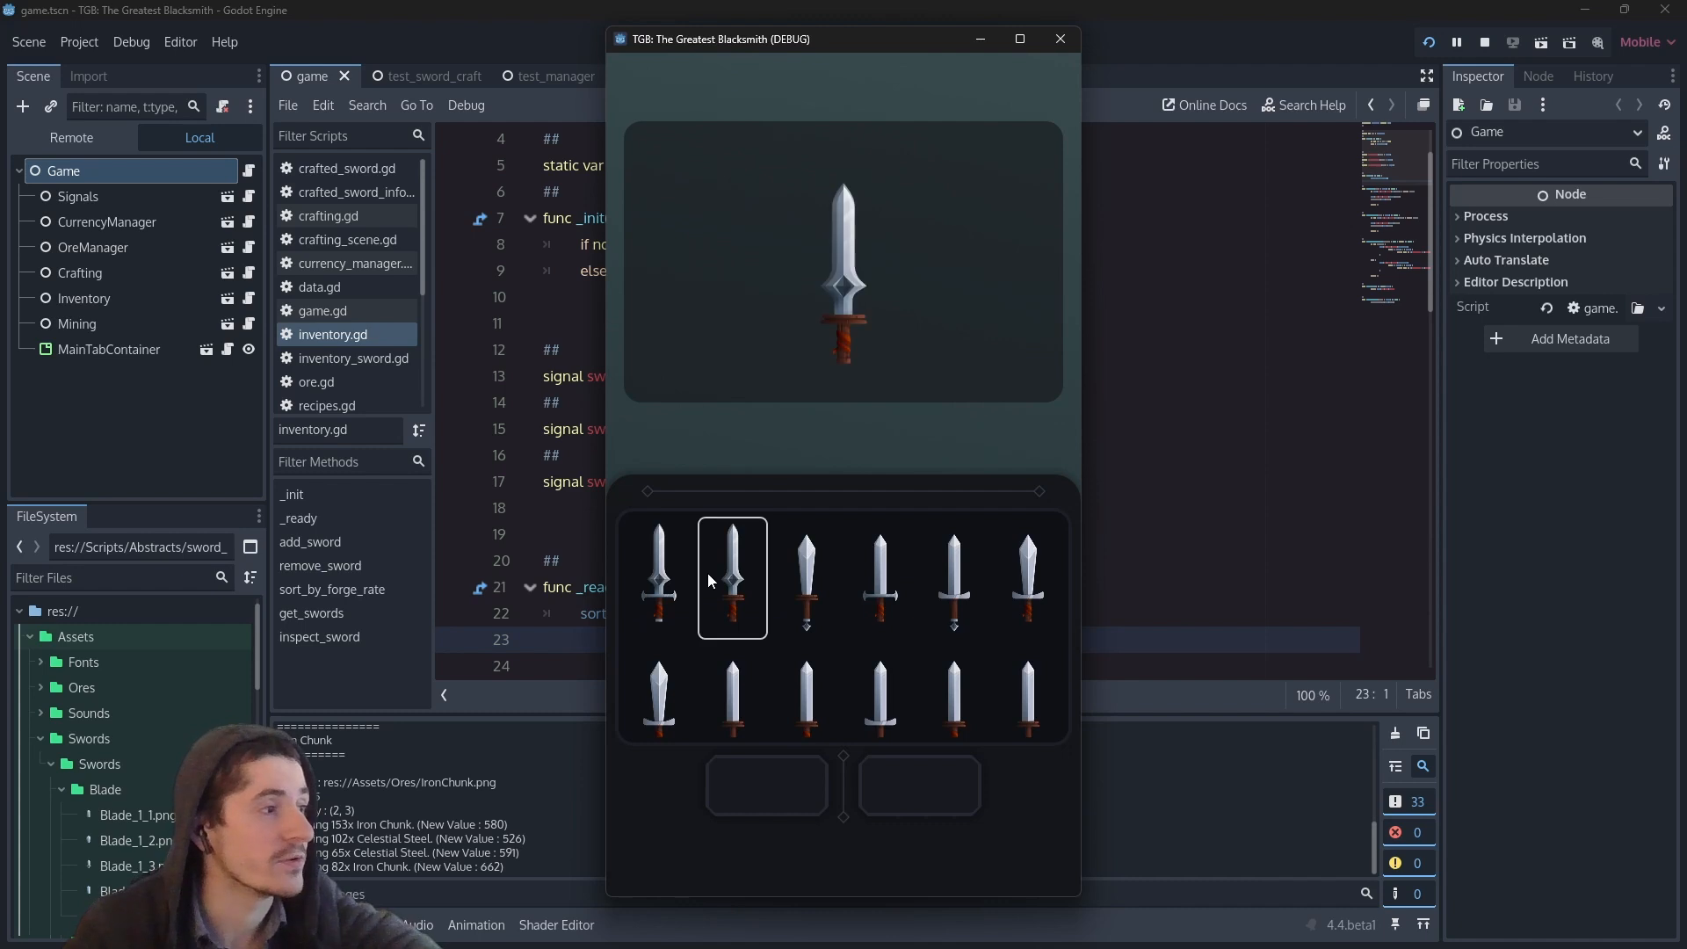
click(806, 694)
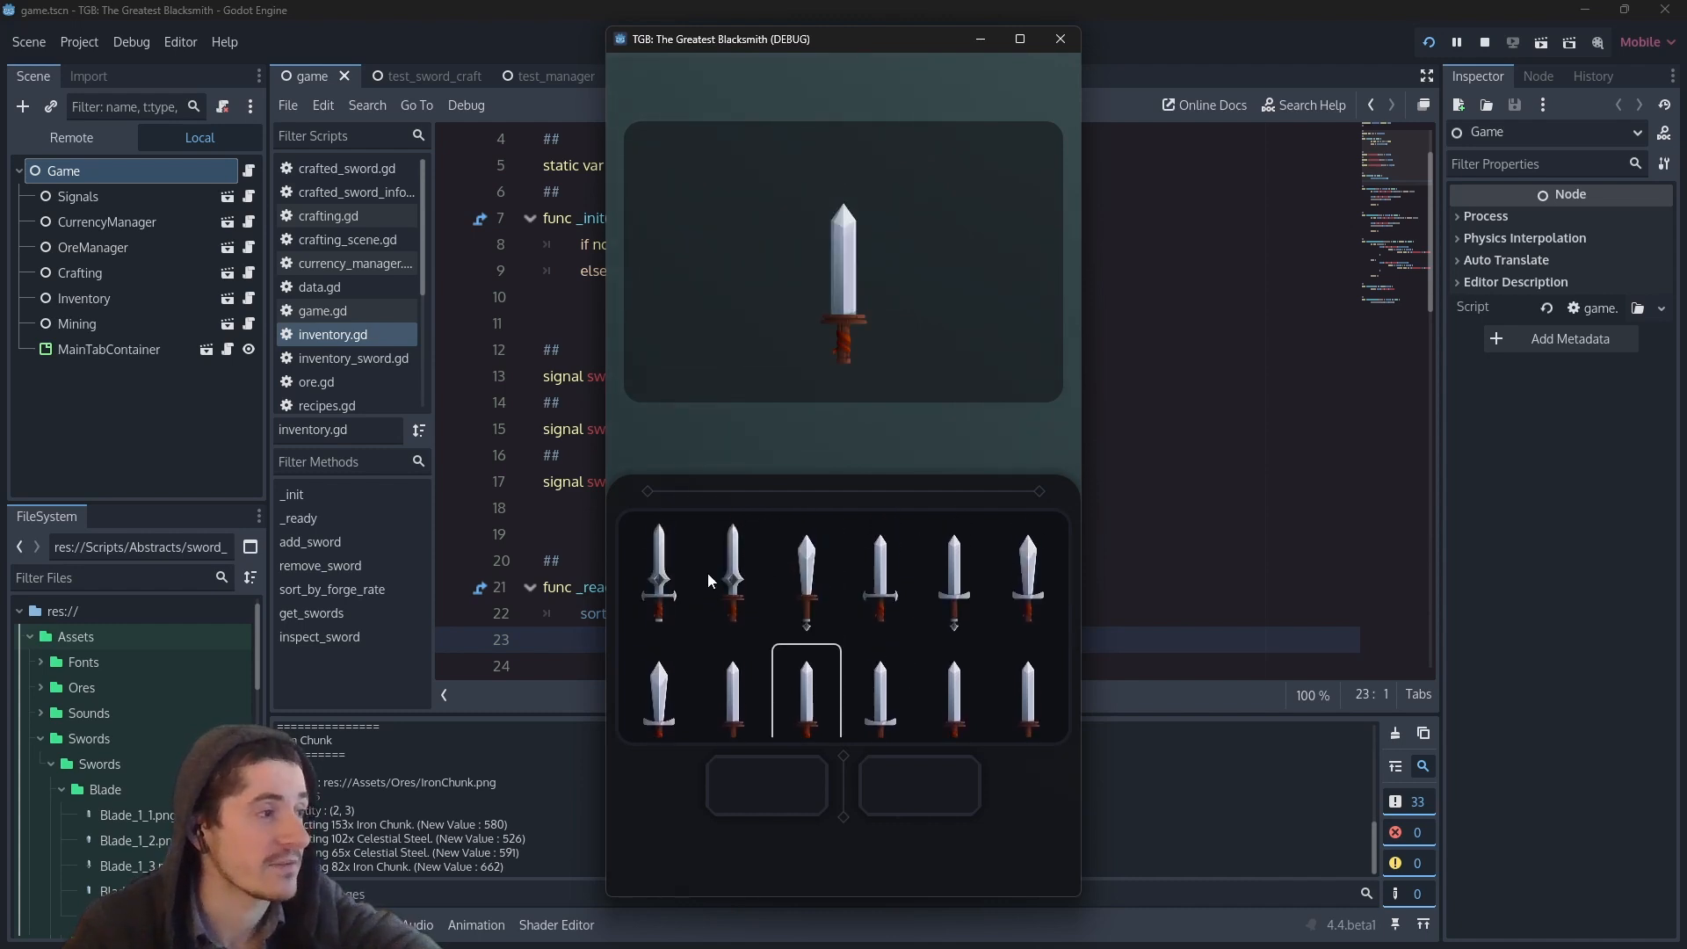
click(879, 578)
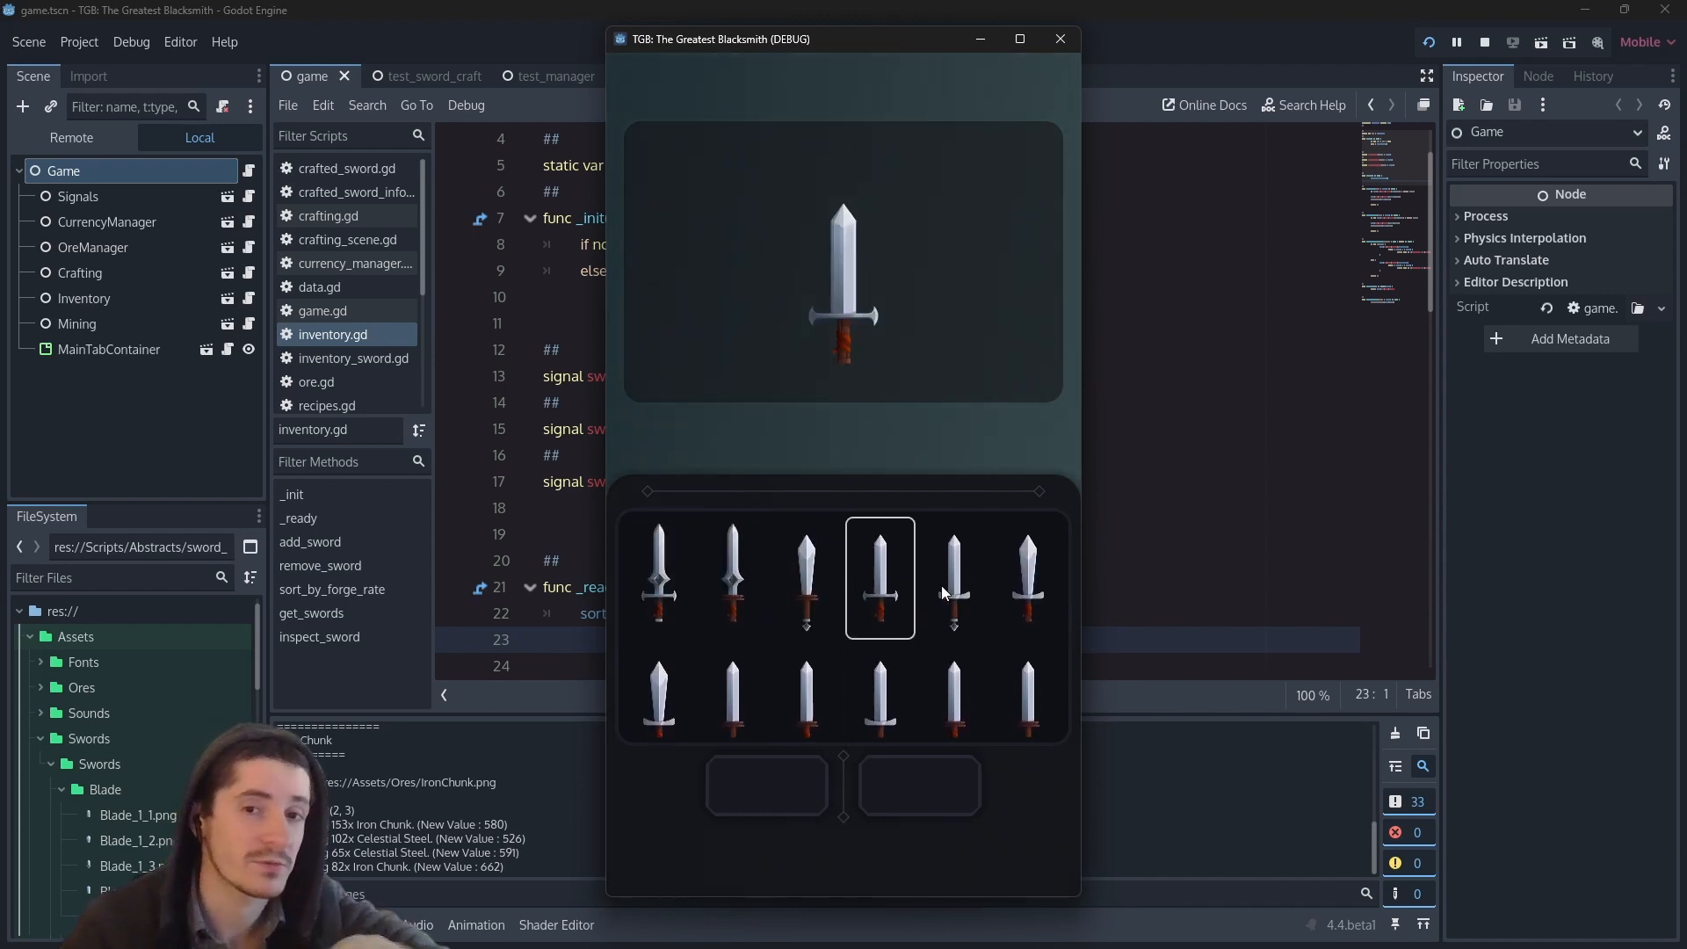
click(732, 578)
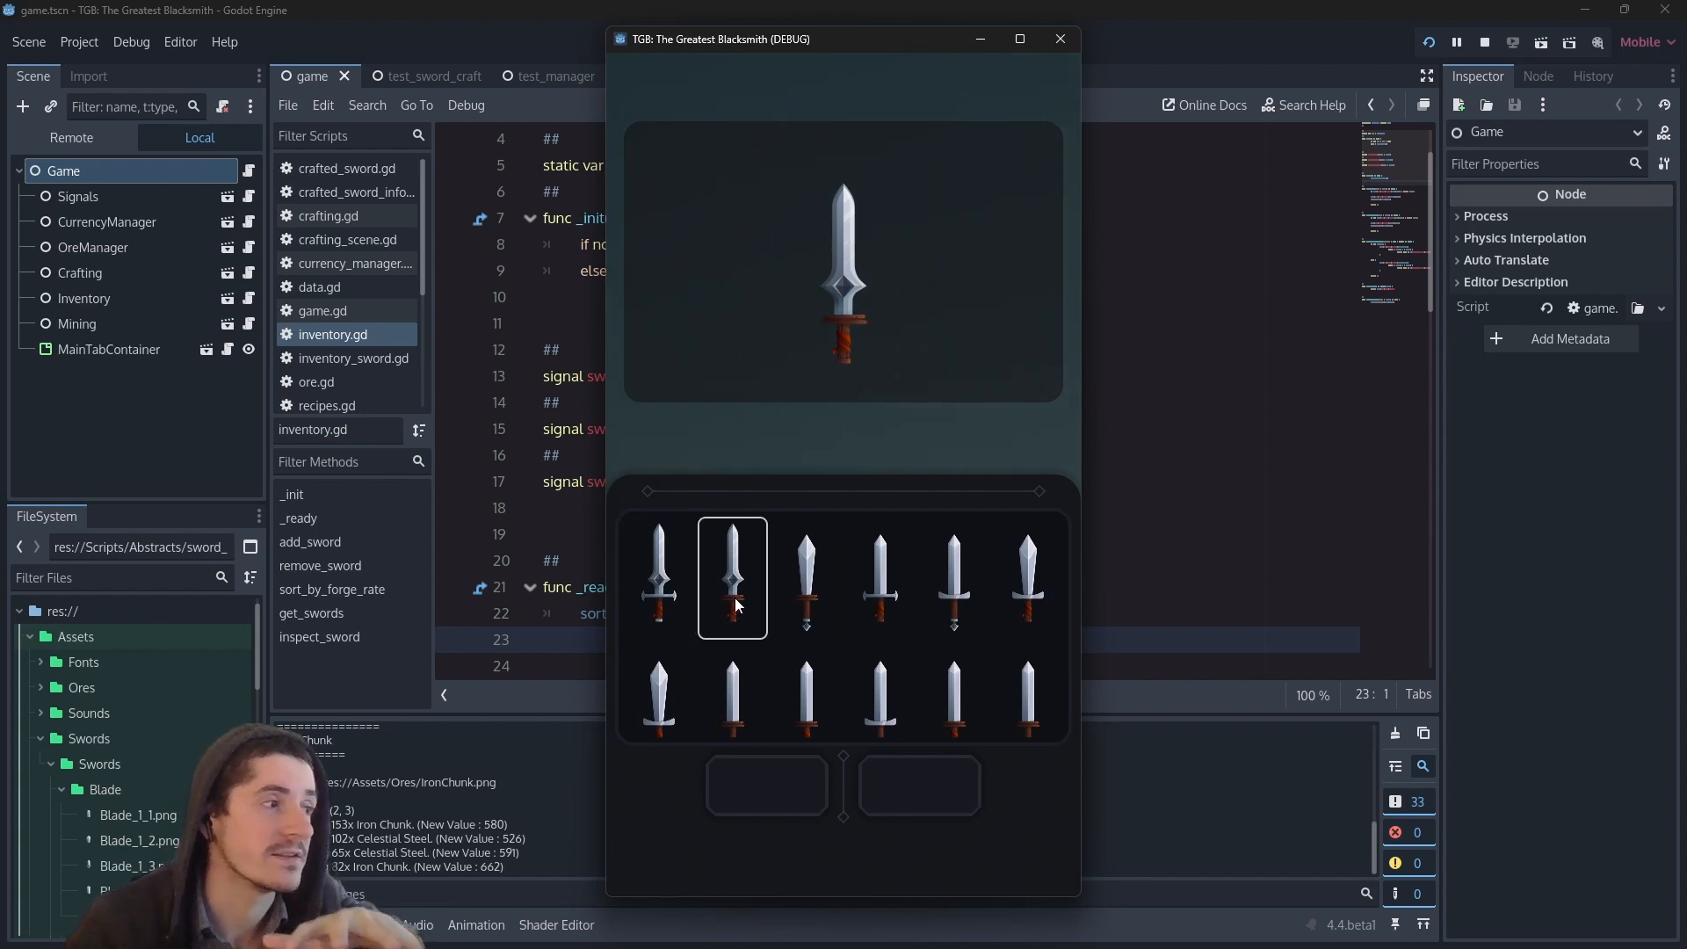
click(805, 578)
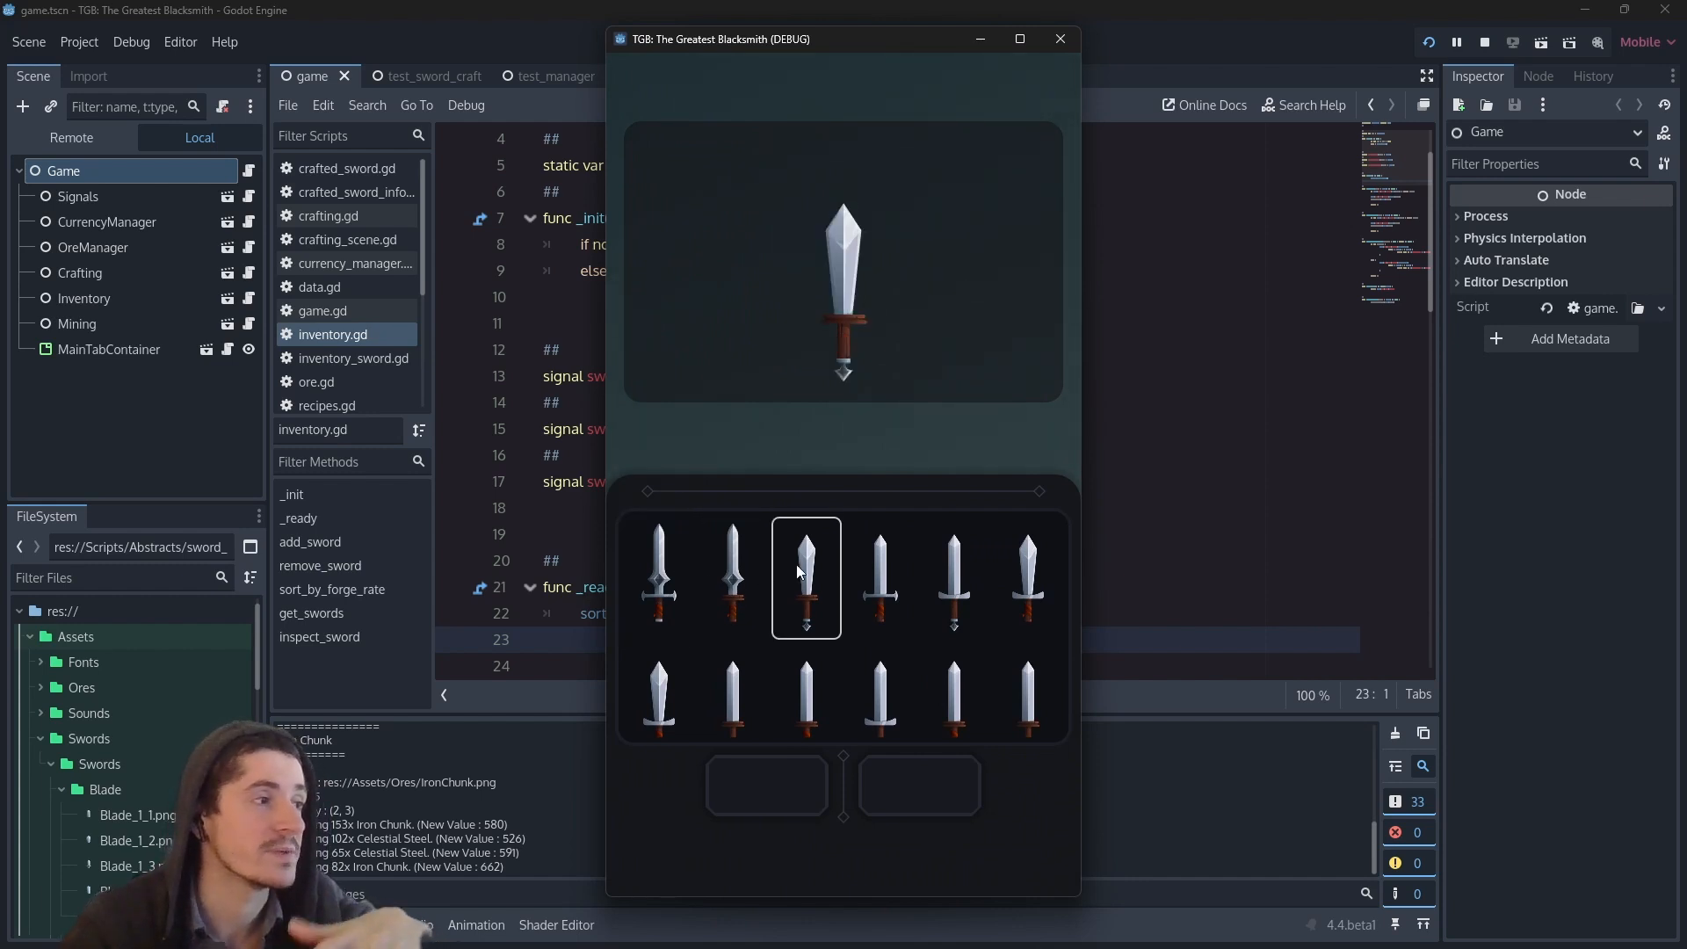
click(879, 578)
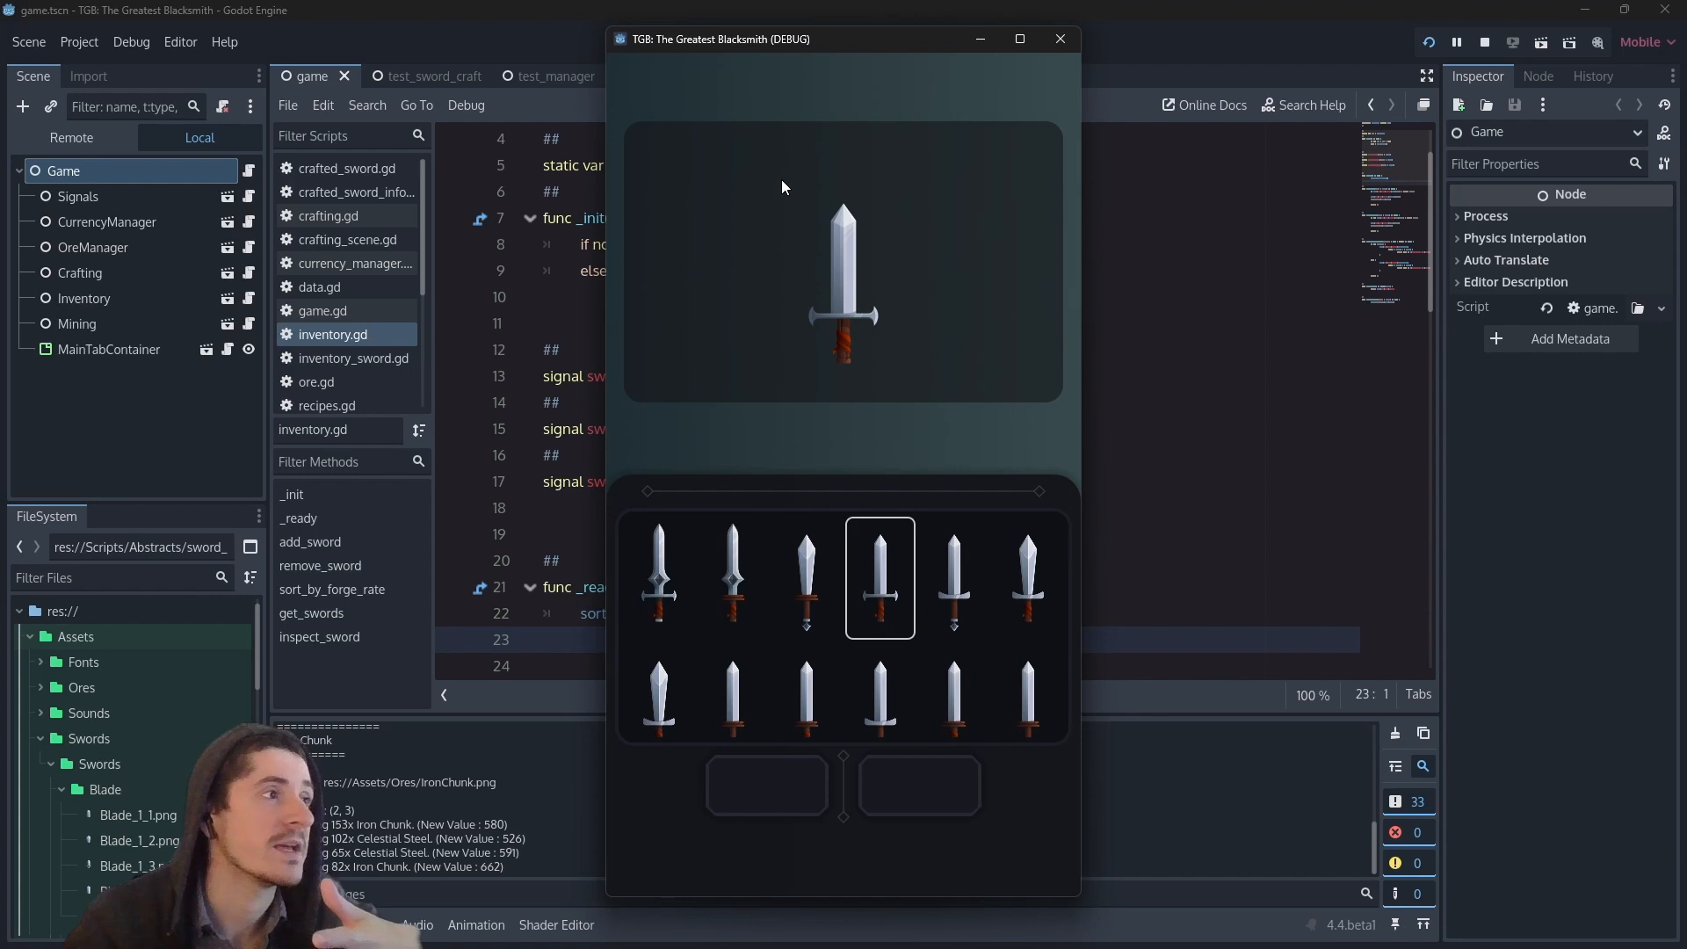
mouse_move(844, 269)
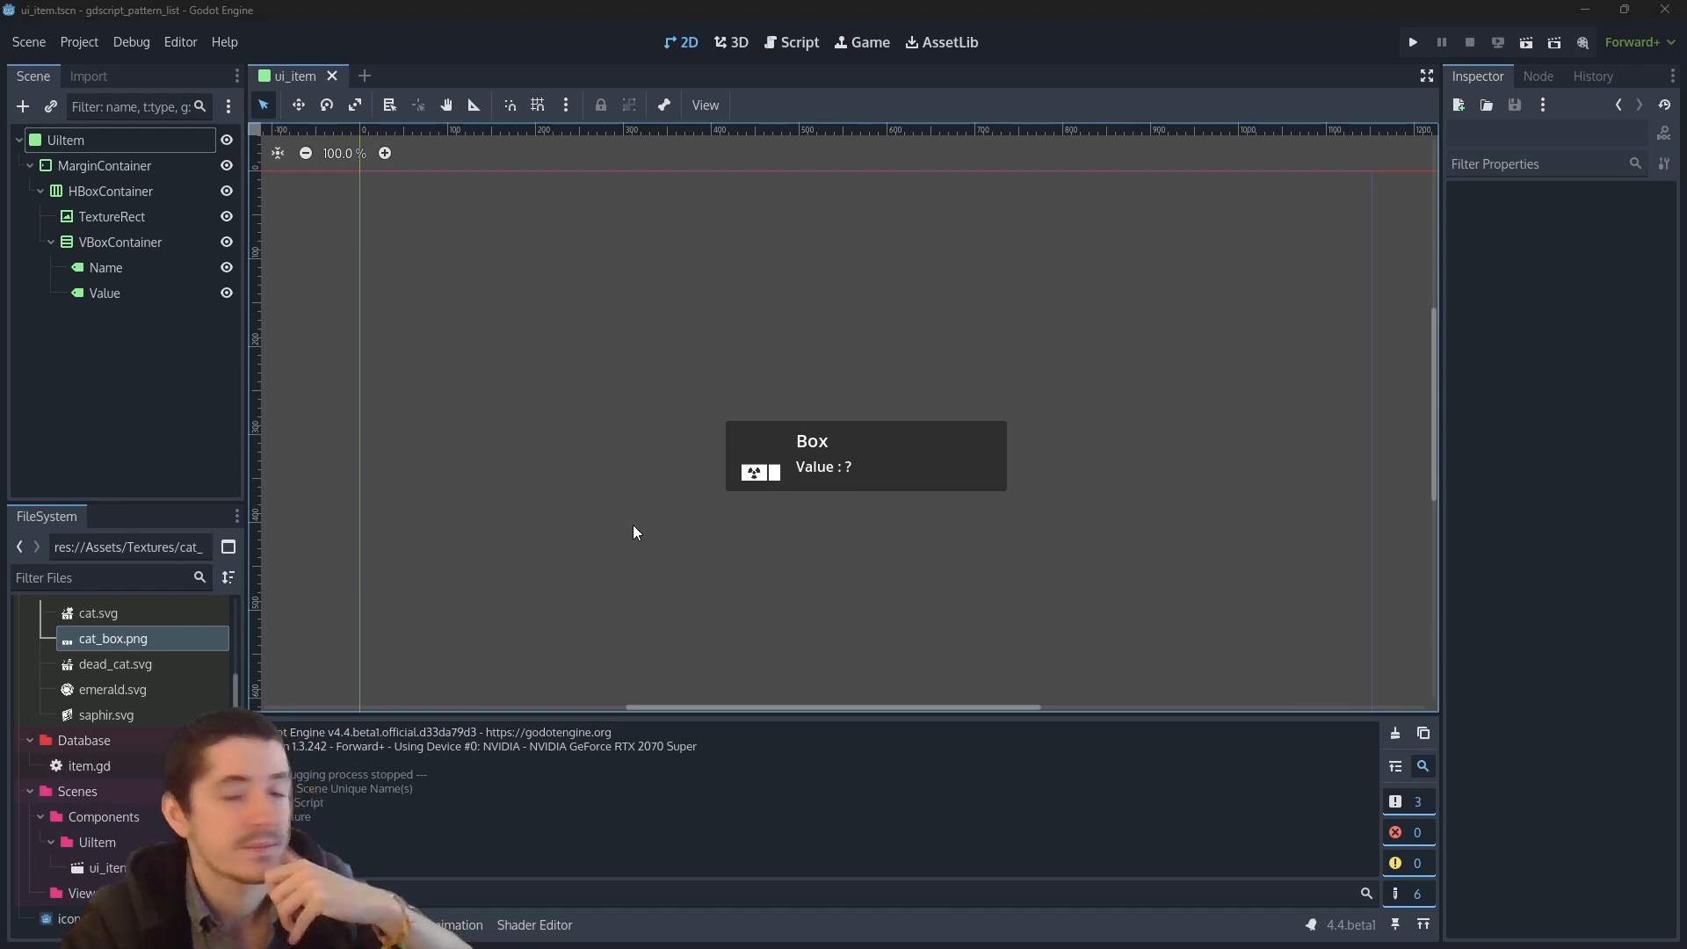
mouse_move(1000, 366)
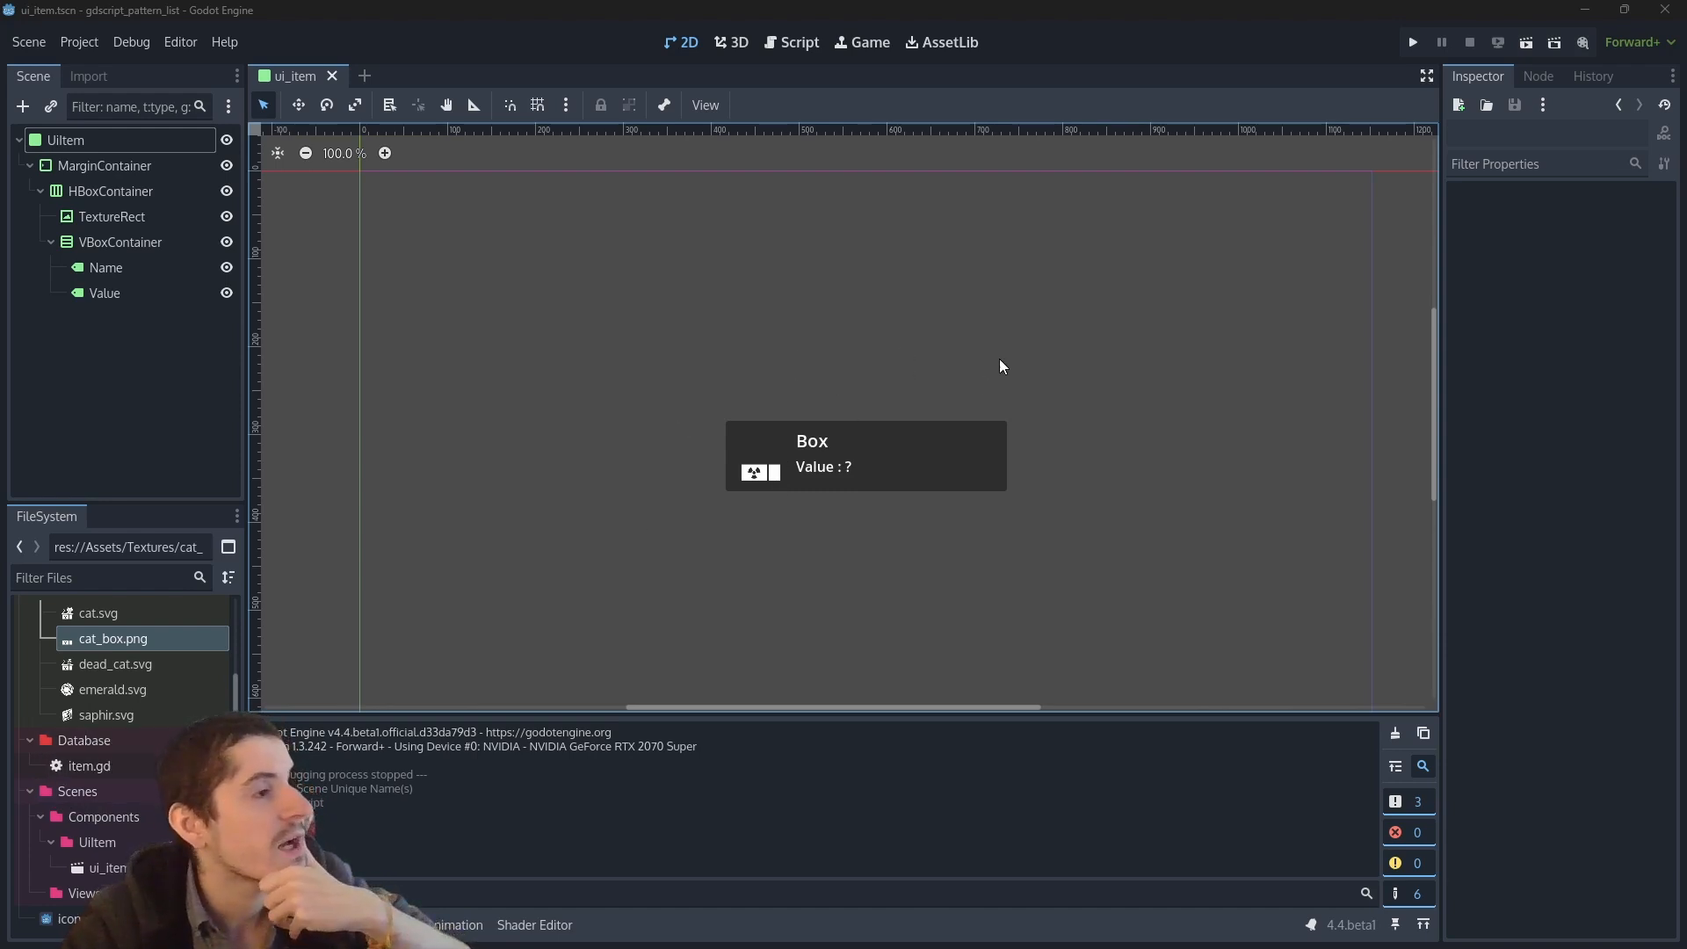
mouse_move(858, 445)
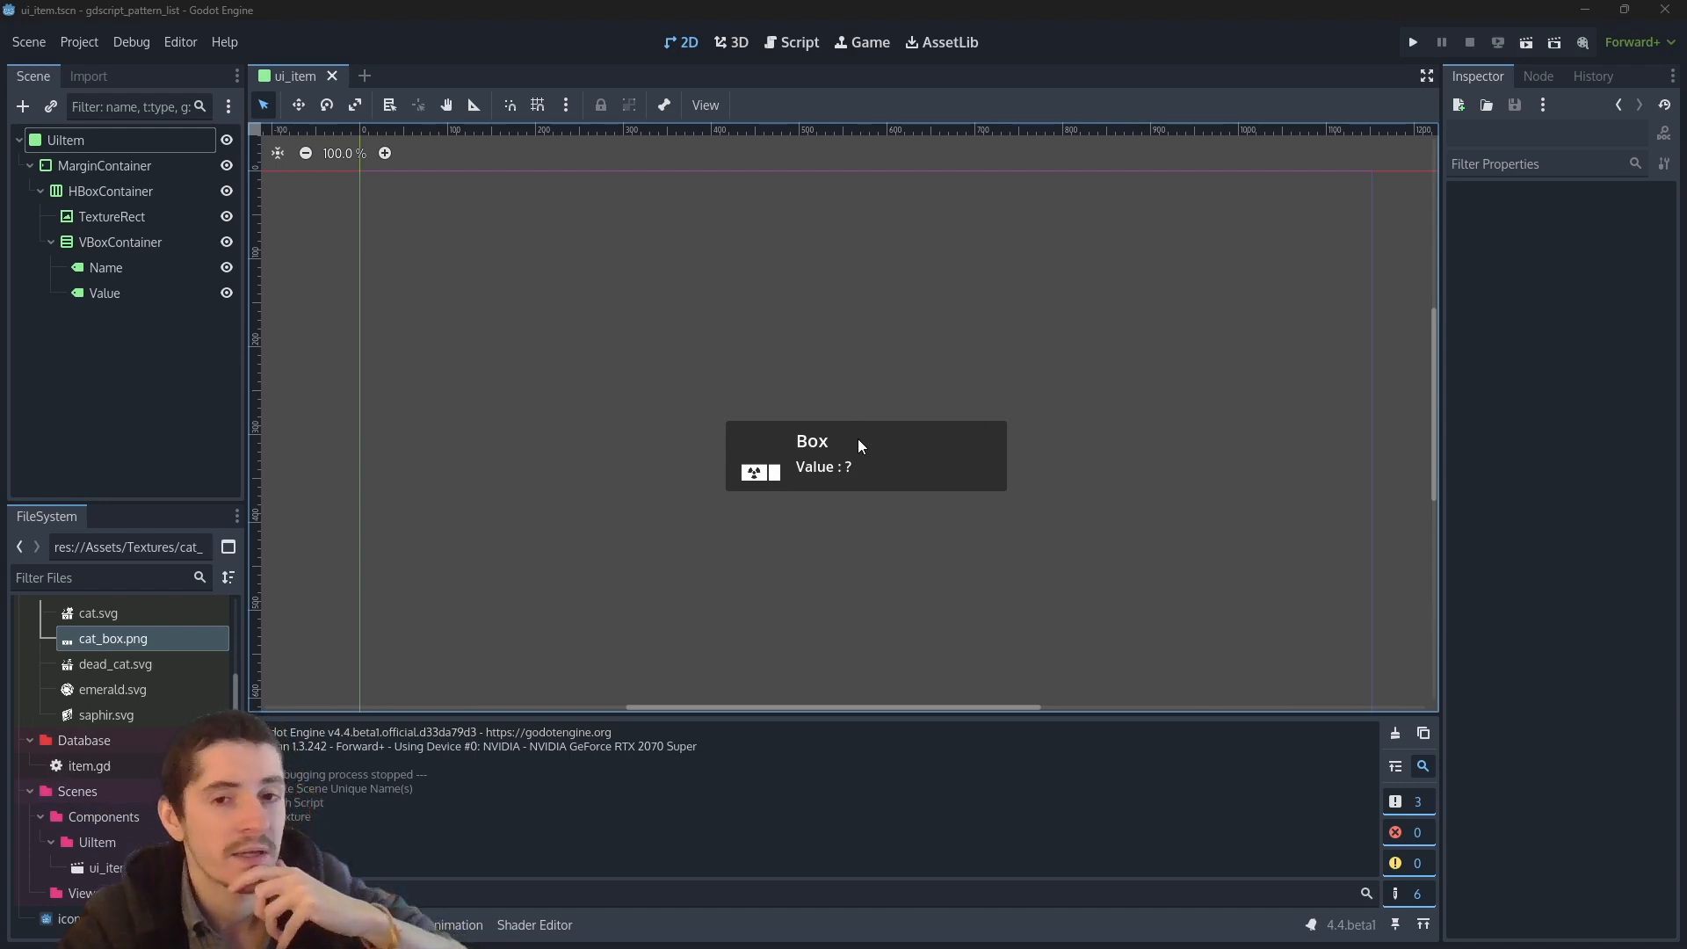
mouse_move(332, 322)
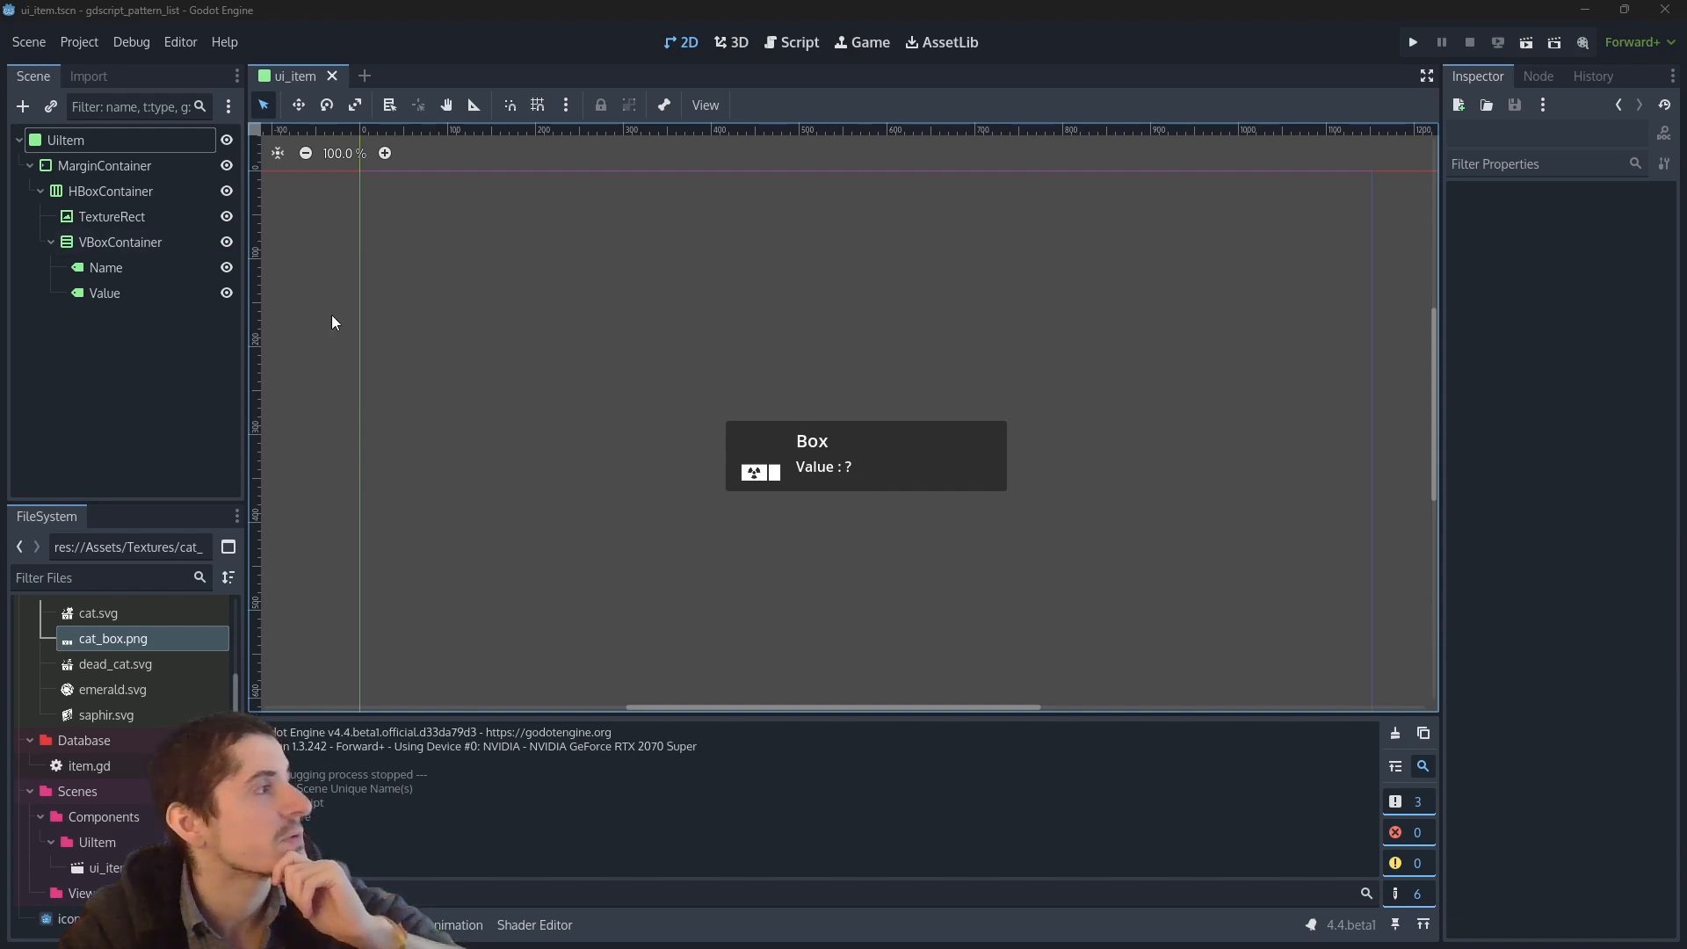
mouse_move(608, 449)
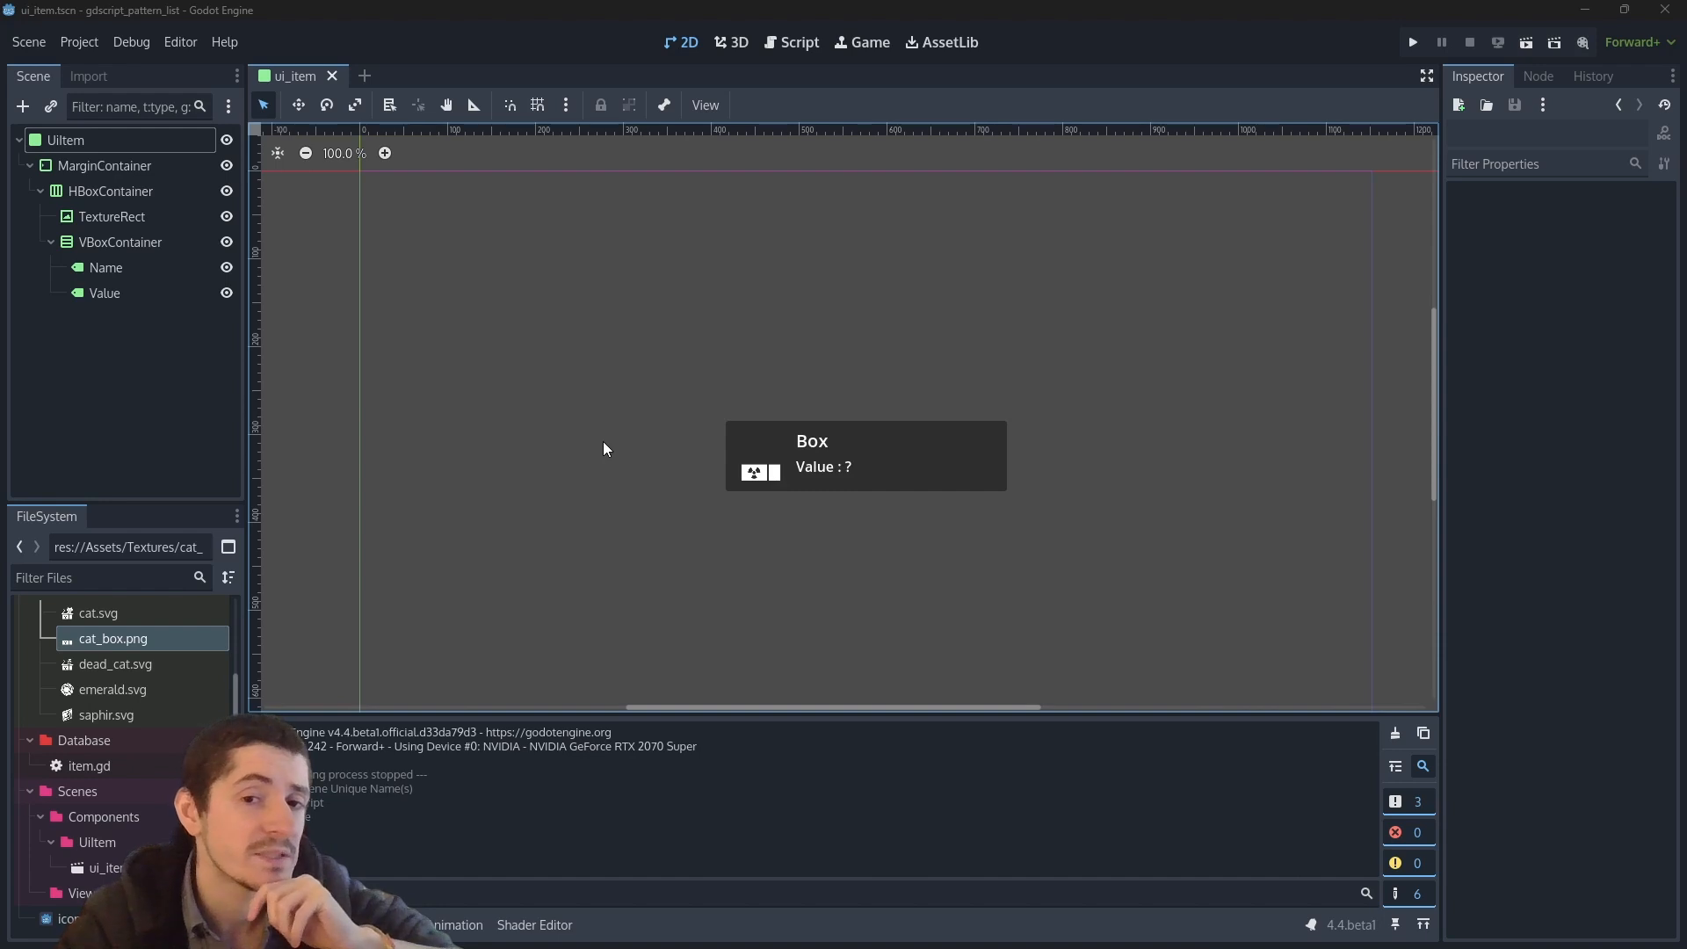
mouse_move(593, 455)
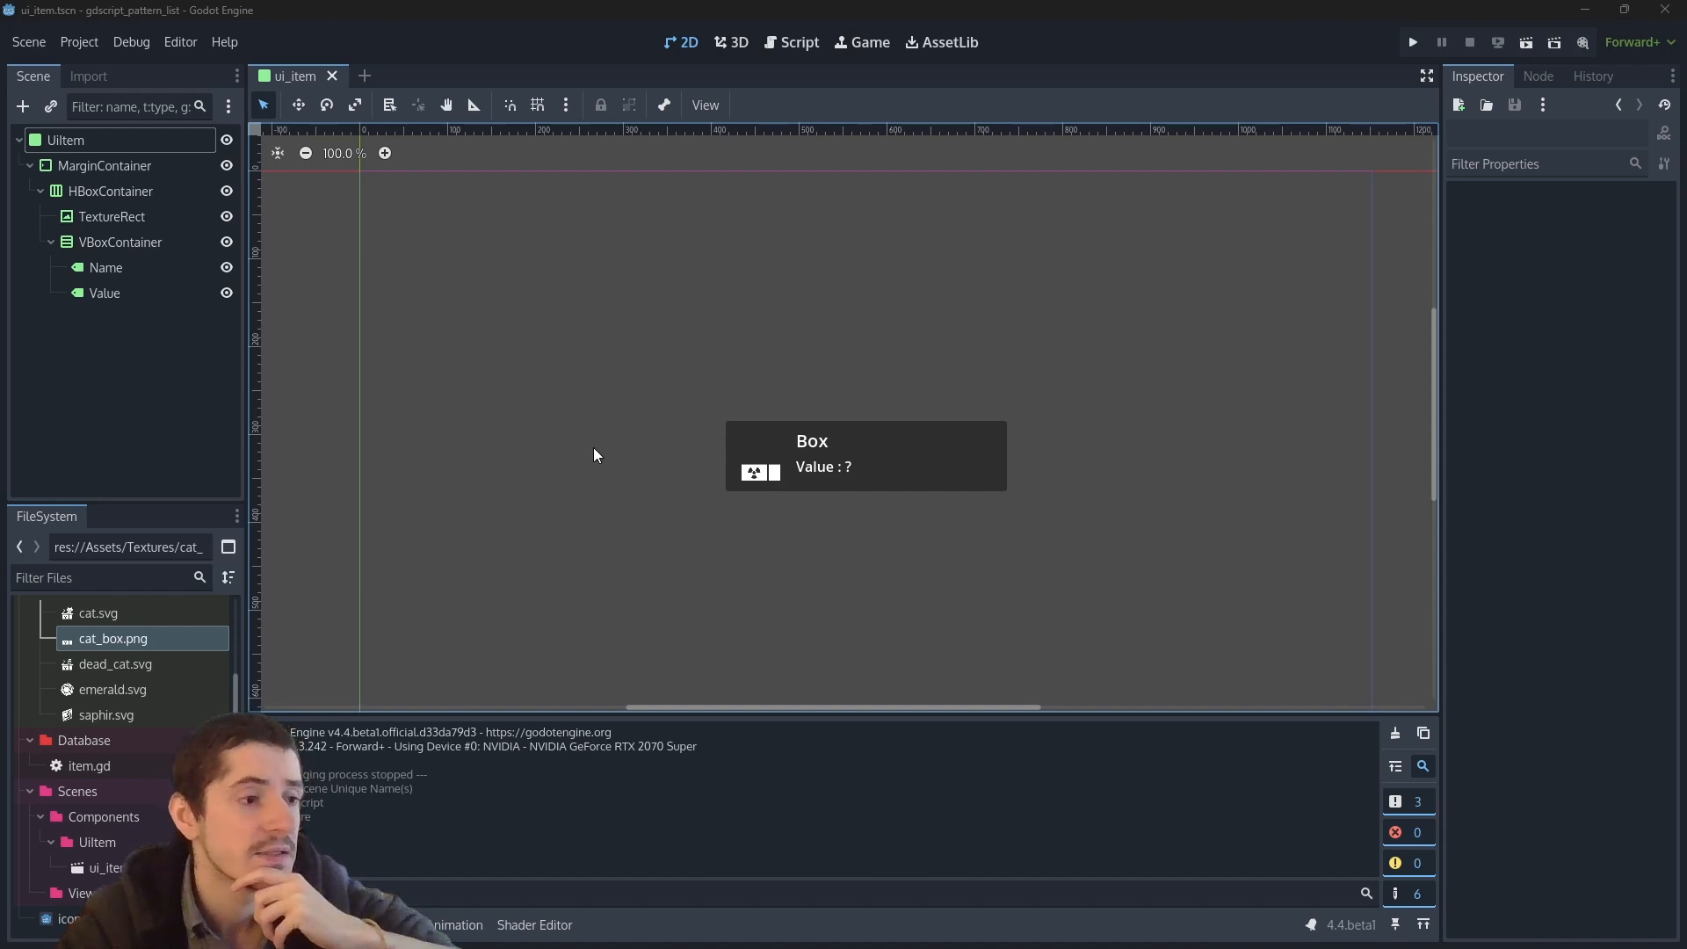
mouse_move(570, 464)
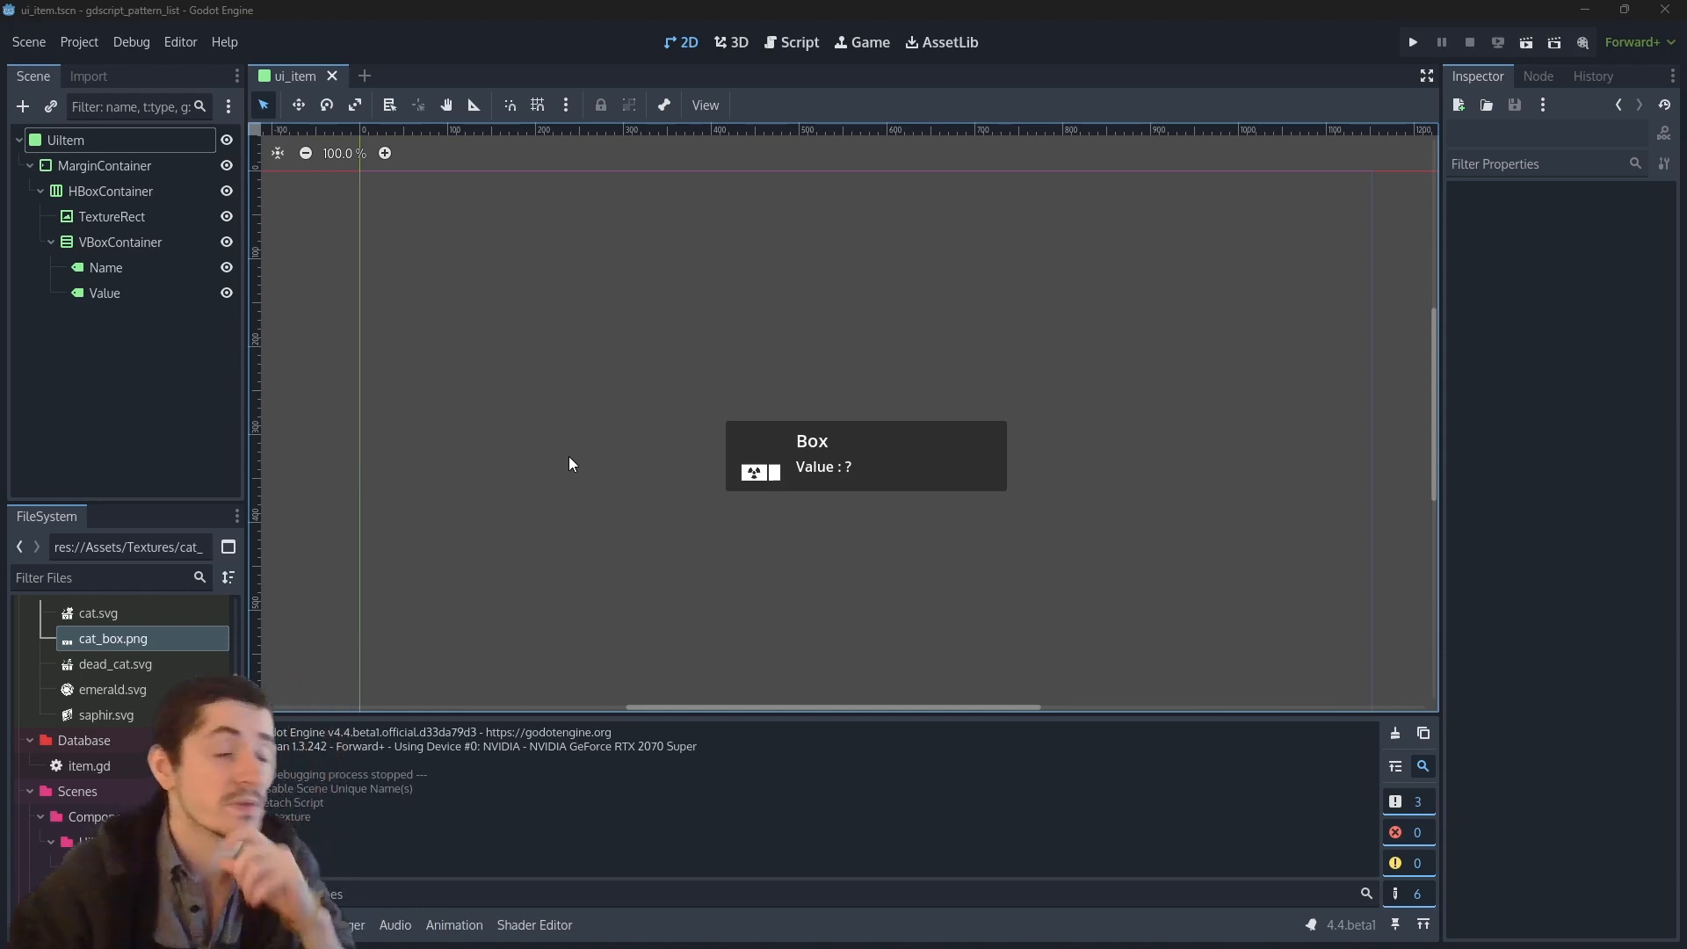
mouse_move(784, 369)
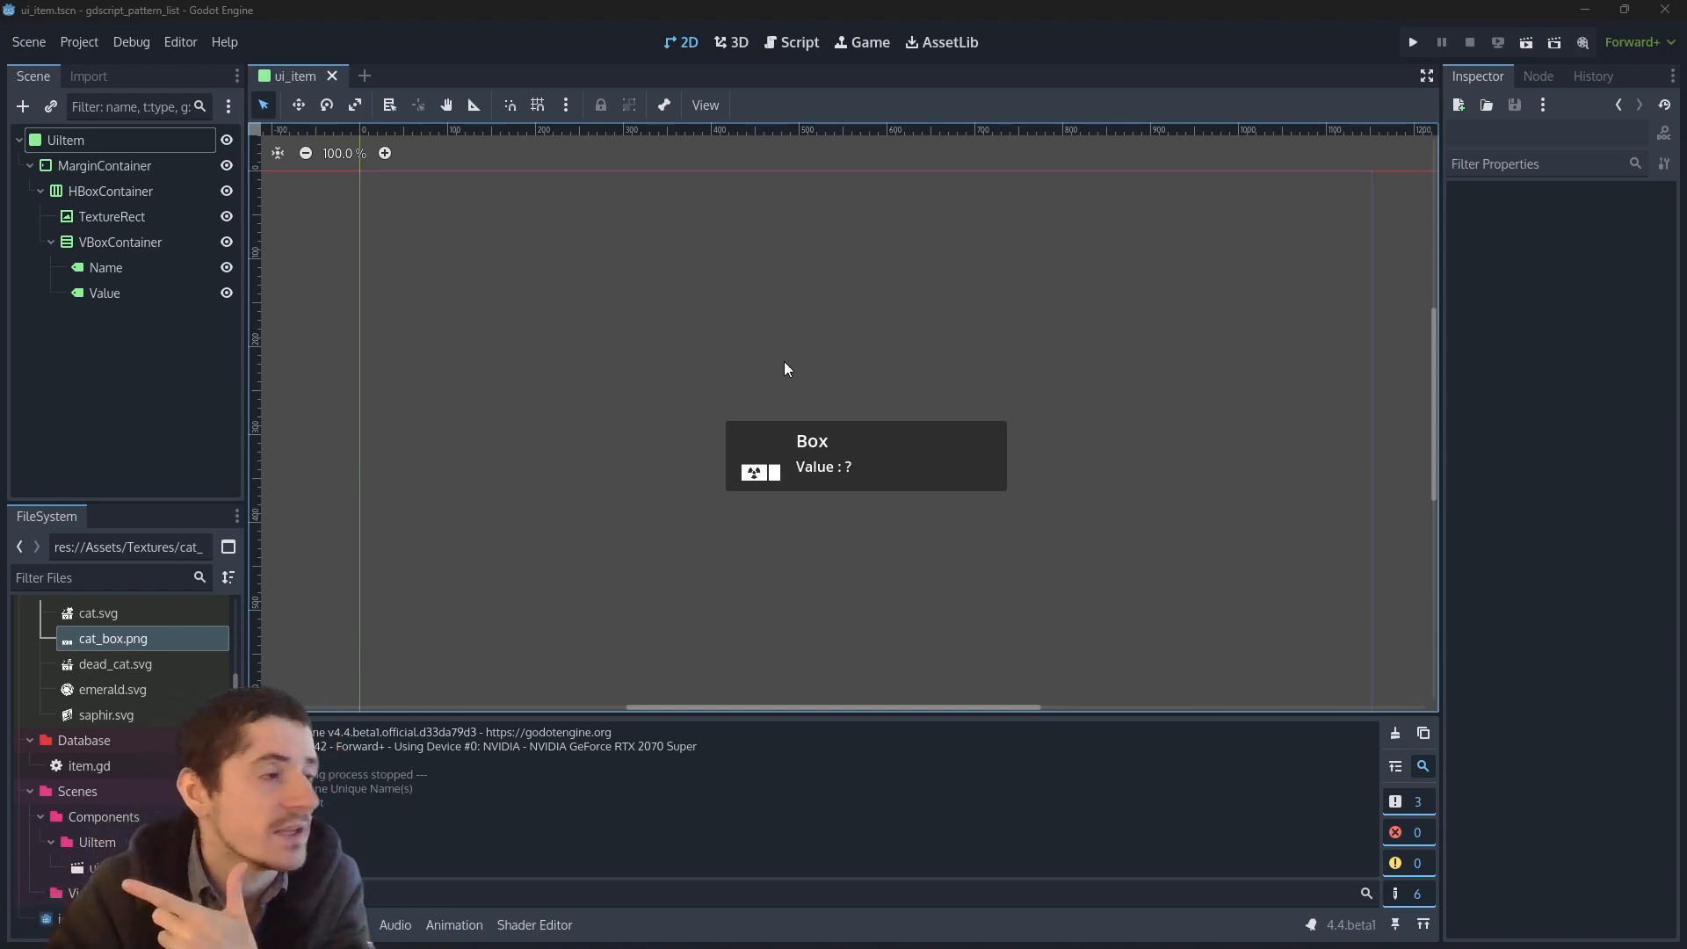
mouse_move(861, 450)
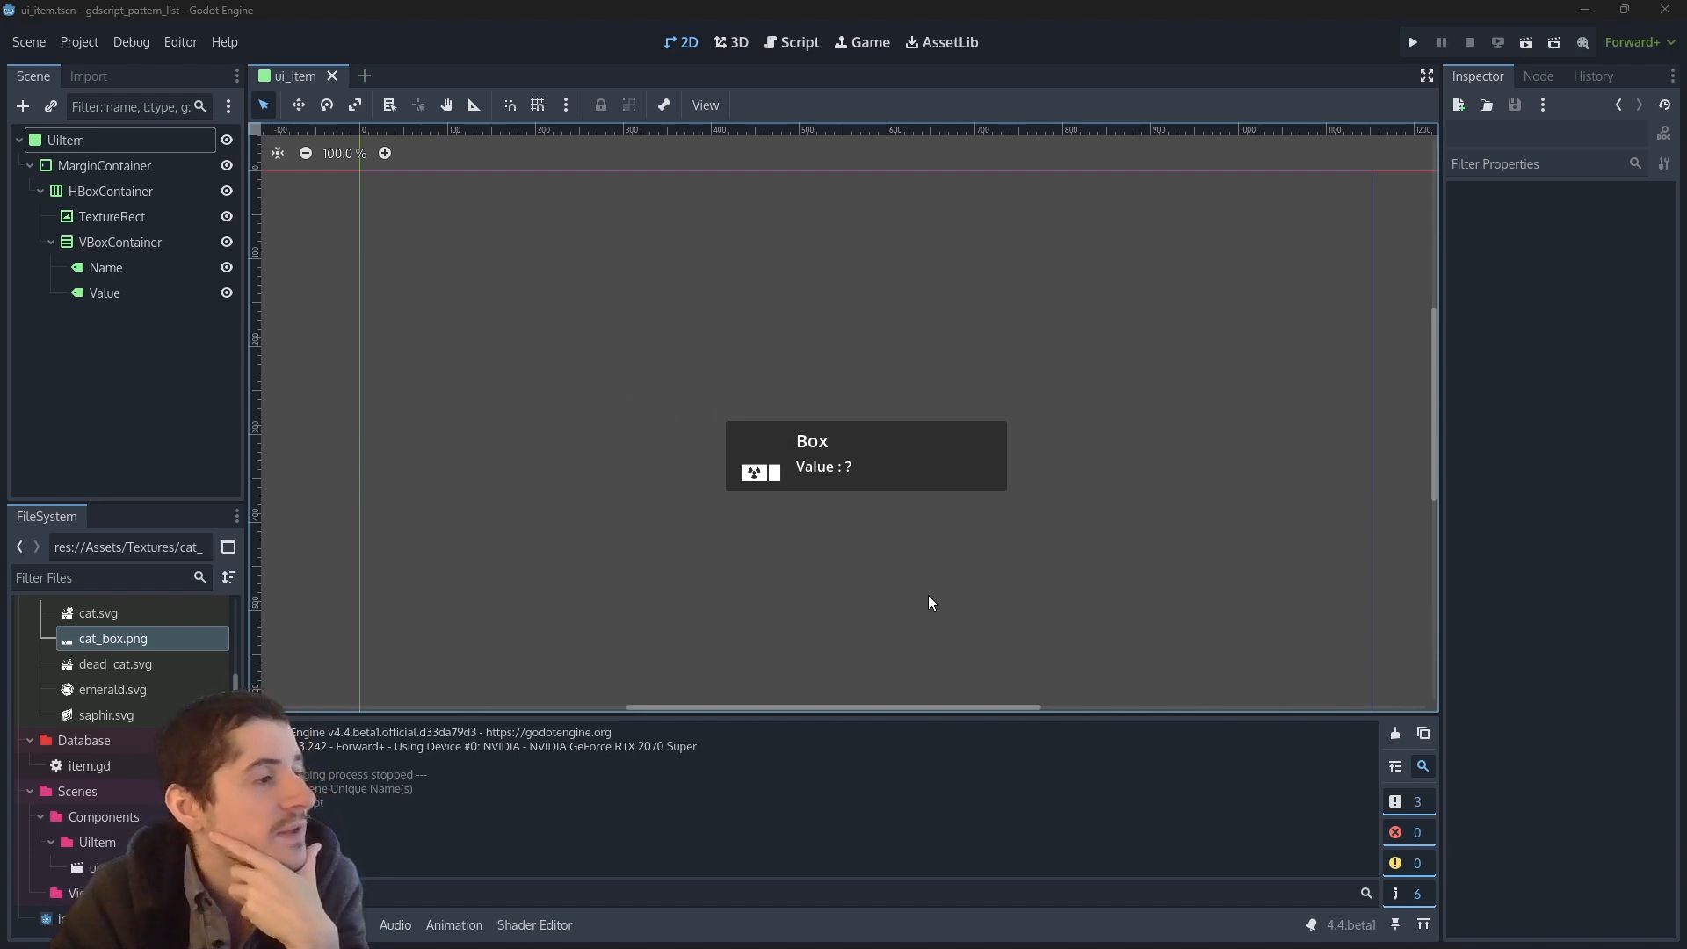
Step: Open item.gd from the FileSystem dock in the Script editor
click(112, 216)
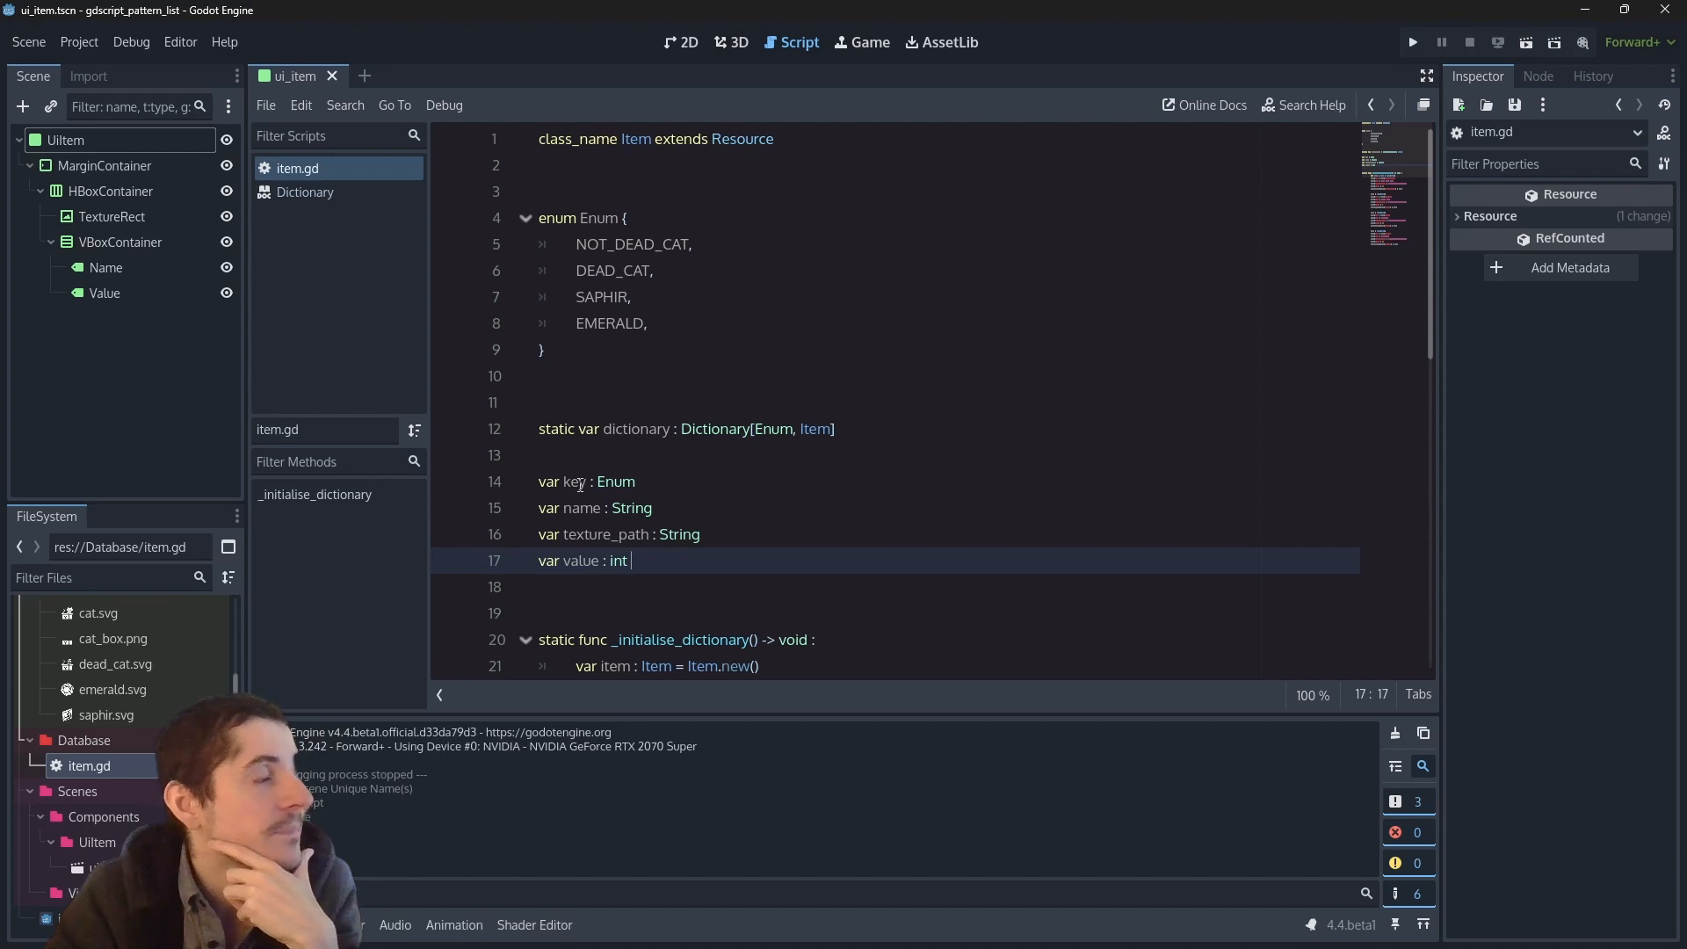
Step: Scroll through item.gd's dictionary entries, switching between the script and the ui_item scene
scroll(down, 3)
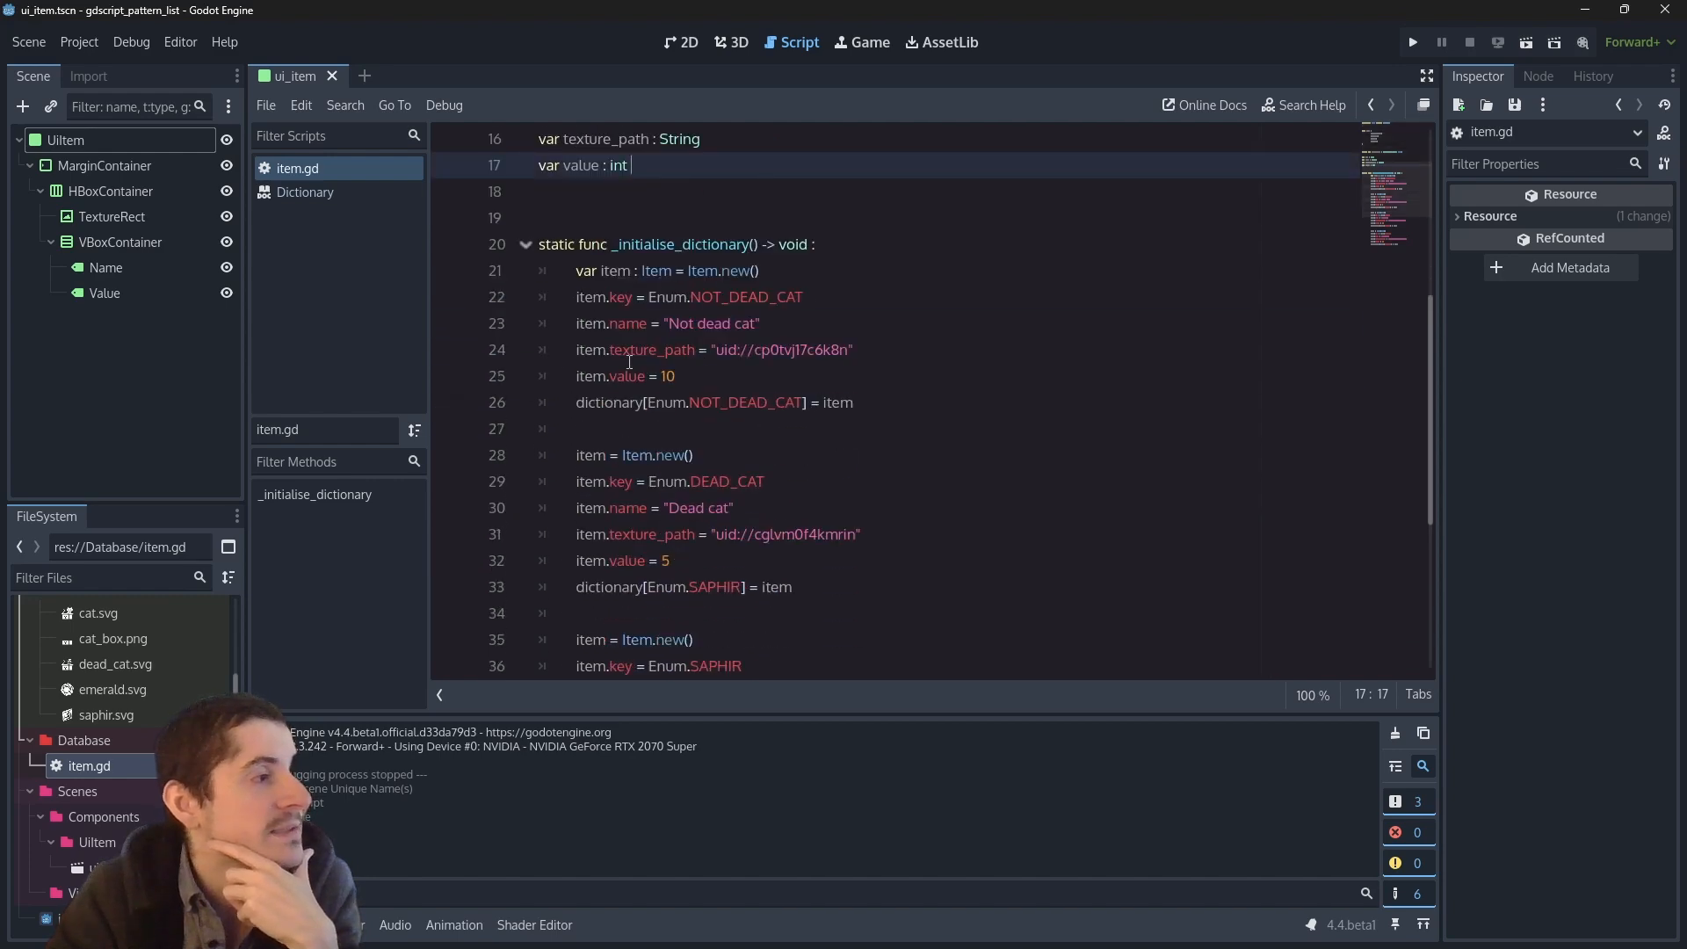
scroll(down, 3)
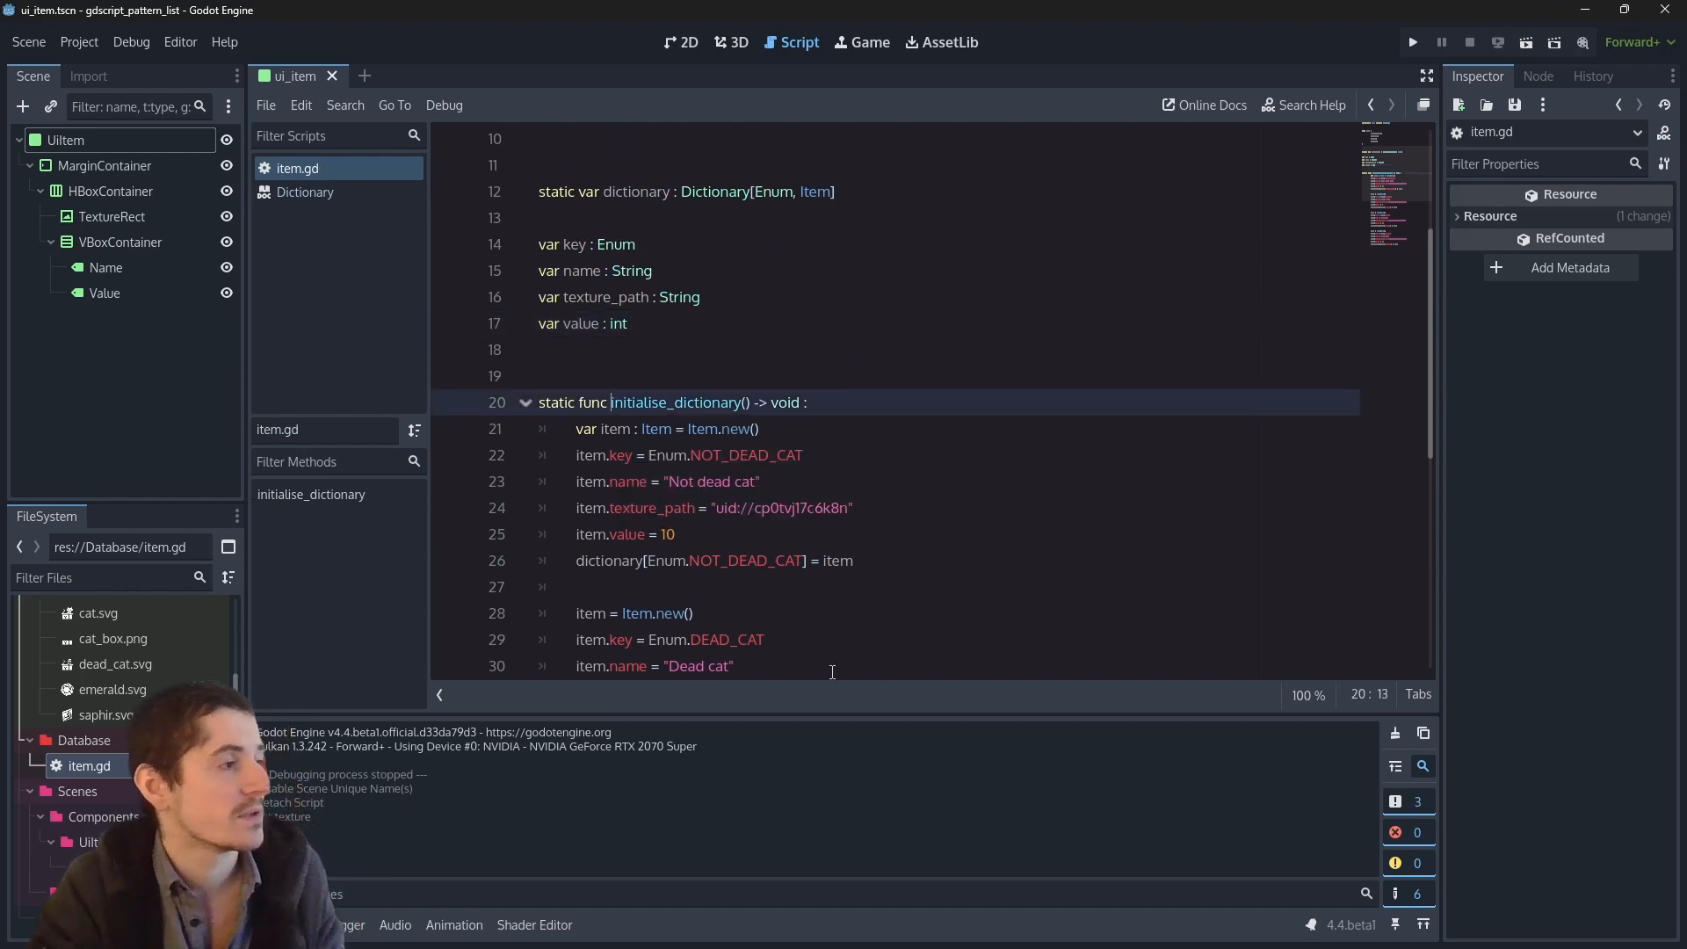
click(681, 43)
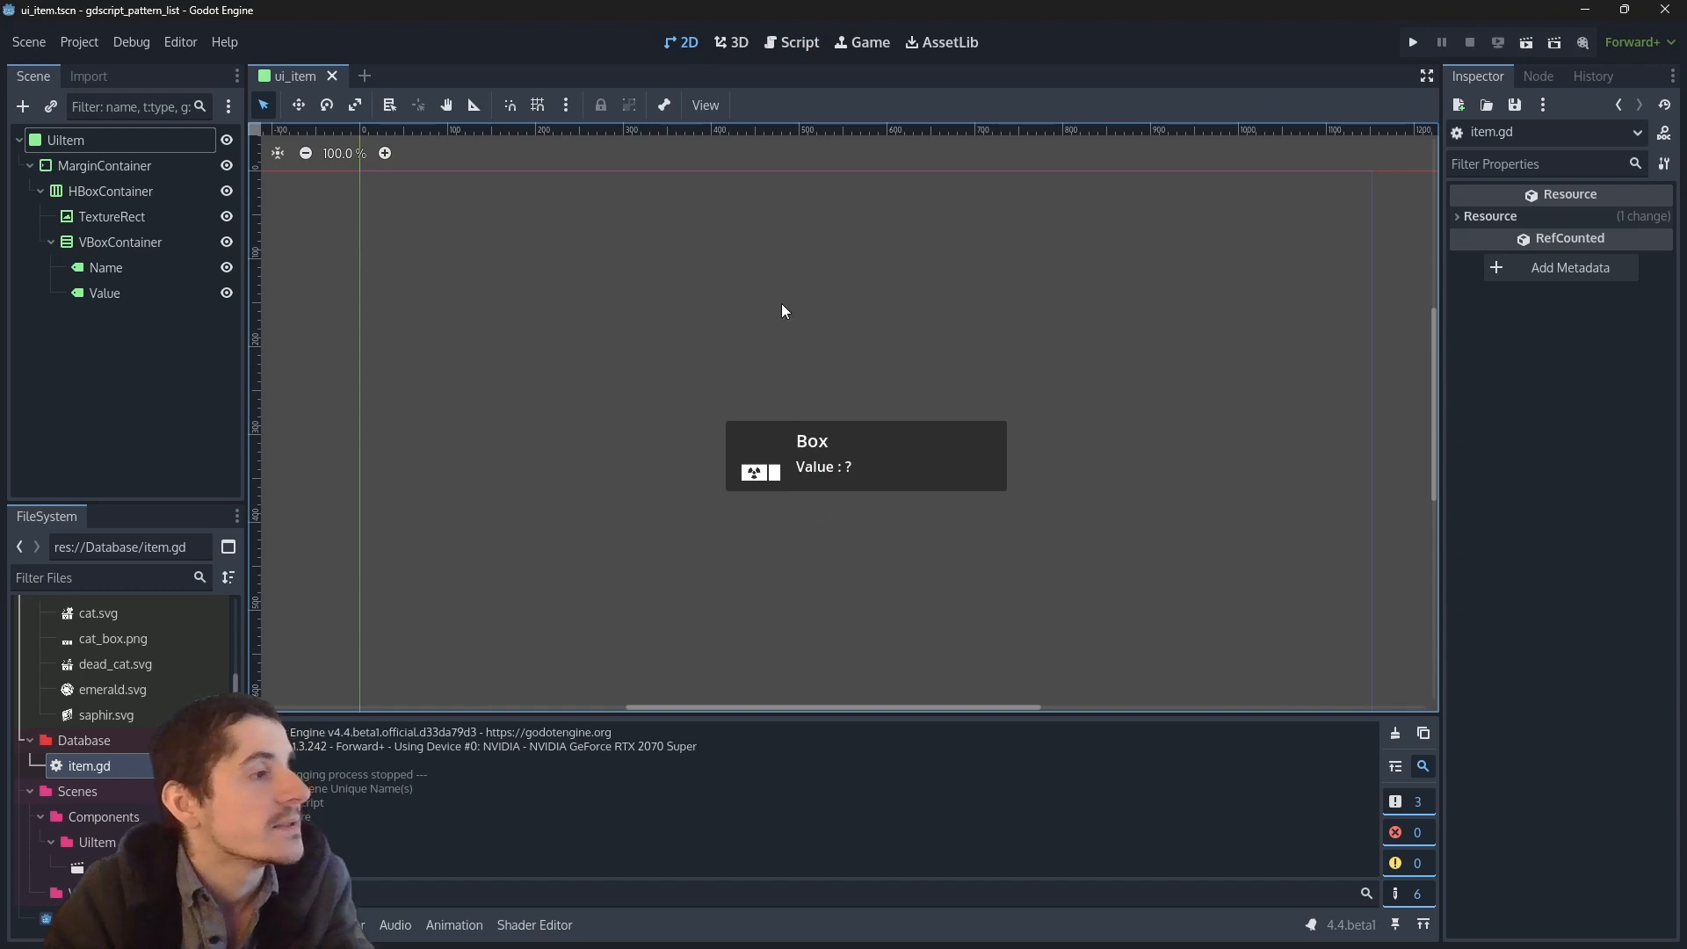
mouse_move(872, 427)
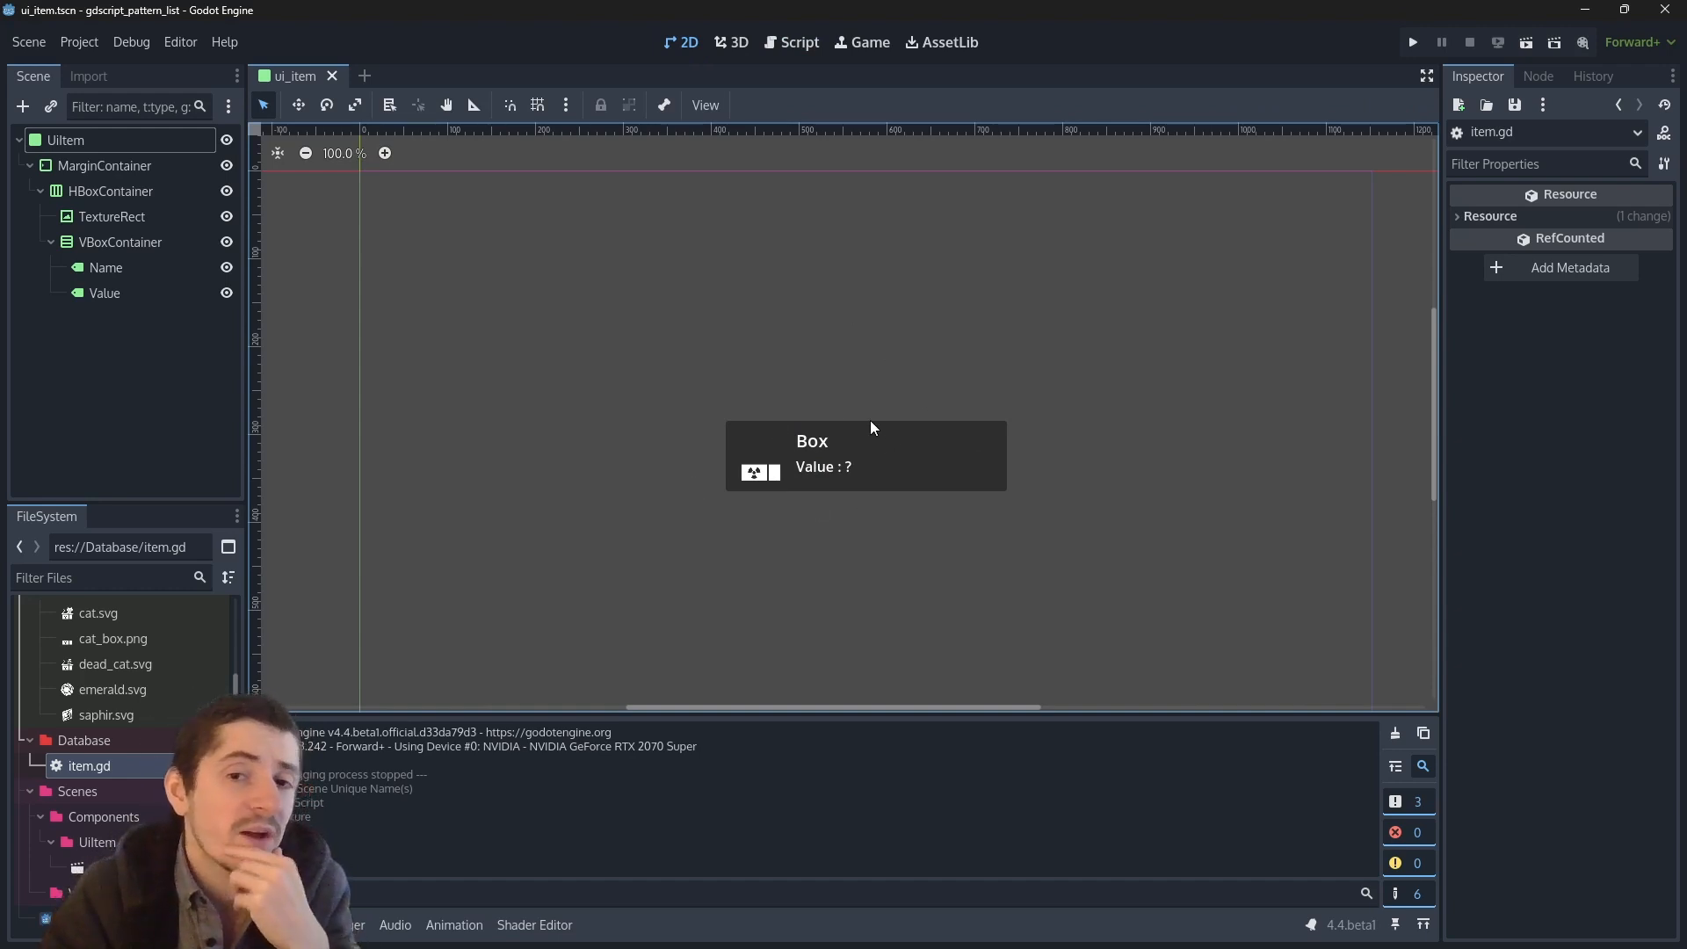
mouse_move(832, 409)
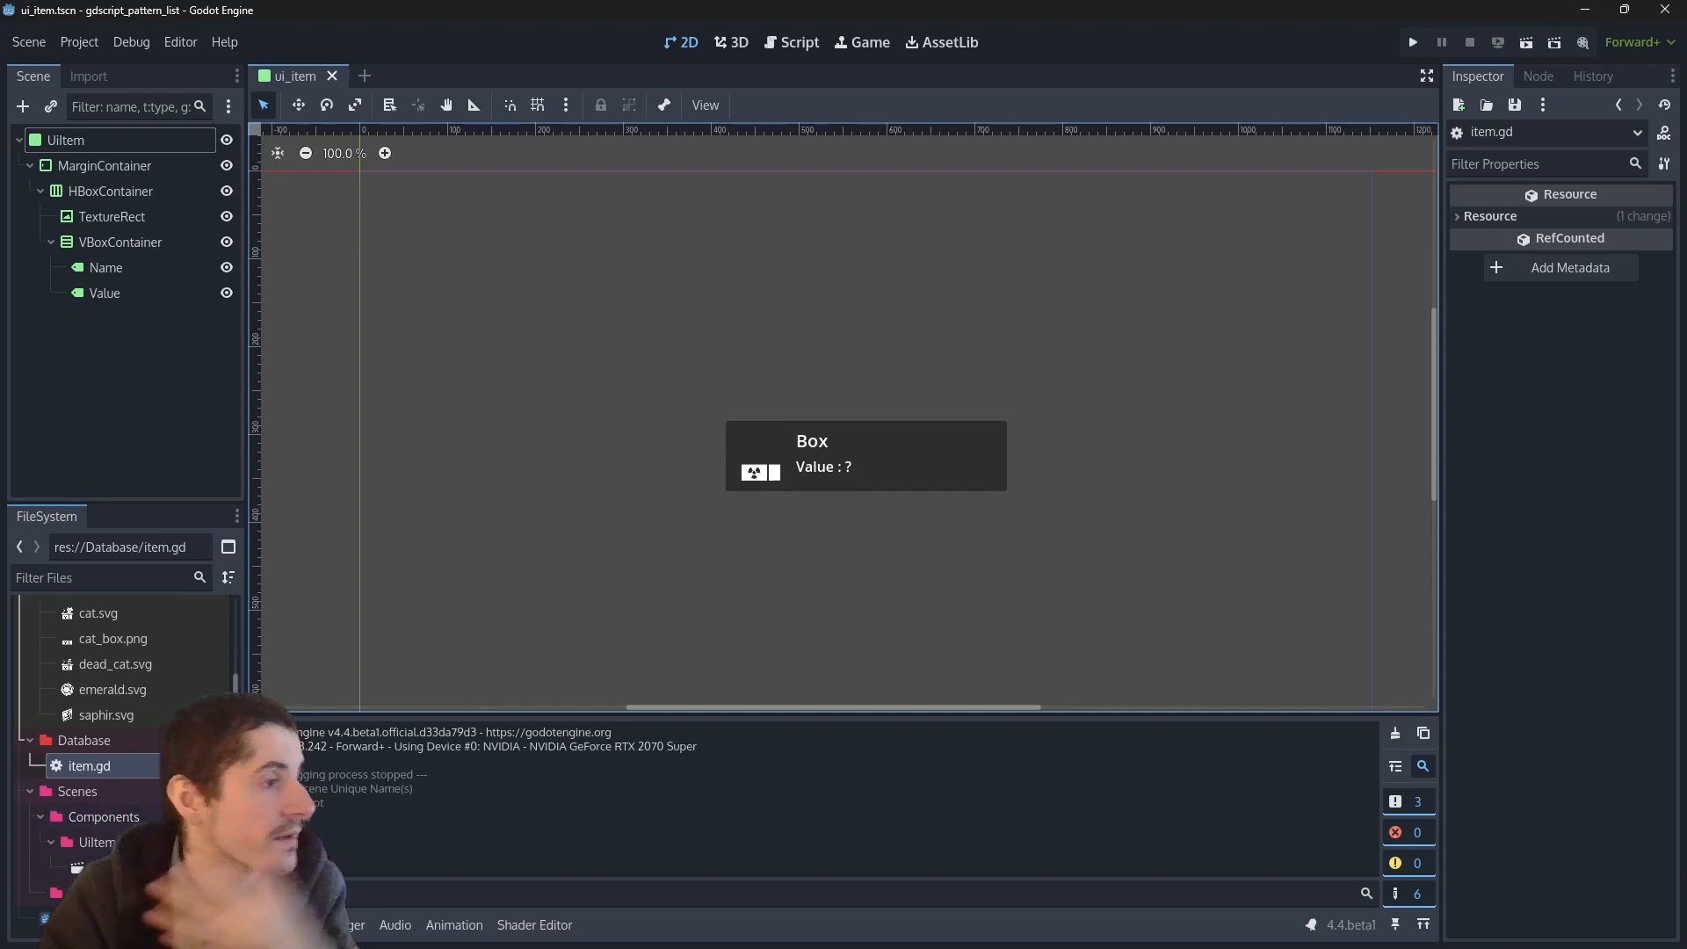
click(797, 42)
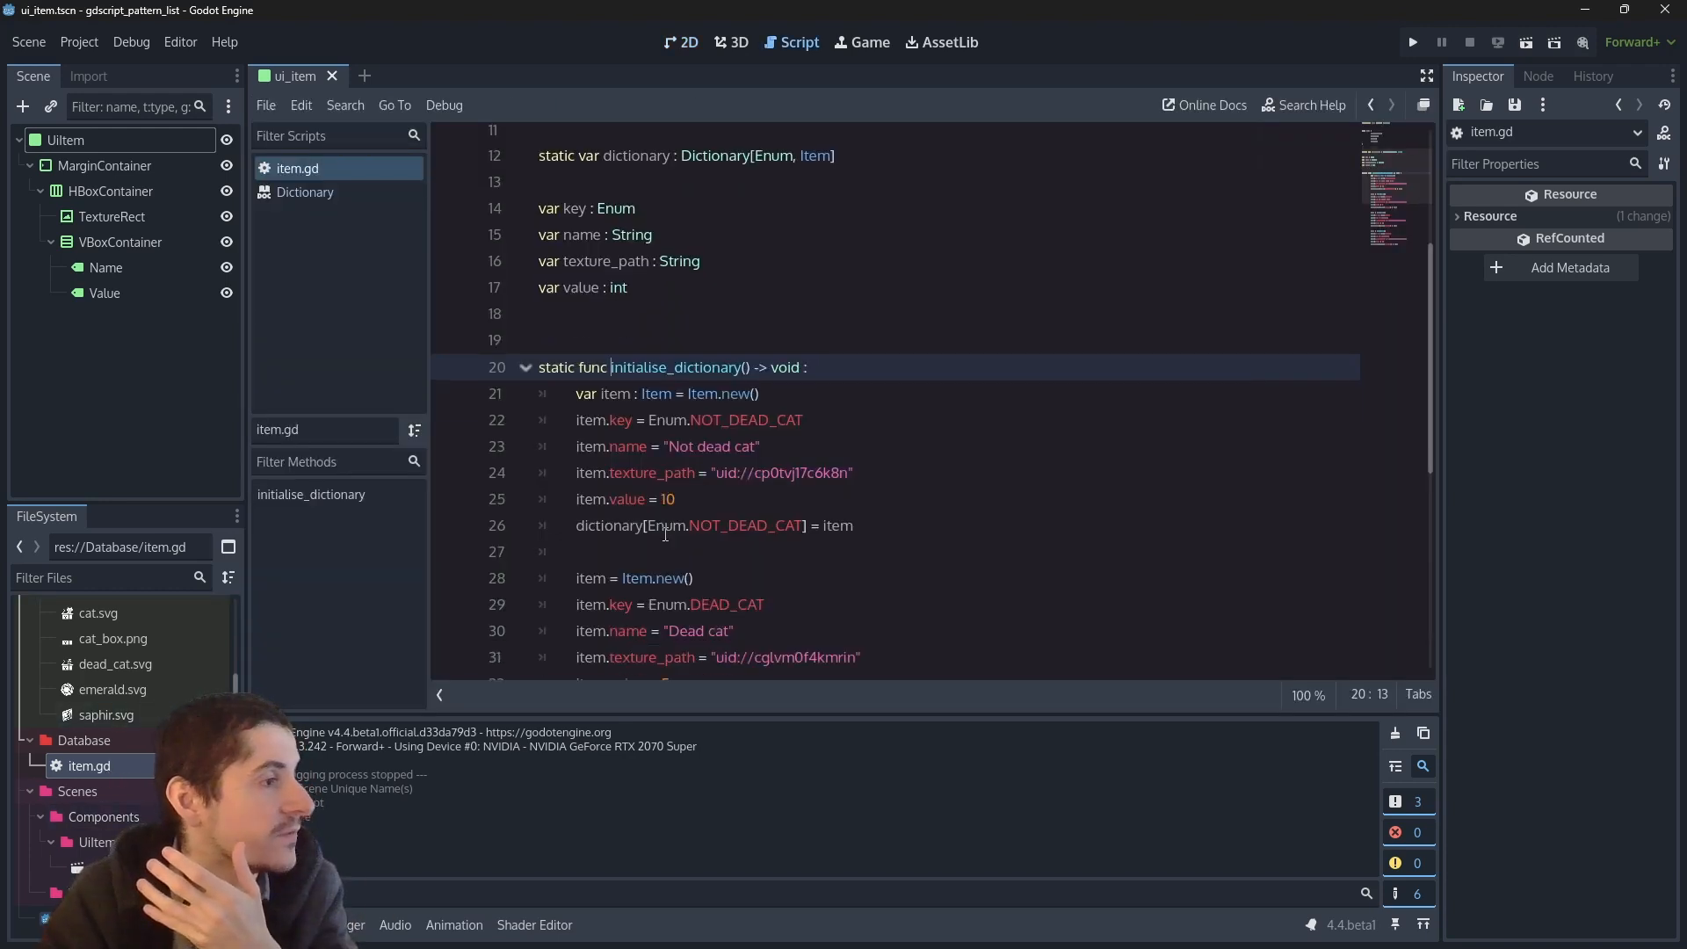
scroll(down, 3)
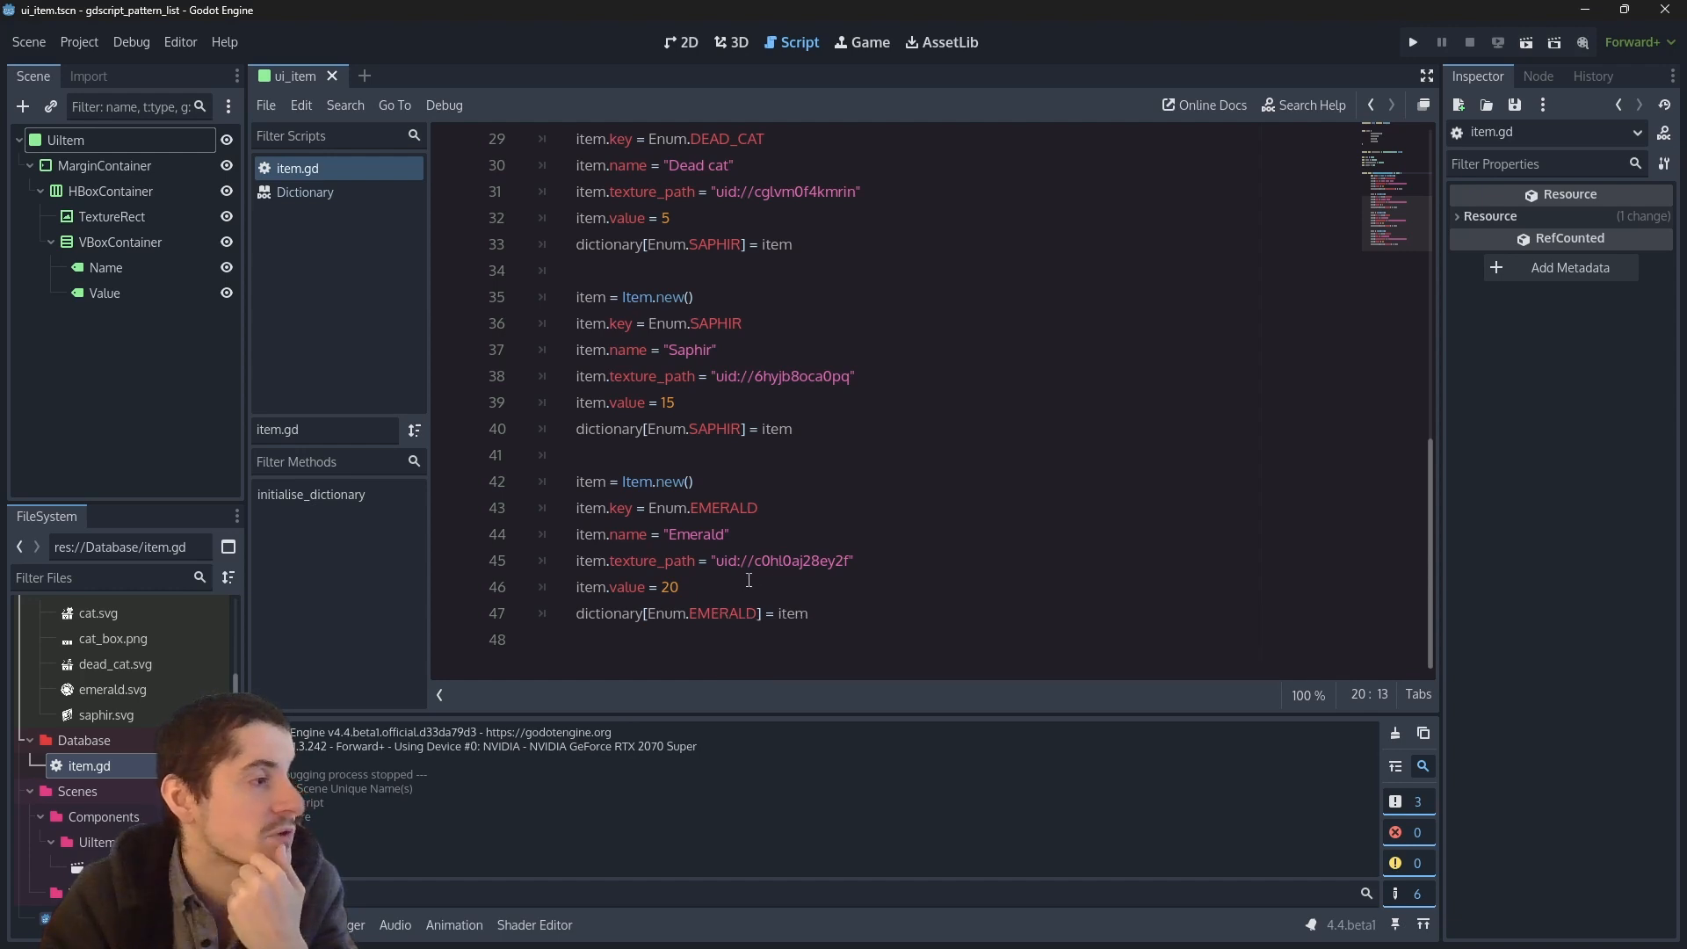
click(680, 42)
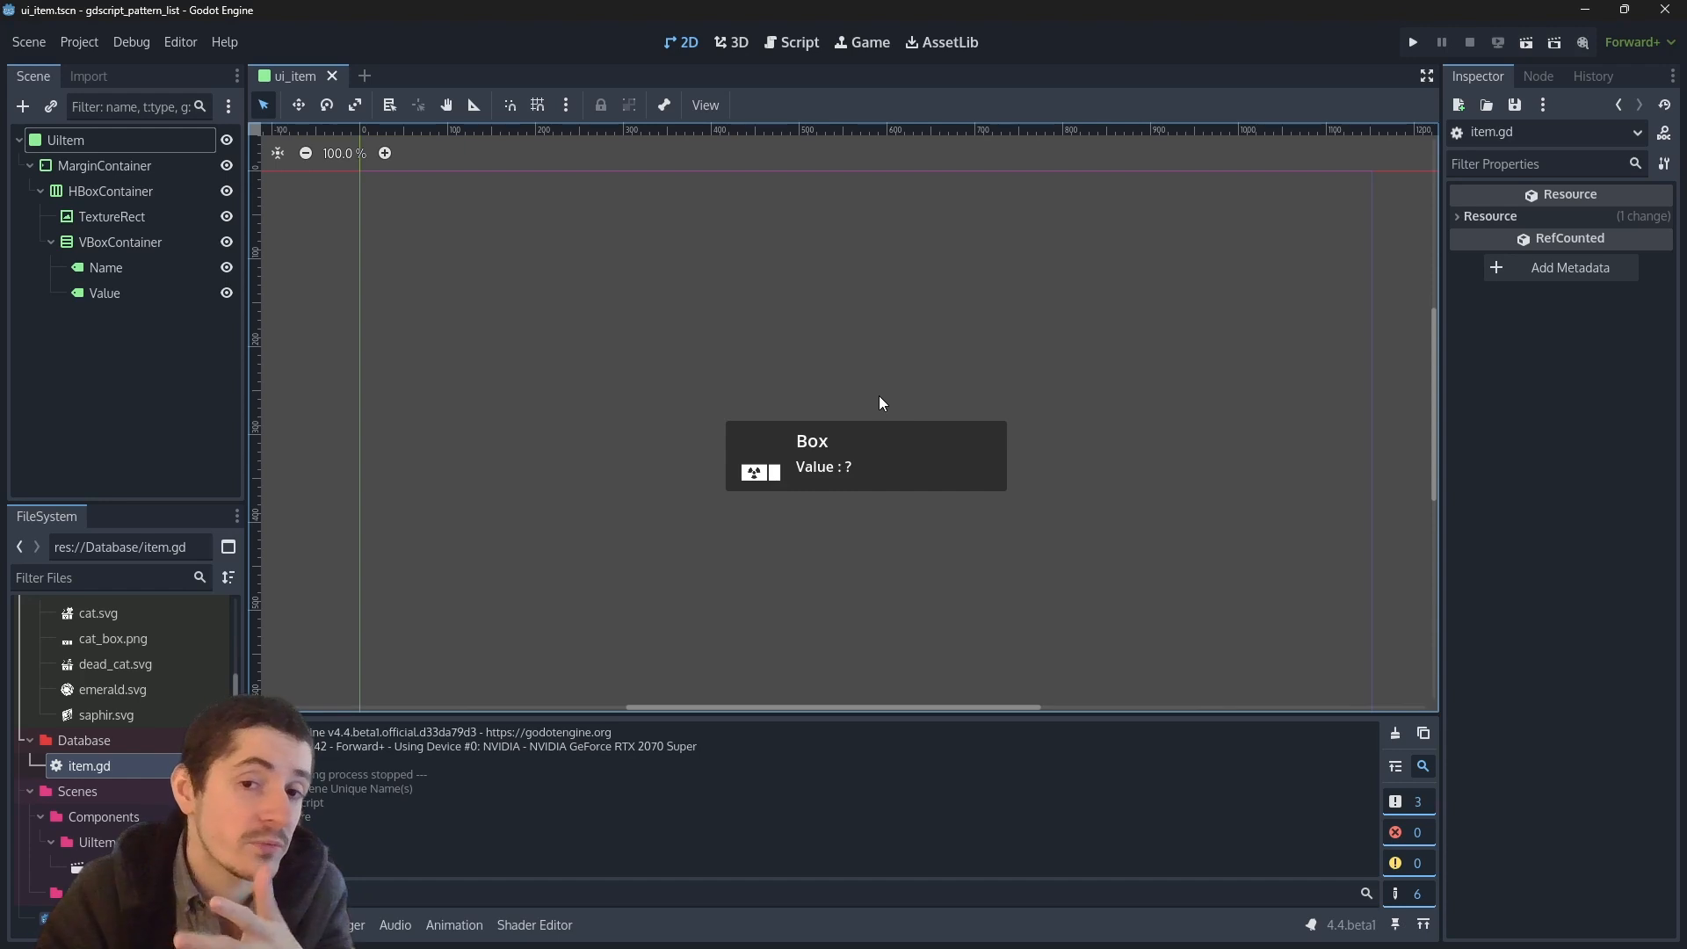
mouse_move(882, 407)
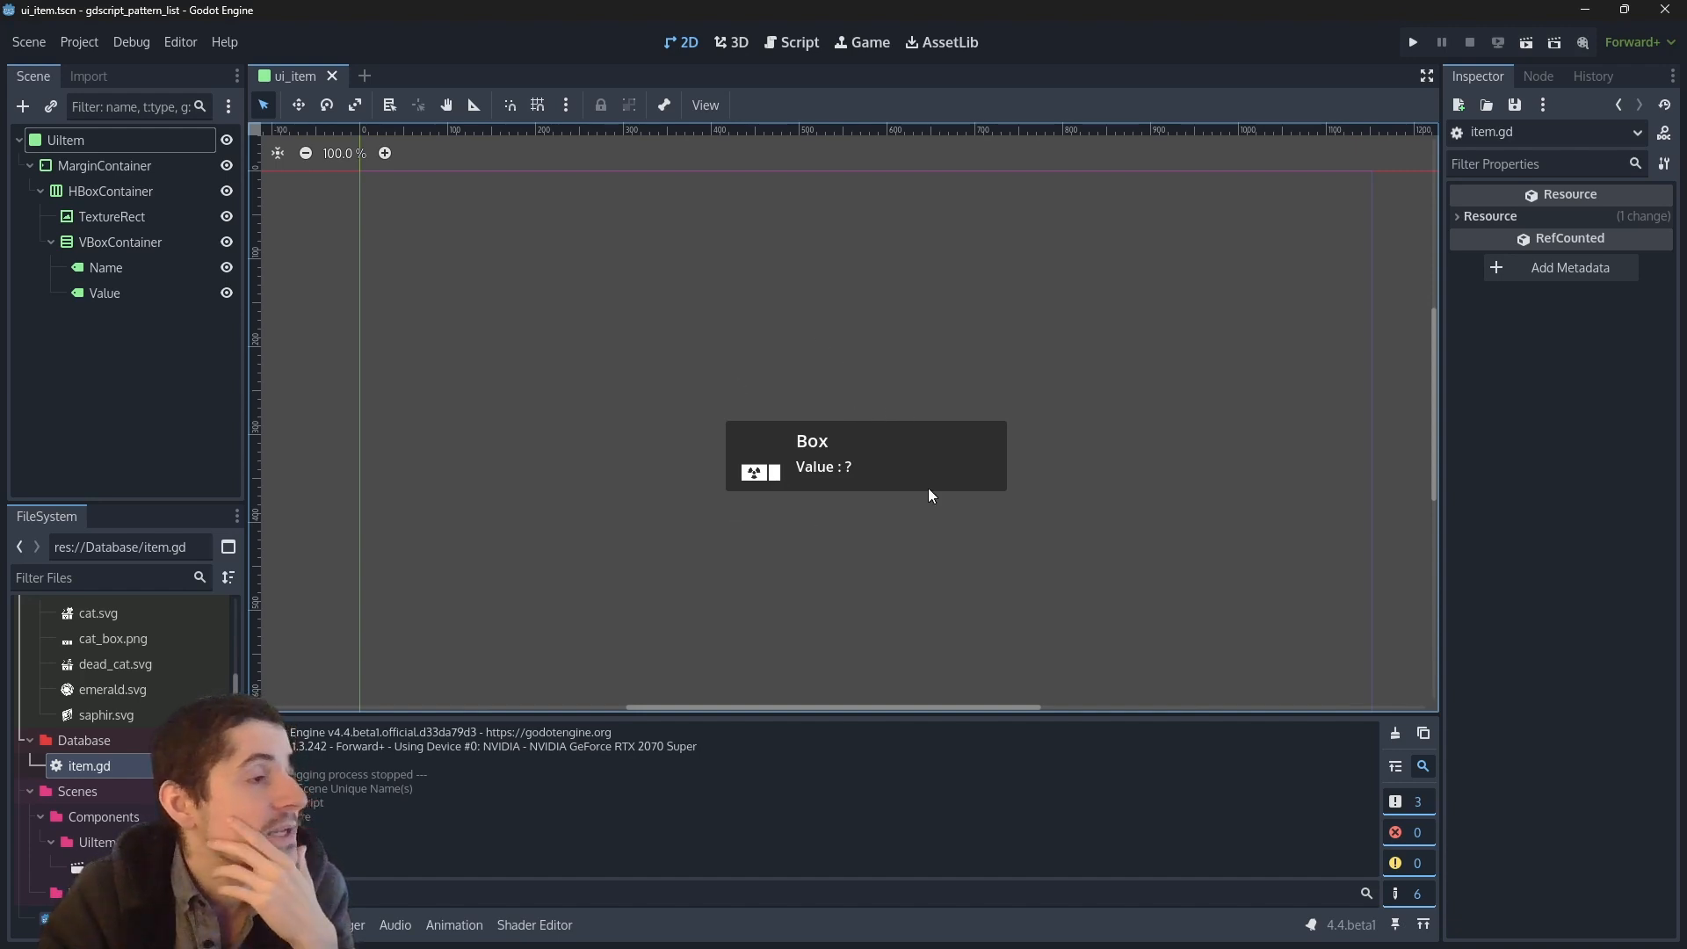
mouse_move(850, 337)
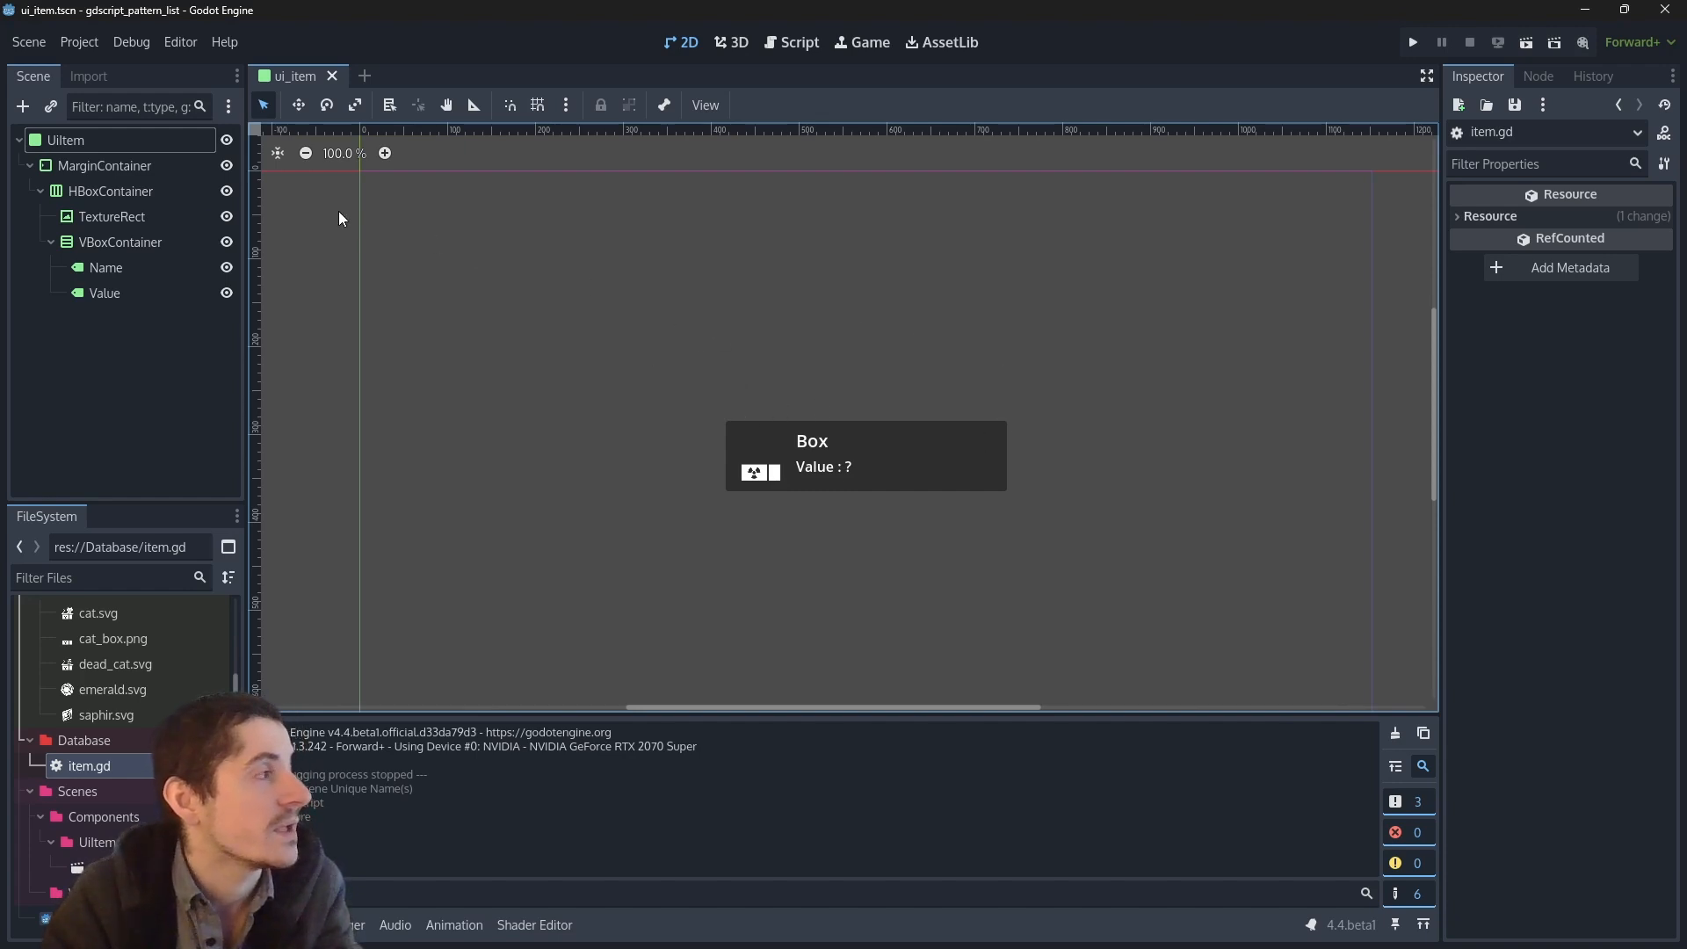
Step: Select the UIItem root node and create ui_item.gd with class_name UiItem extends Panel
click(105, 293)
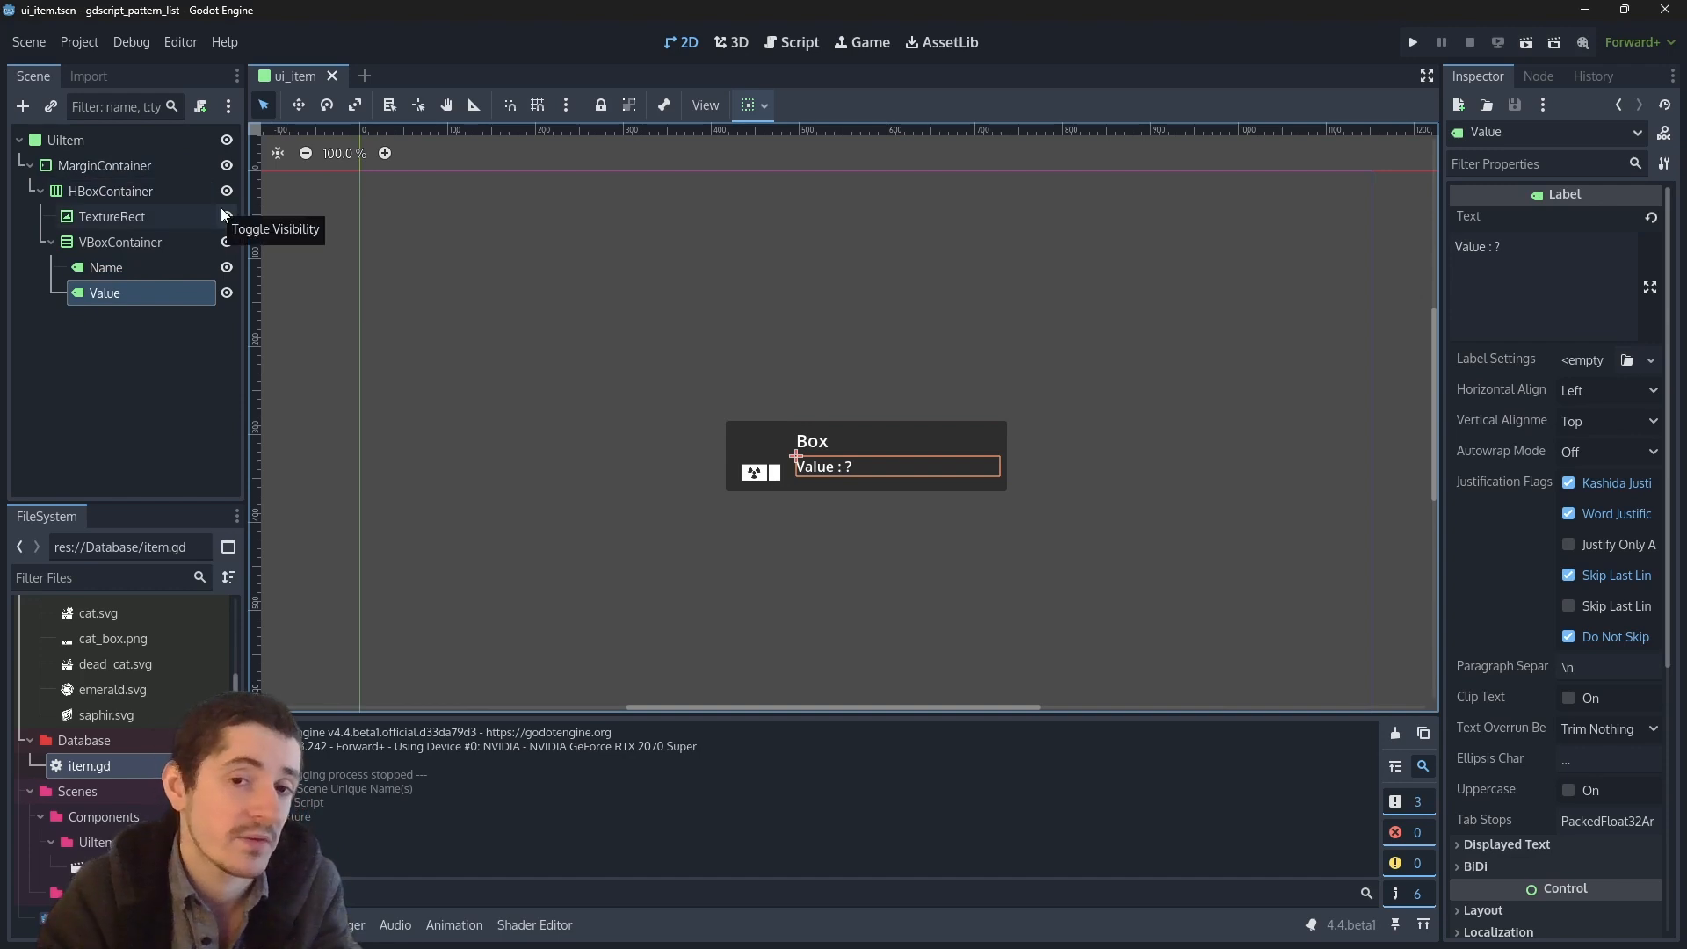
mouse_move(151, 144)
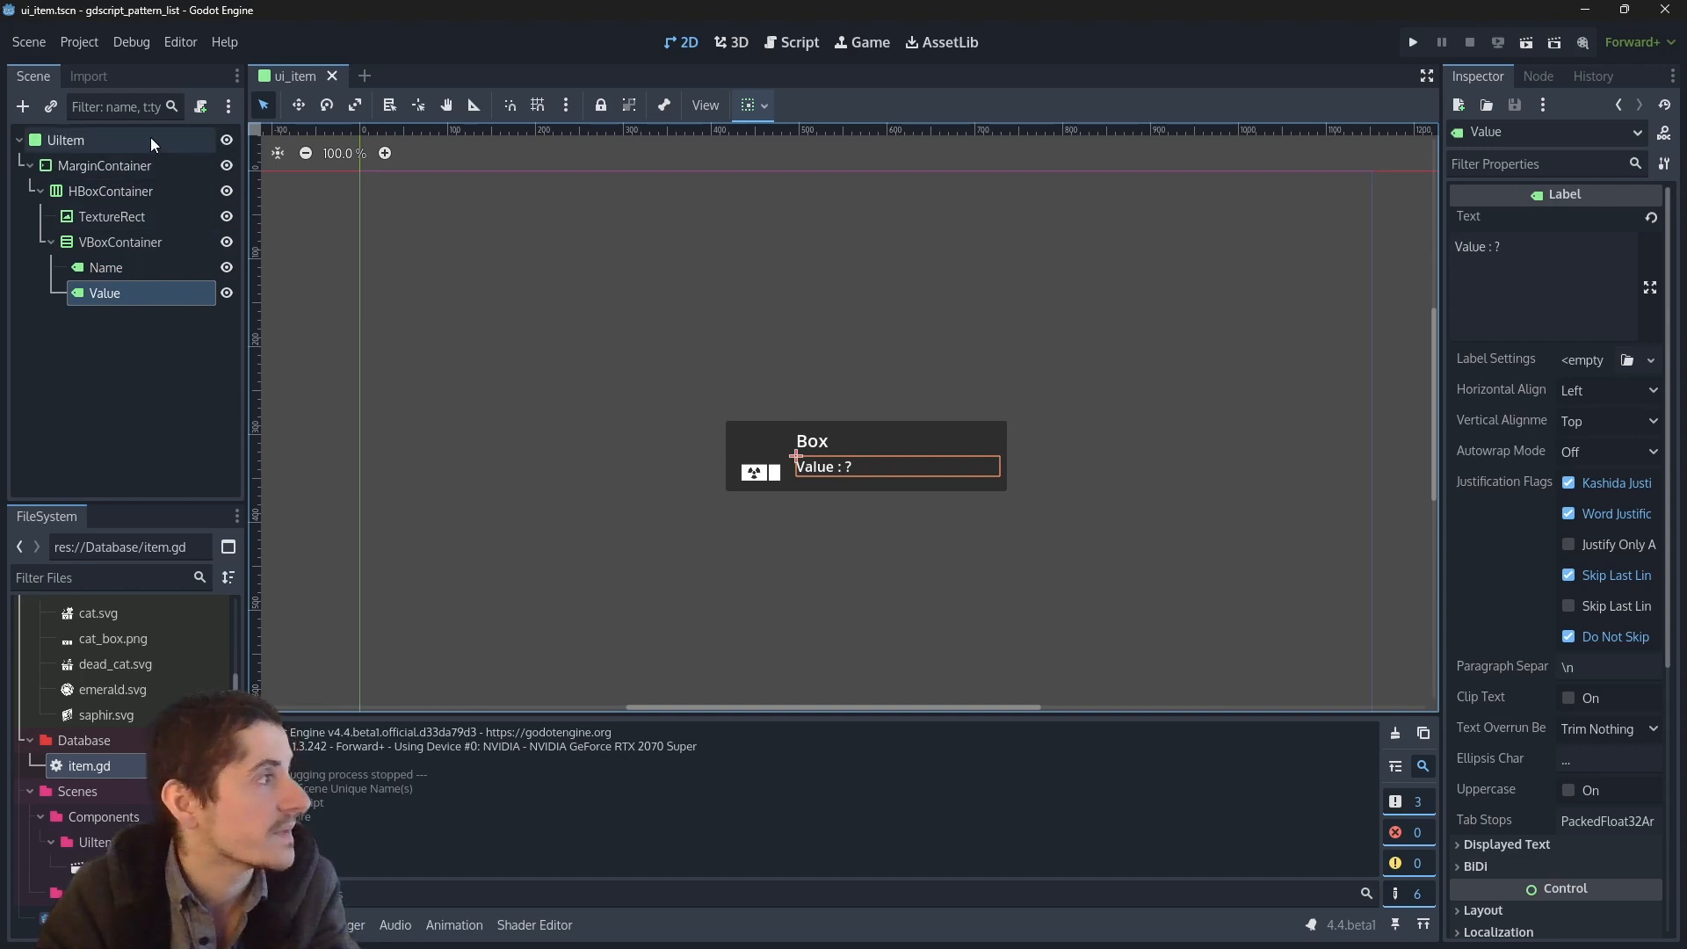
click(66, 140)
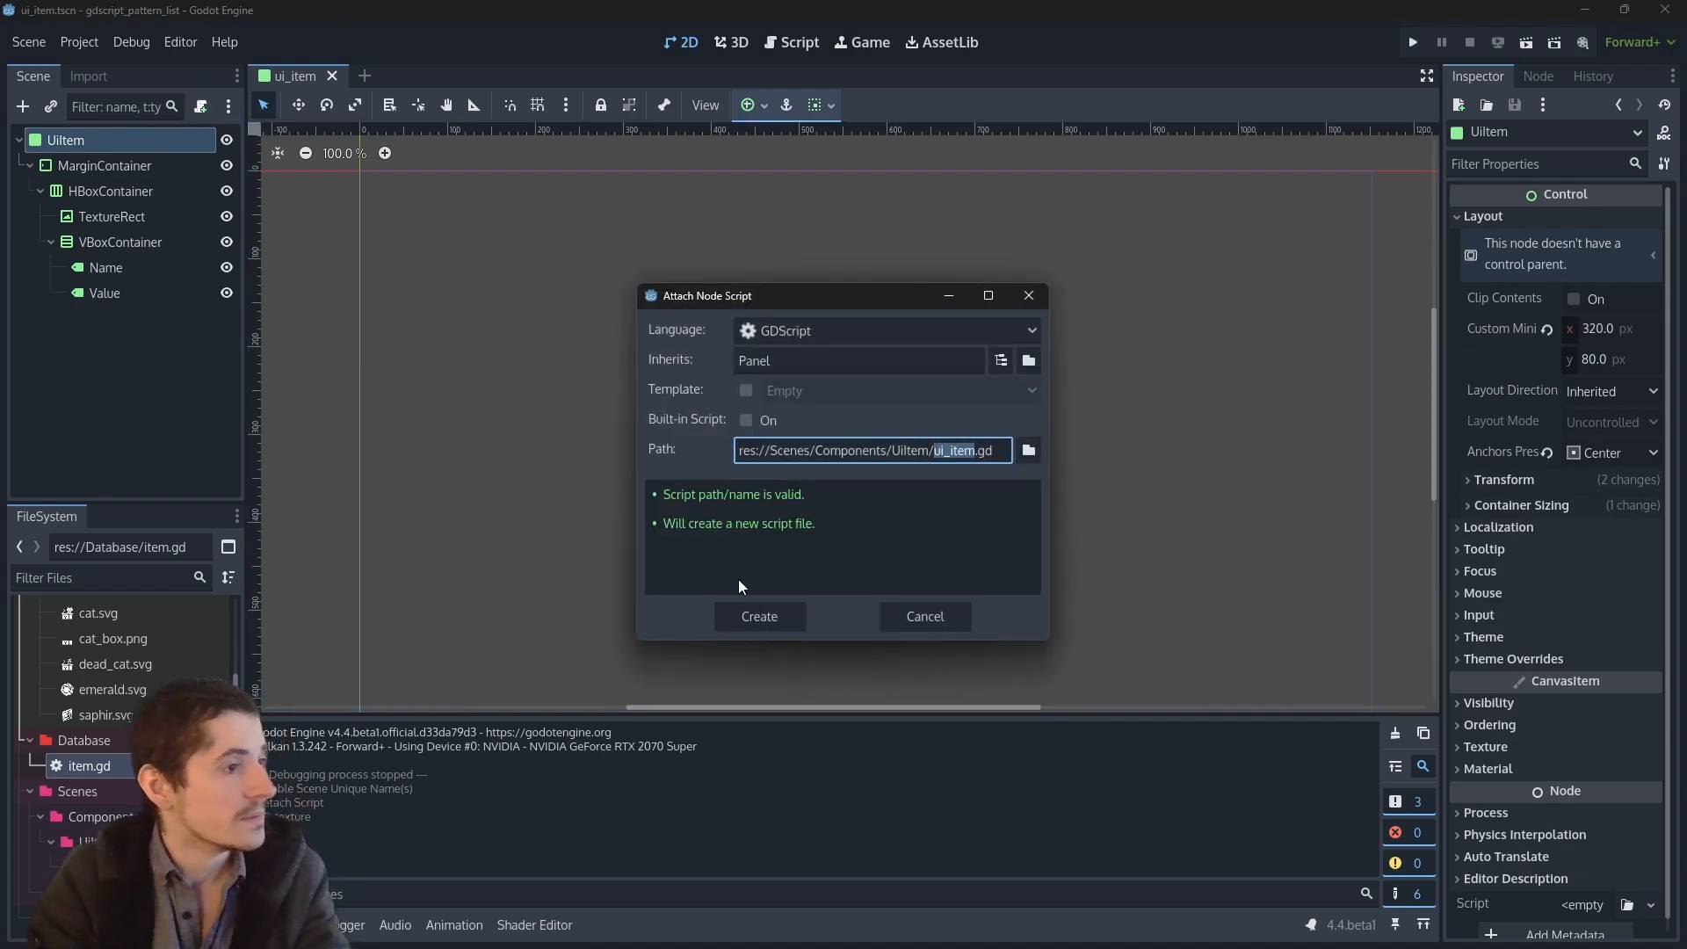
click(758, 615)
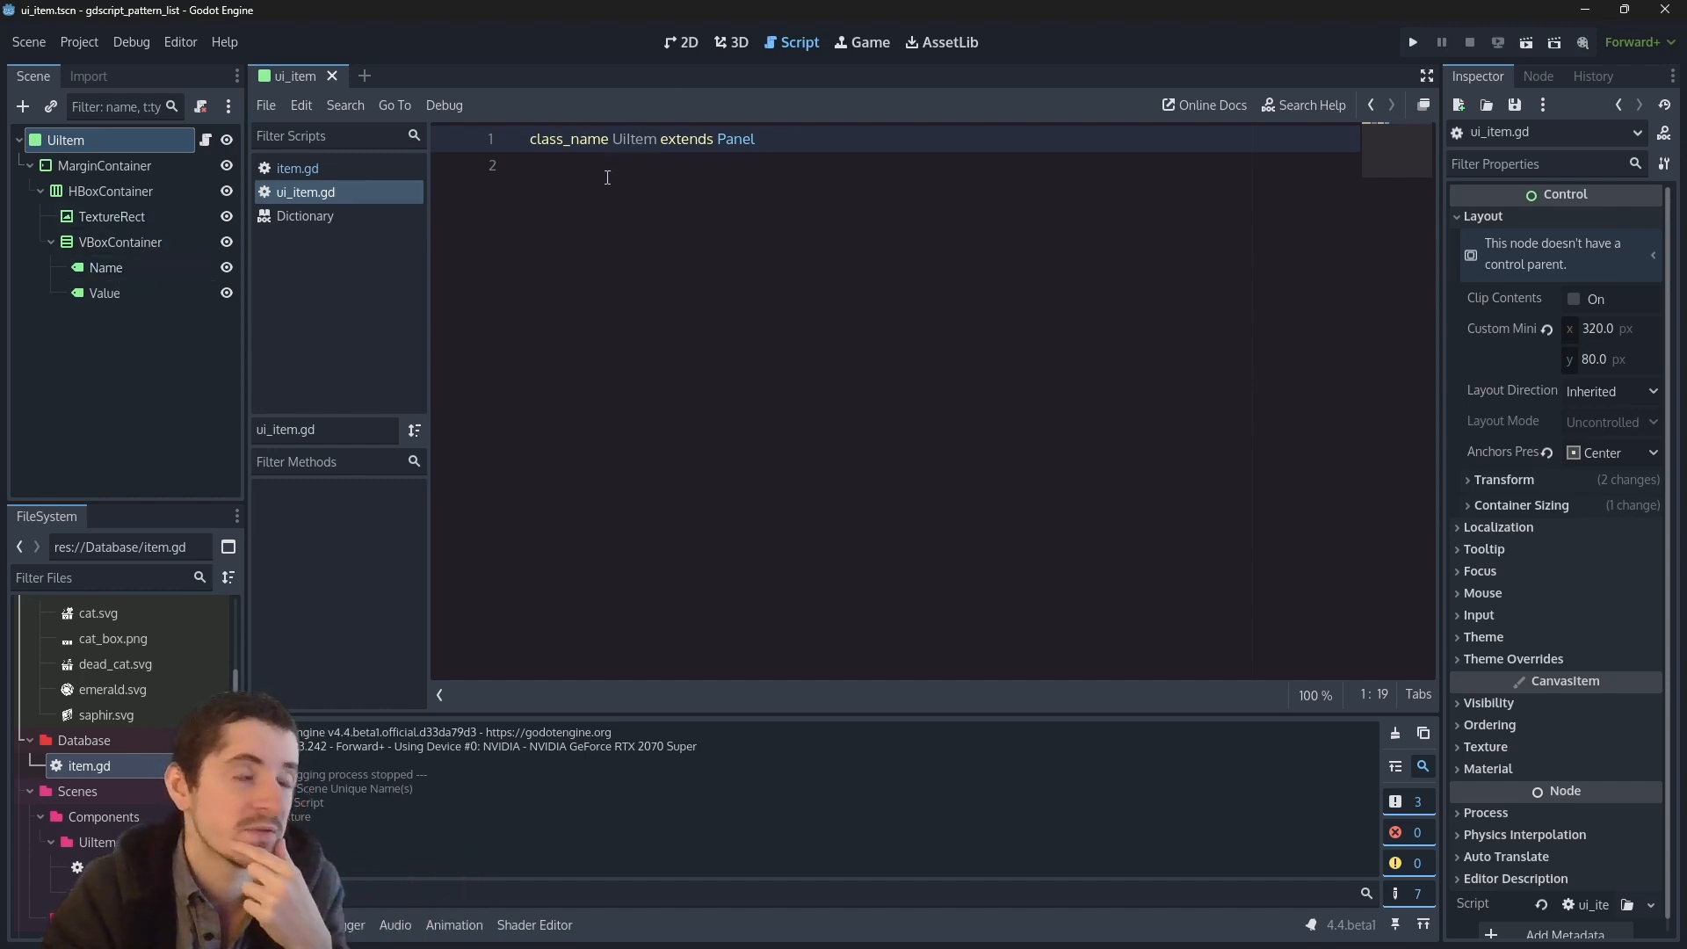
Step: Declare var _item : Item and an _update function with a pass body
text(var)
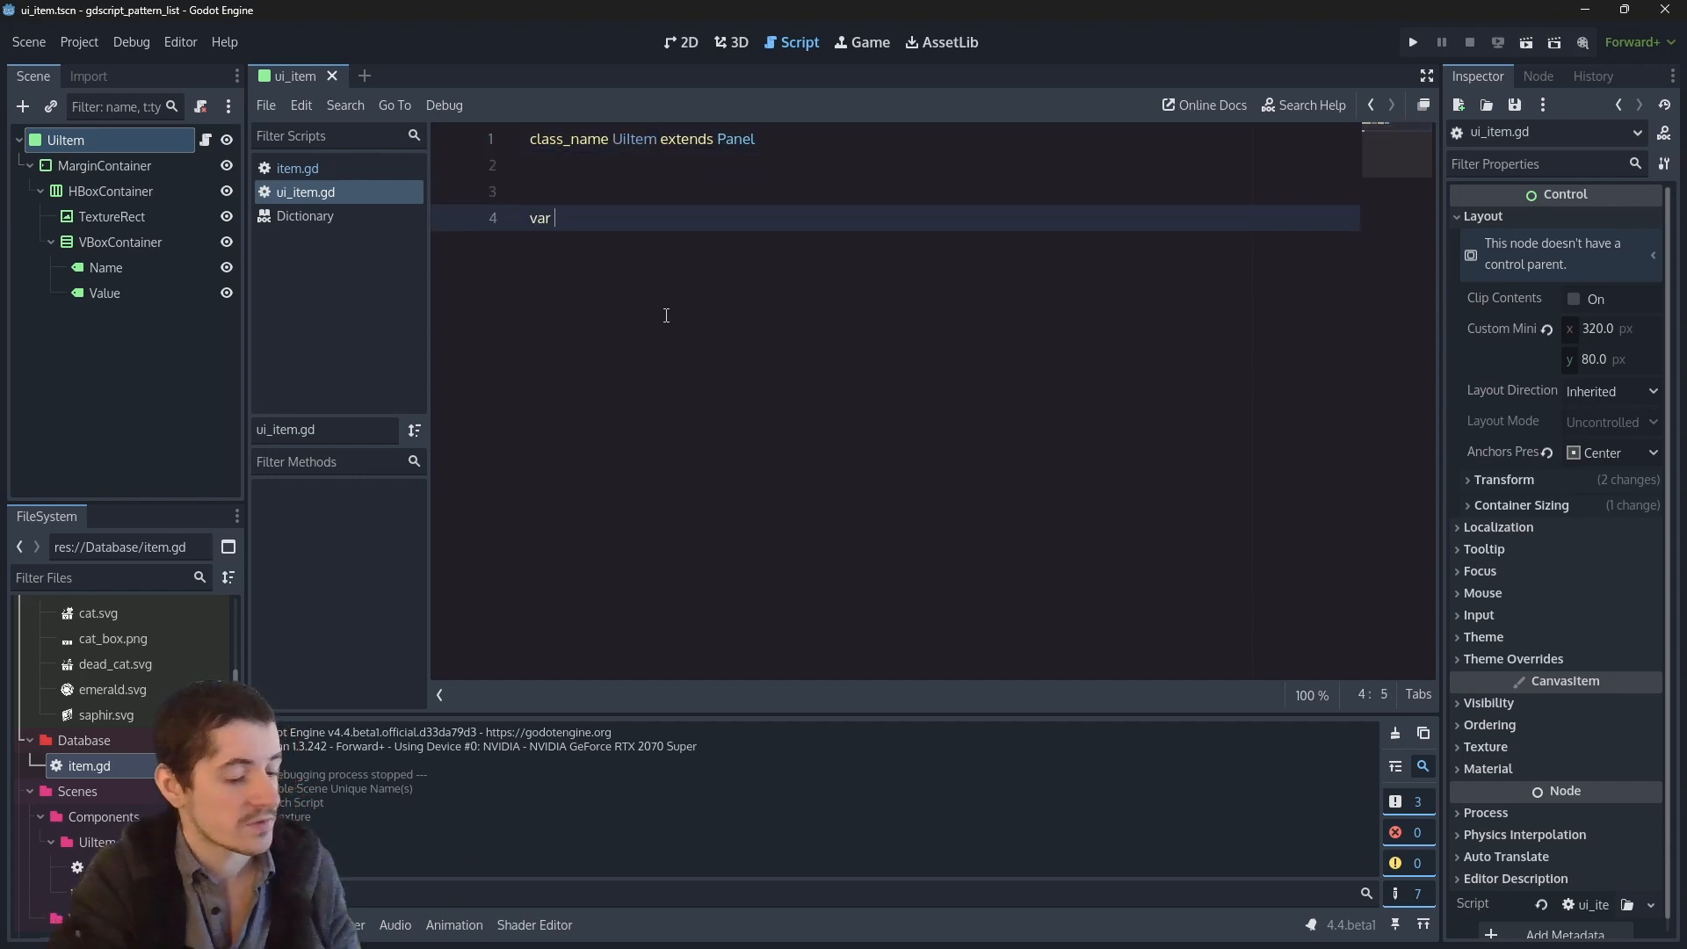
text(_item :)
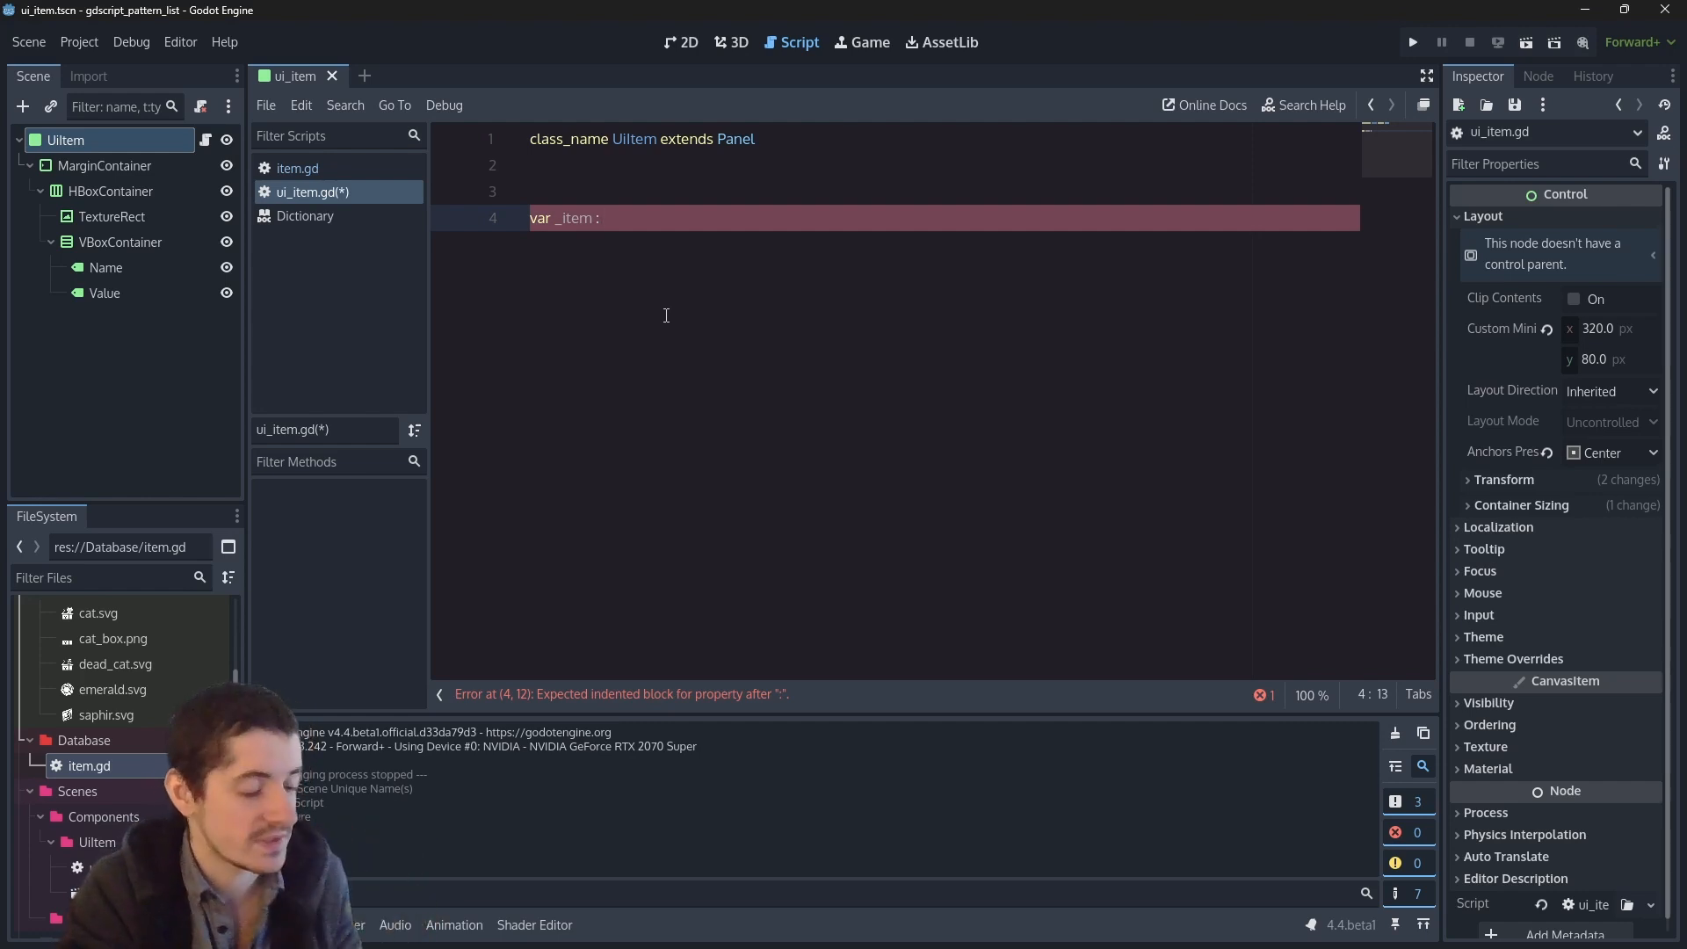
text(Item)
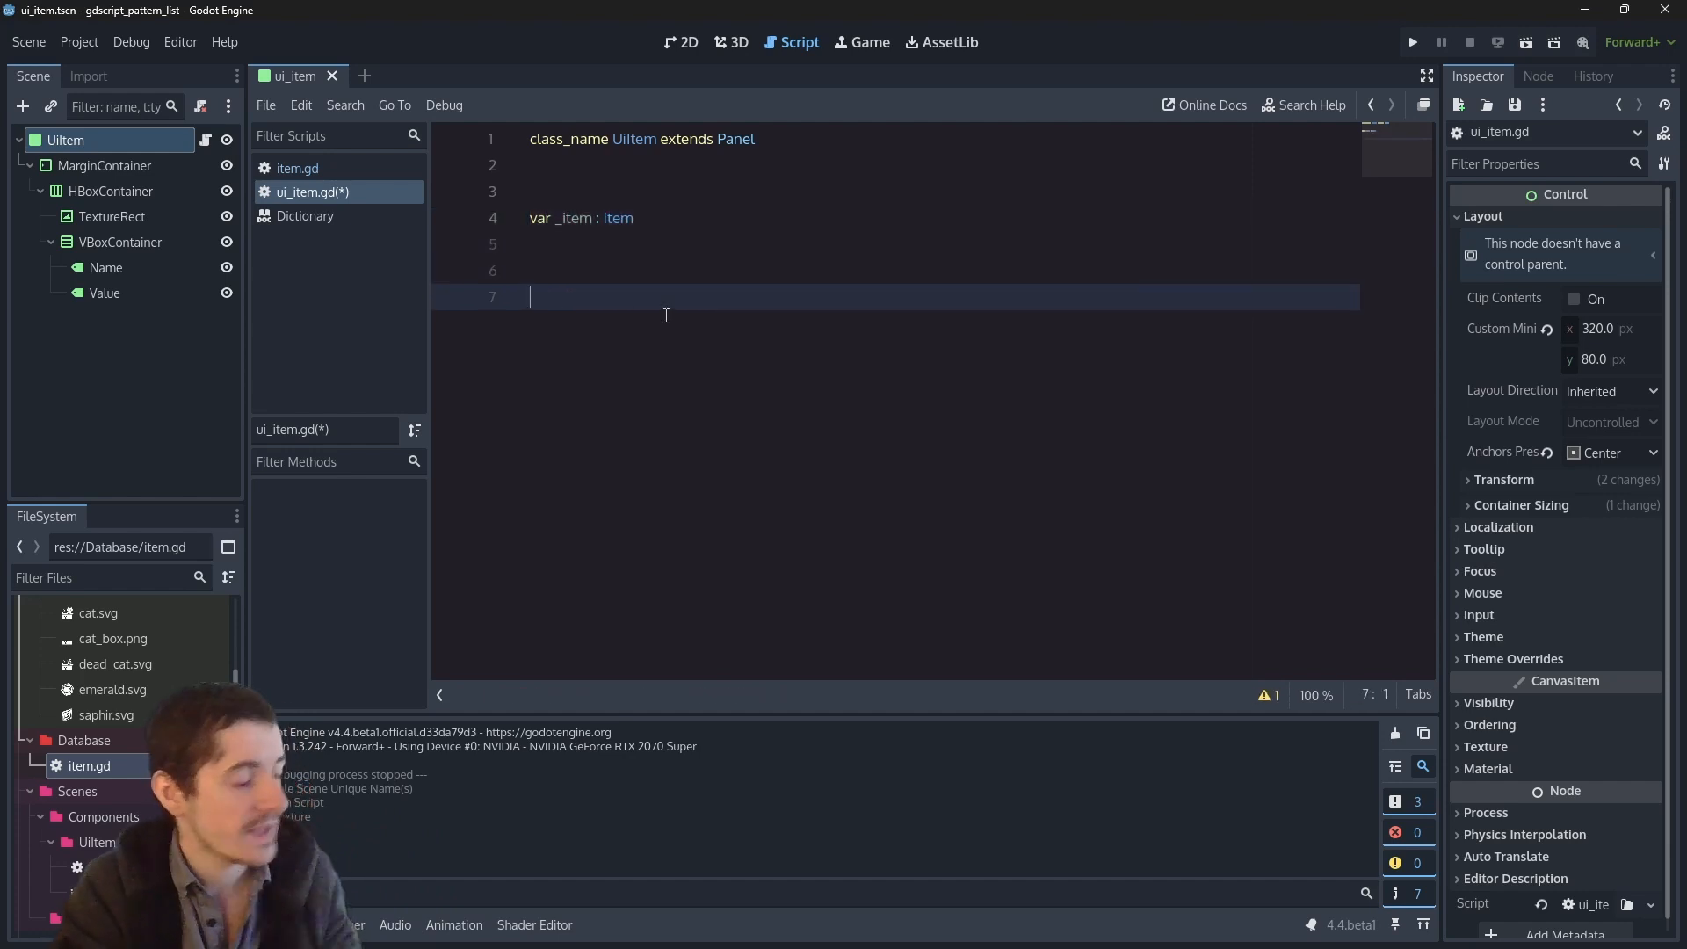
text(func _update()
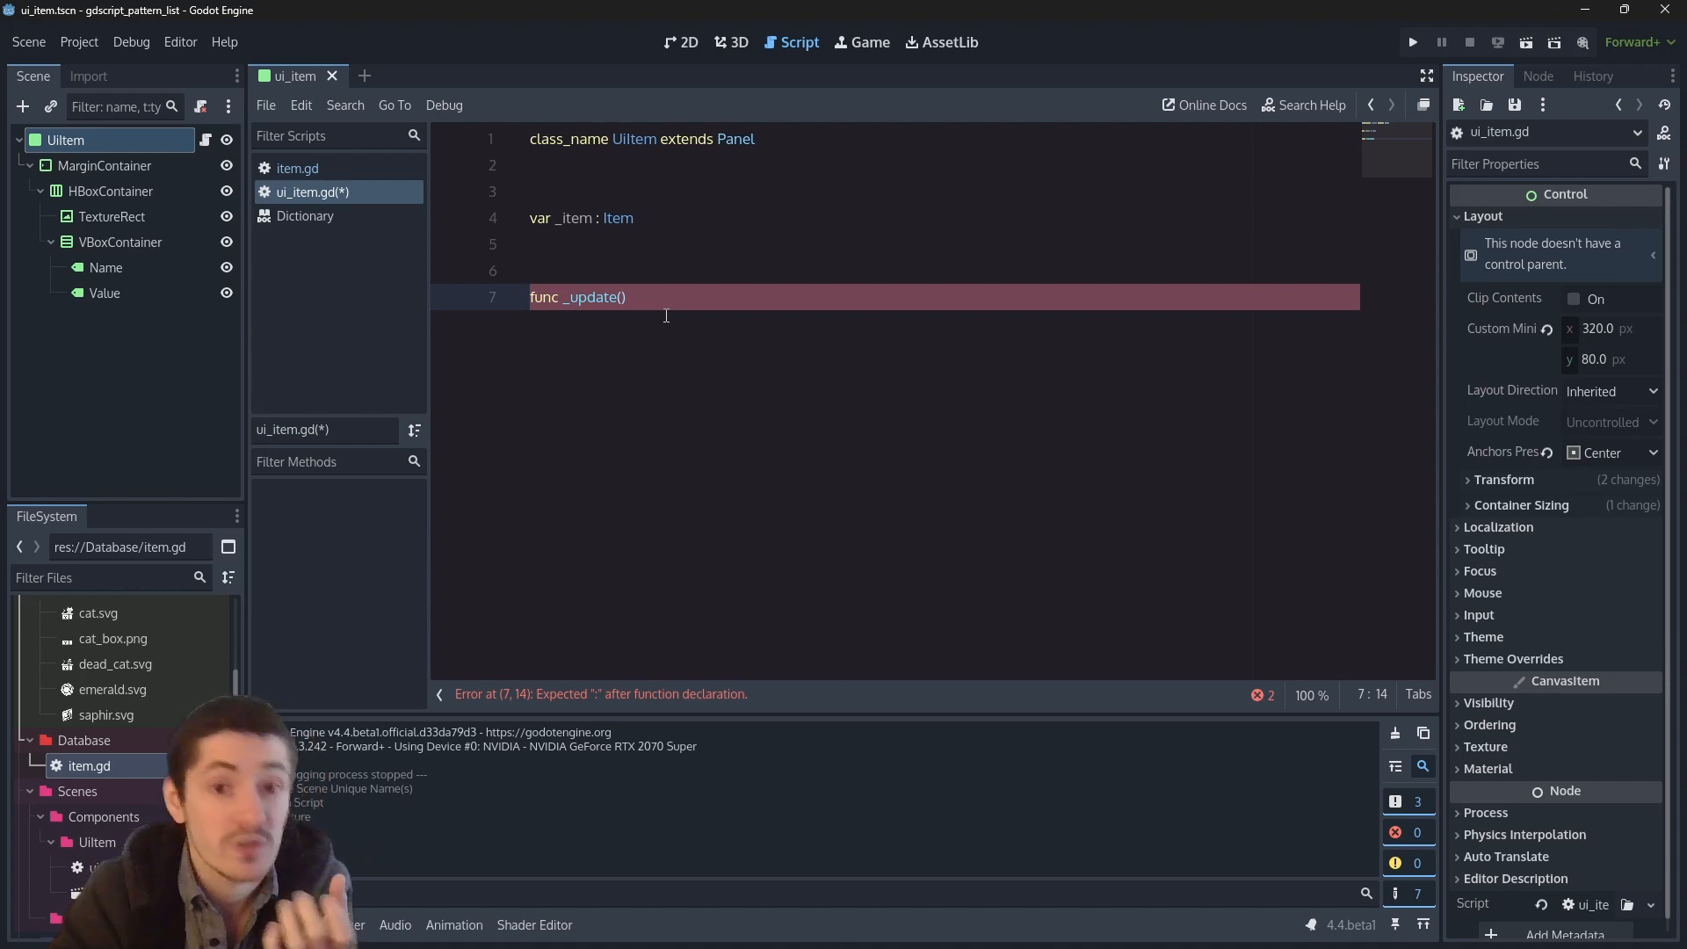
text(-> void :)
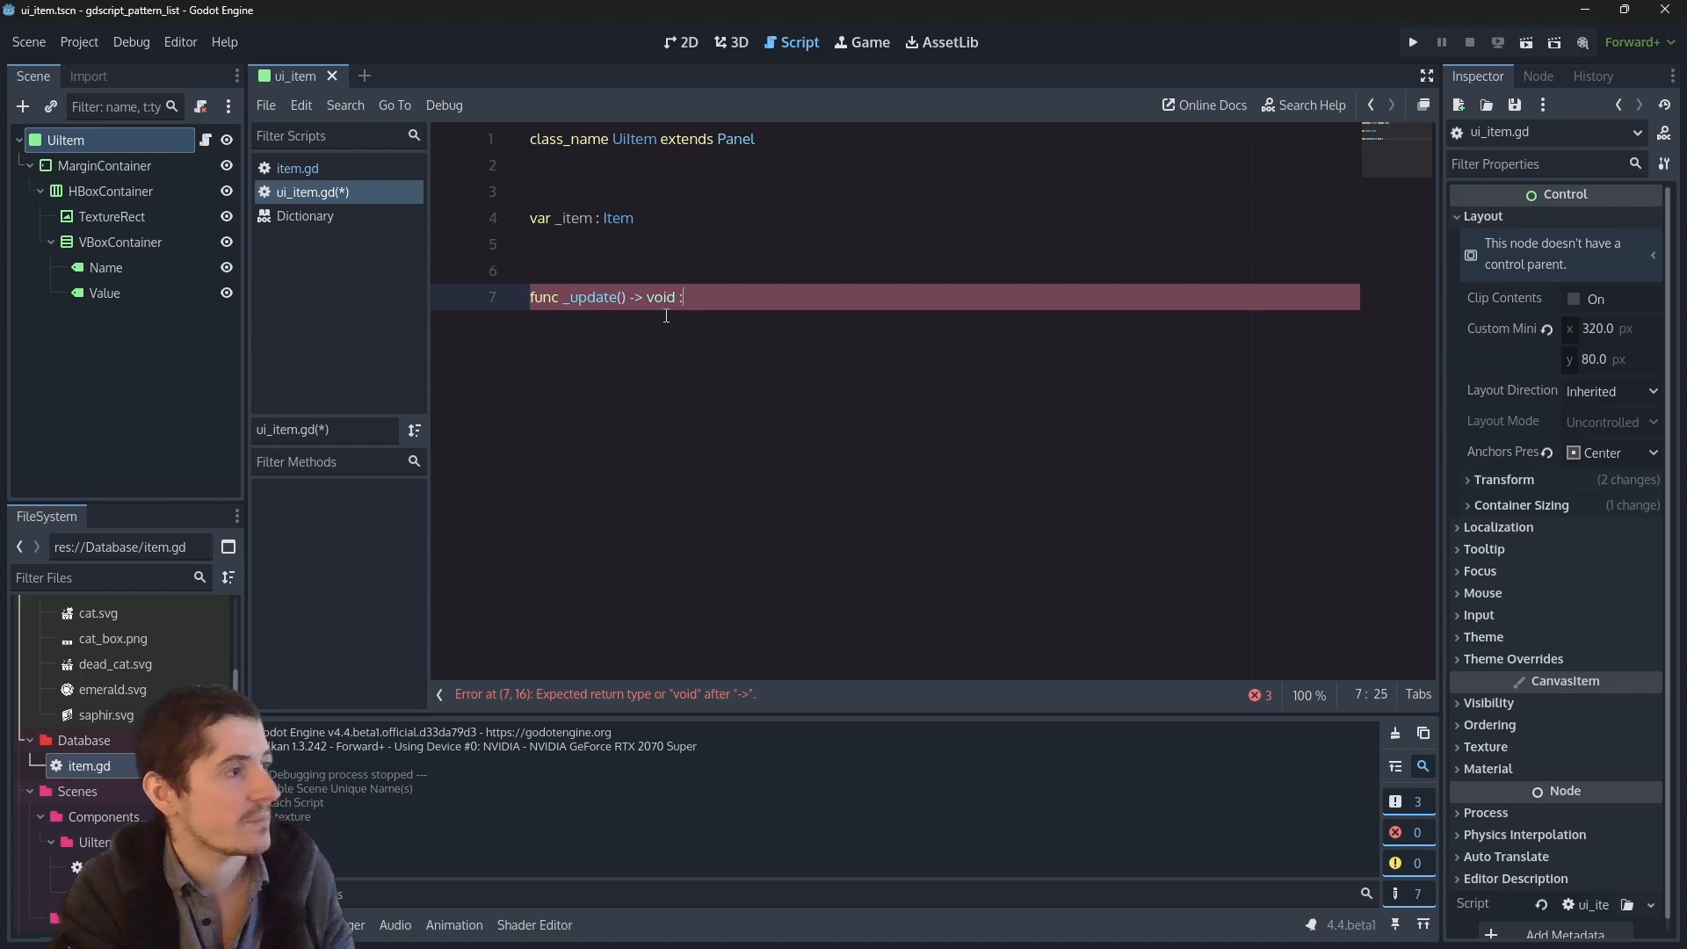
key(Enter)
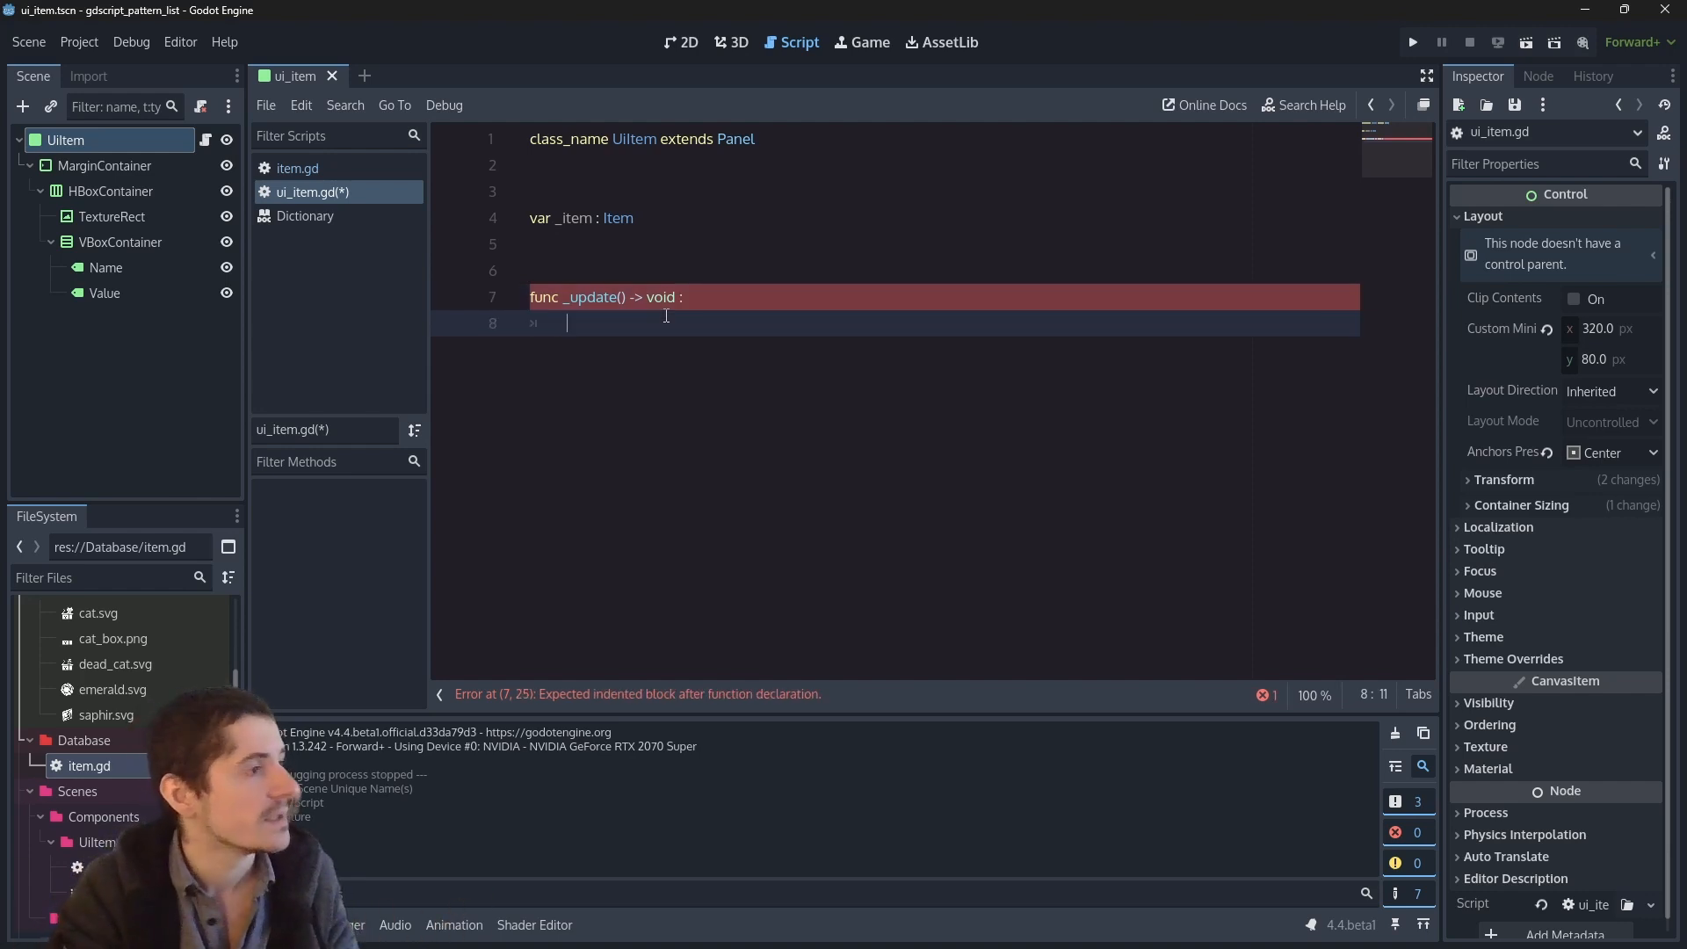
text(pass)
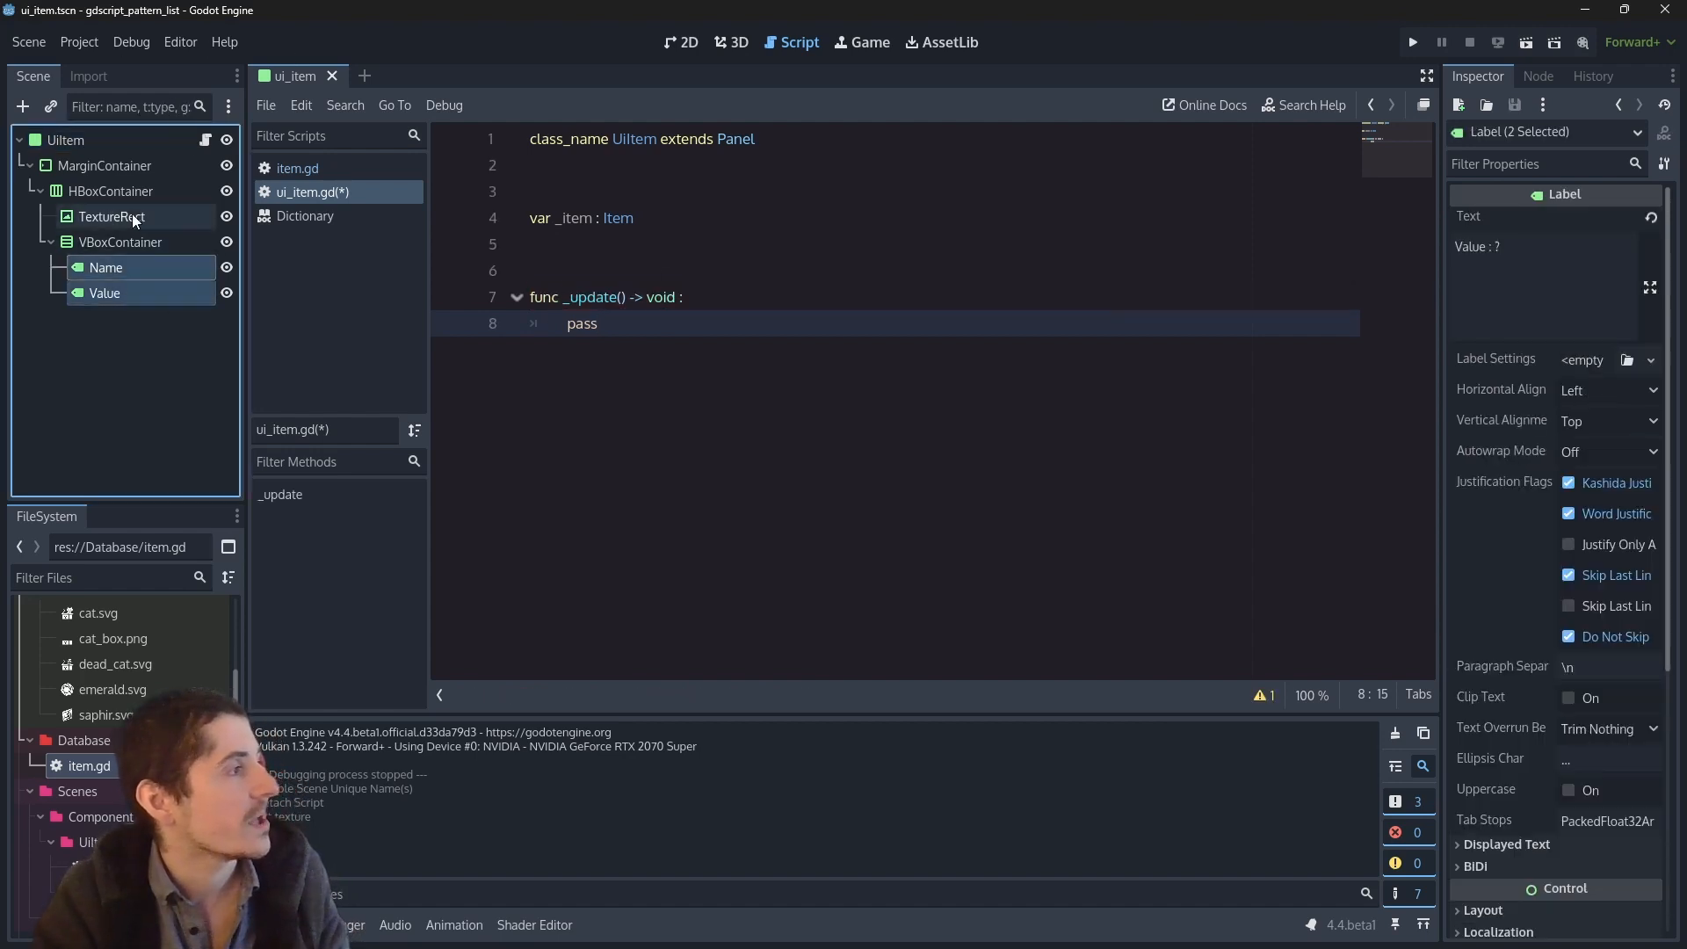
Step: Make TextureRect, Name and Value unique, then load TextureRect's texture from _item.texture_path
right_click(111, 216)
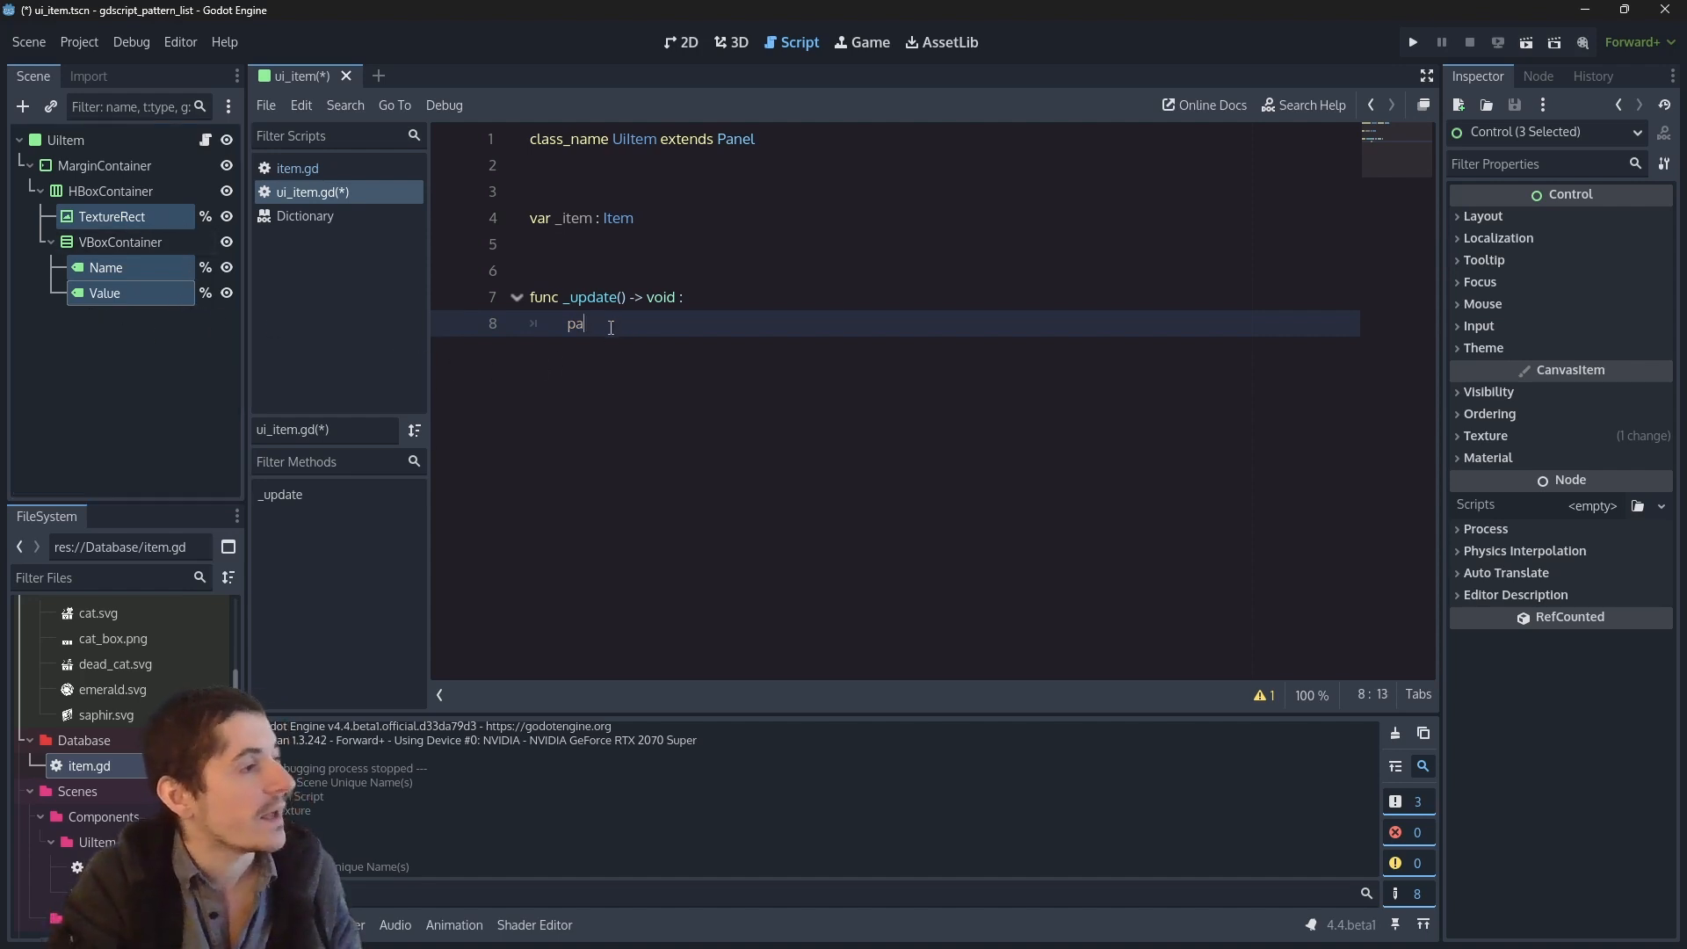
text((%))
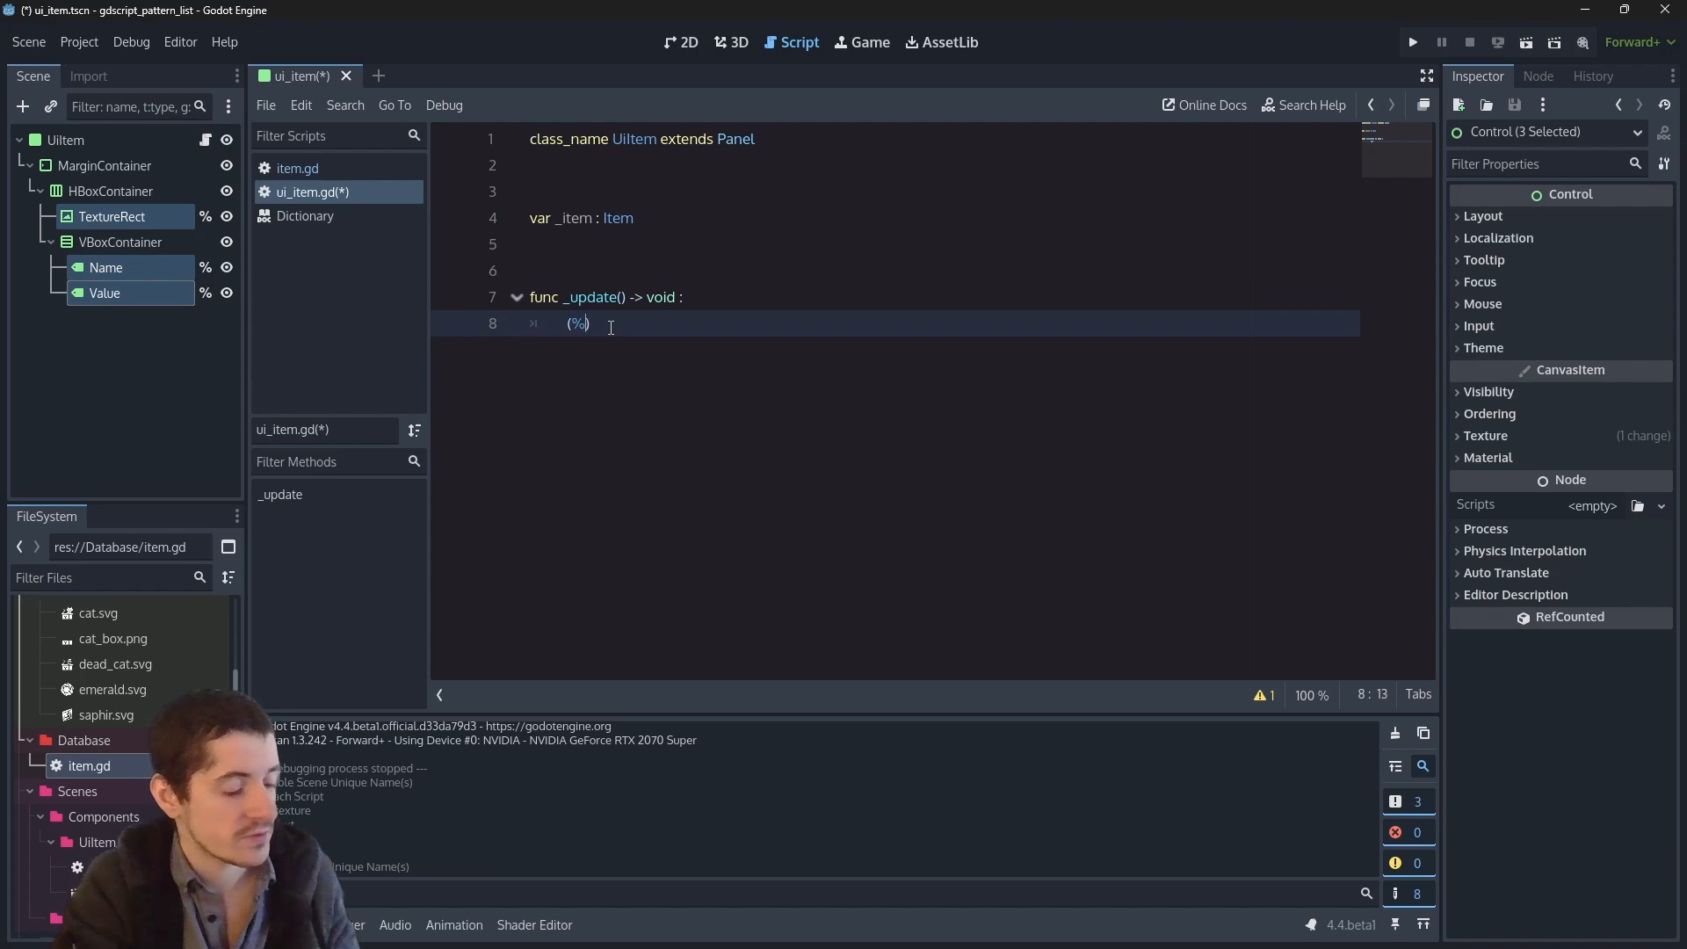
text(TextureRect)
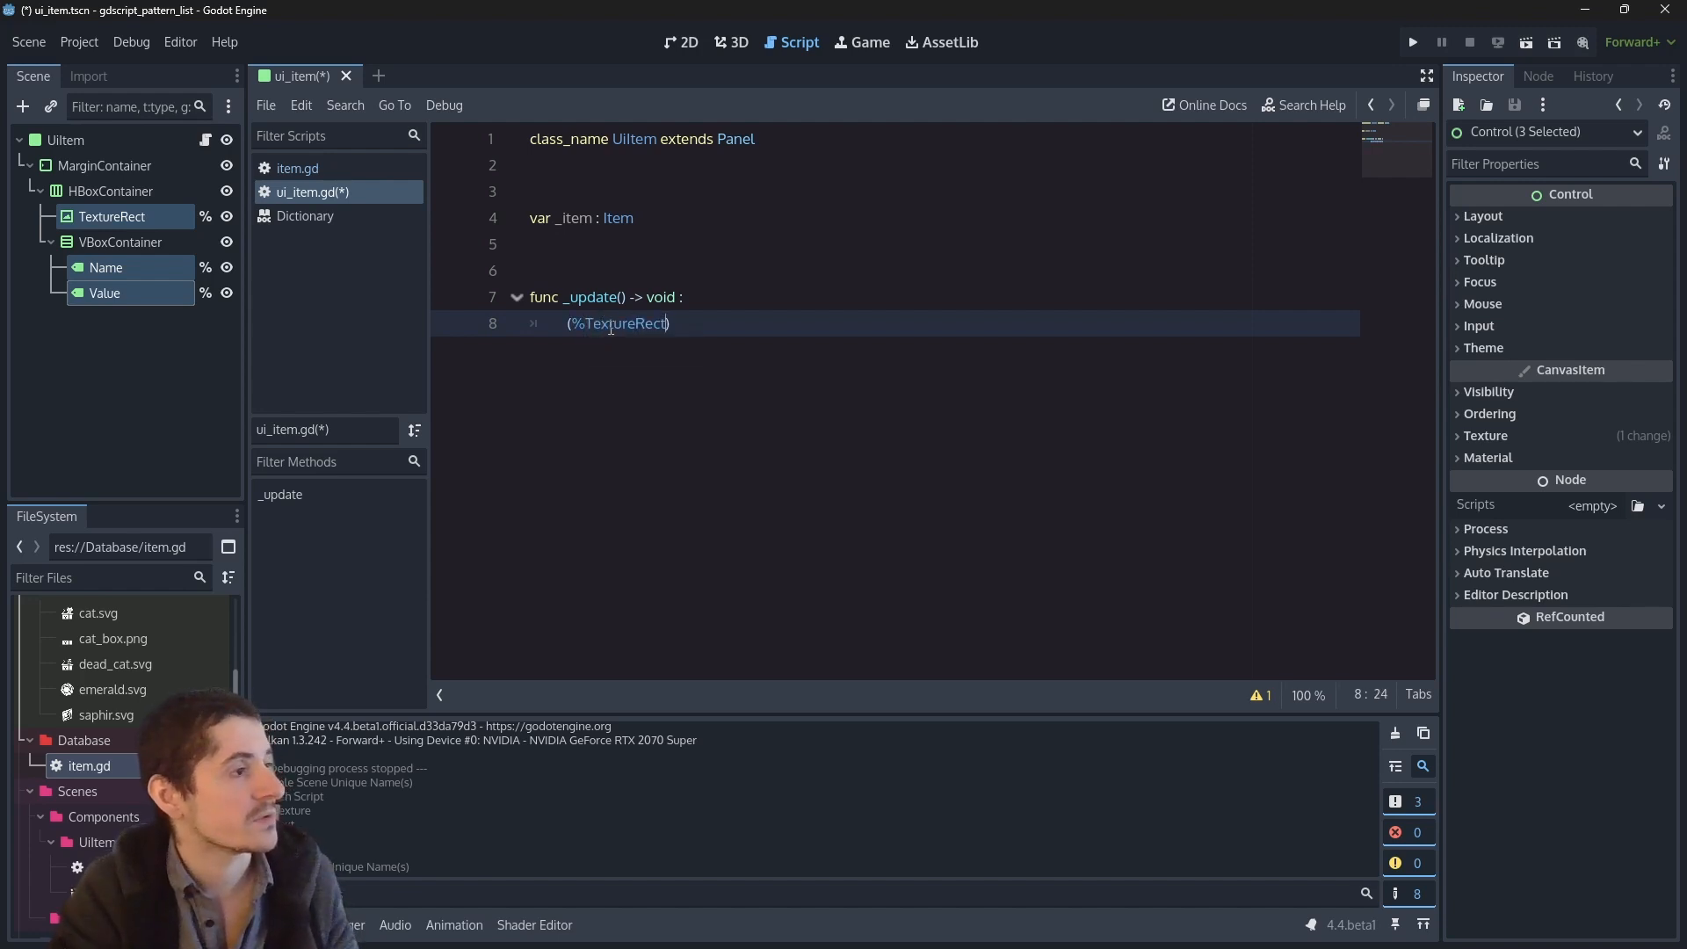
text(as TextureRect)
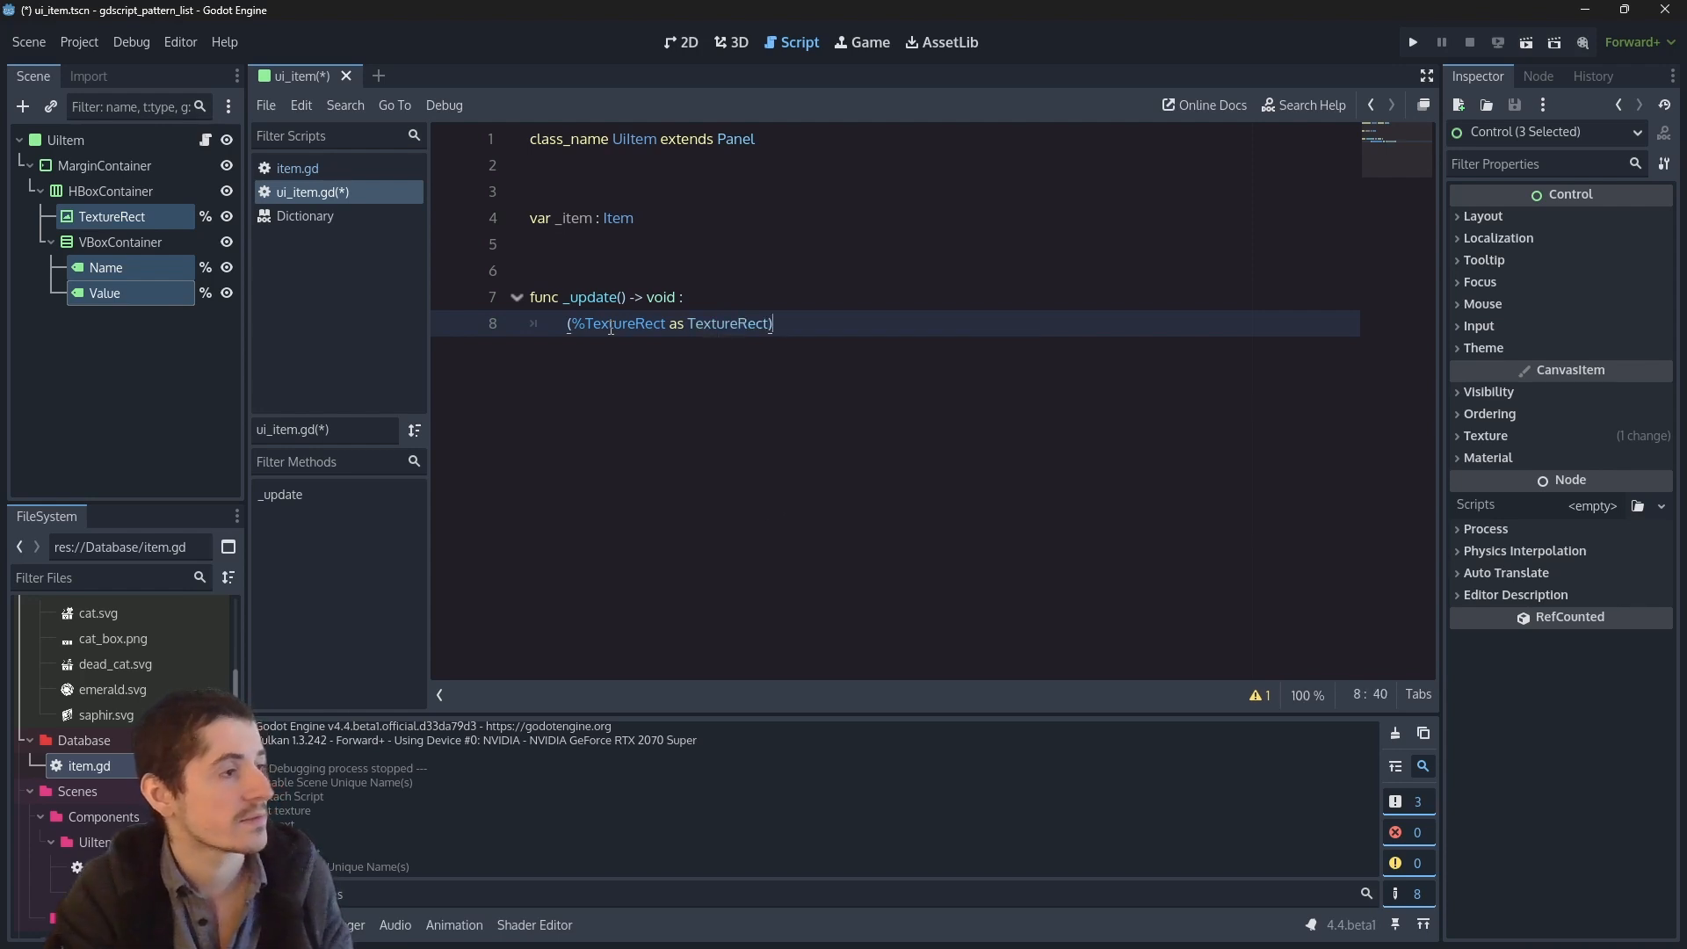
text(.te)
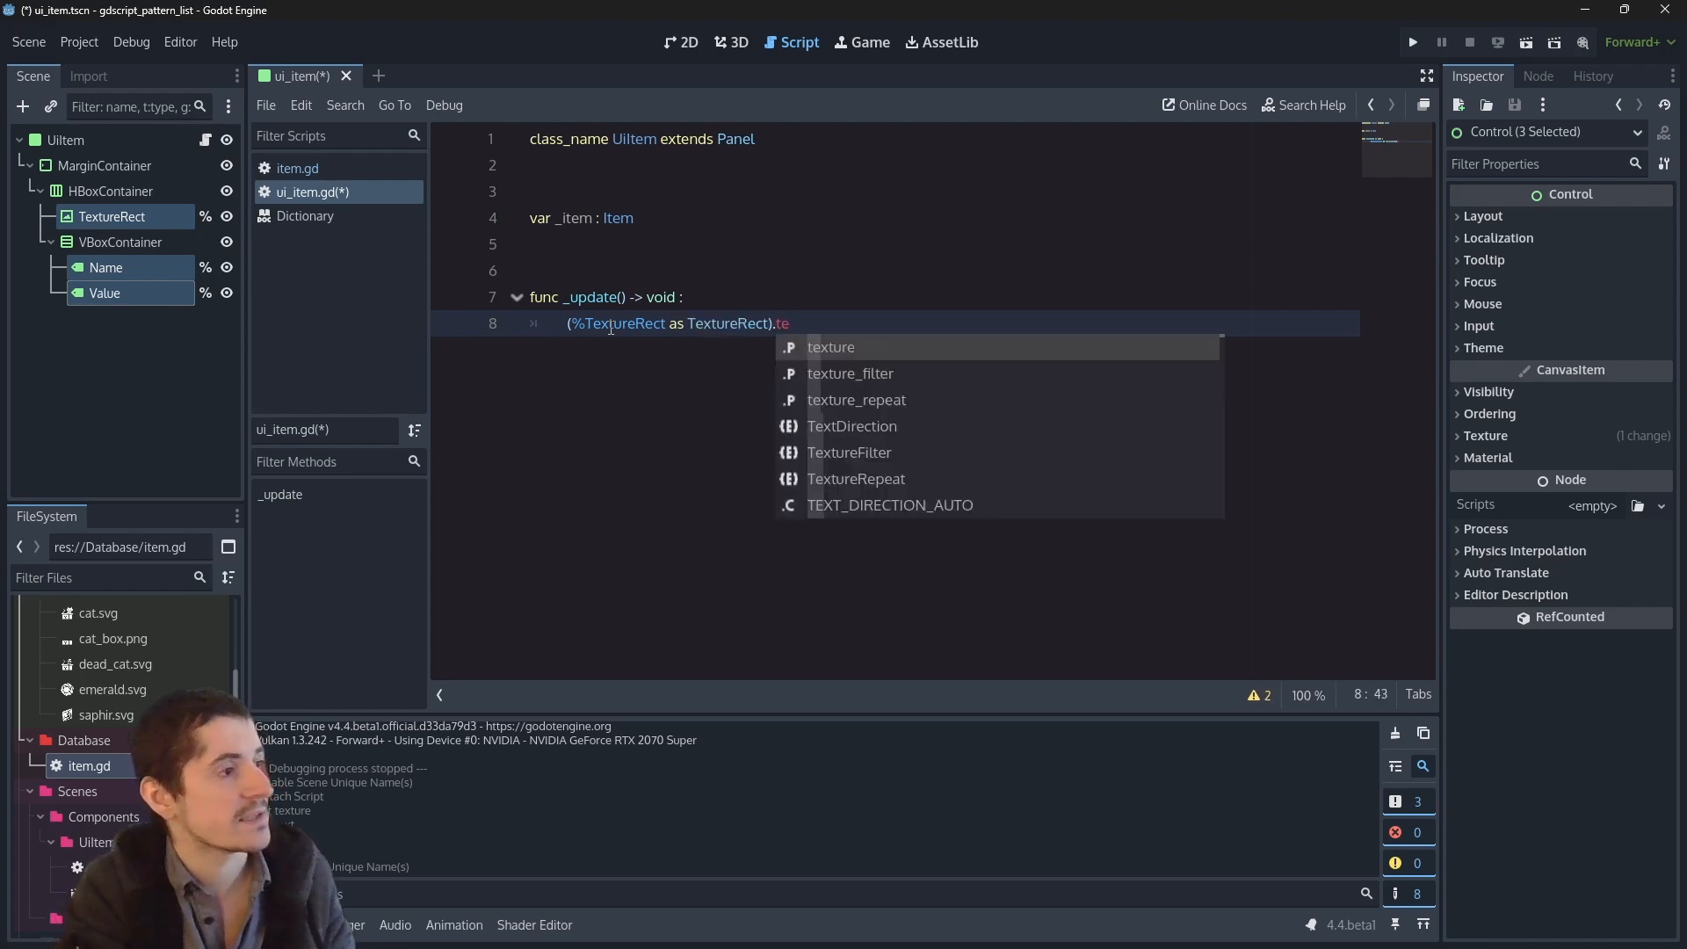
text(xture =)
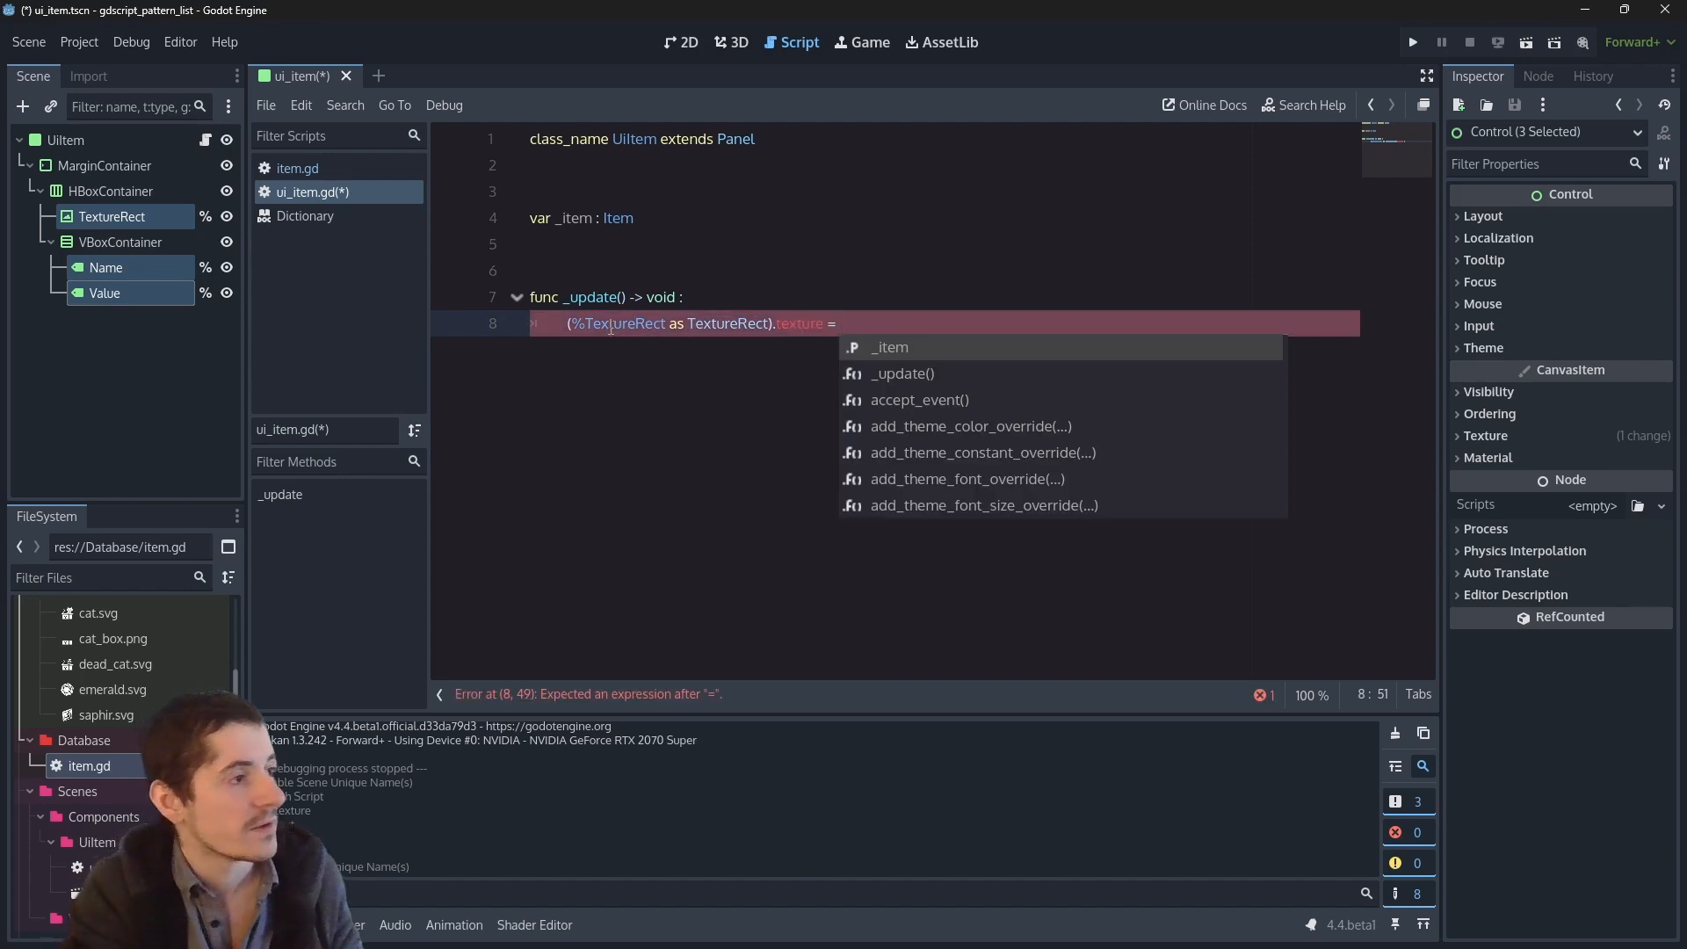
text(load())
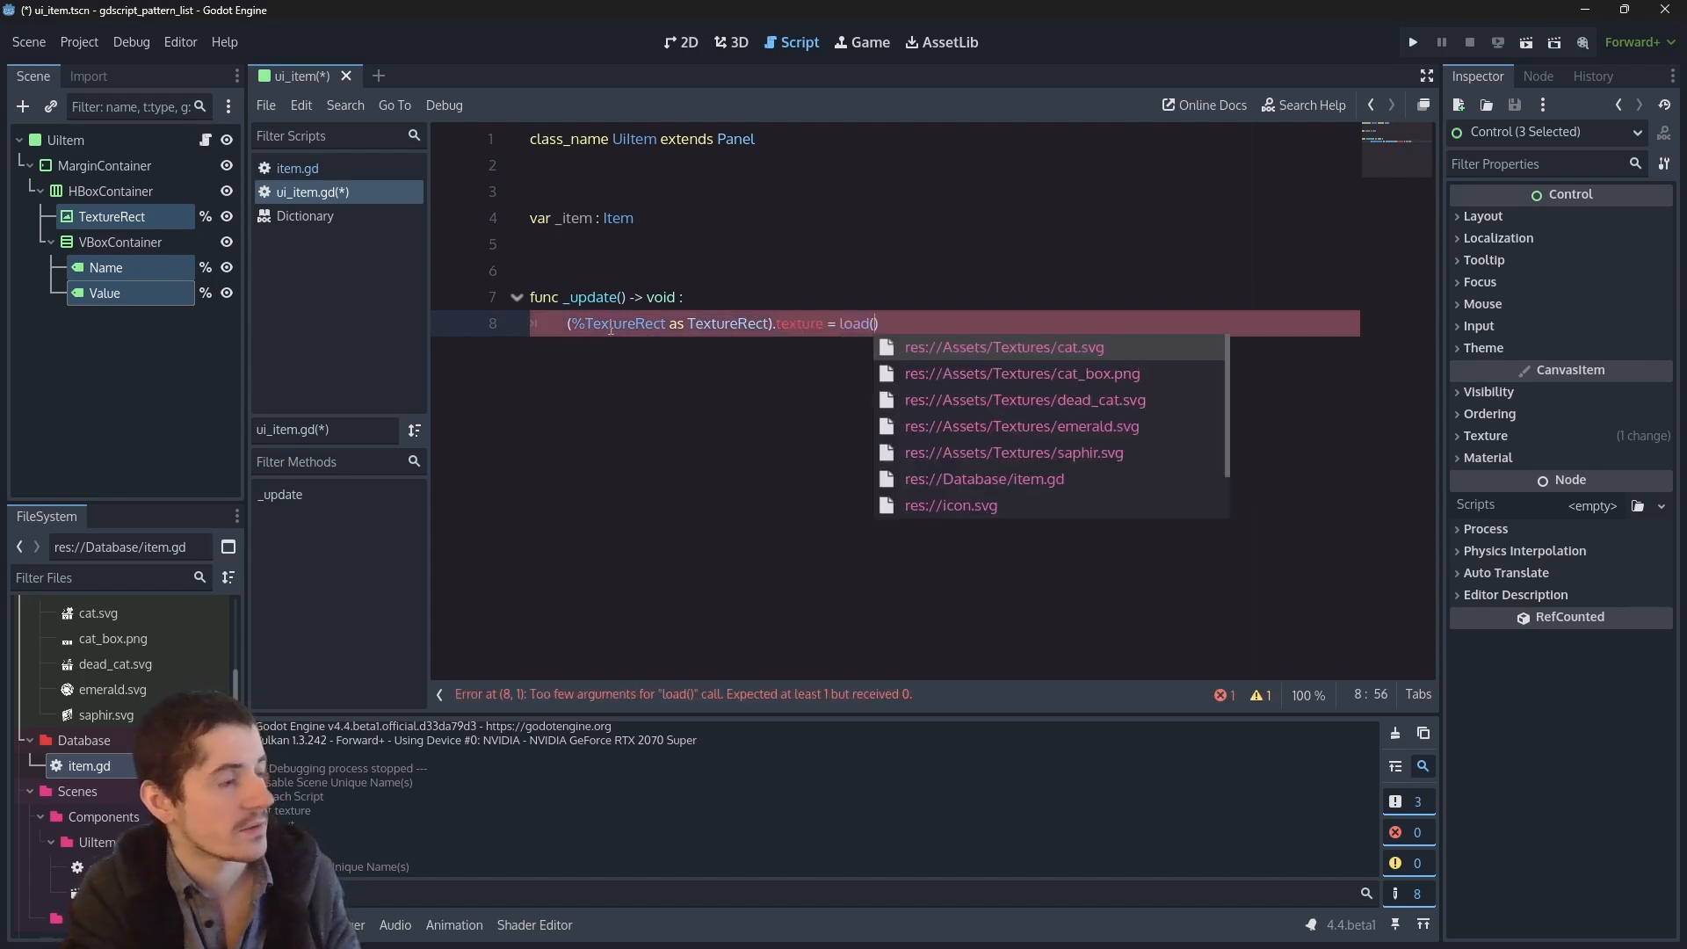
text(str()
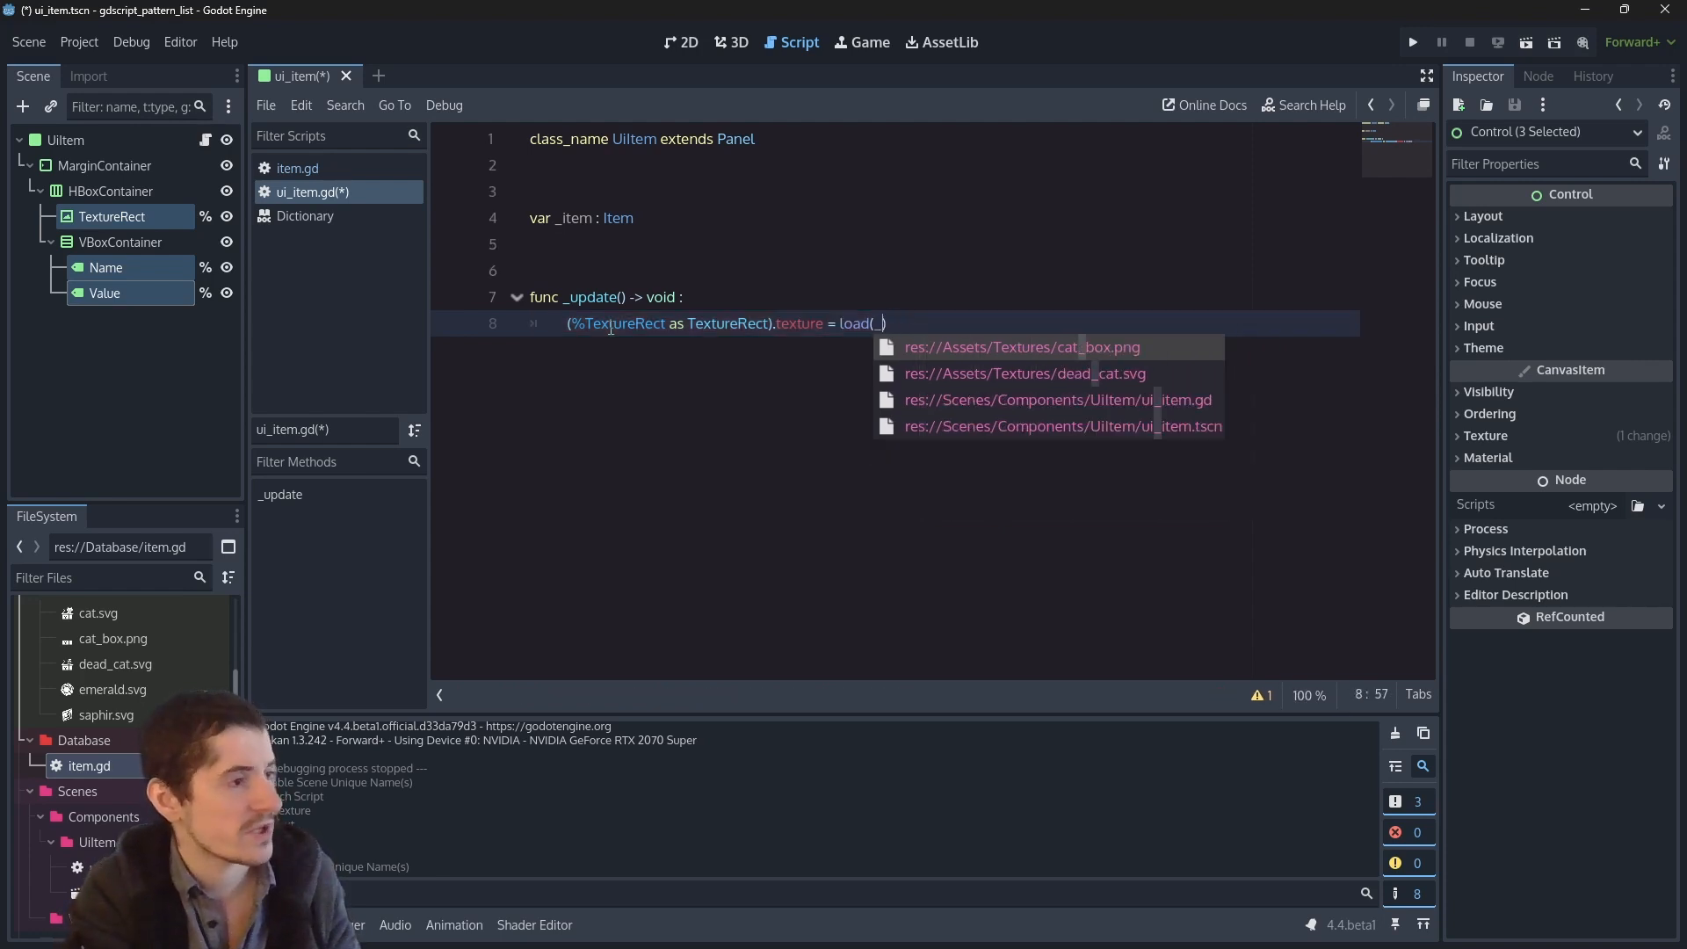
text(item)
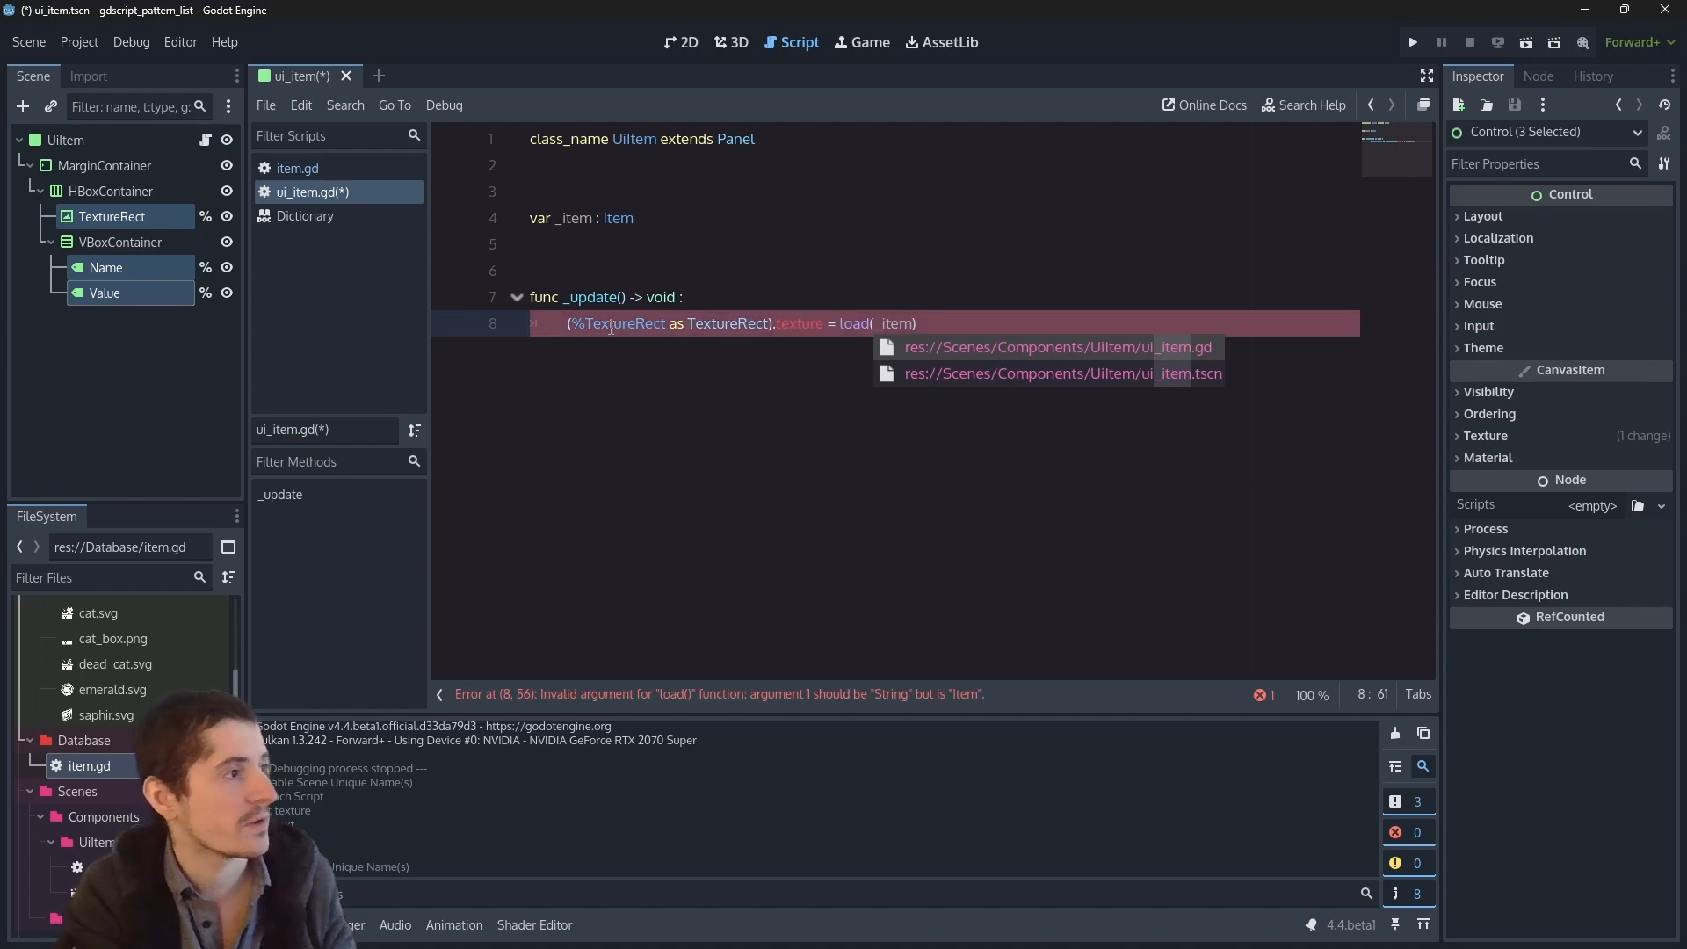
text(.texture_path)
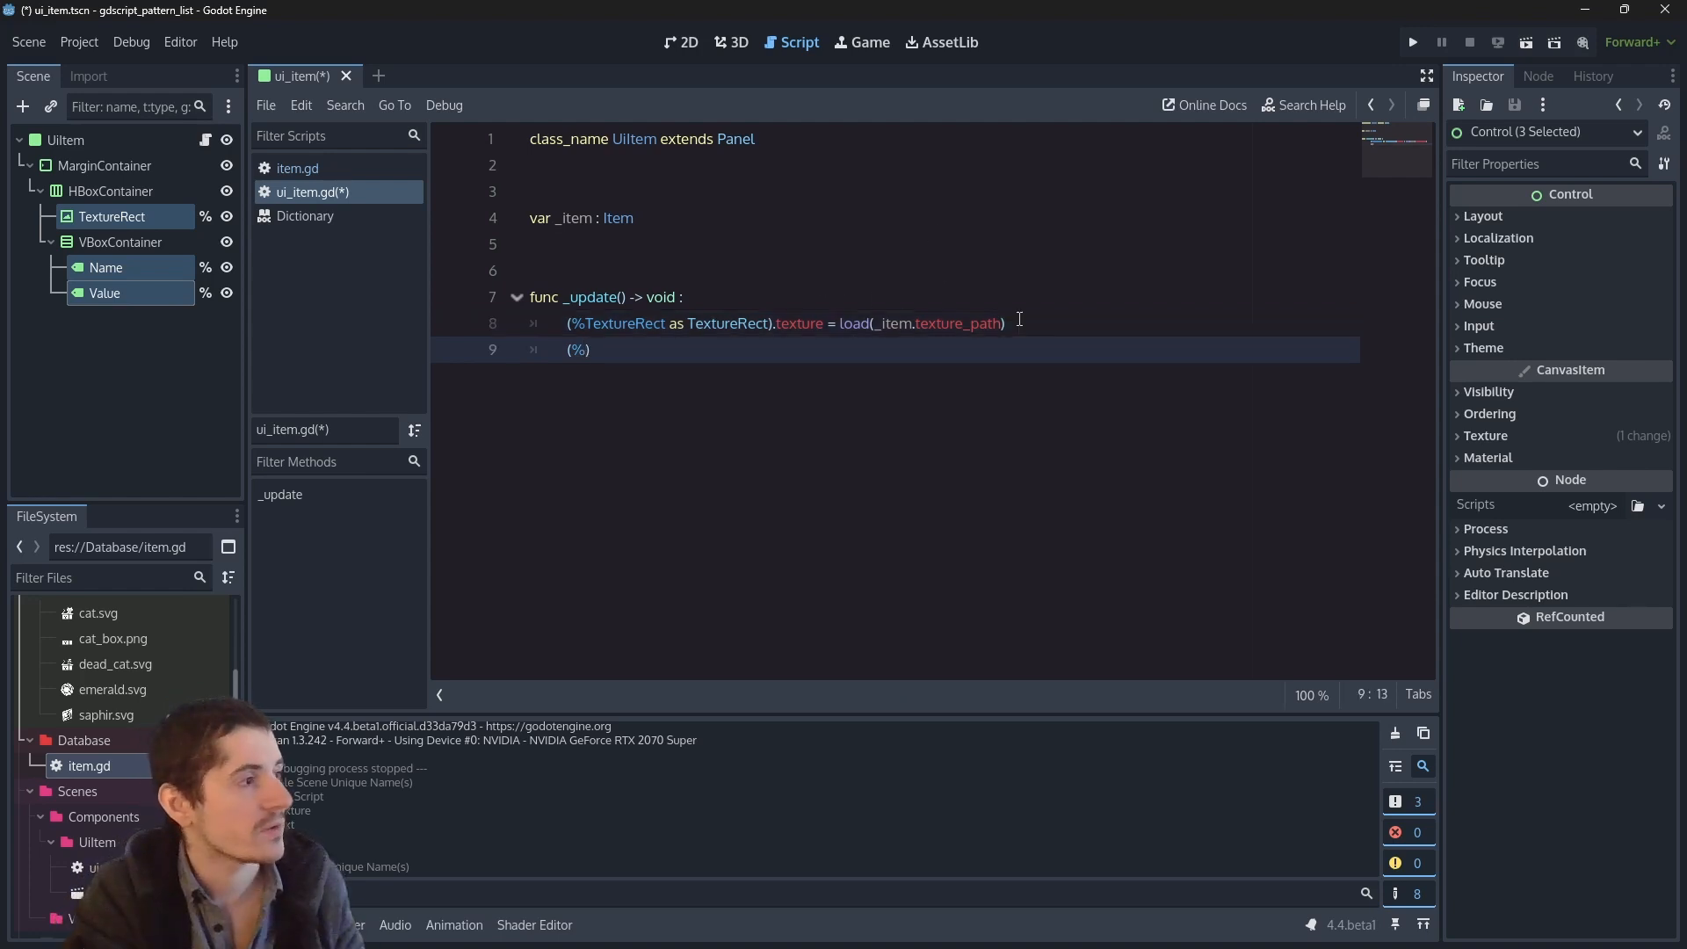
Step: Set the Name label to _item.name and Value label to "Value : %s" with _item.value
text(Va)
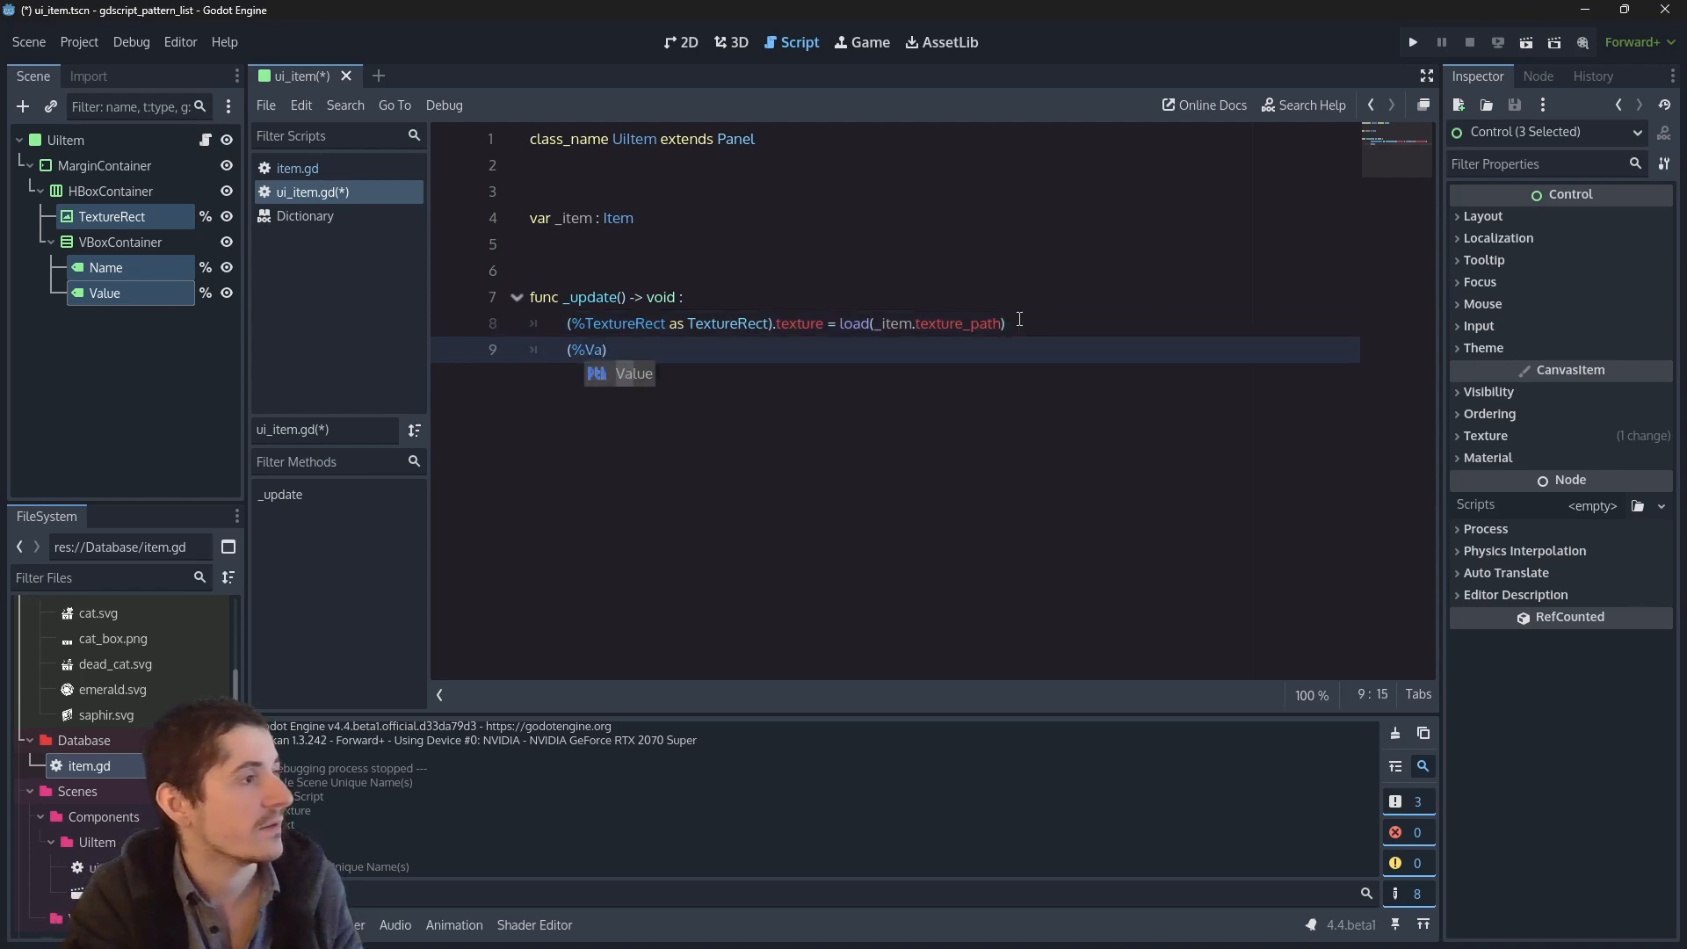
text(Name a)
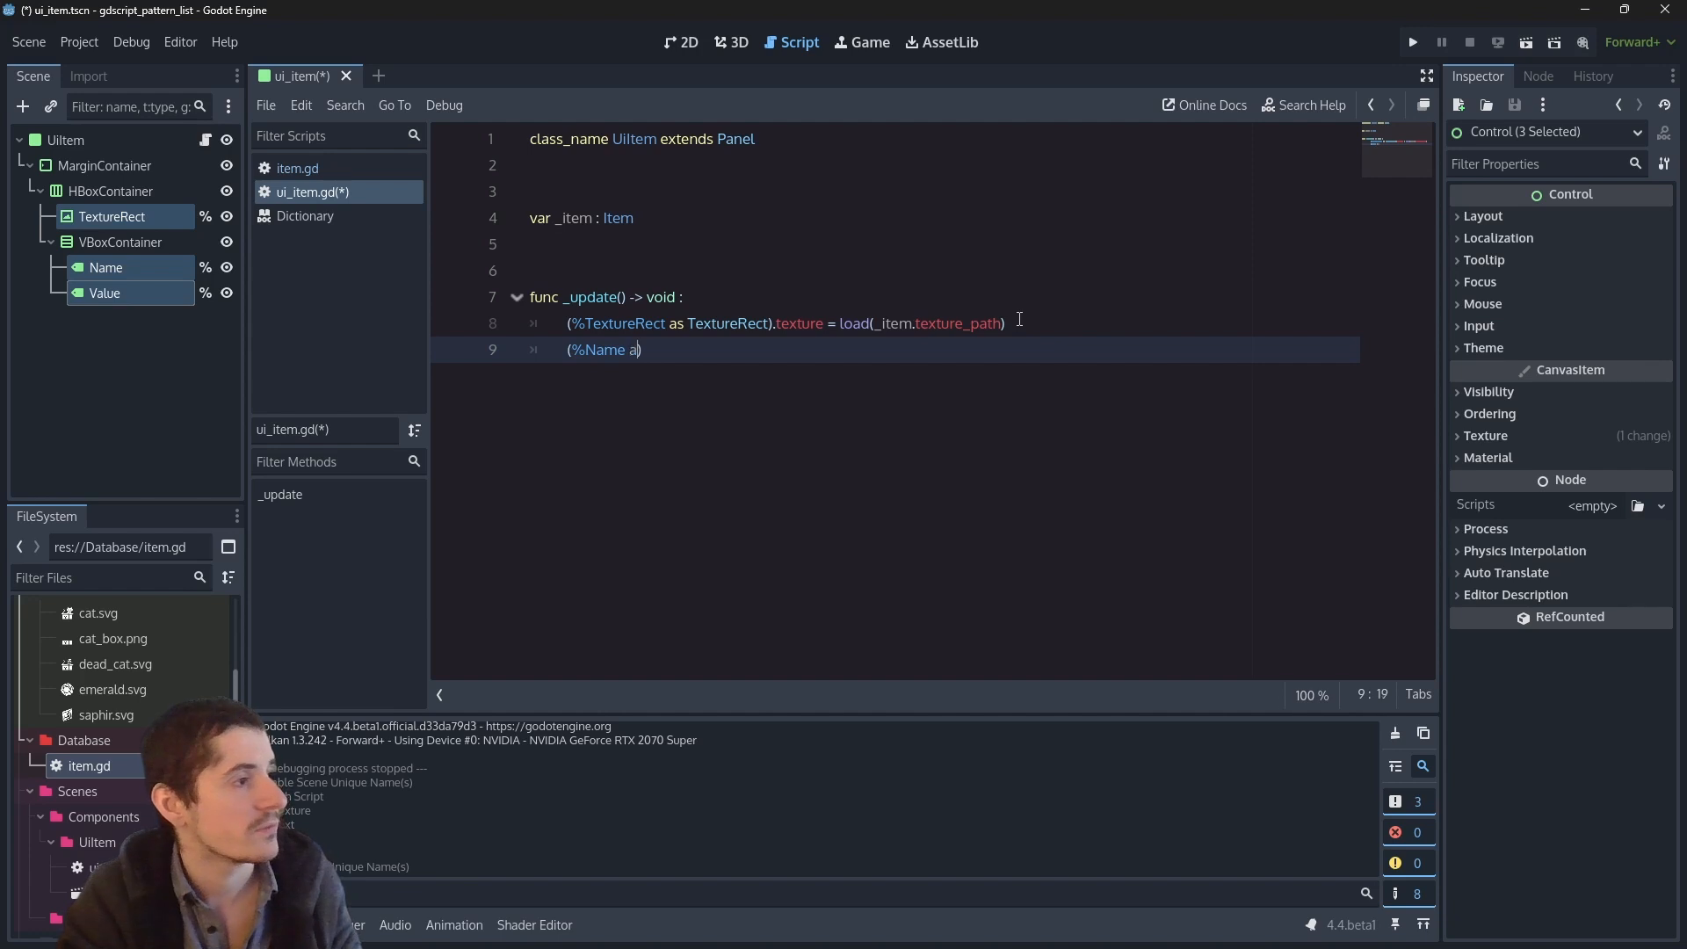
text(s Label))
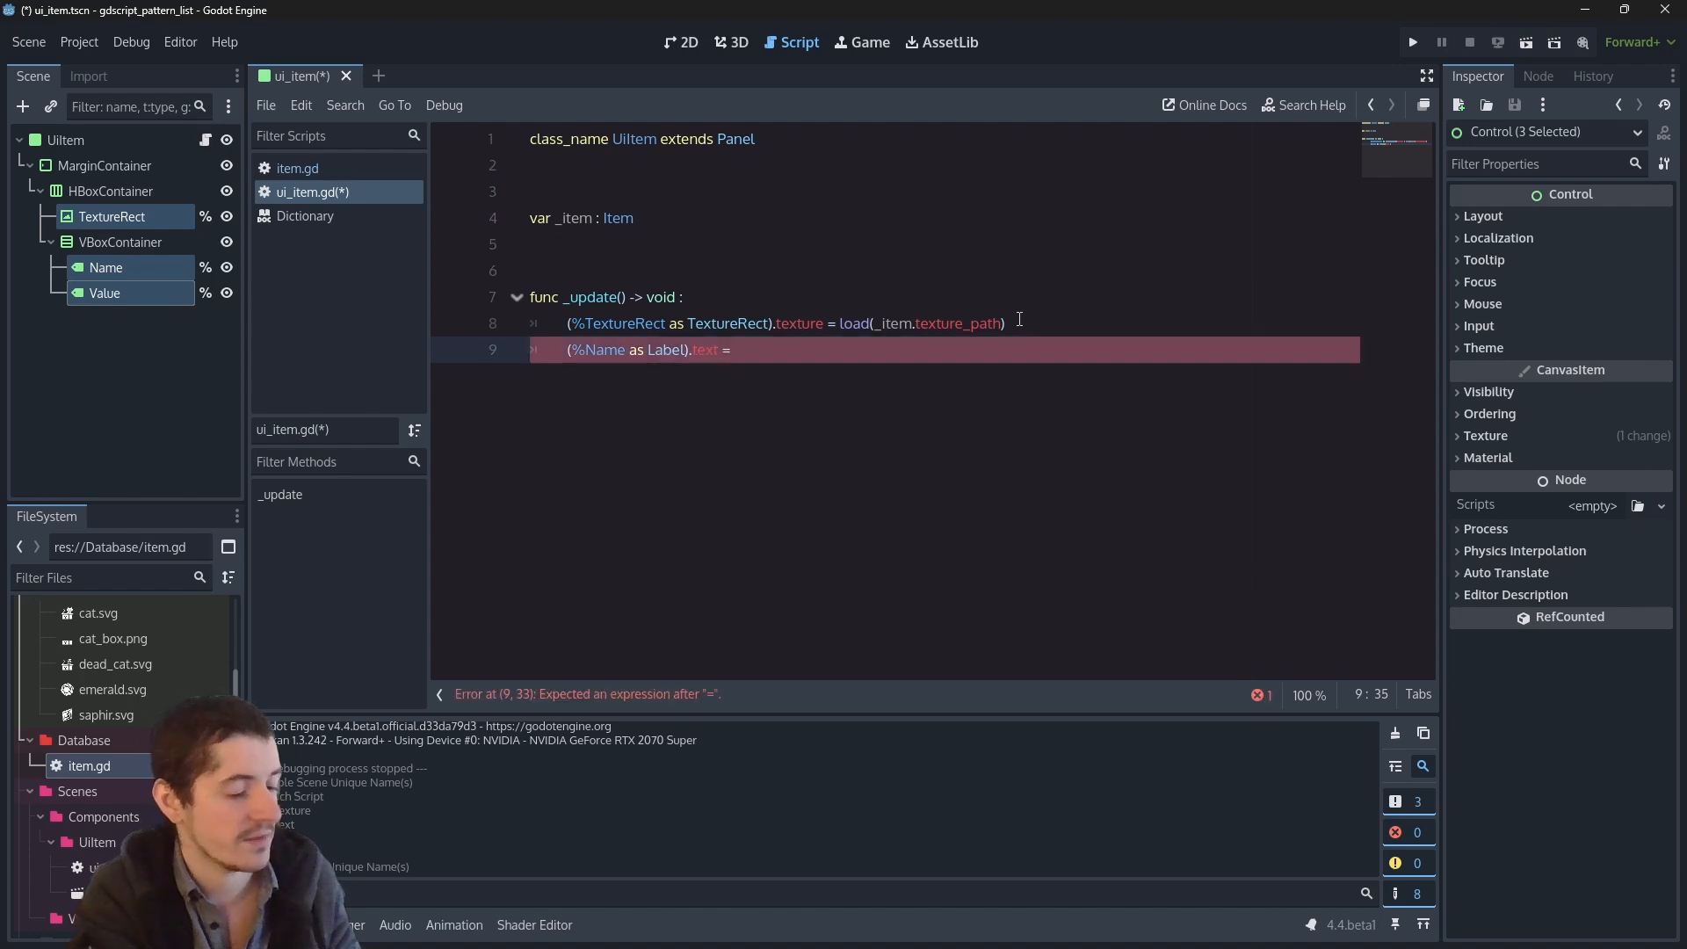
text(_item.name)
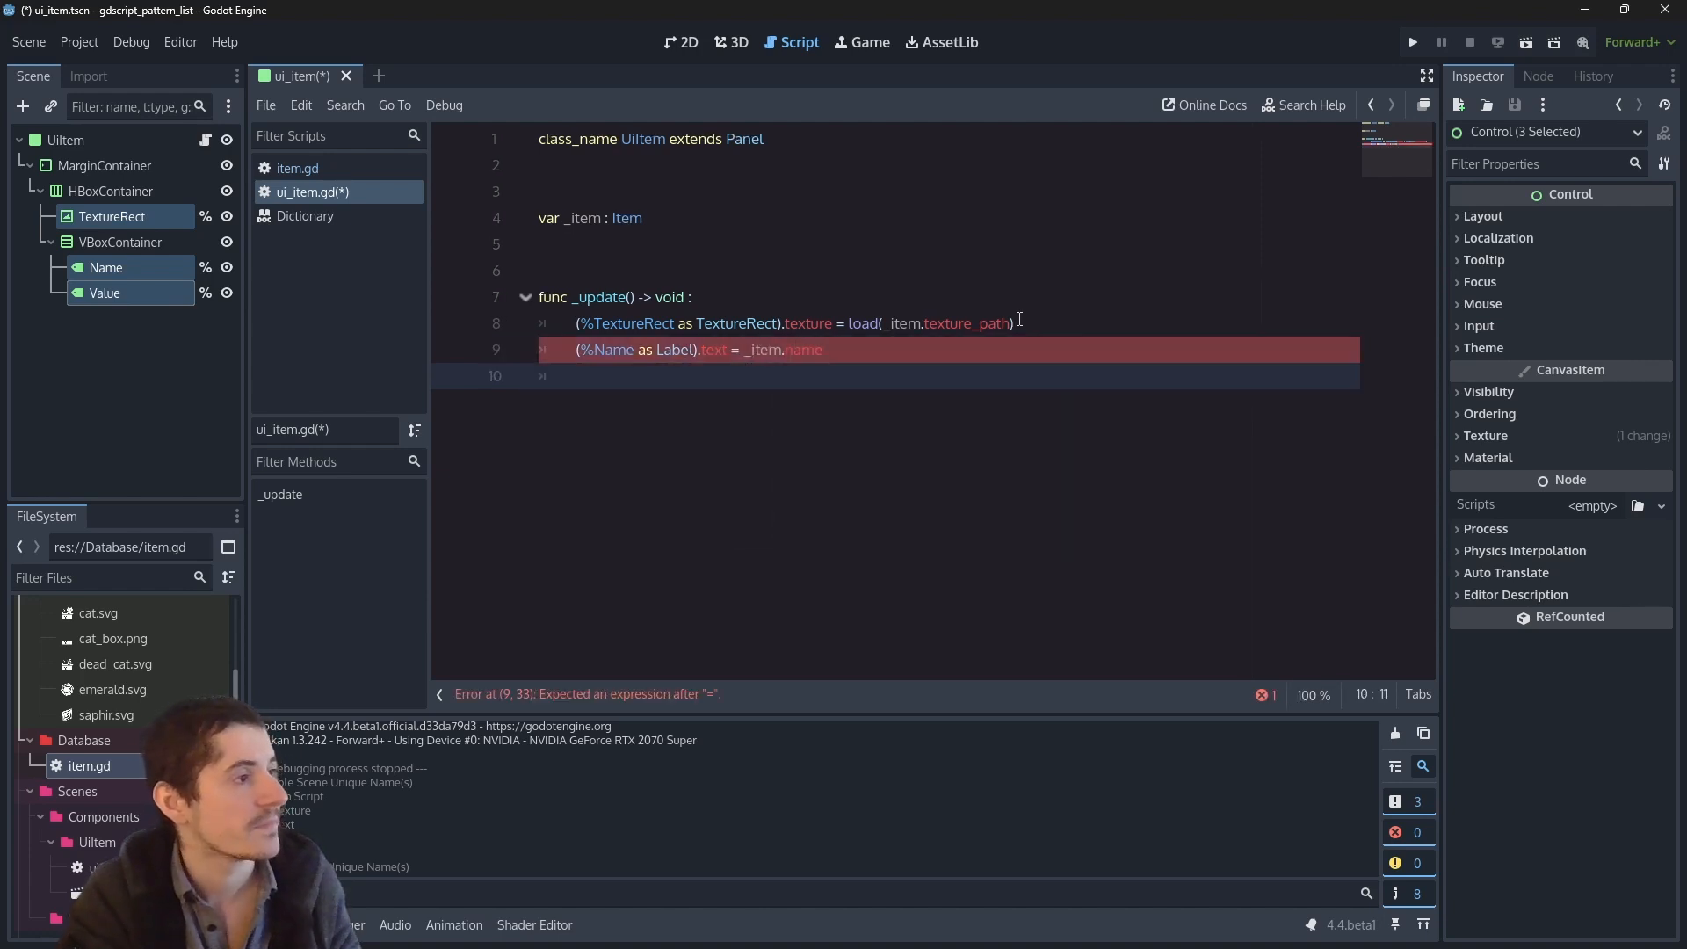
text((%Value as Label)
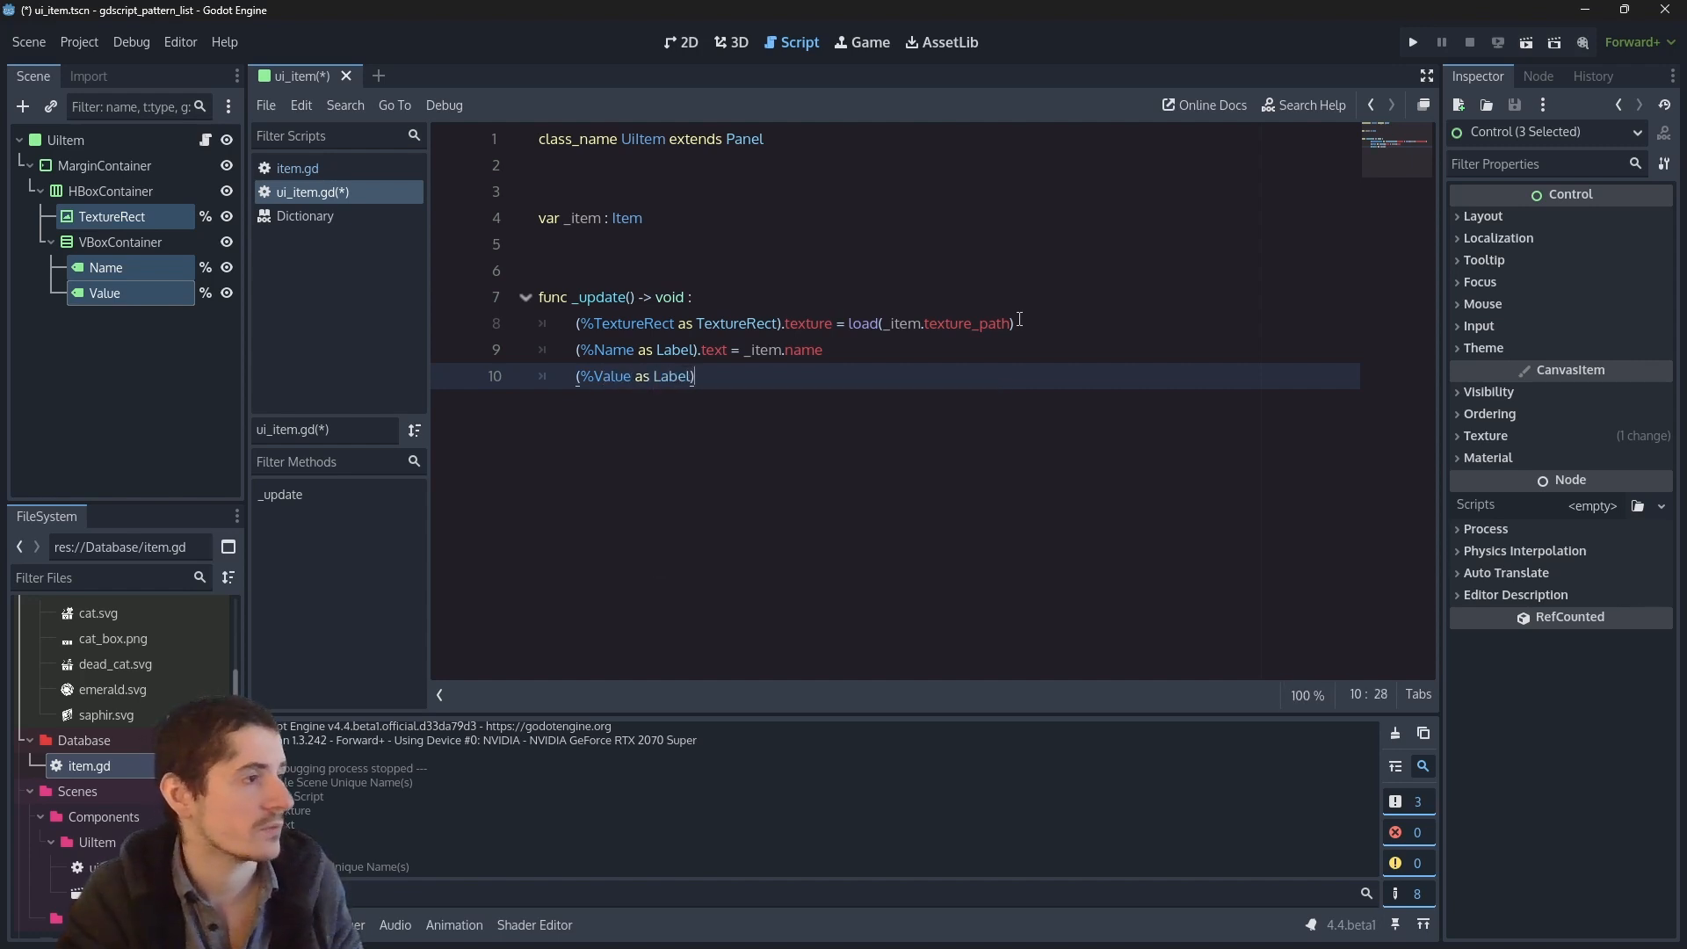
text(.text = ")
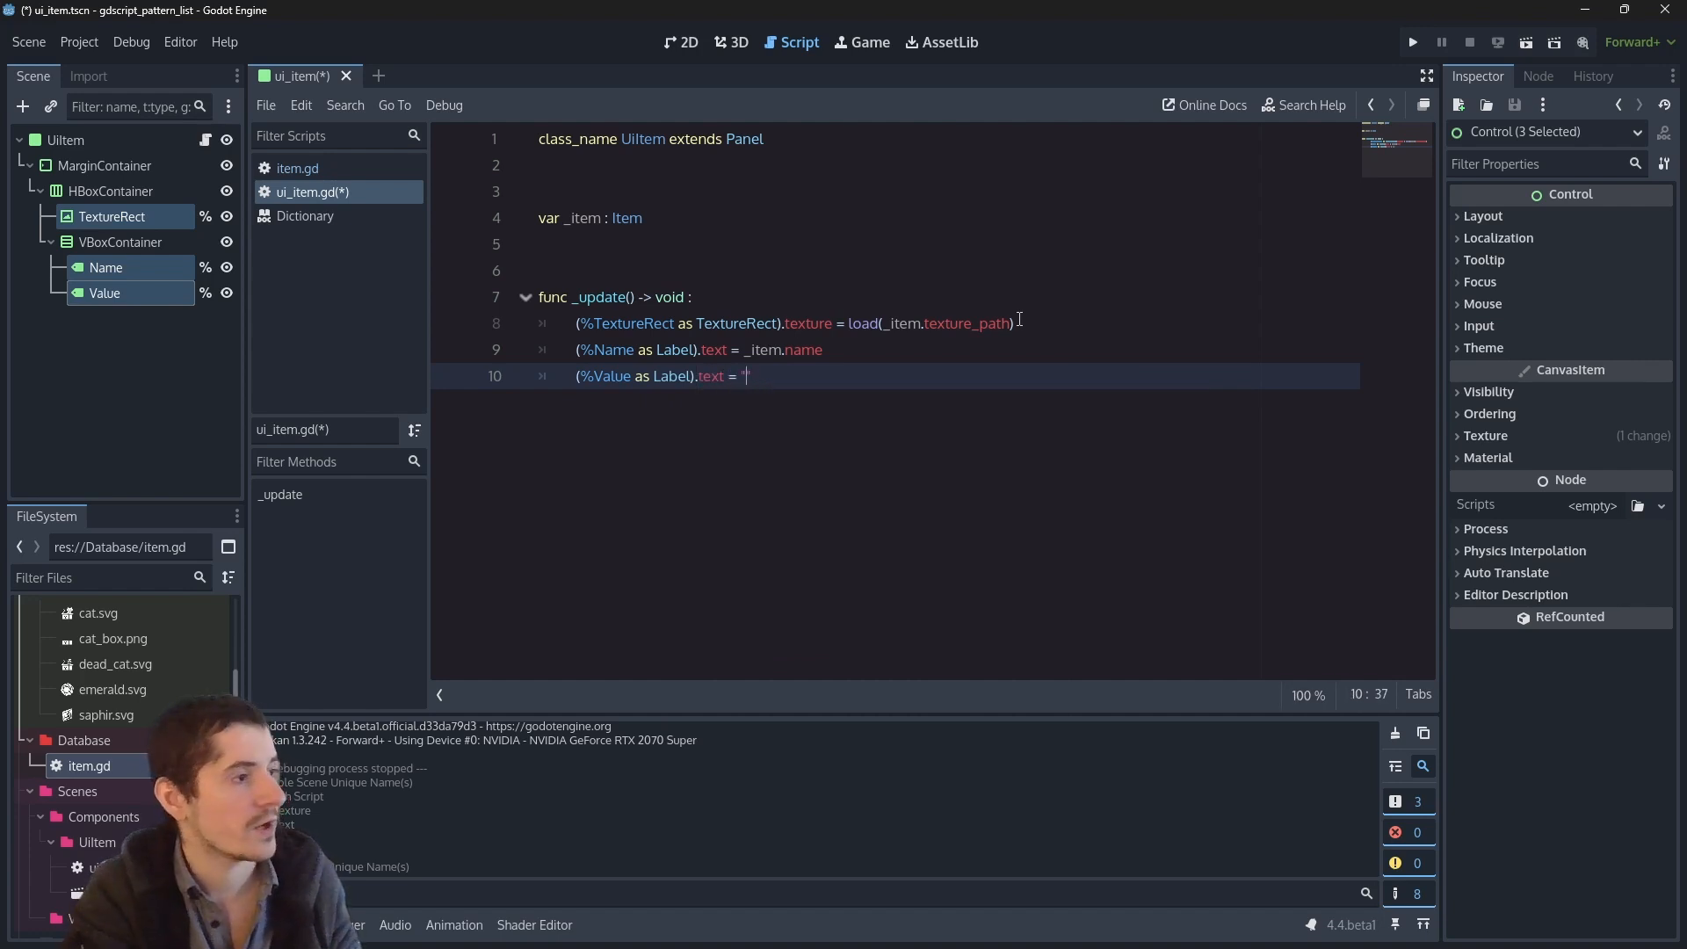
text(Value :)
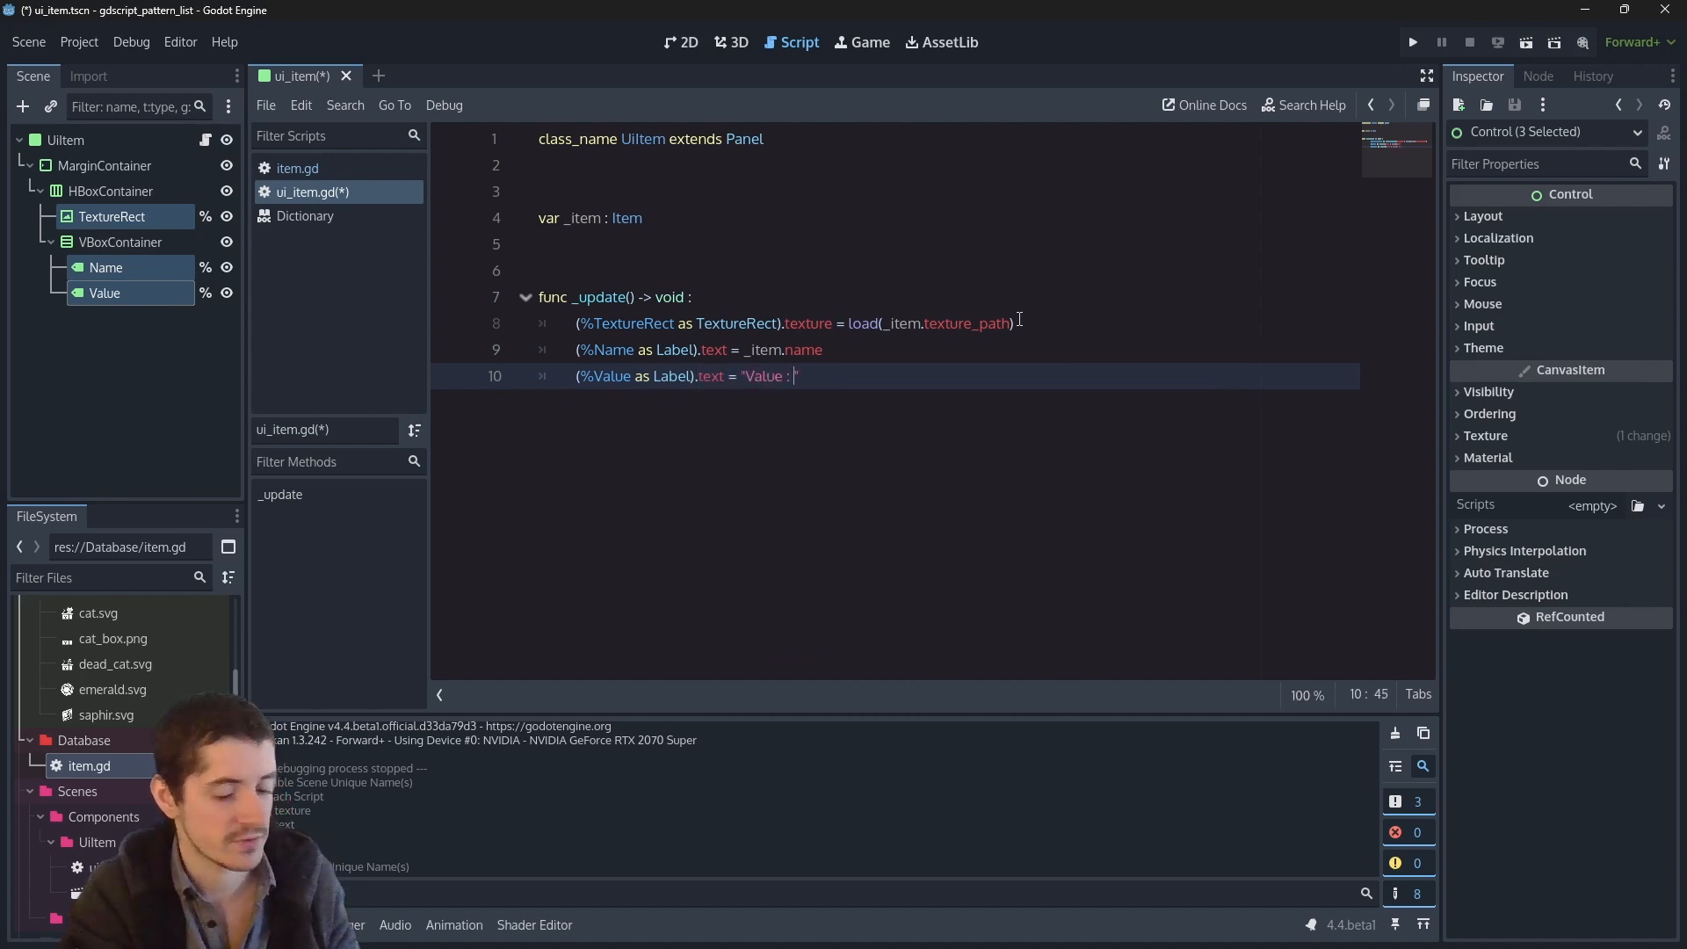
text(%s)
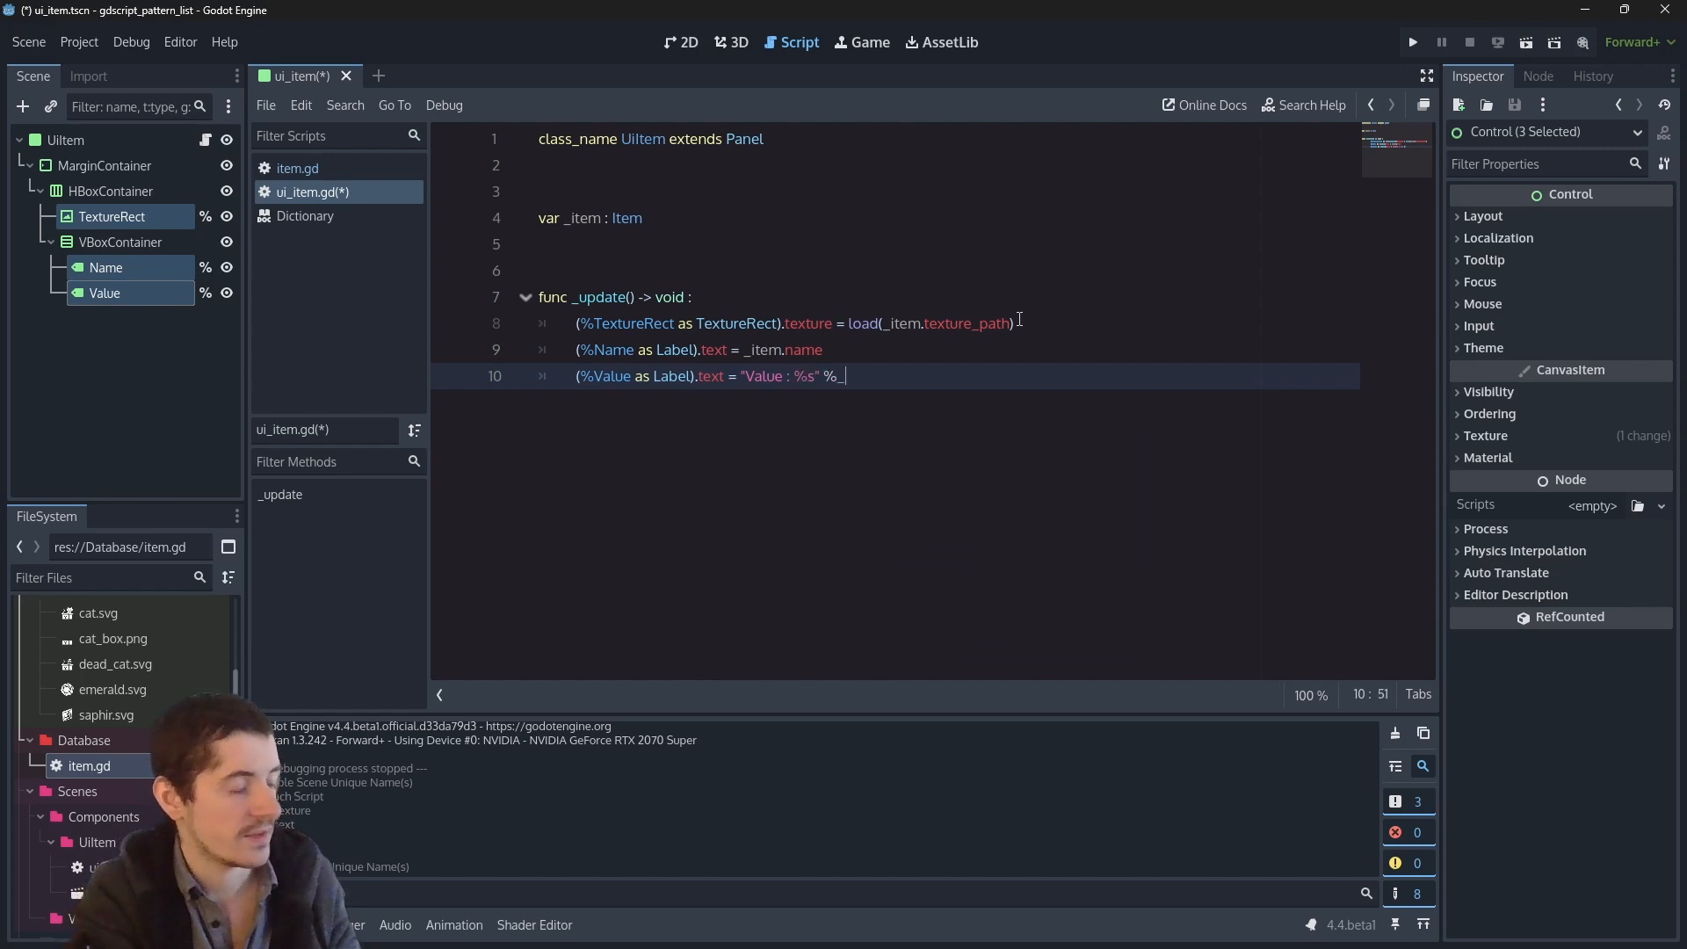
text(item.value)
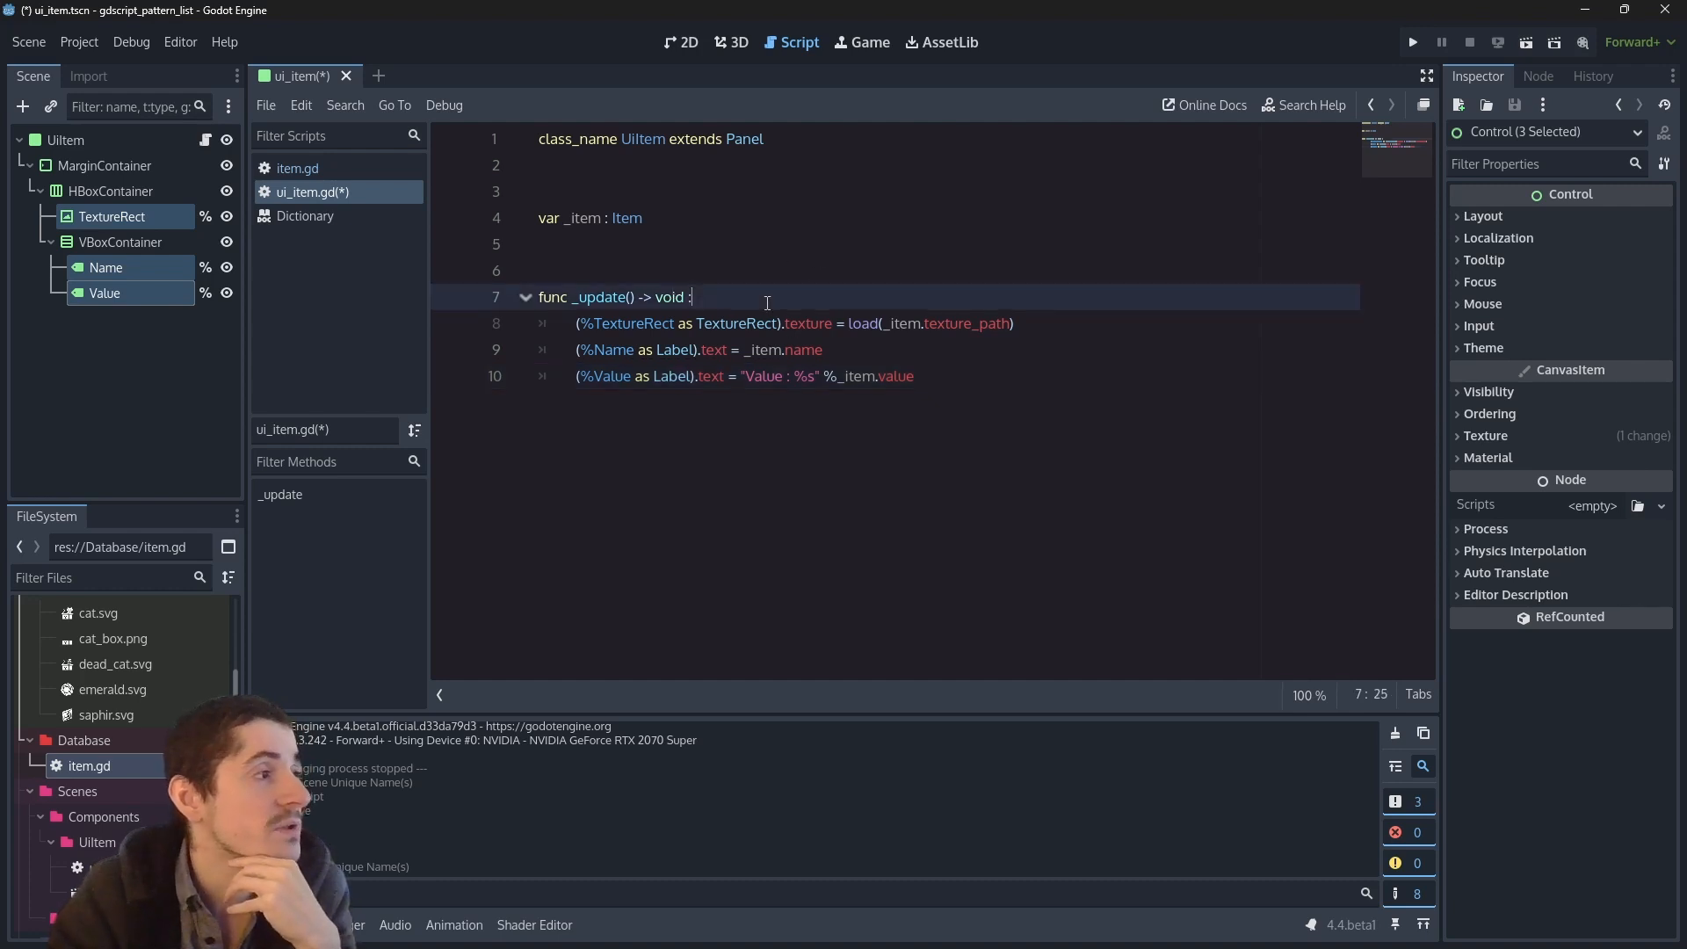
Step: Begin an 'if not _item == null' check above the three _update assignments
text(if)
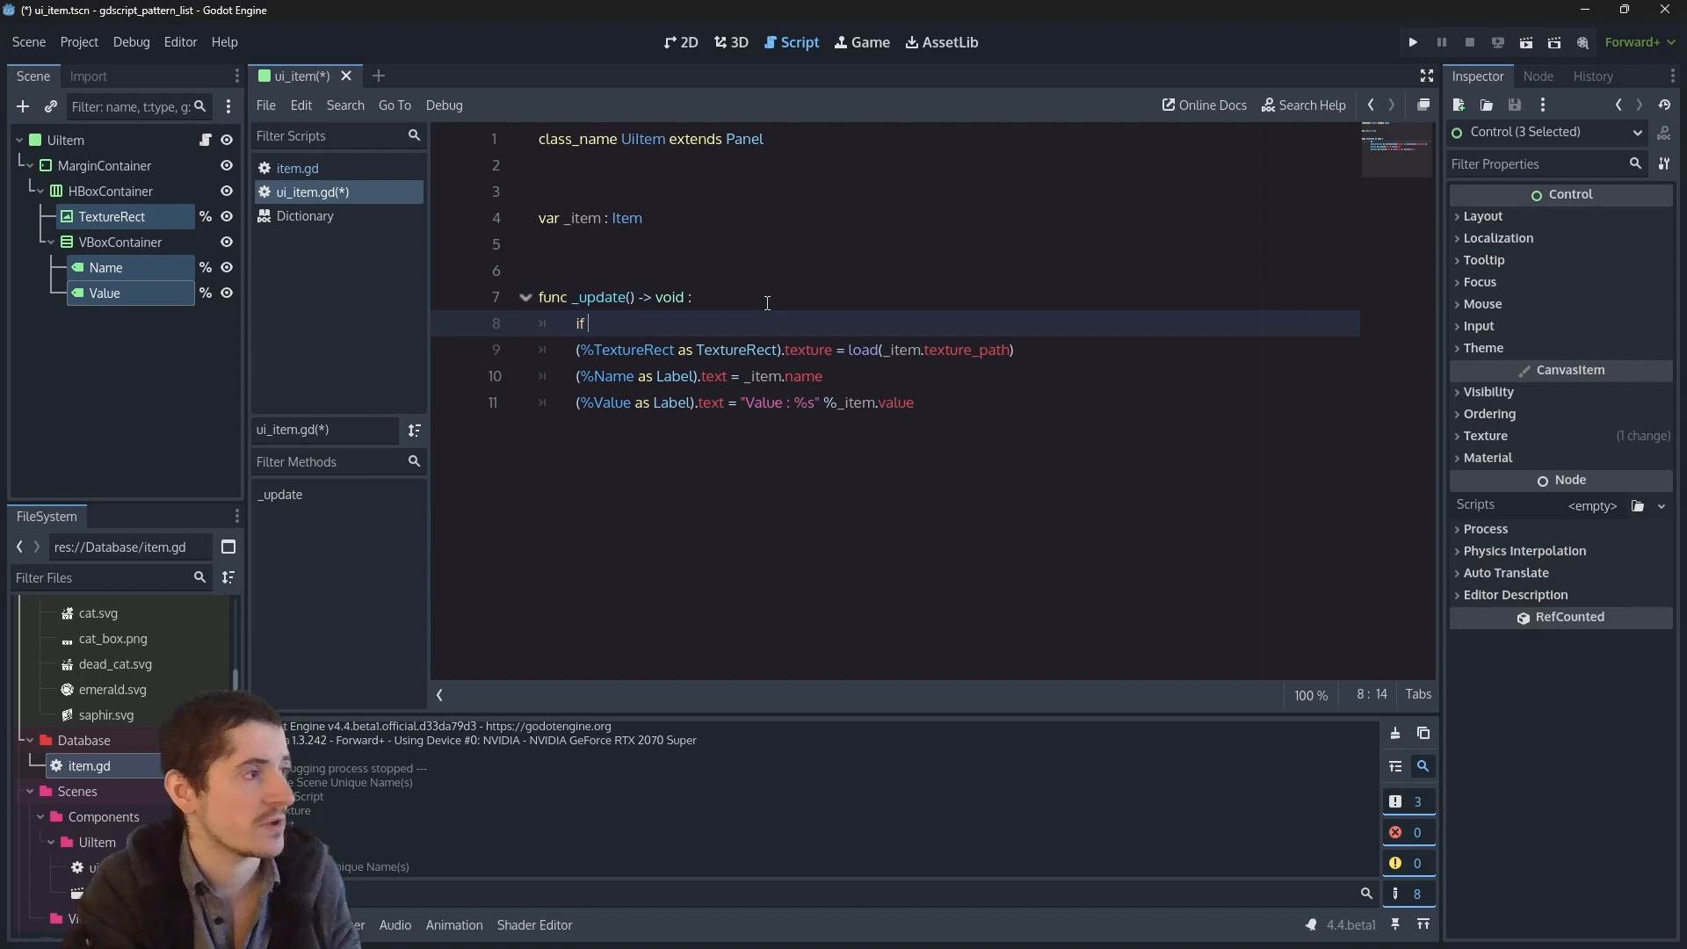
text(_item == null :)
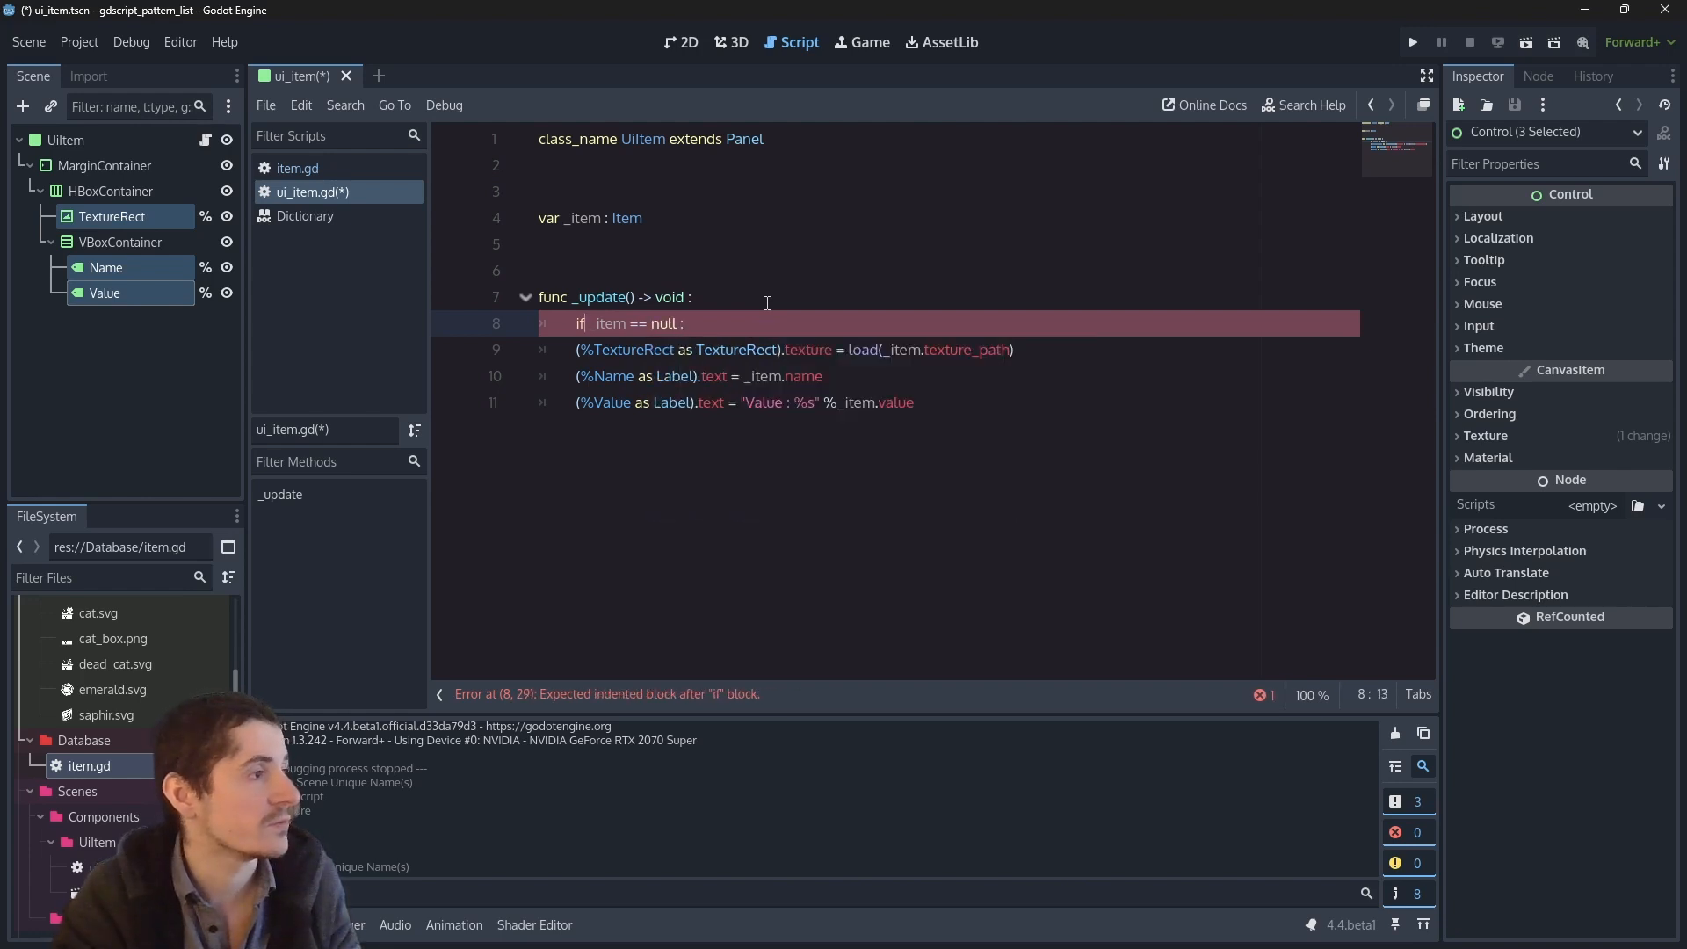
text(not)
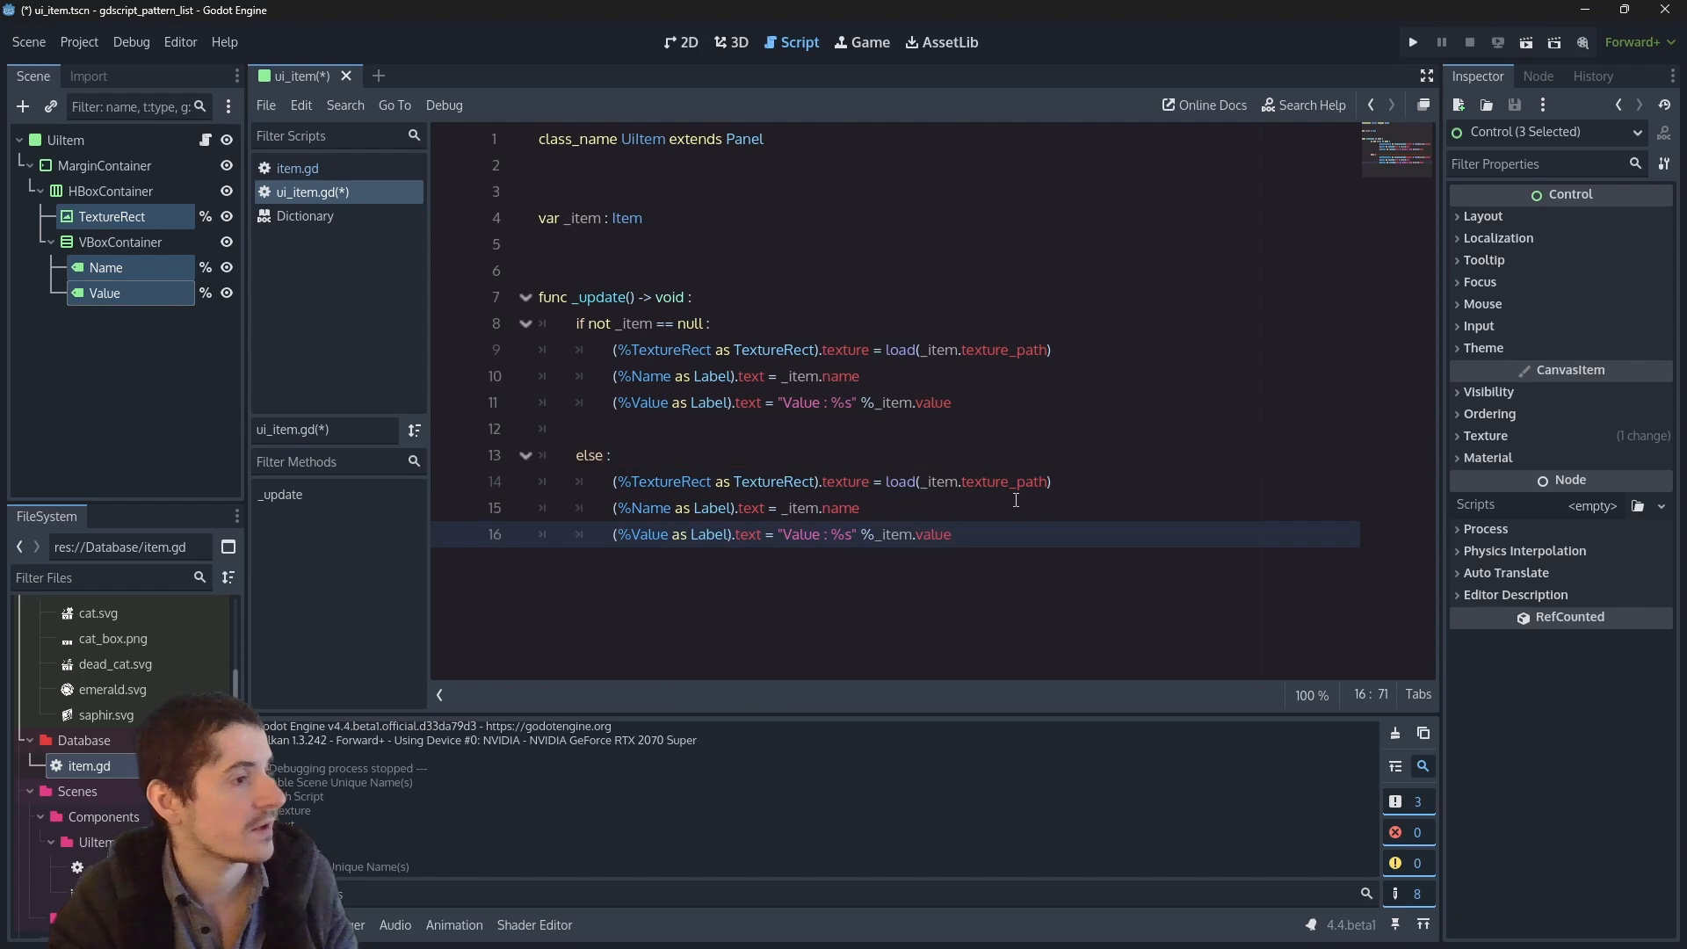
Step: In the else branch, replace the texture path argument, name it "Box", and strip the value placeholder
double_click(996, 481)
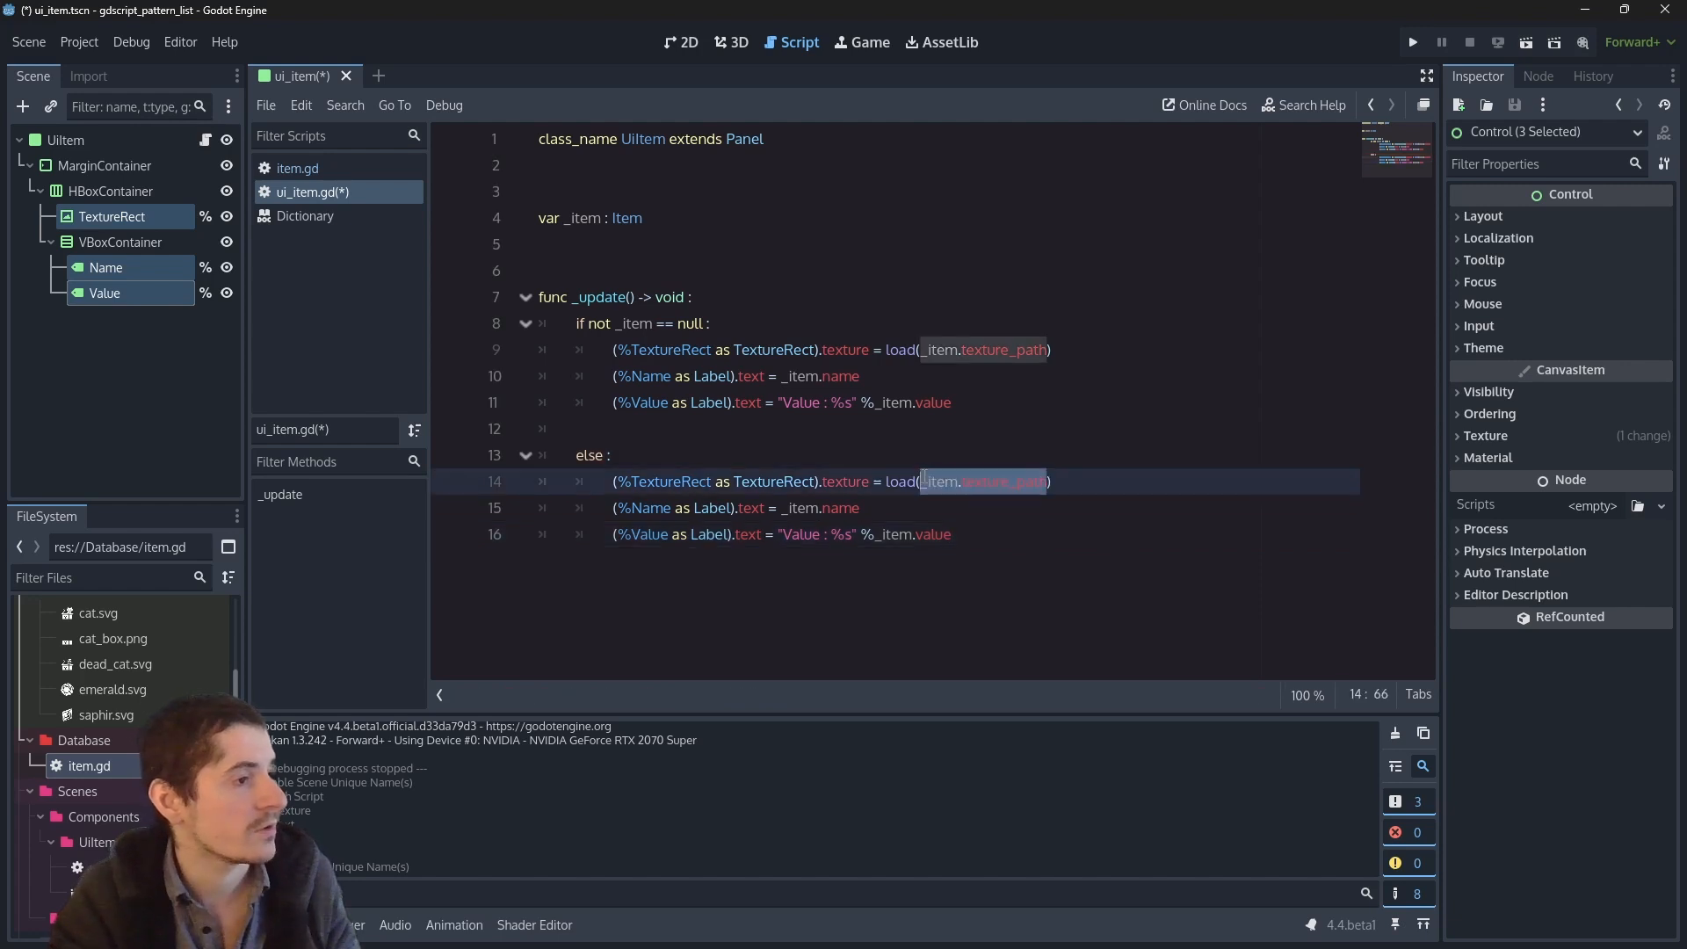
key(Delete)
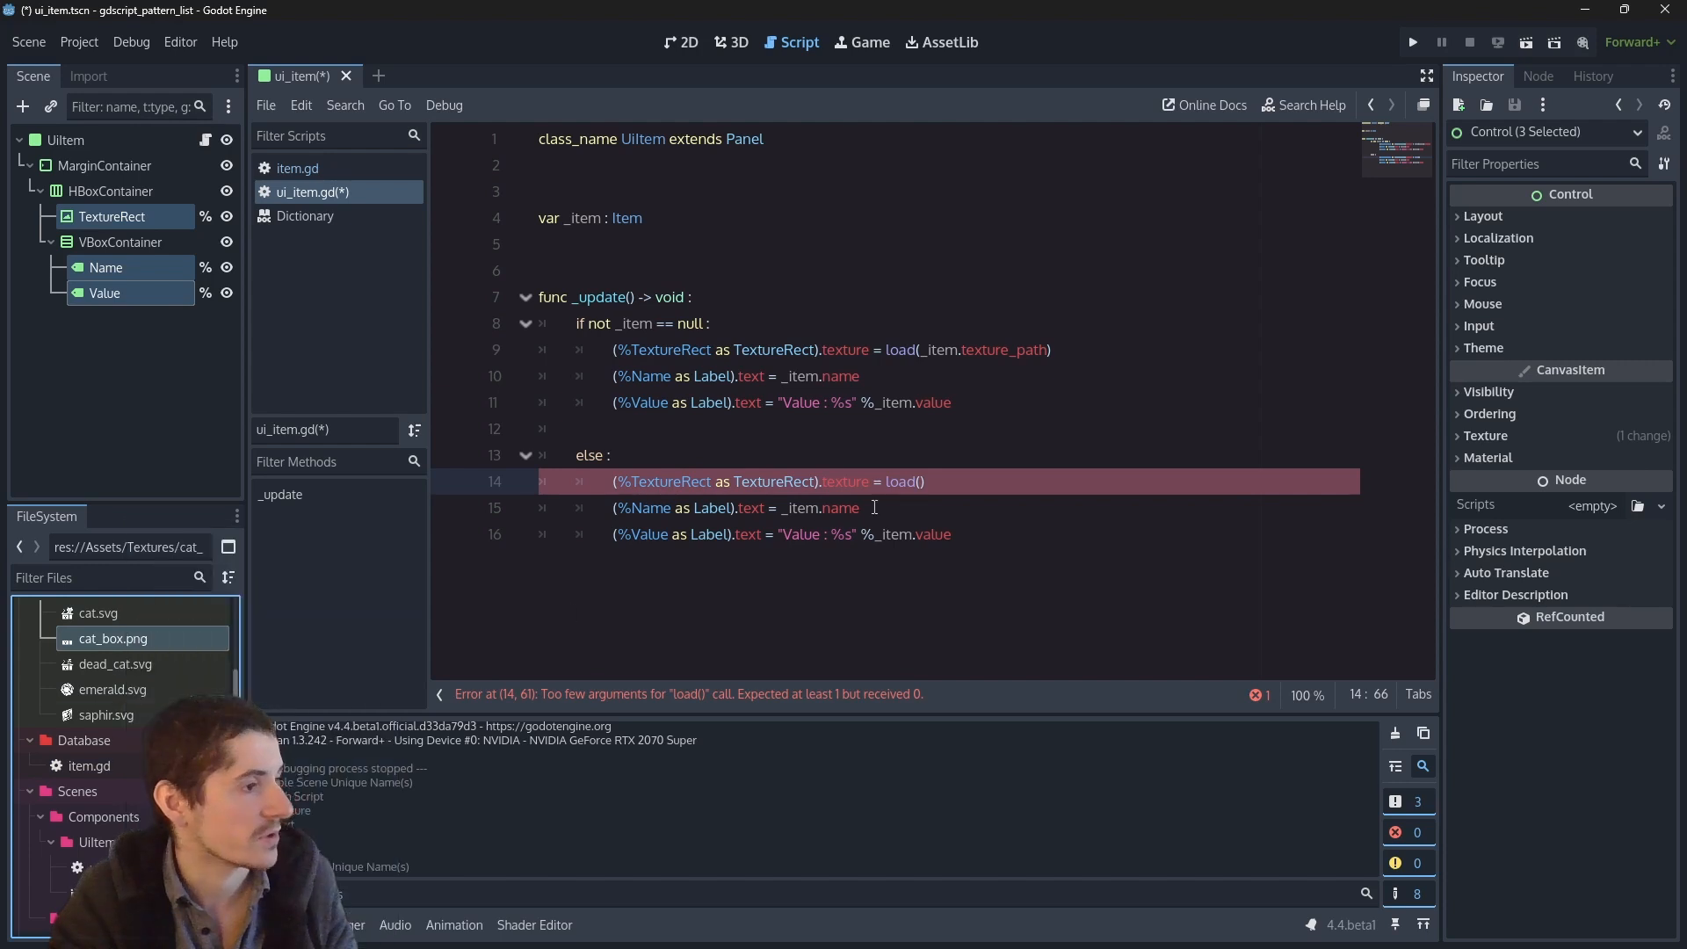
text("")
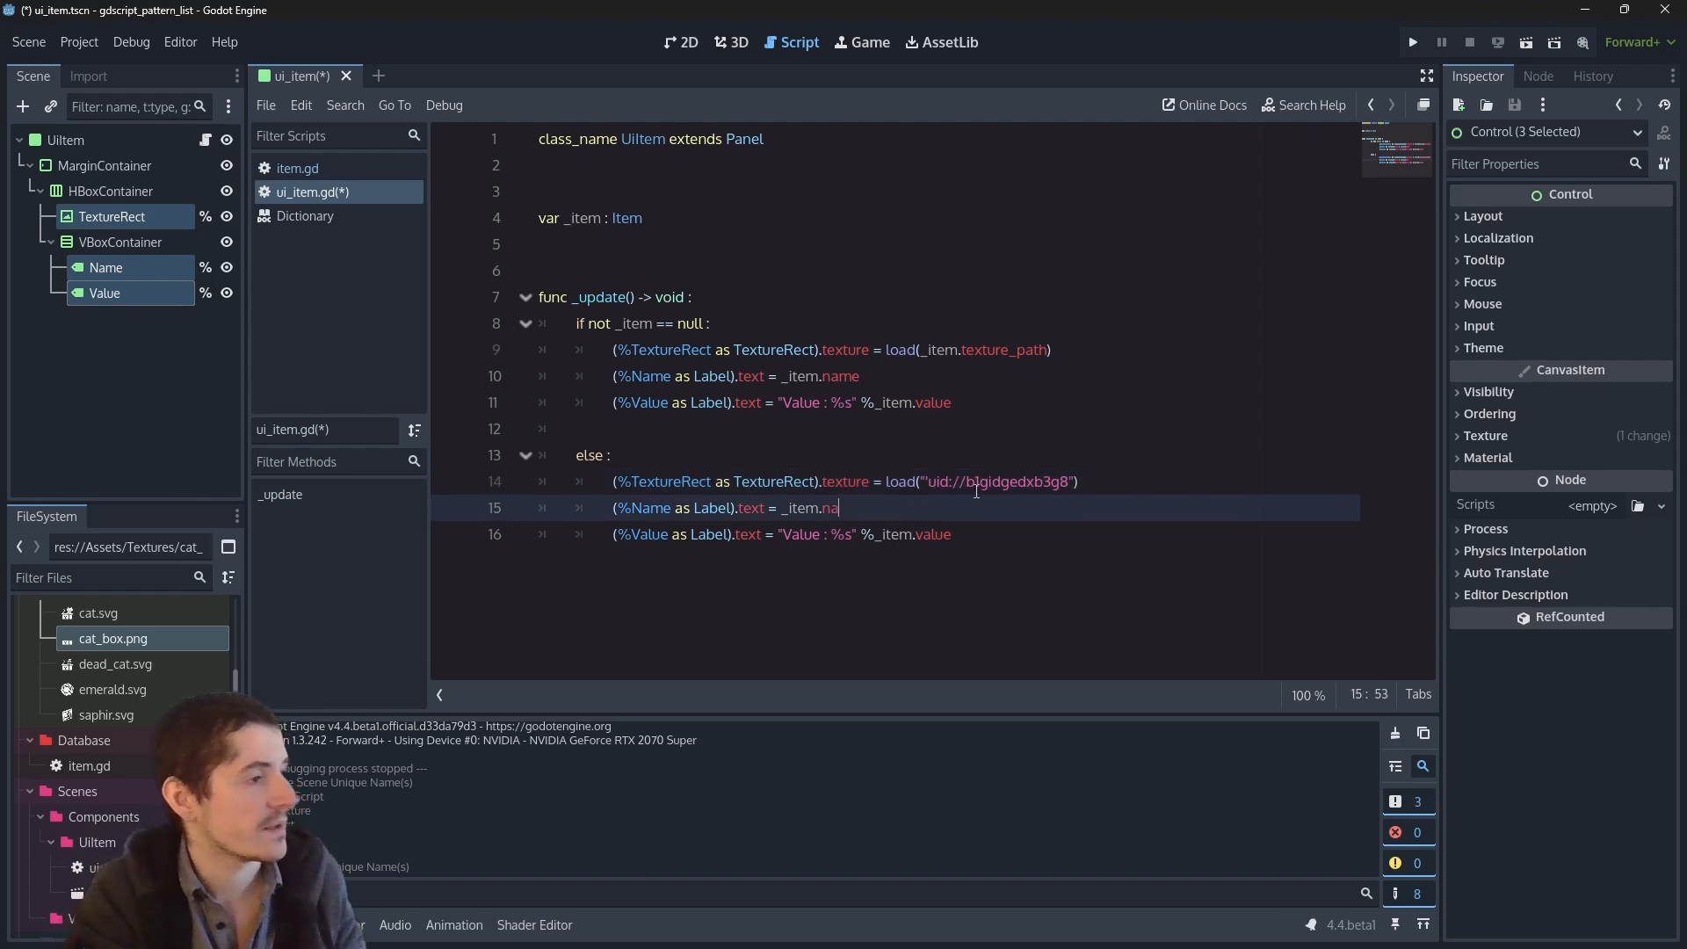
key(BackSpace)
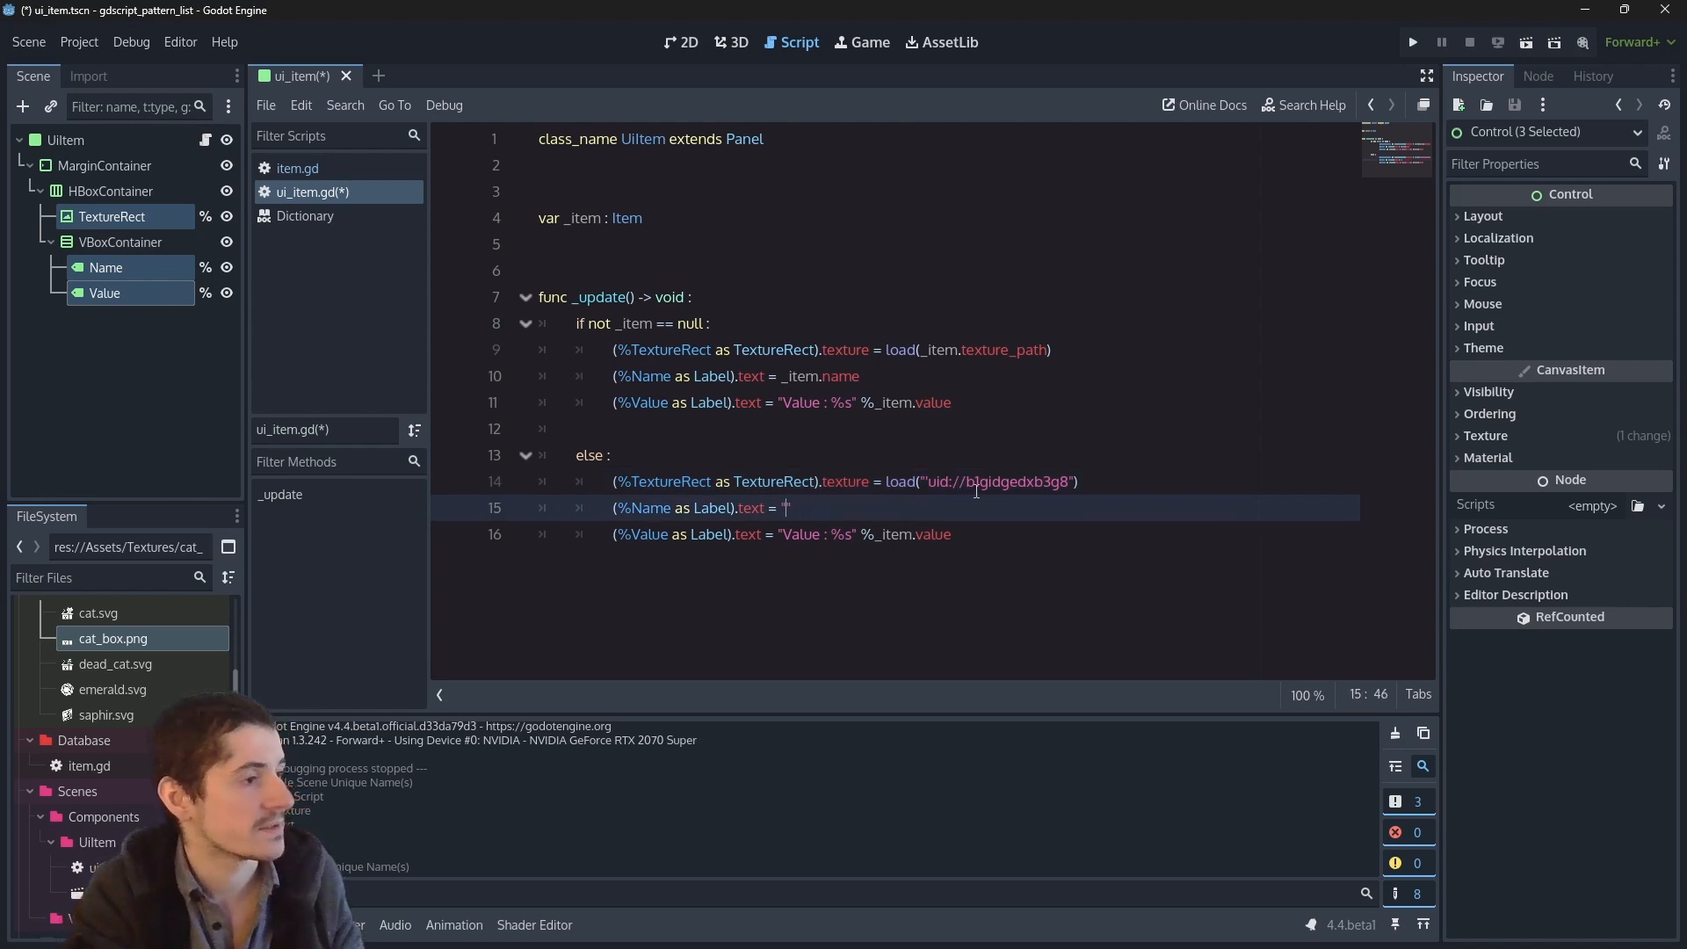
text(Box")
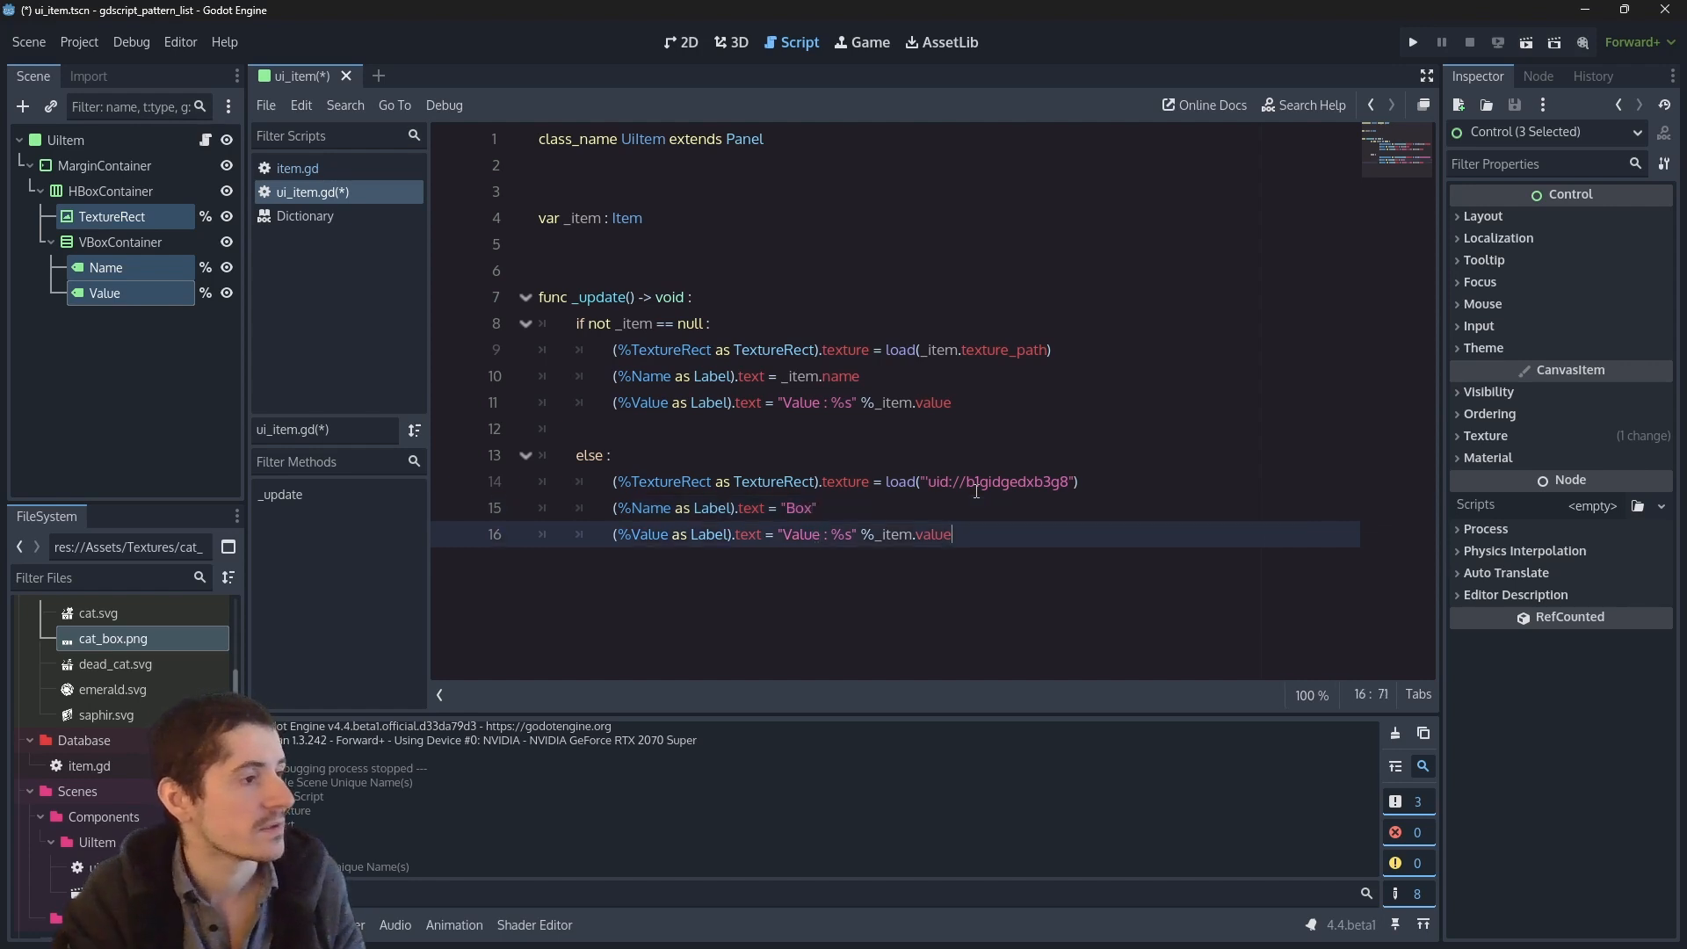
key(BackSpace)
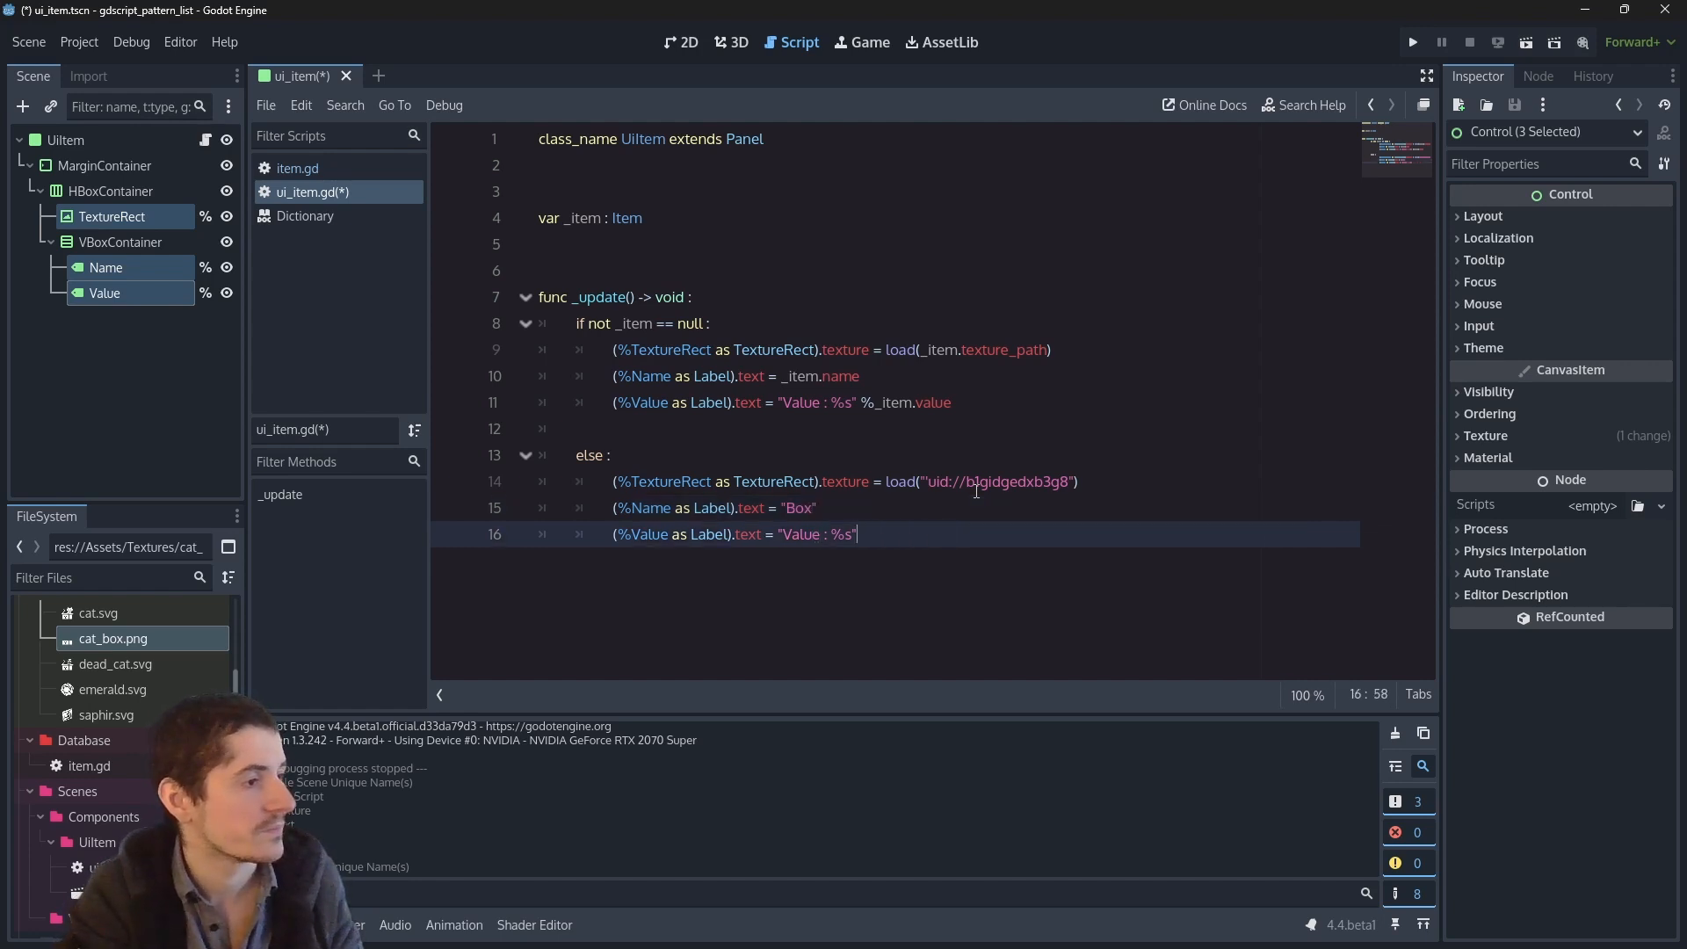
key(BackSpace)
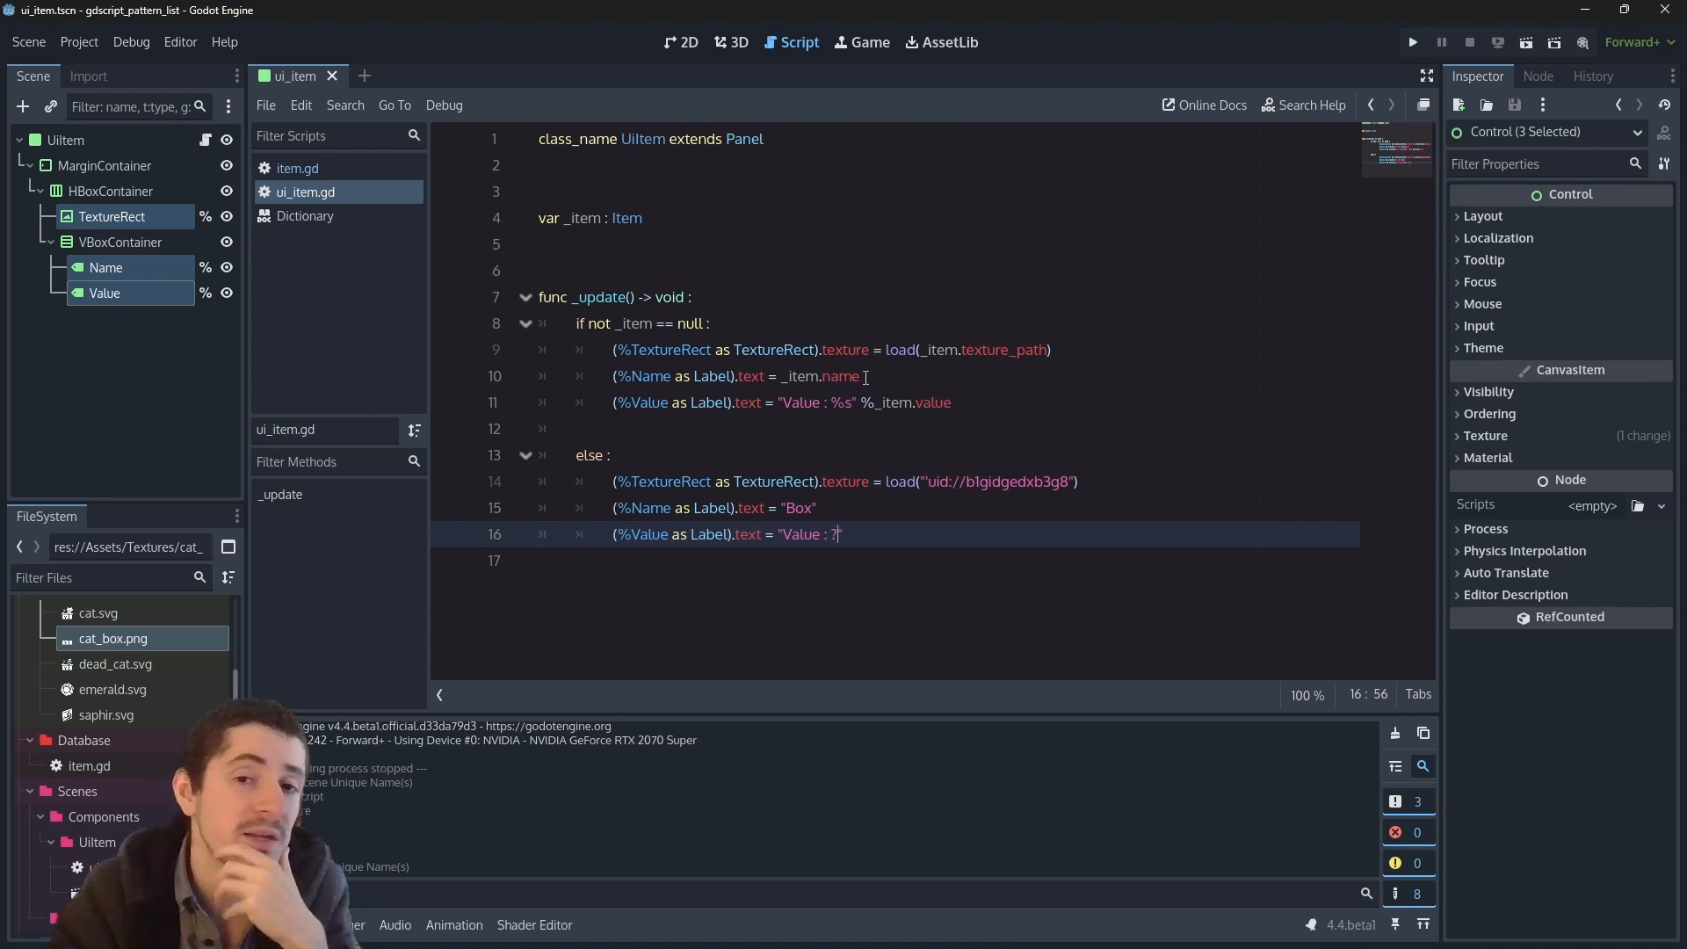
mouse_move(761, 224)
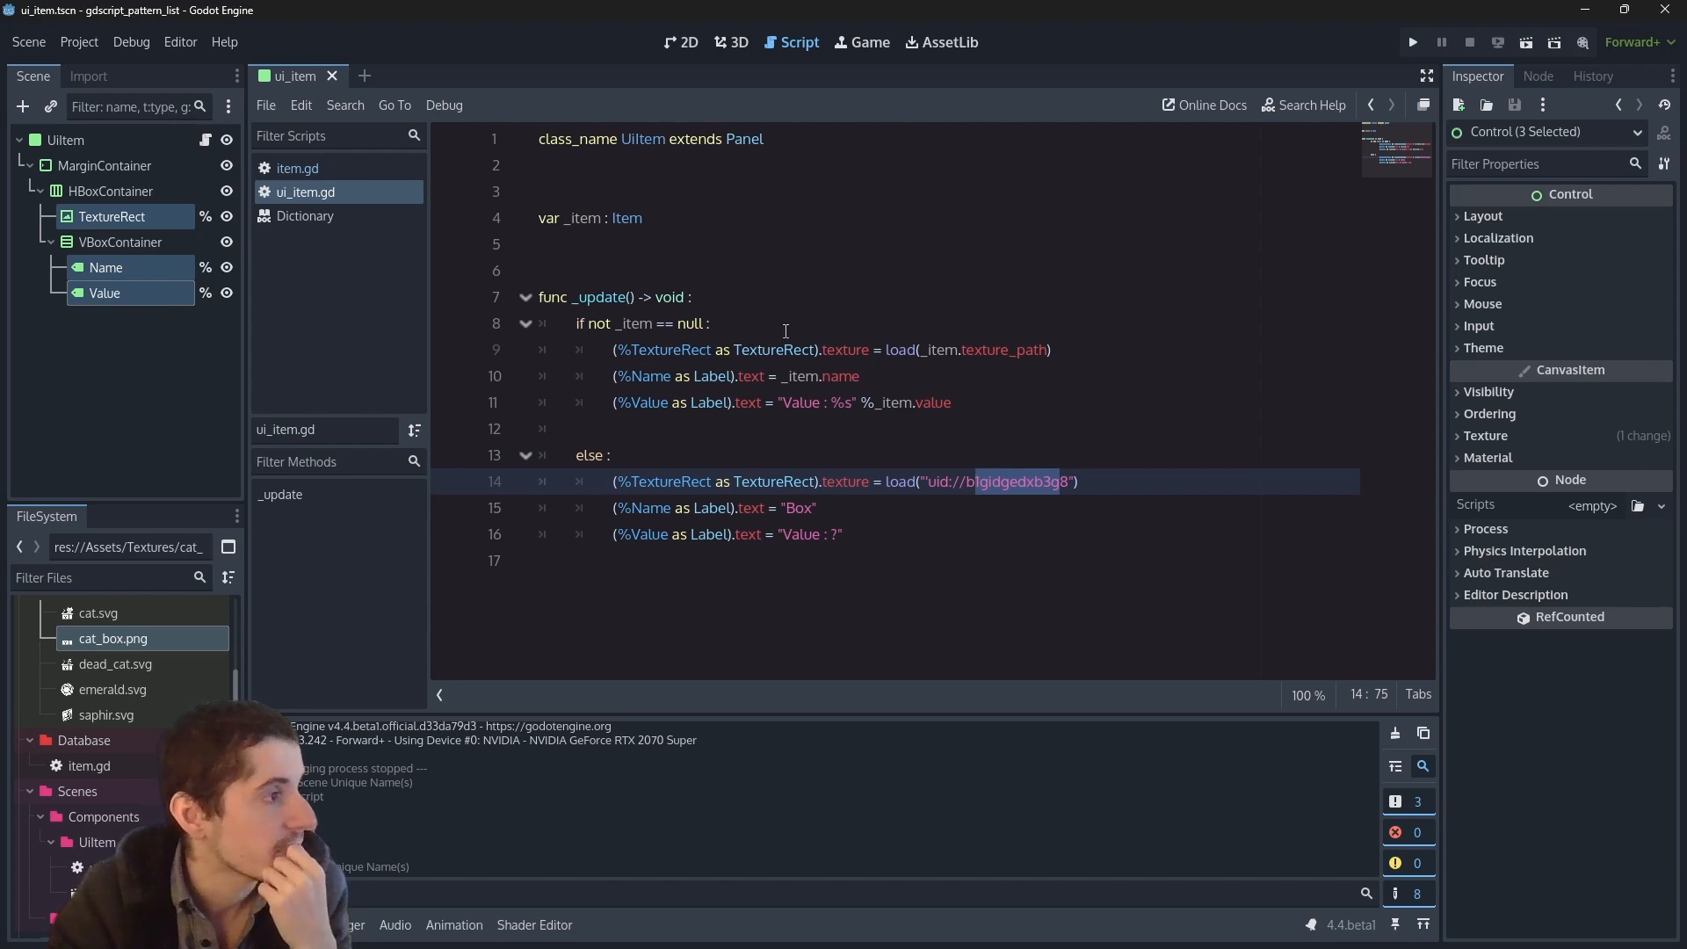
click(785, 323)
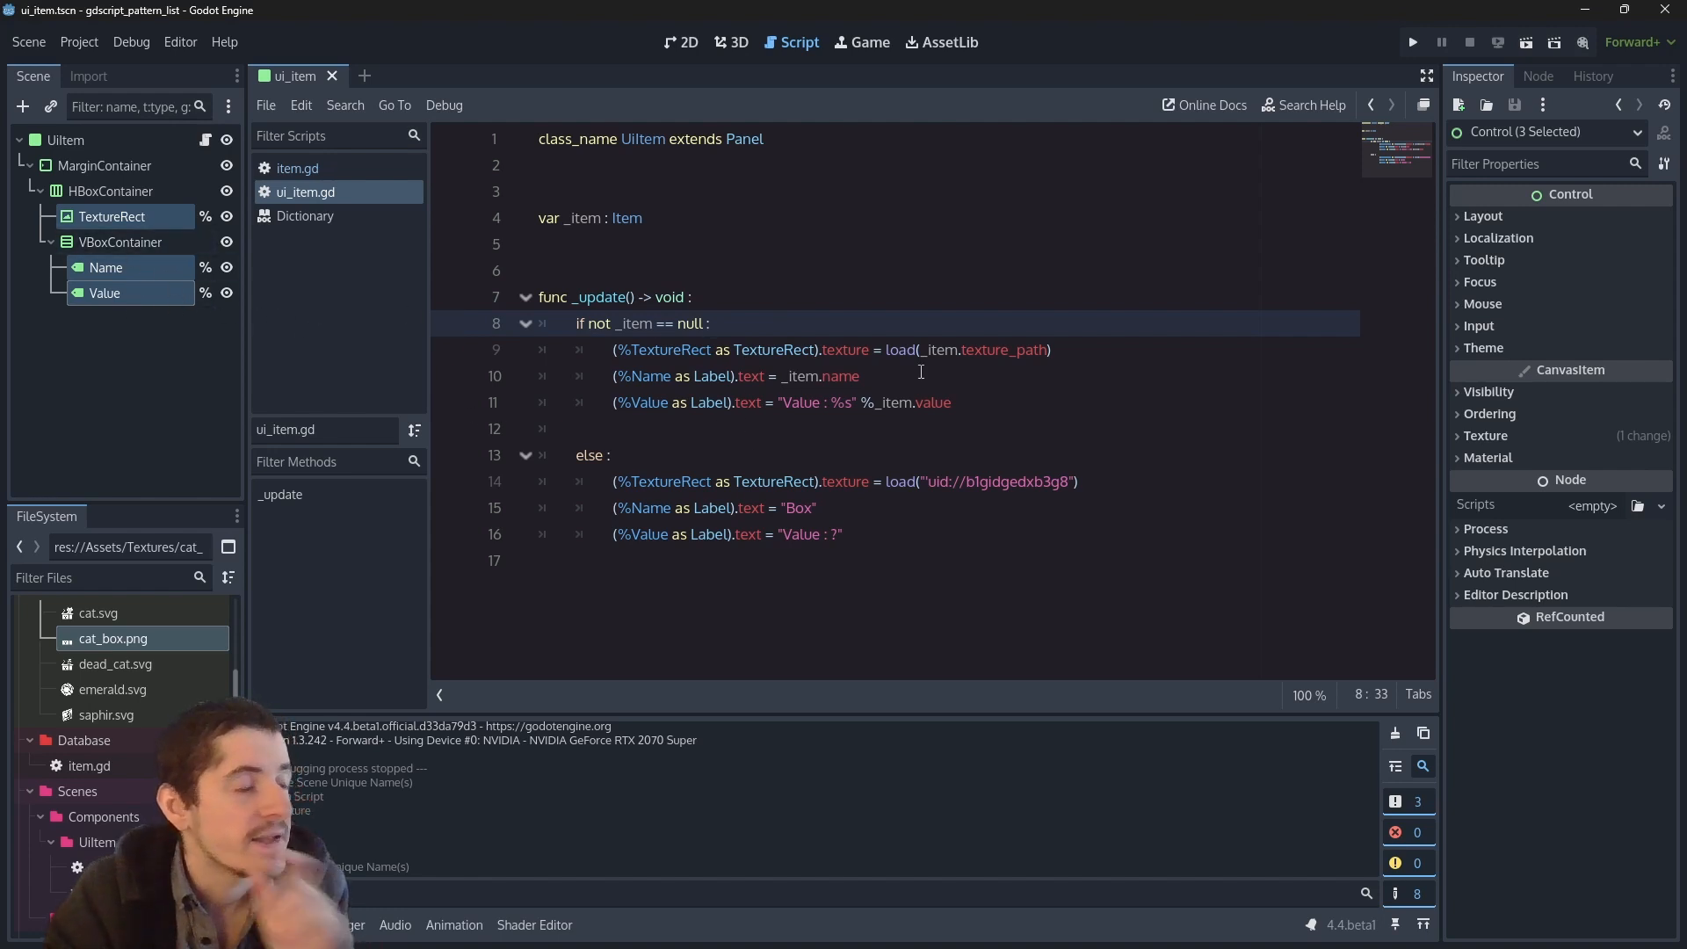
mouse_move(945, 345)
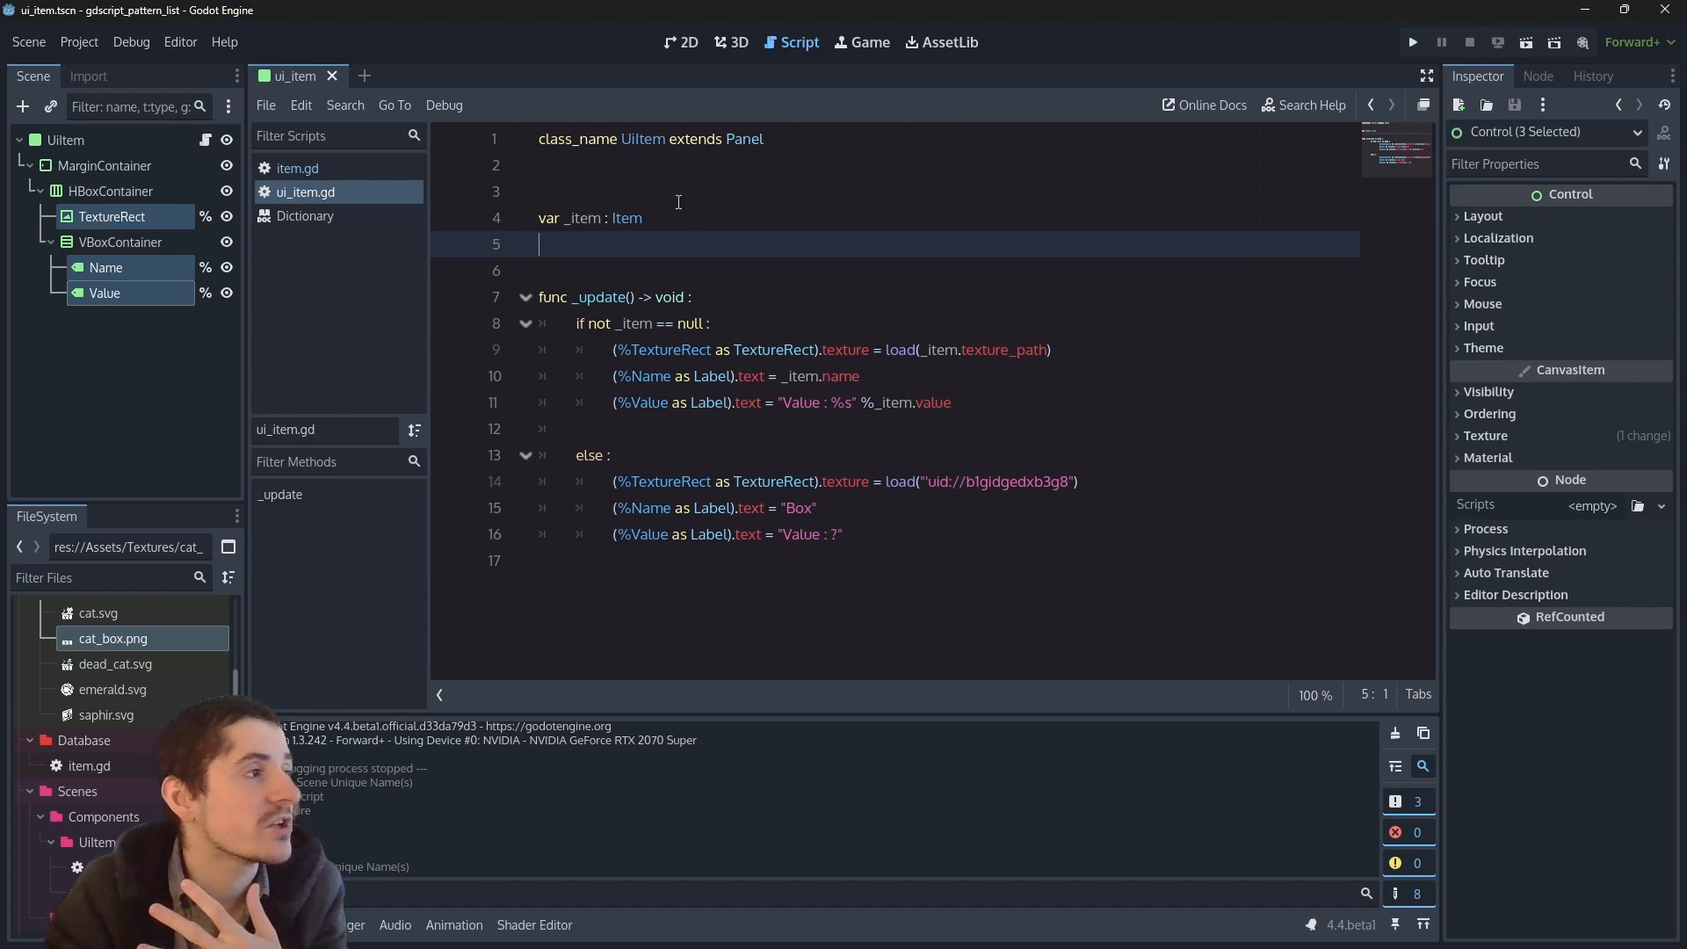
mouse_move(598, 216)
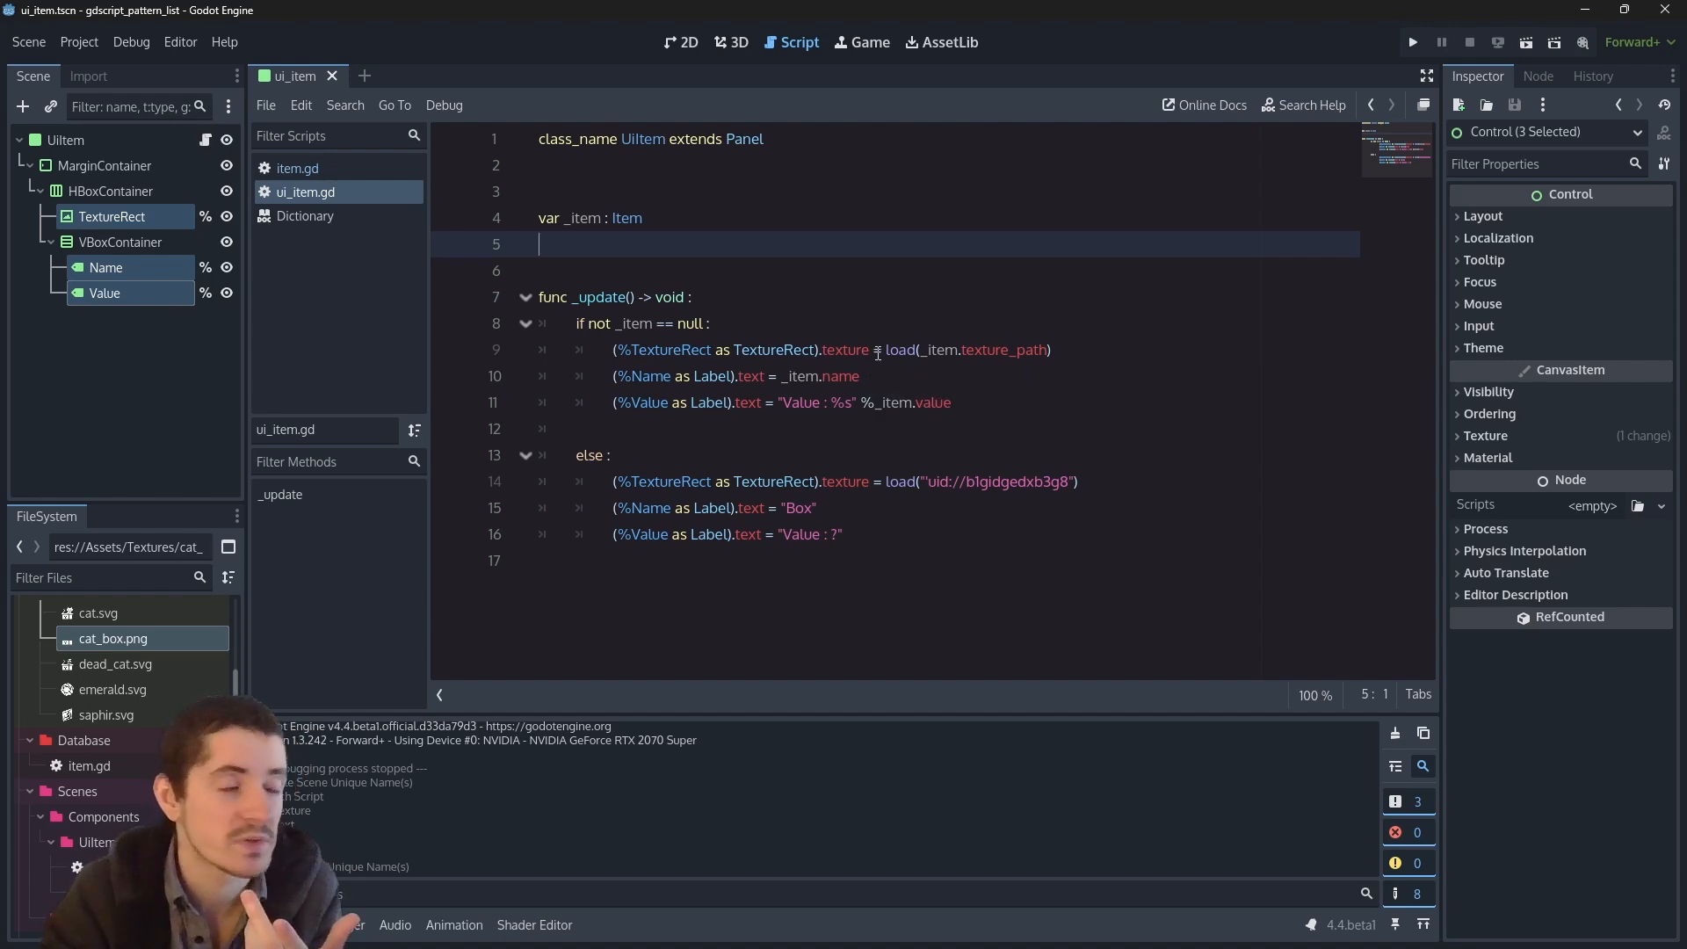
mouse_move(877, 350)
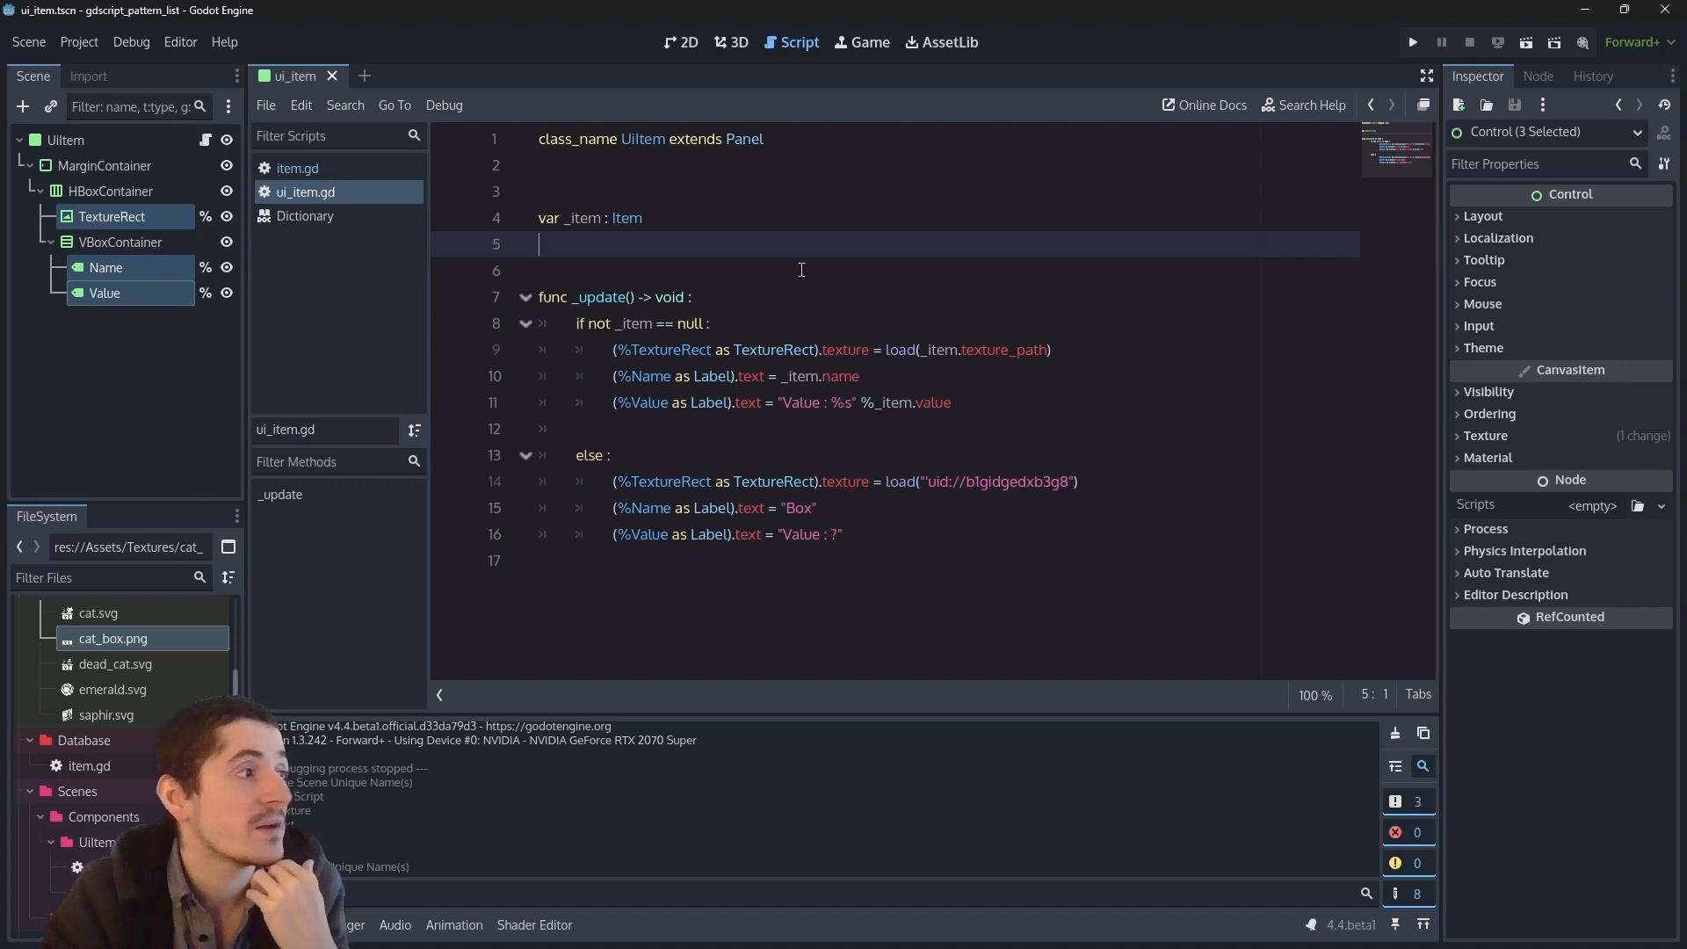
Step: Declare func inject_data(item : Item) -> Error that returns OK
text(func)
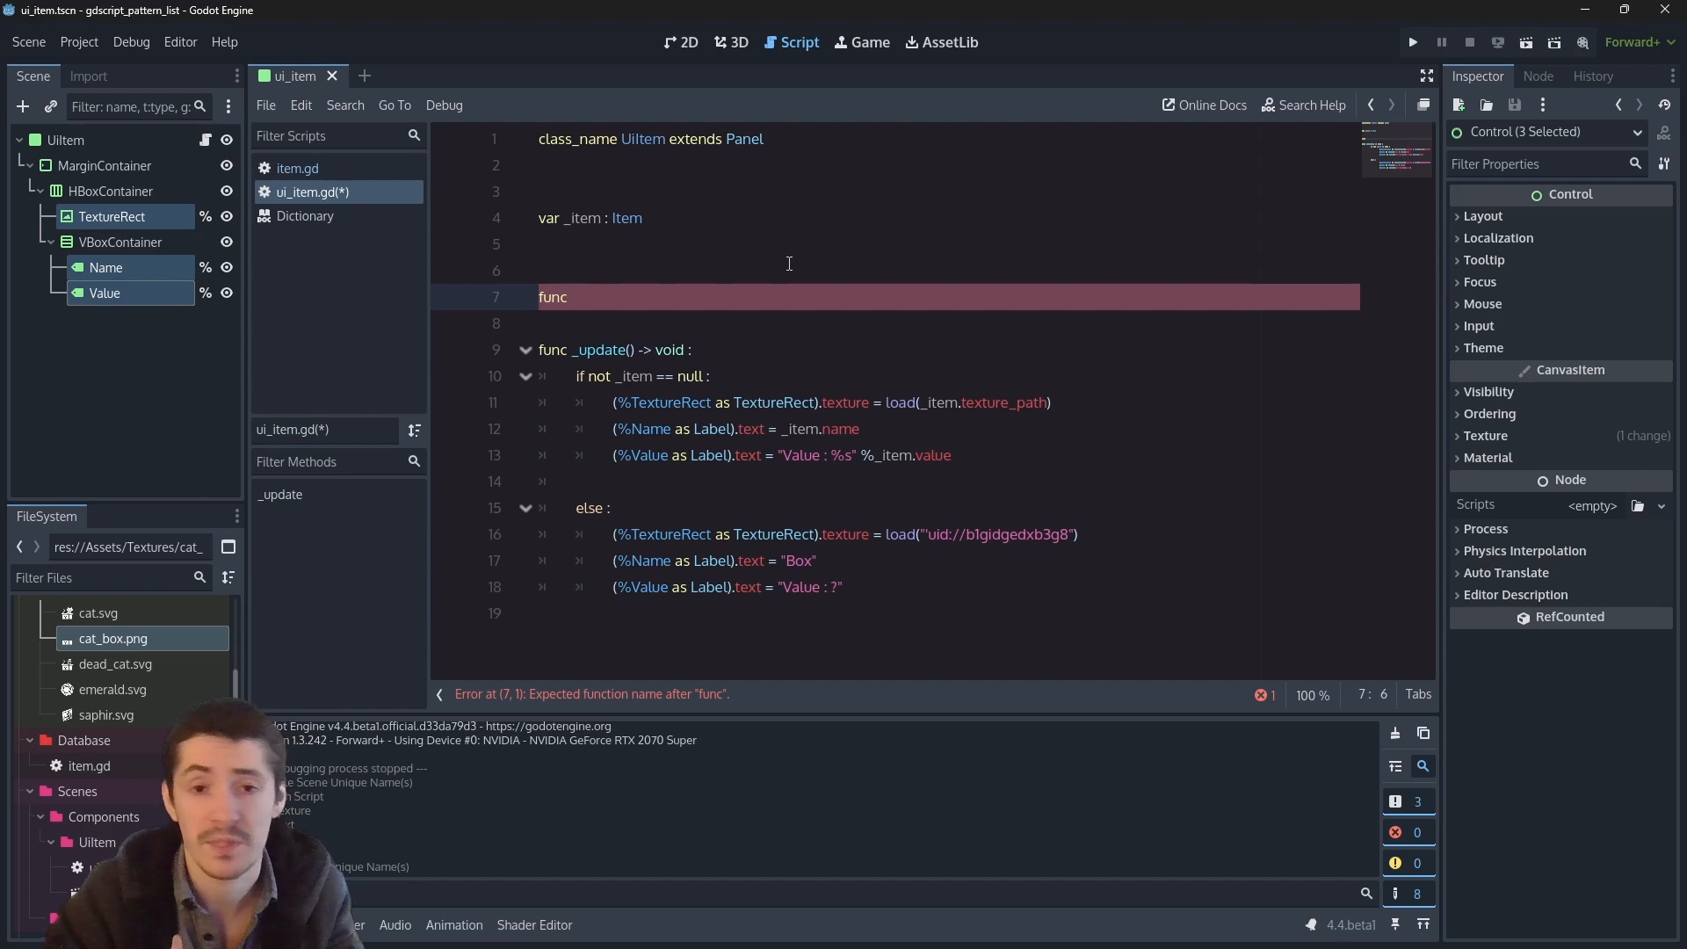
text(in)
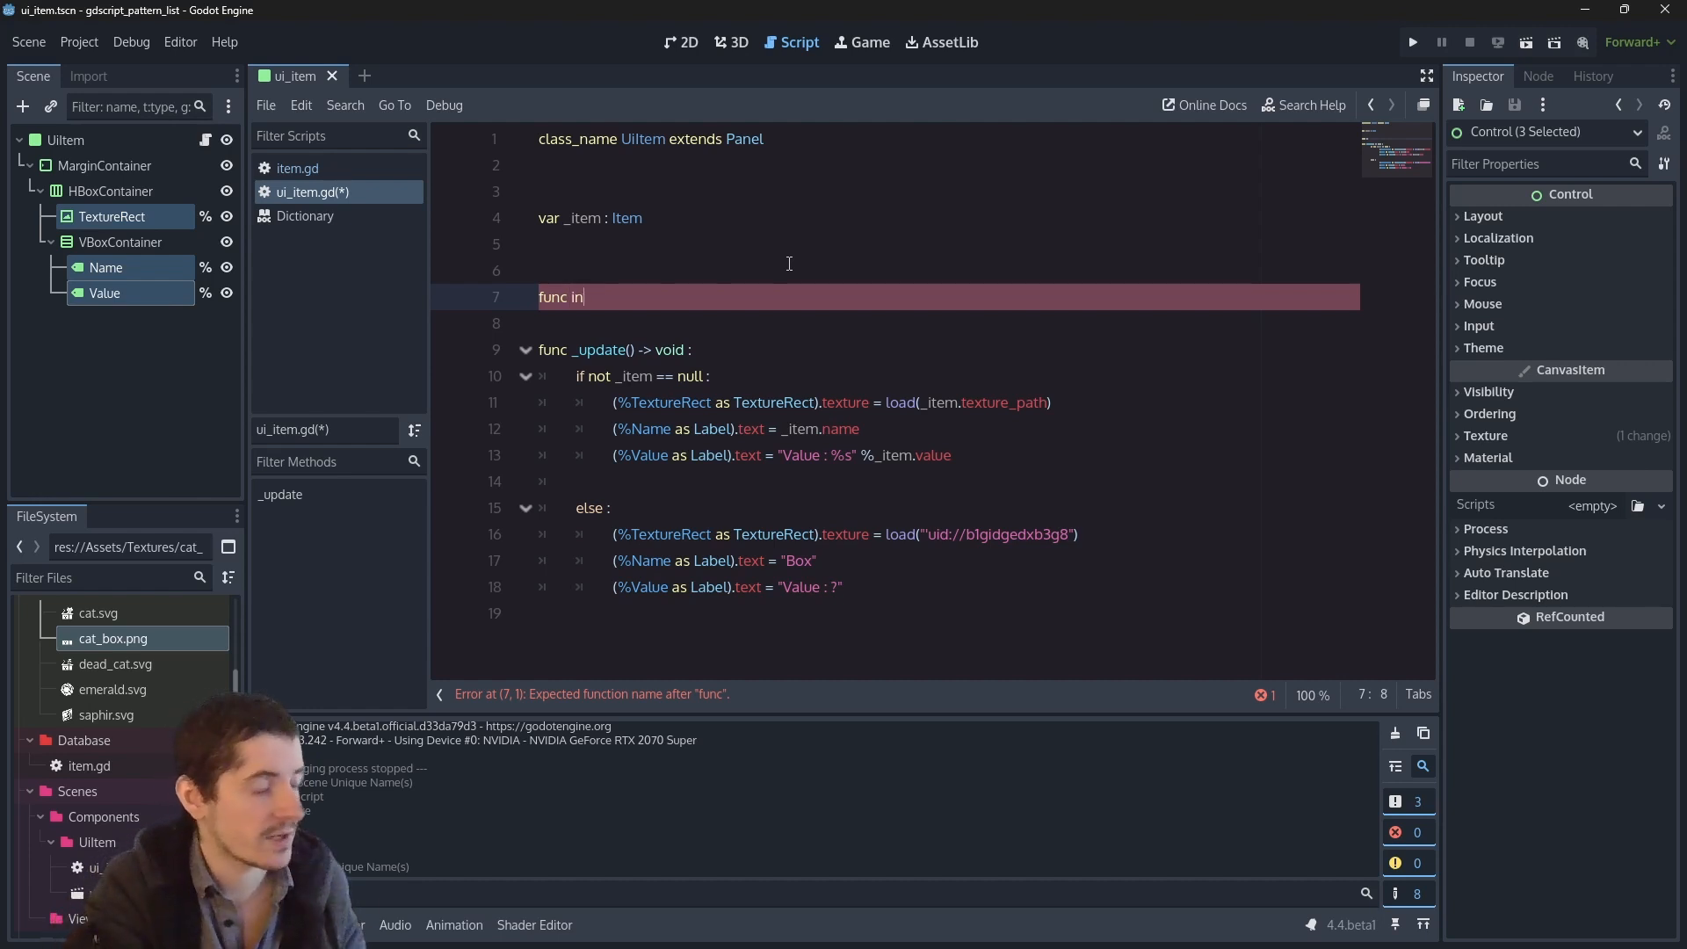
text(ject_dat)
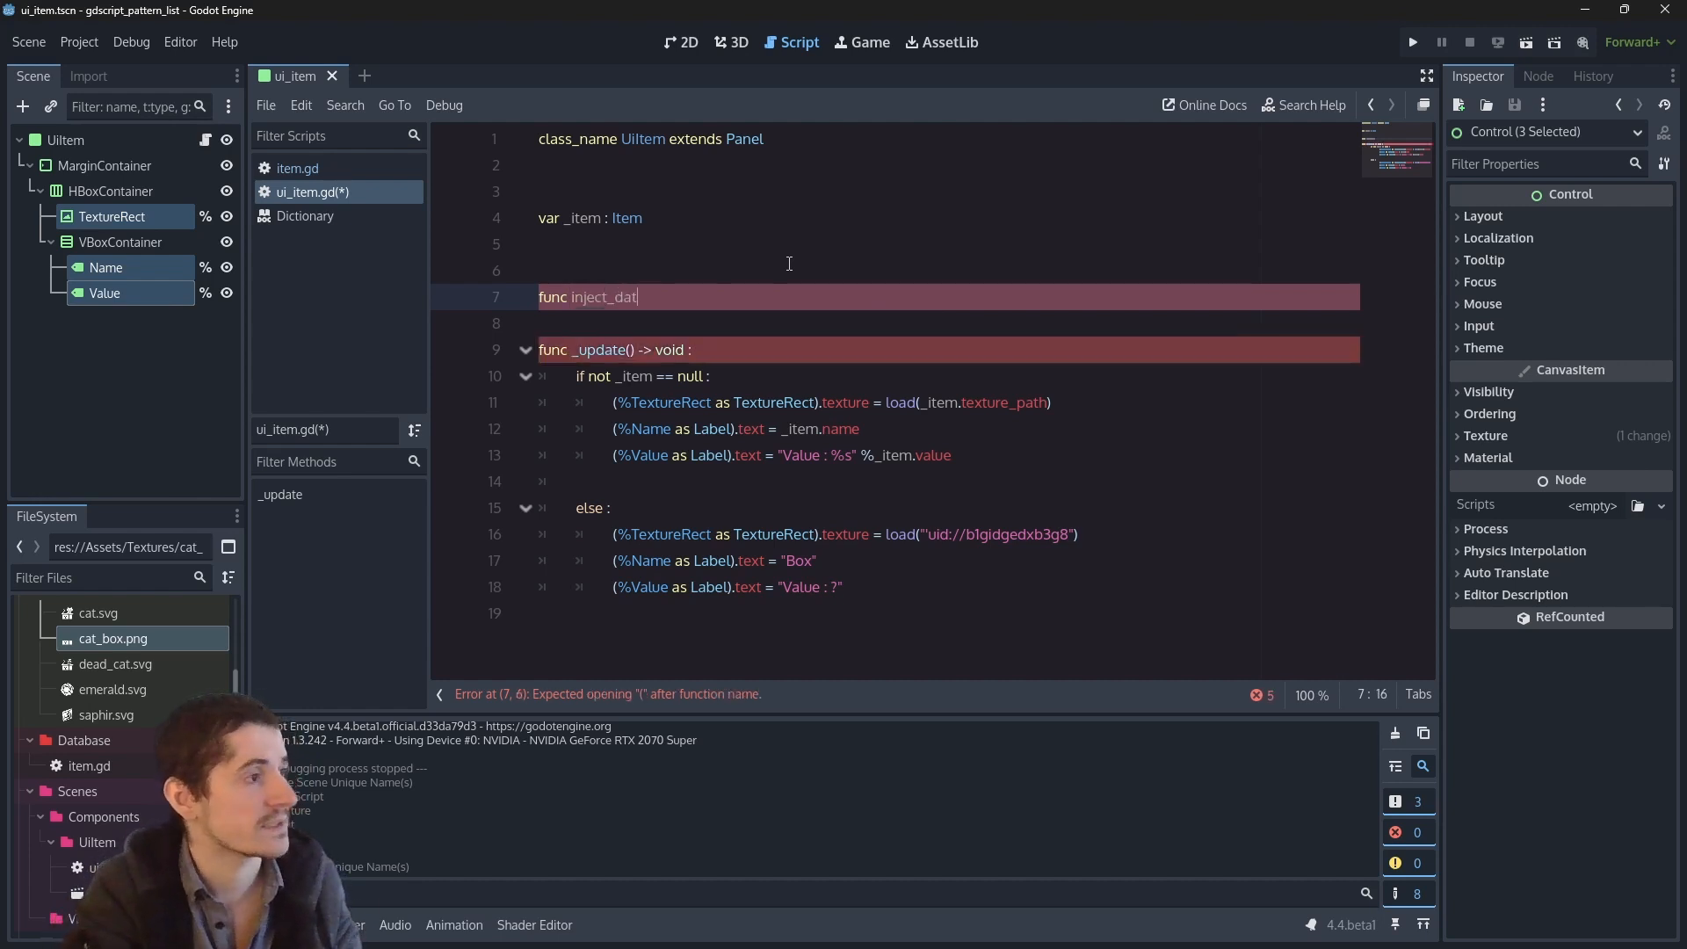
text(a())
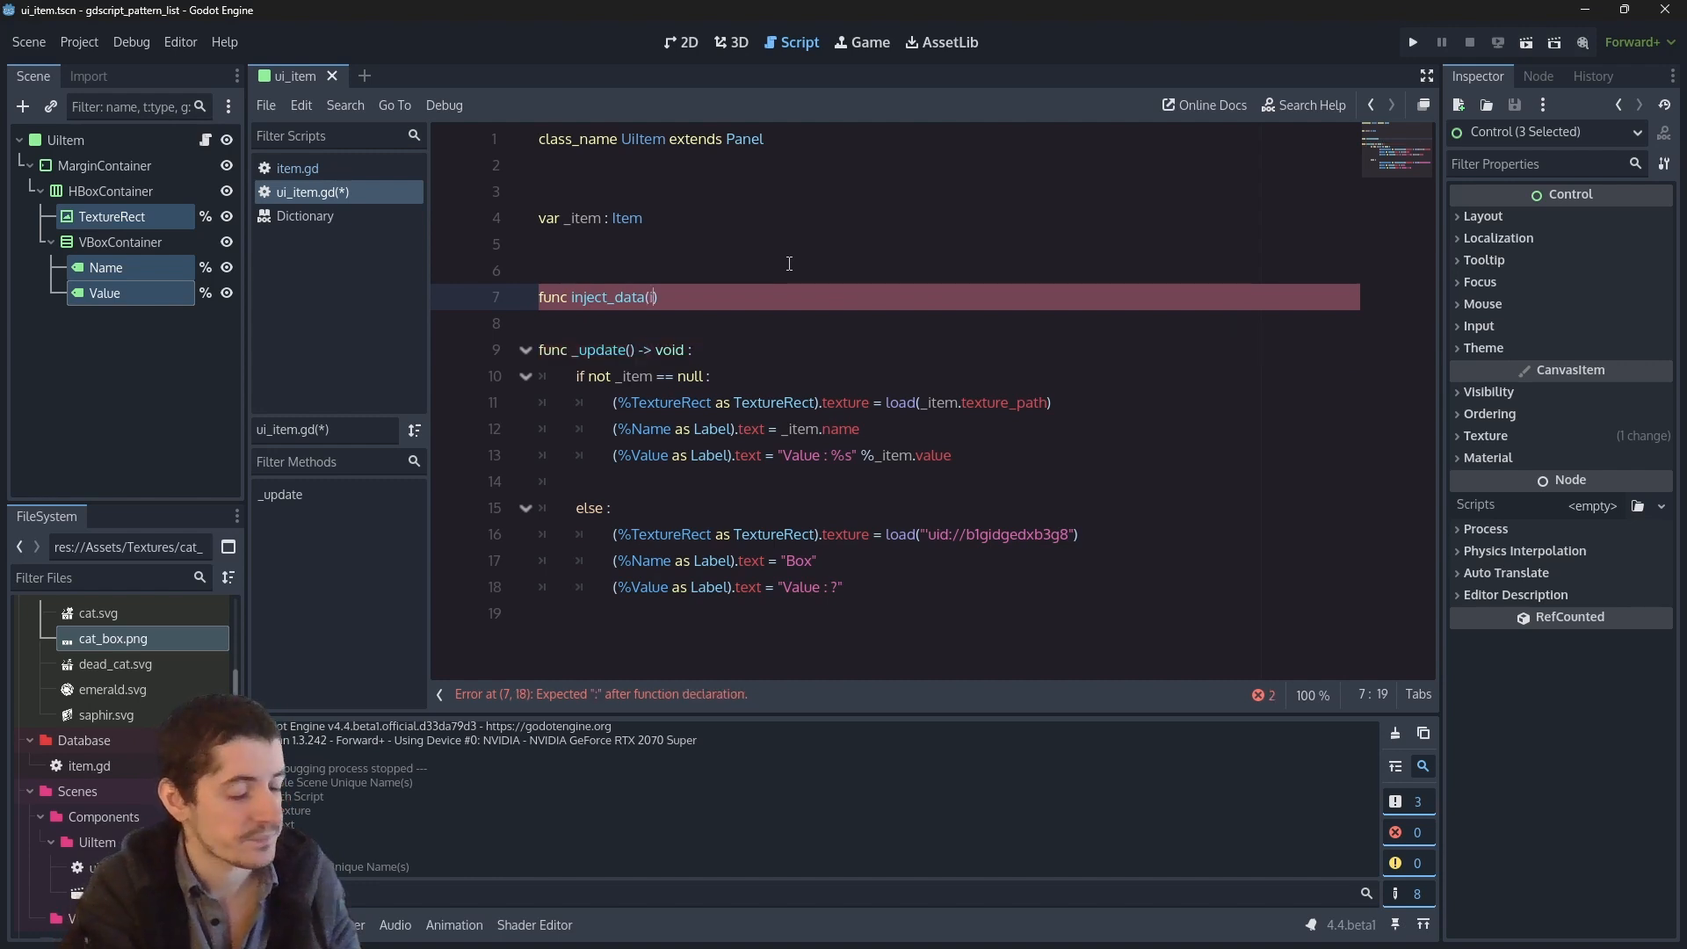
text(item : Item)
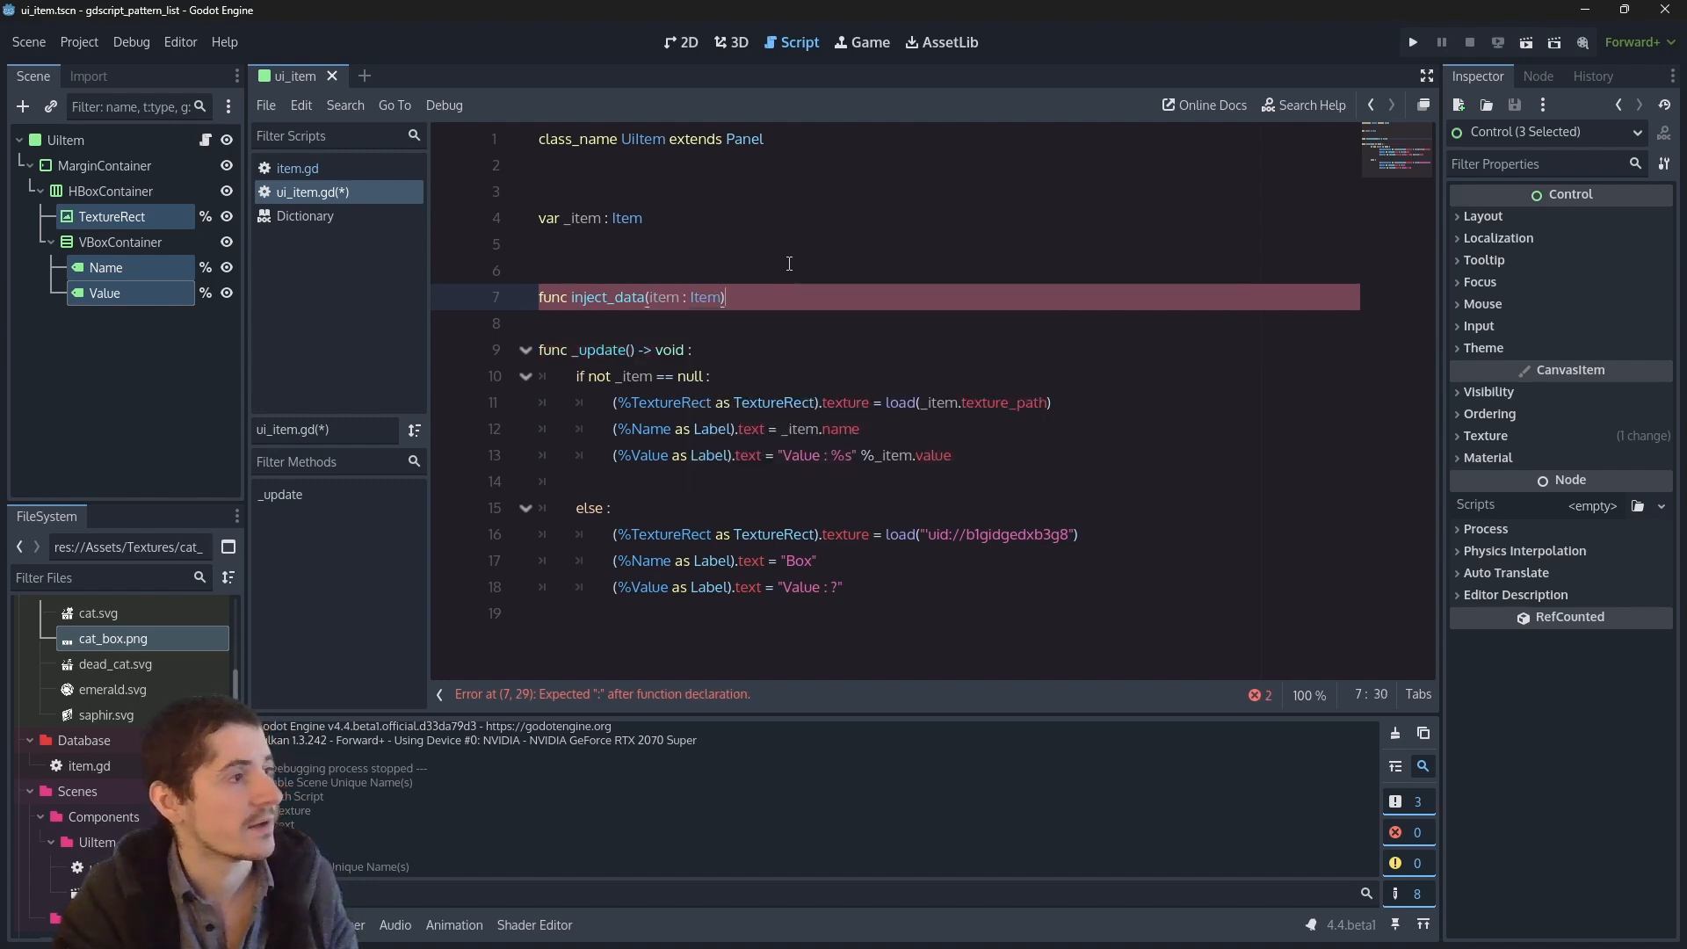
text(-> Erro)
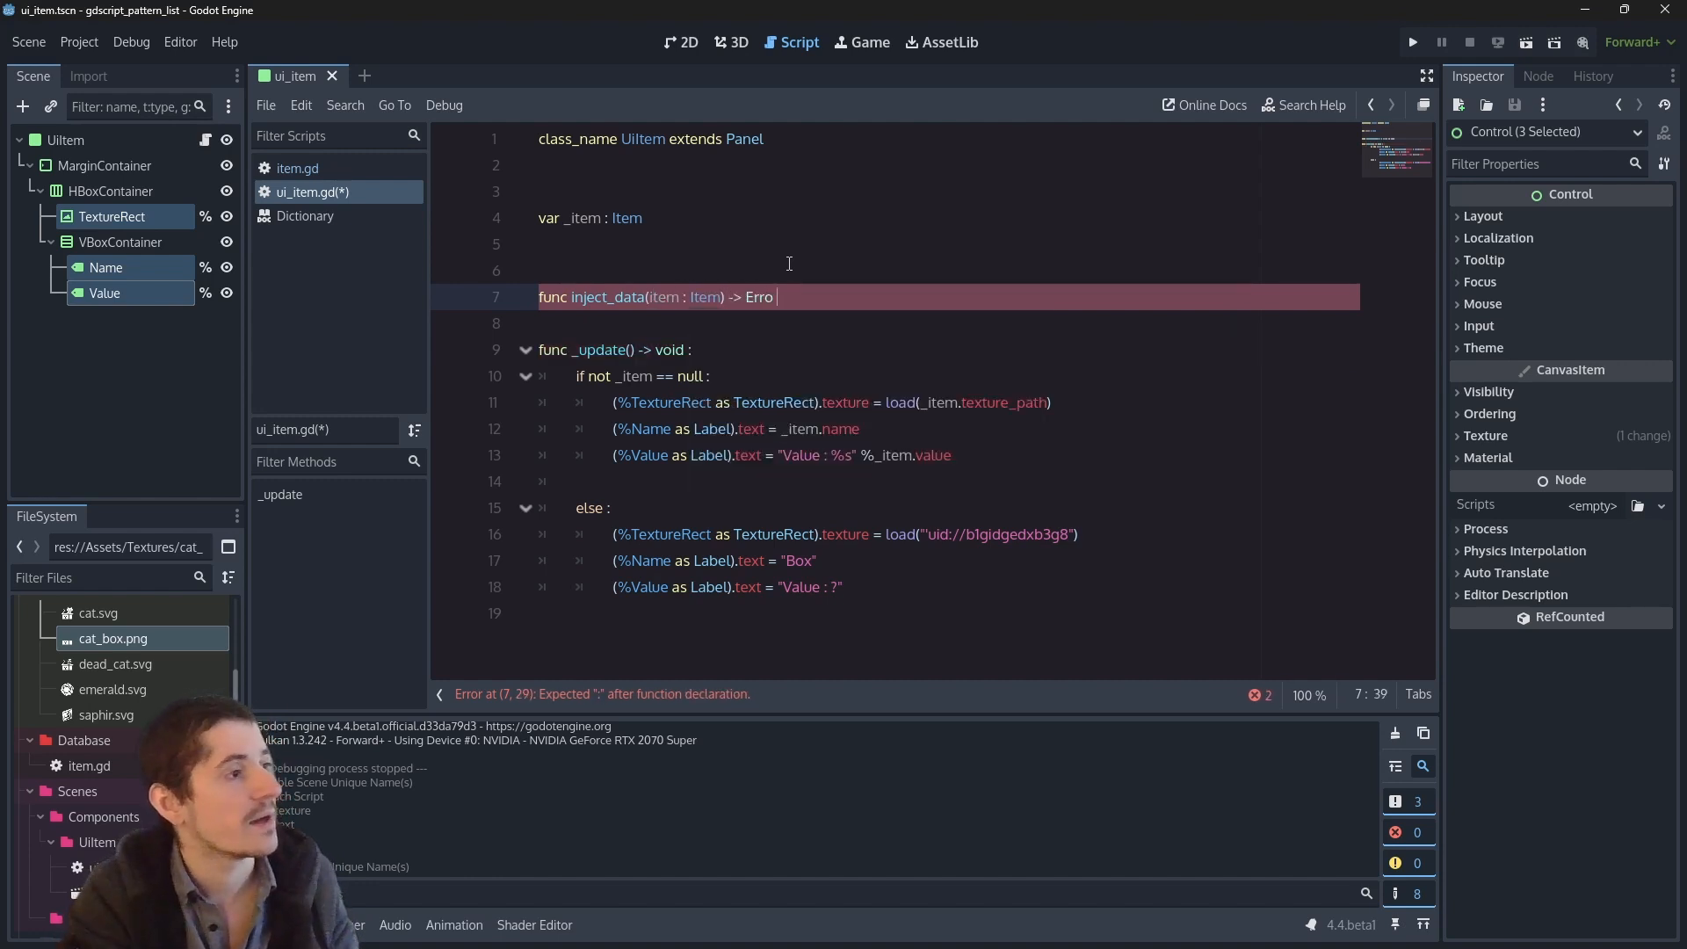
text(:)
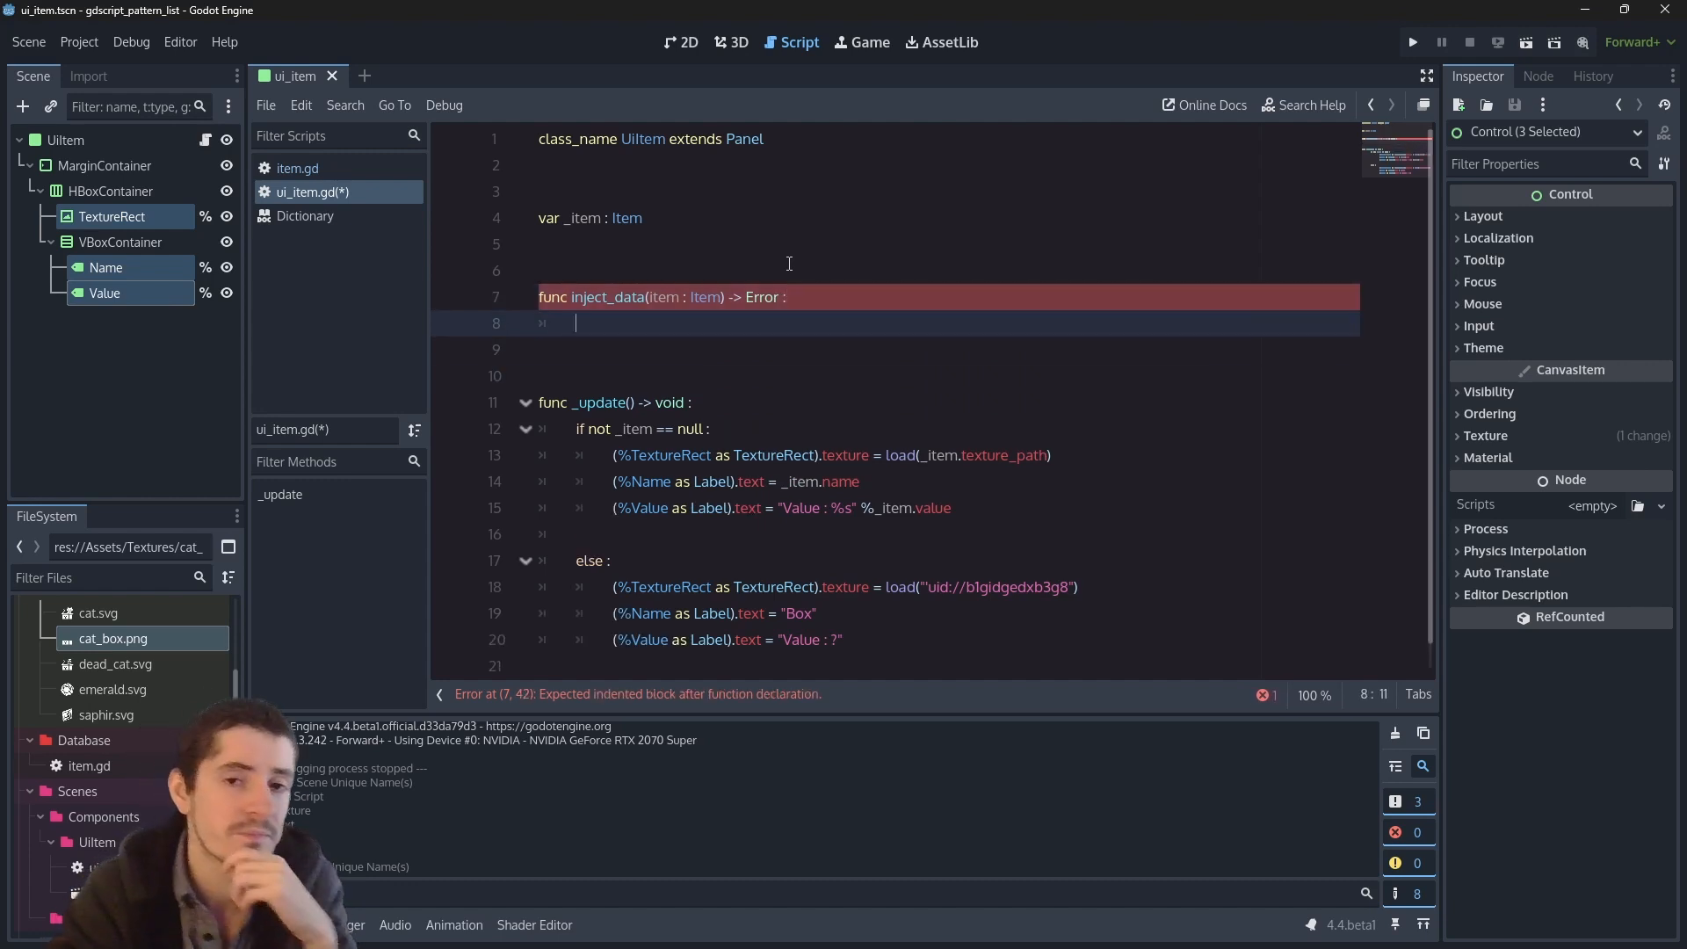
text(return)
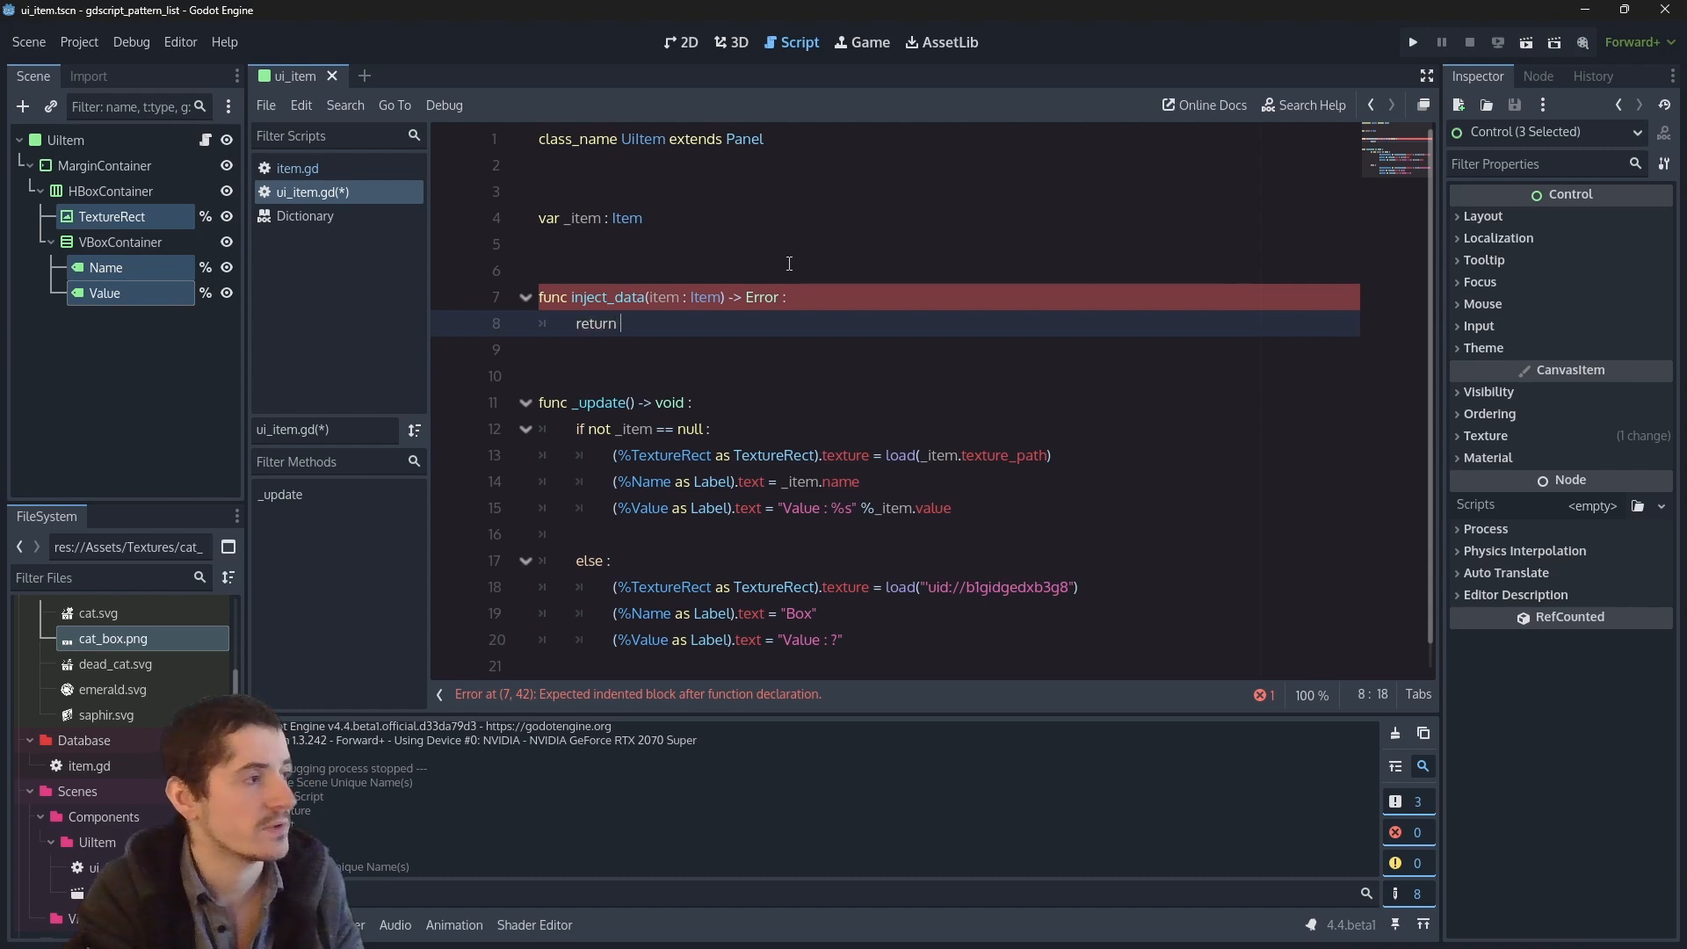
text(OK)
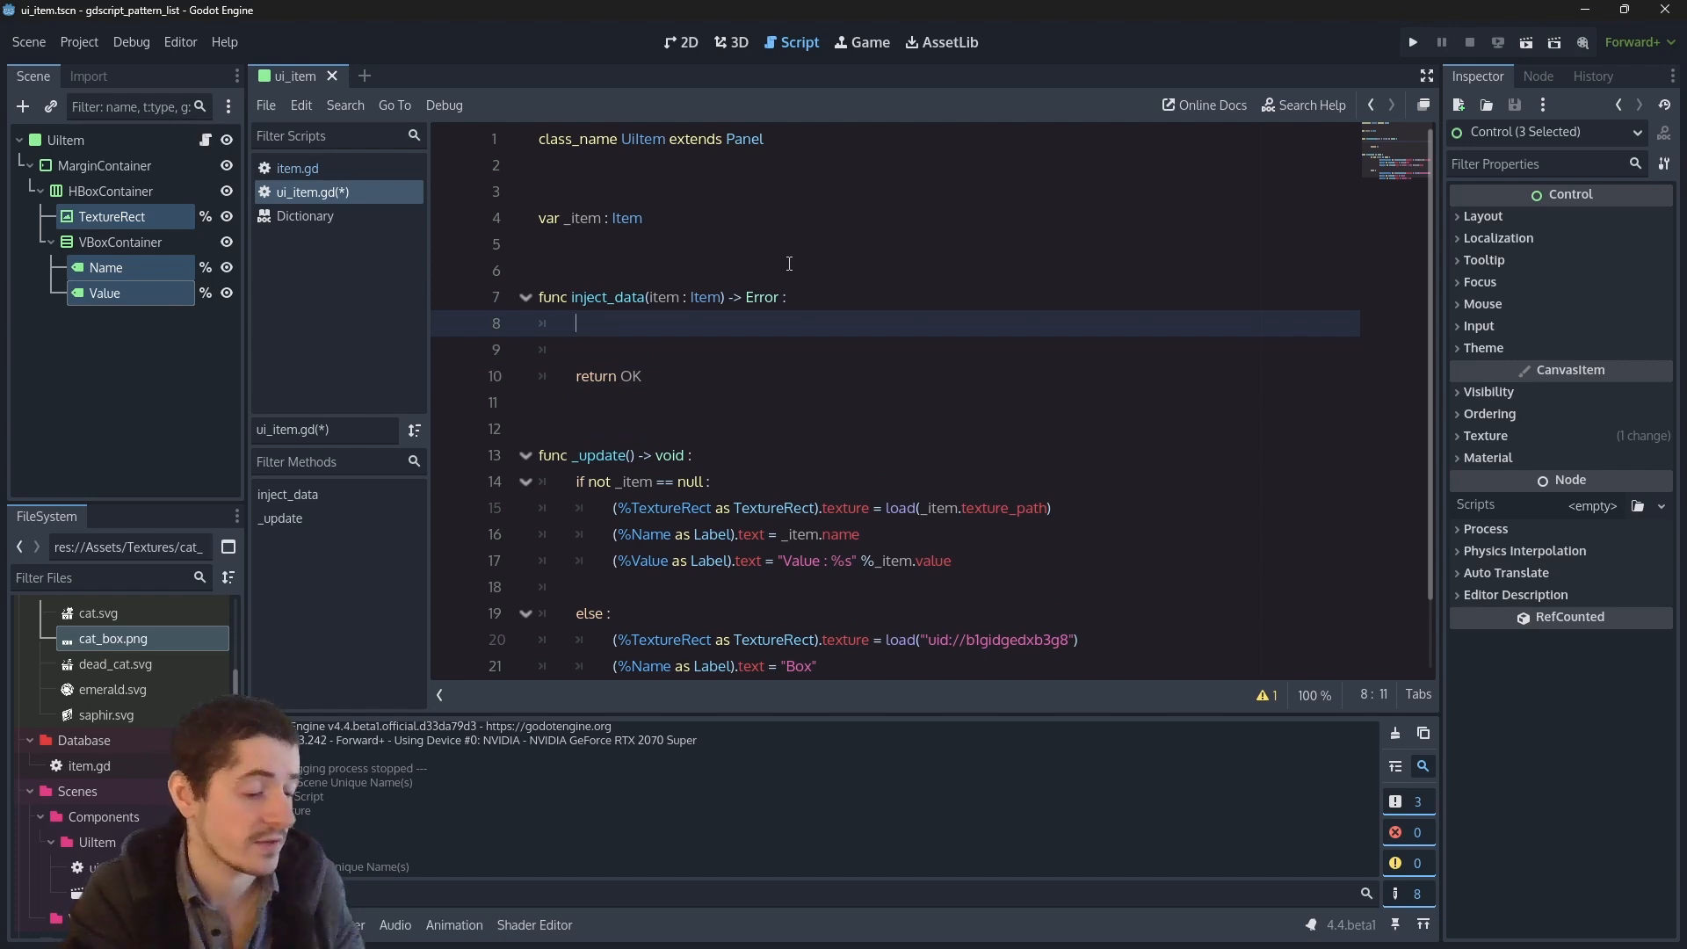
Step: Return FAILED when item == null, otherwise assign _item = item and call _update()
text(if)
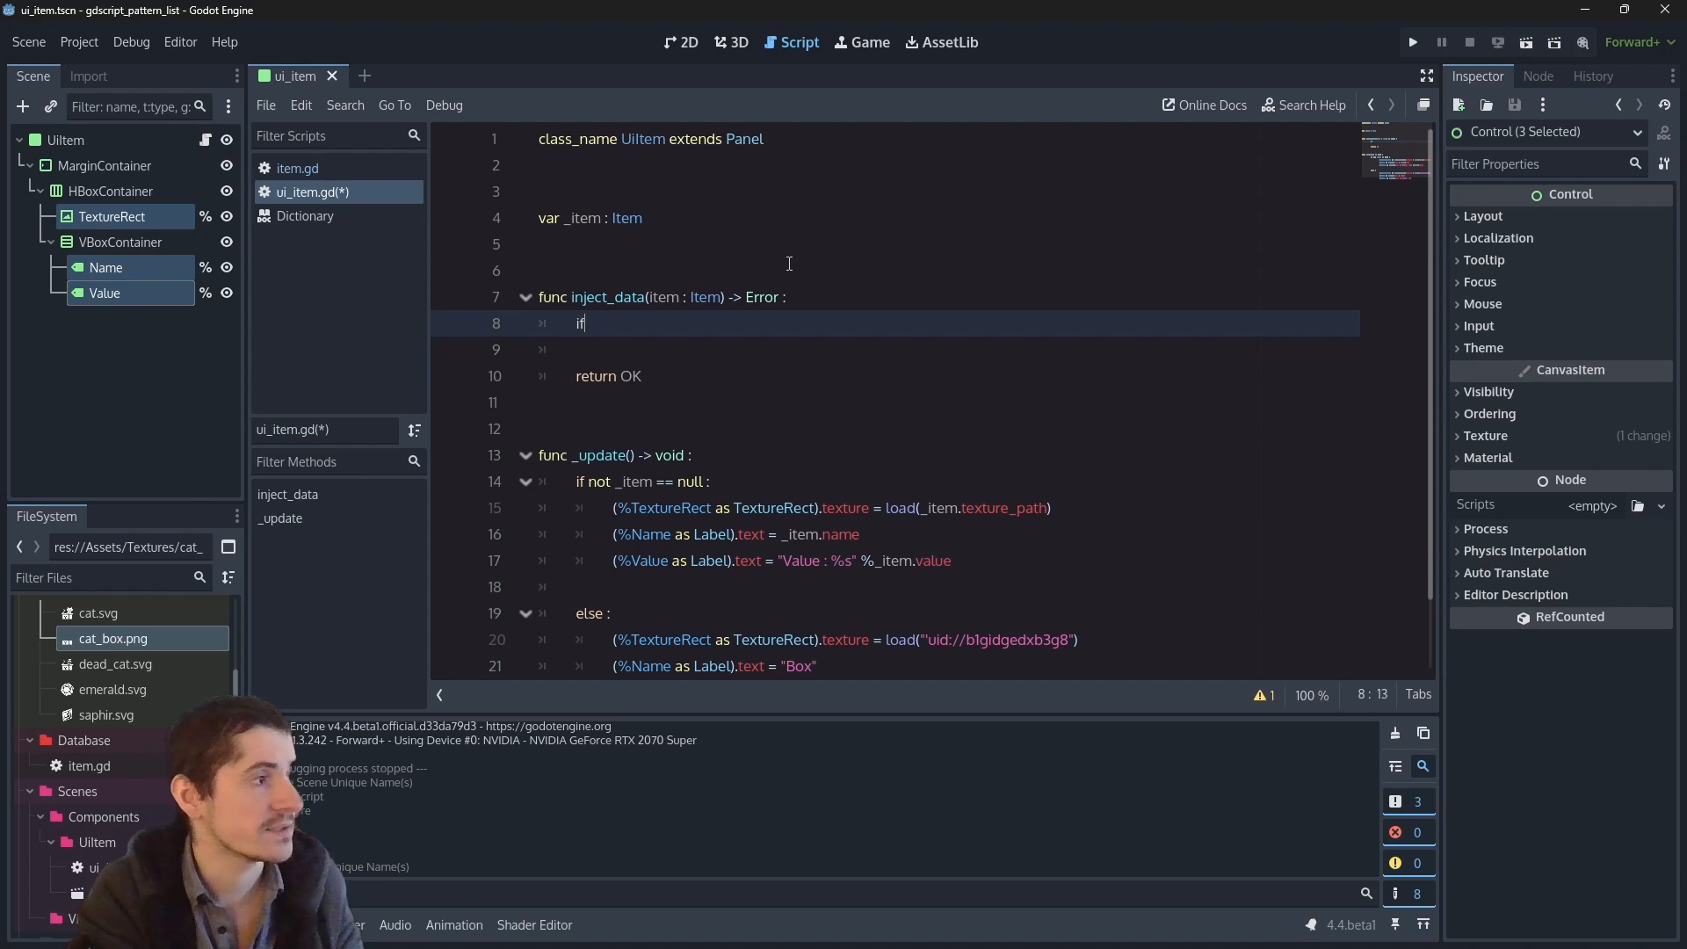
text(item ==)
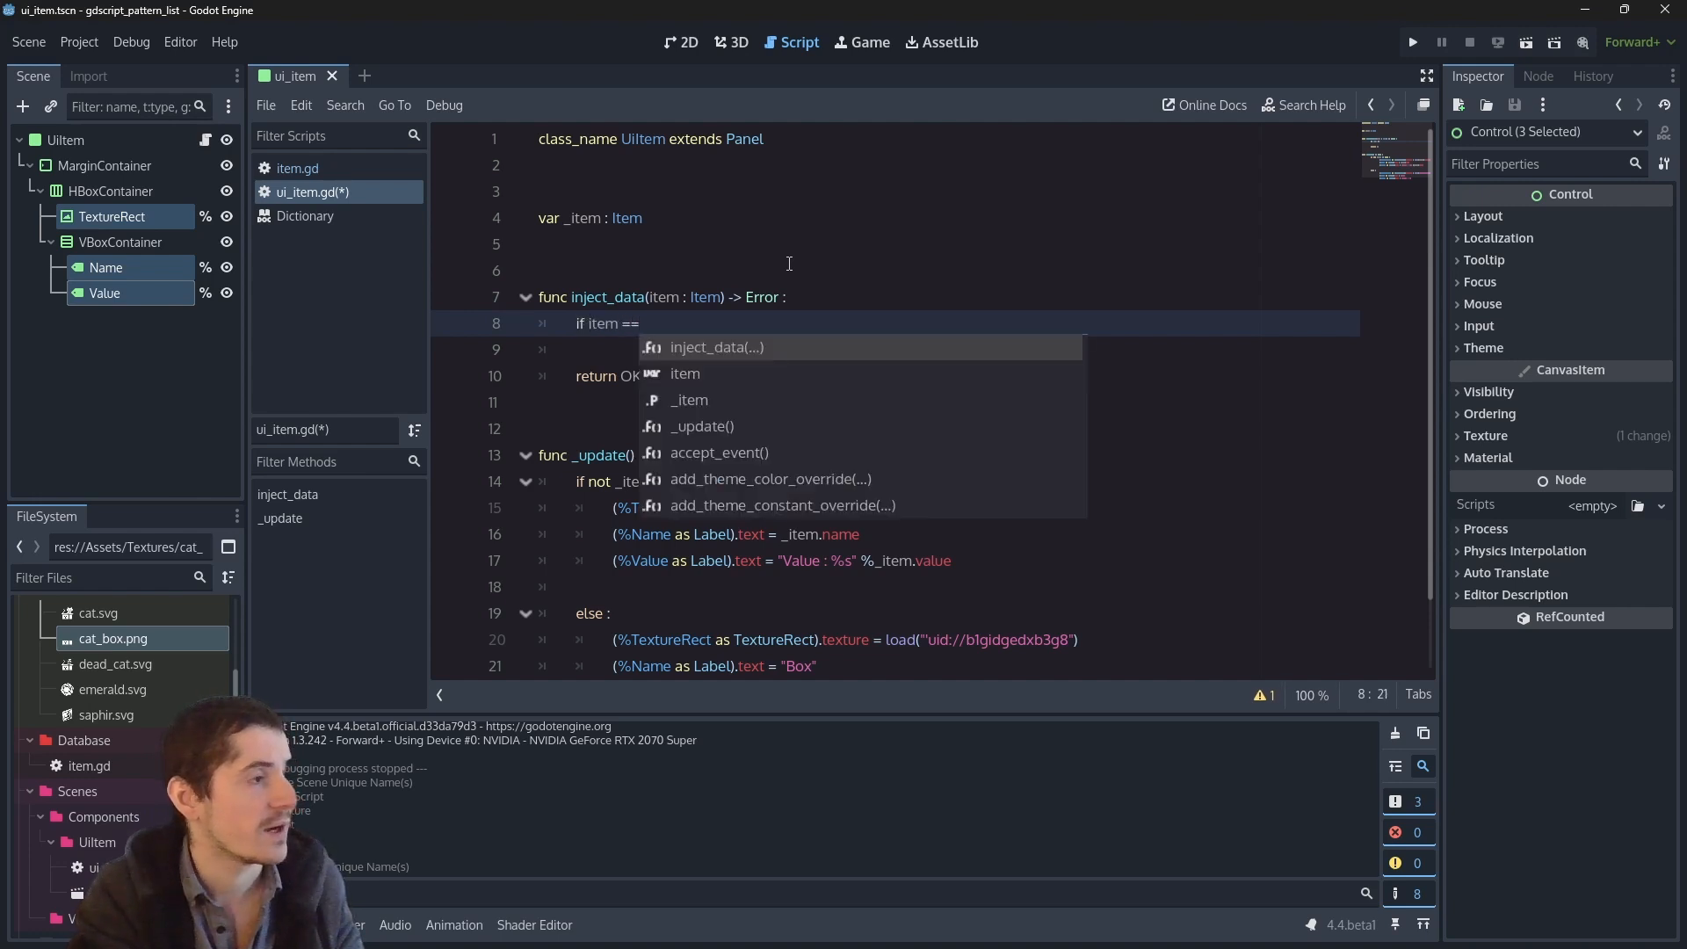
text(null)
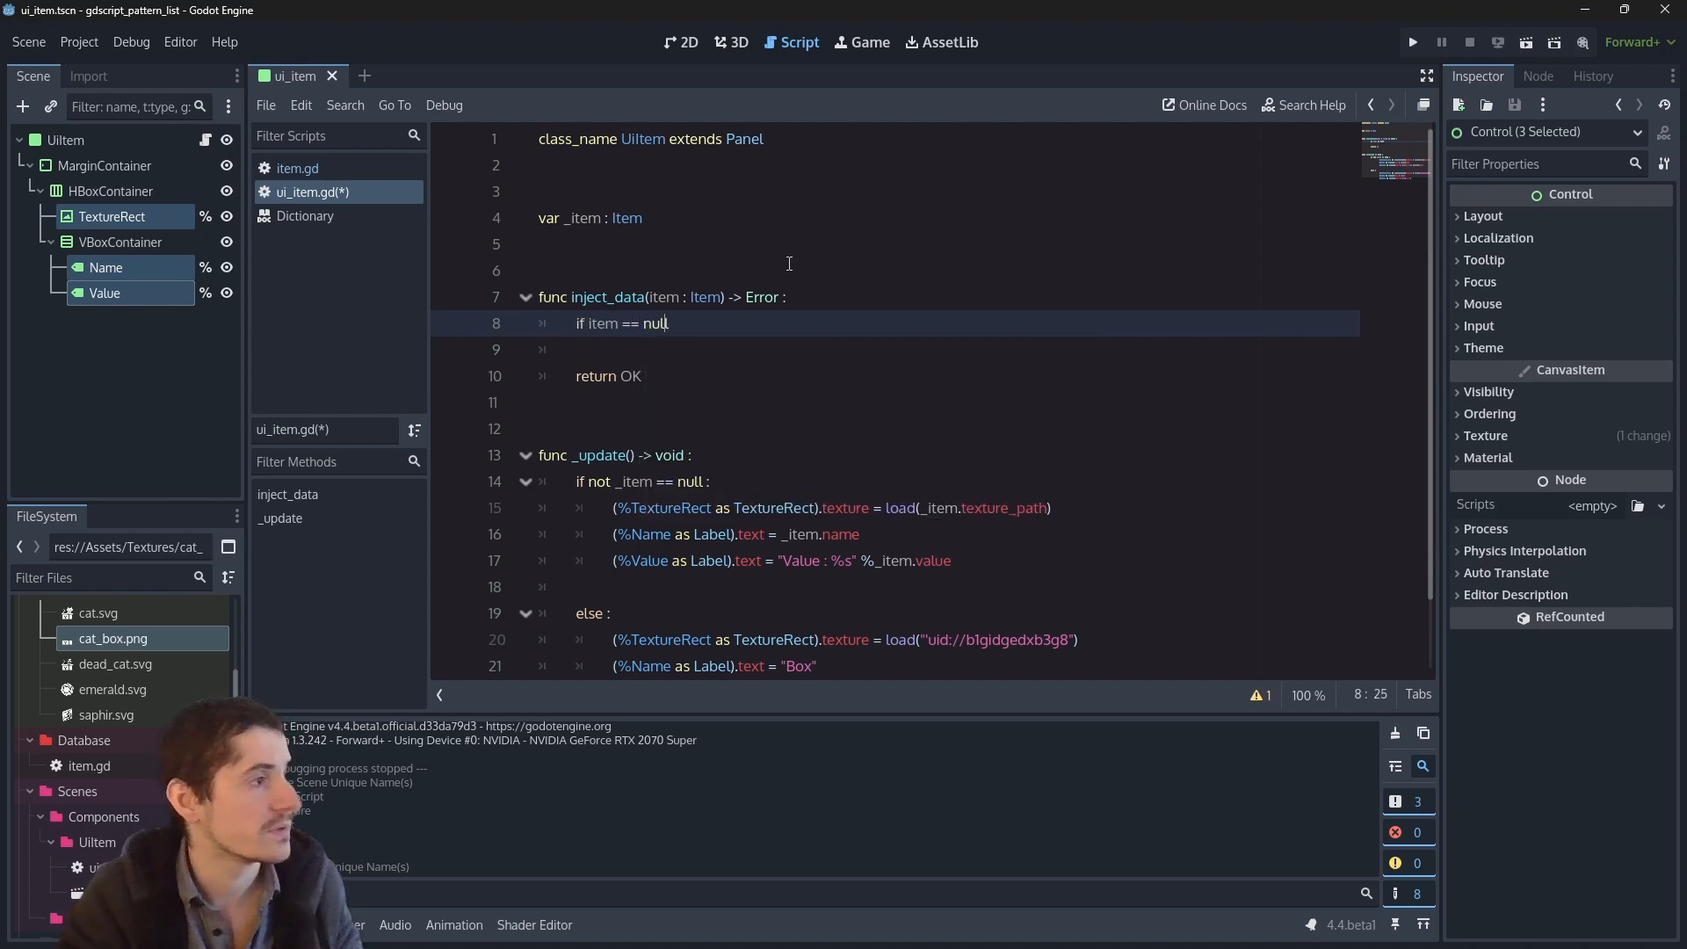
text(not)
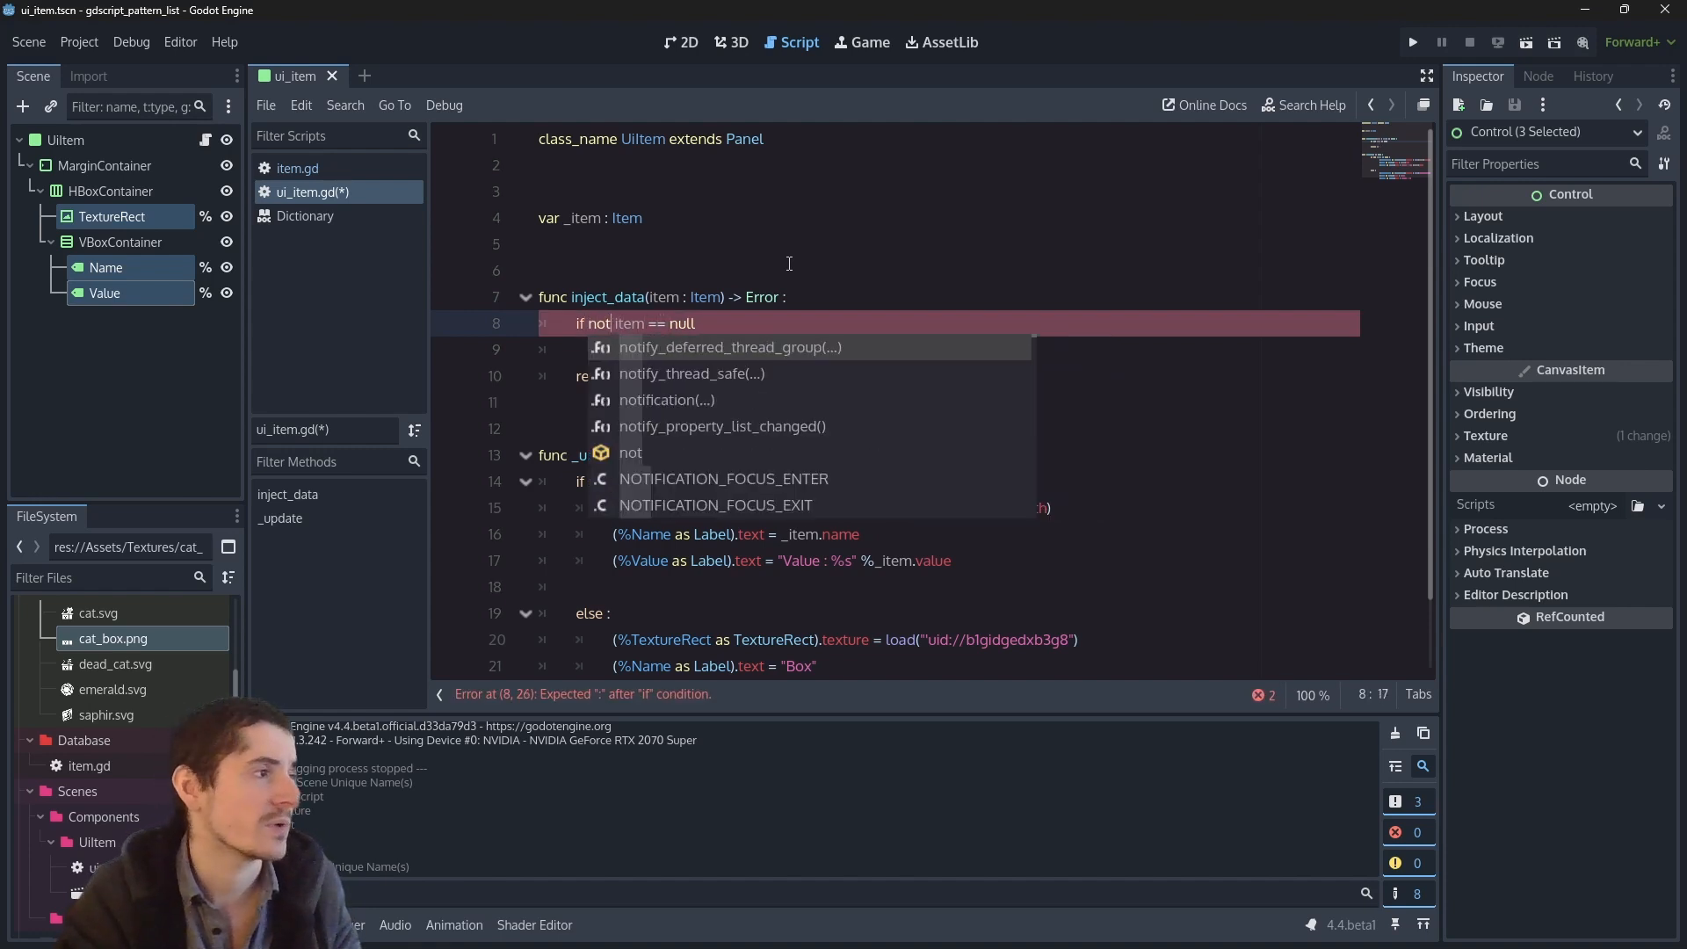
key(Backspace)
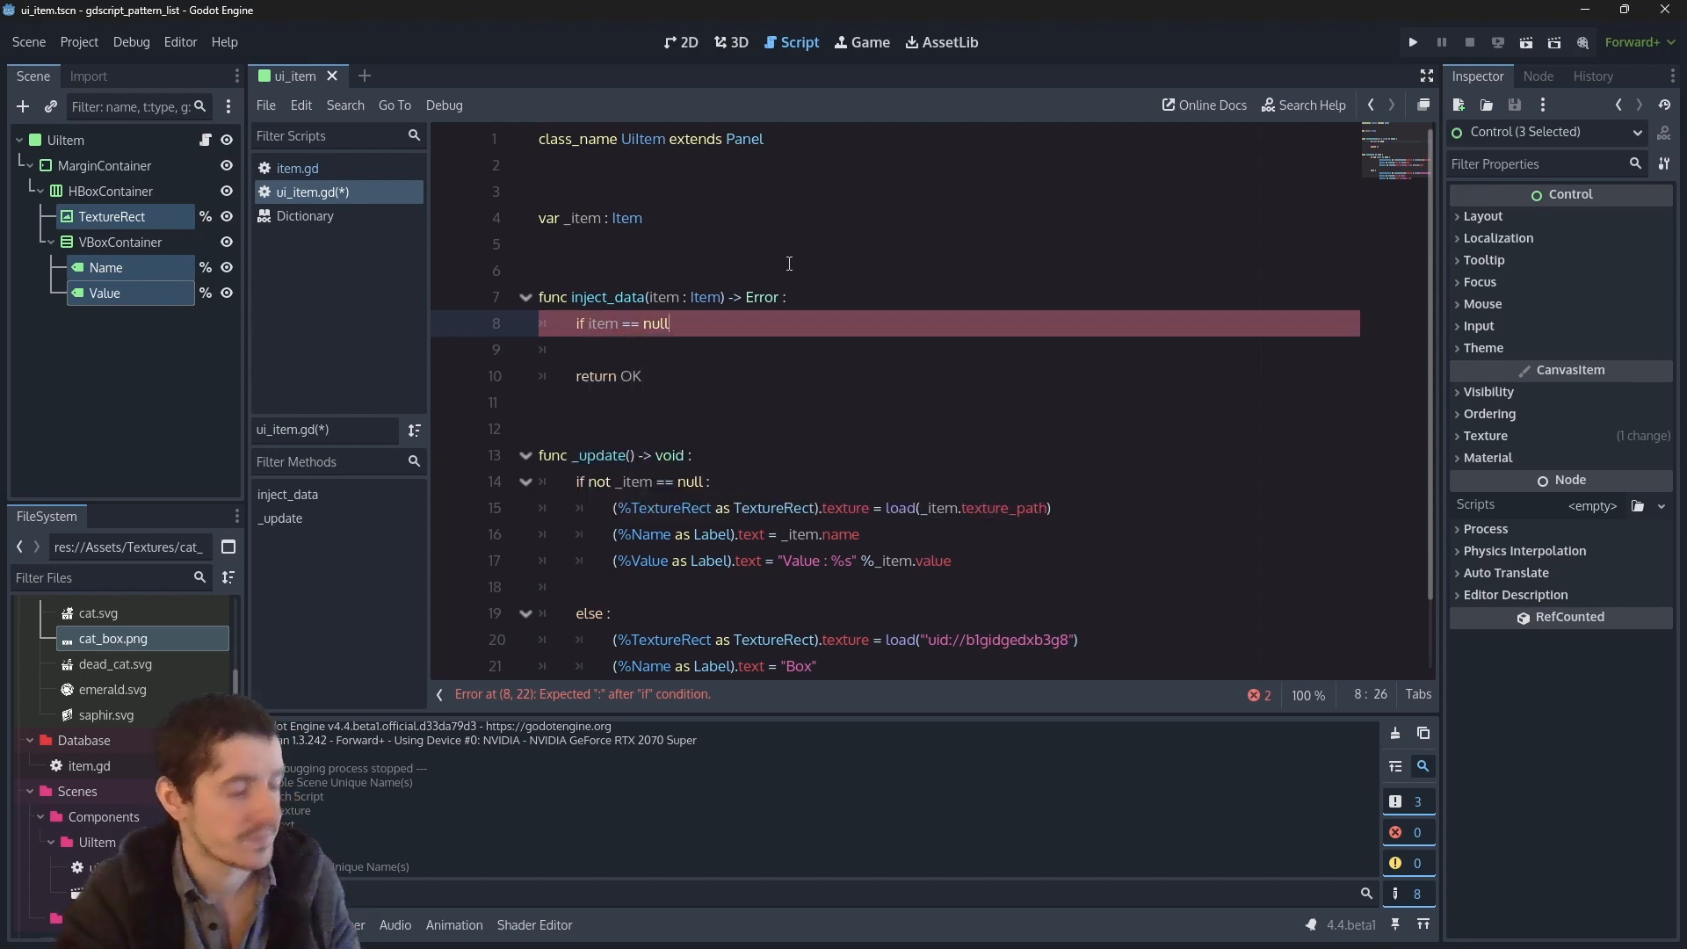
text(:)
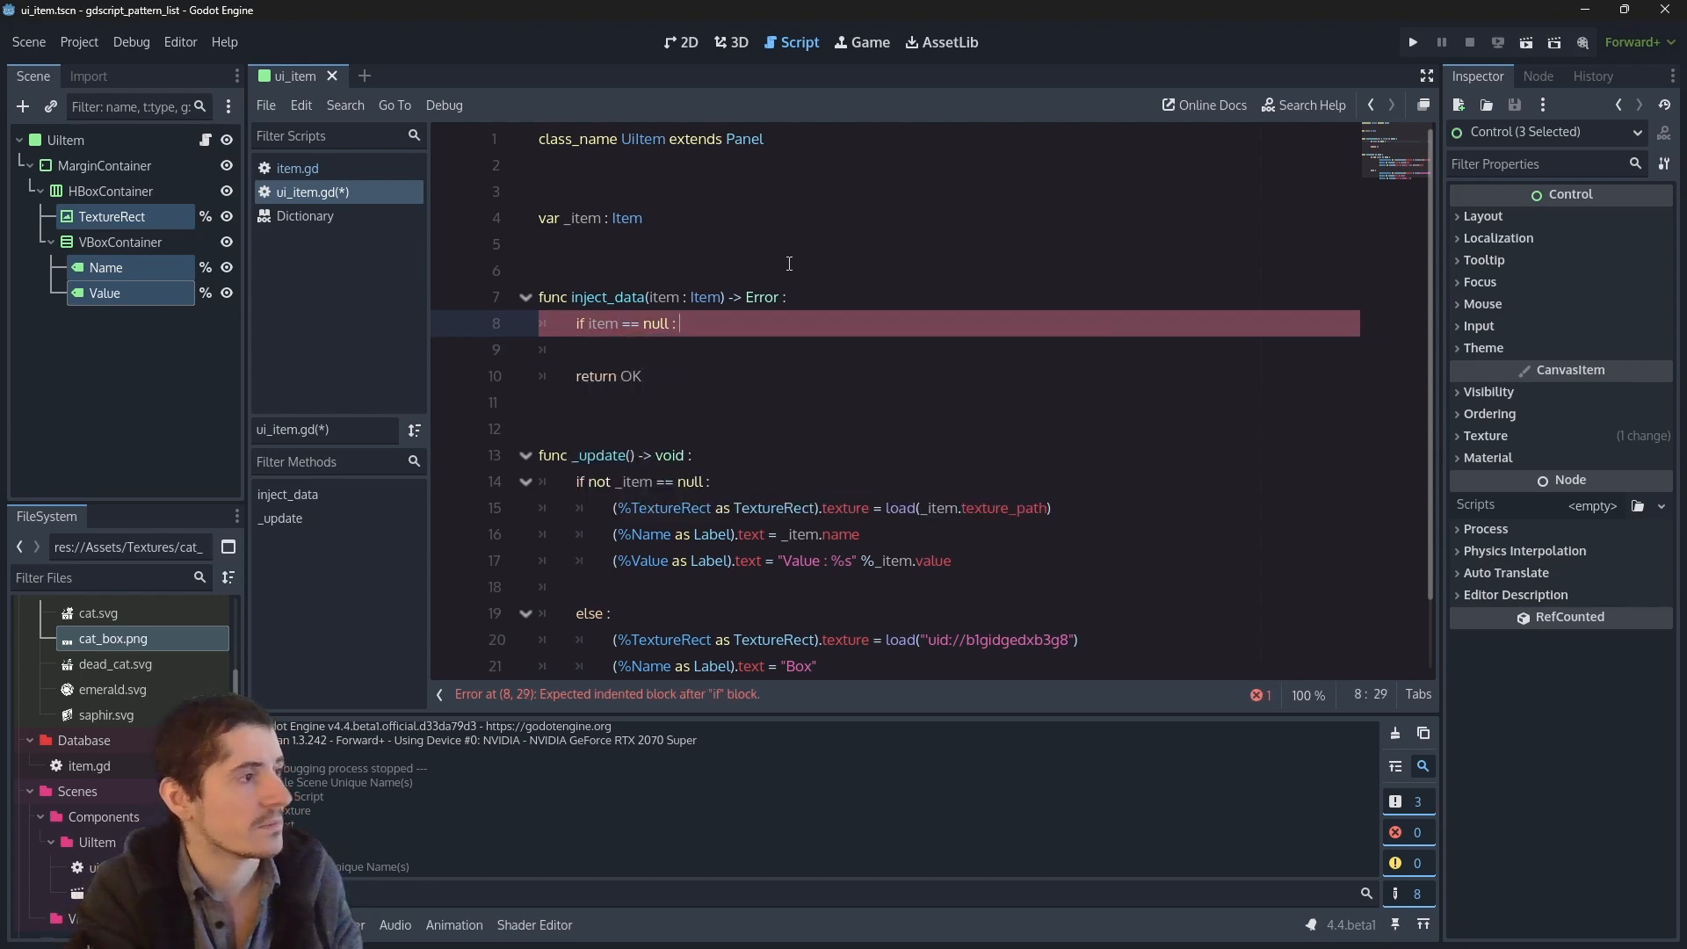
text(return FAILED)
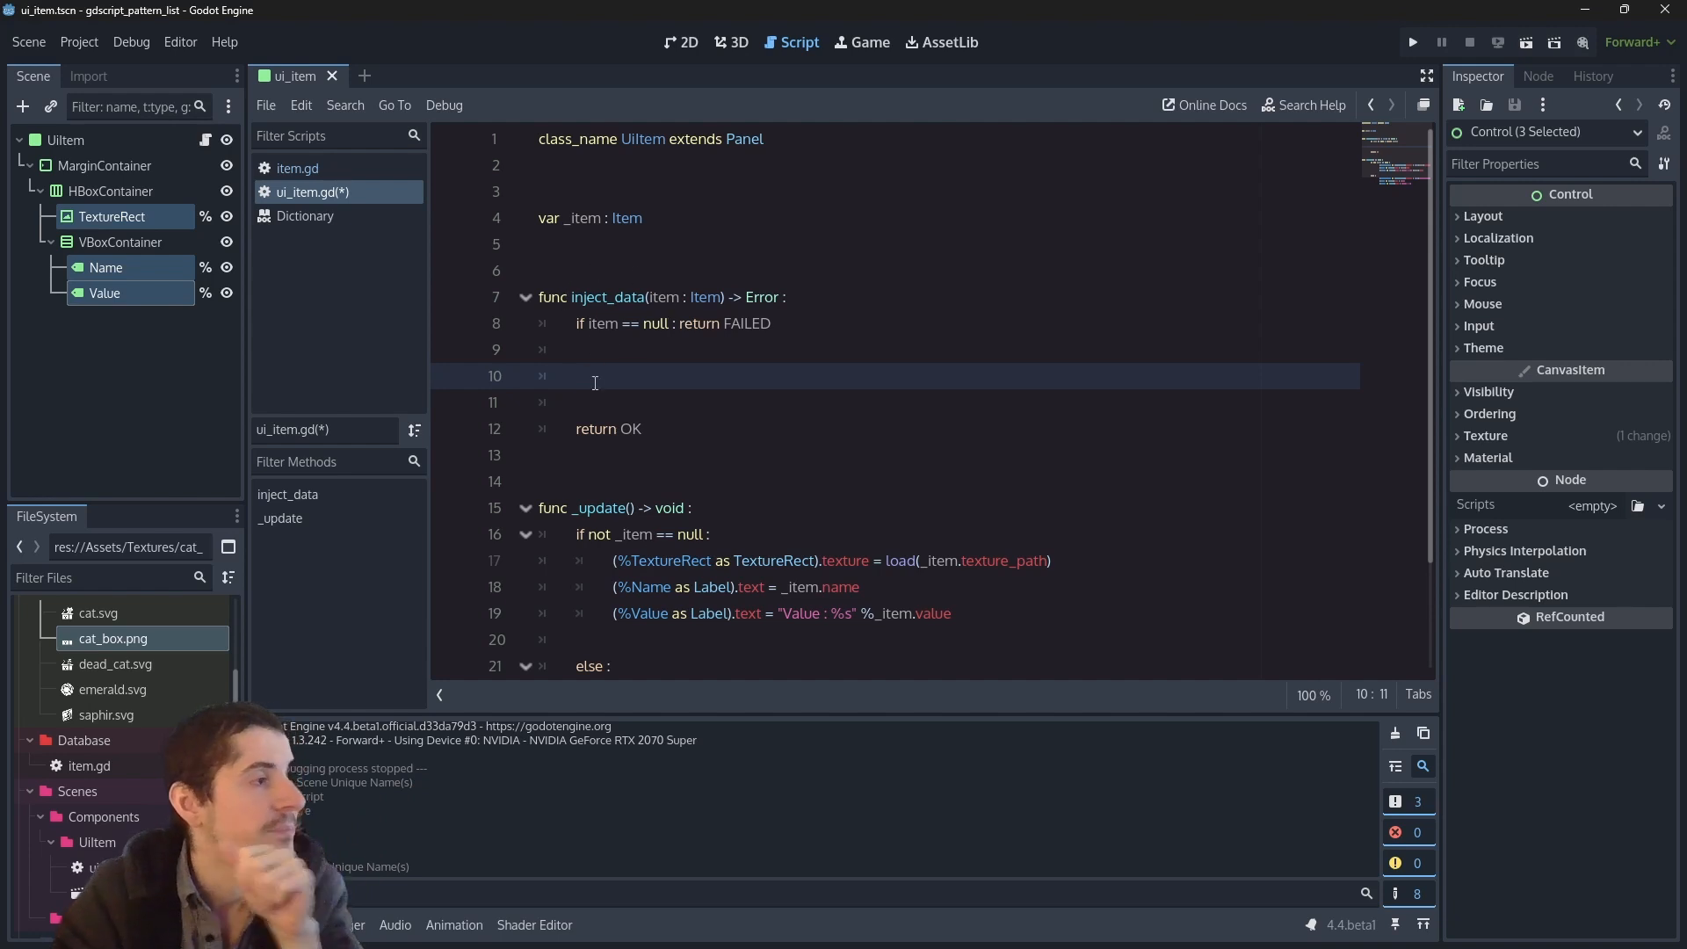
text(_item)
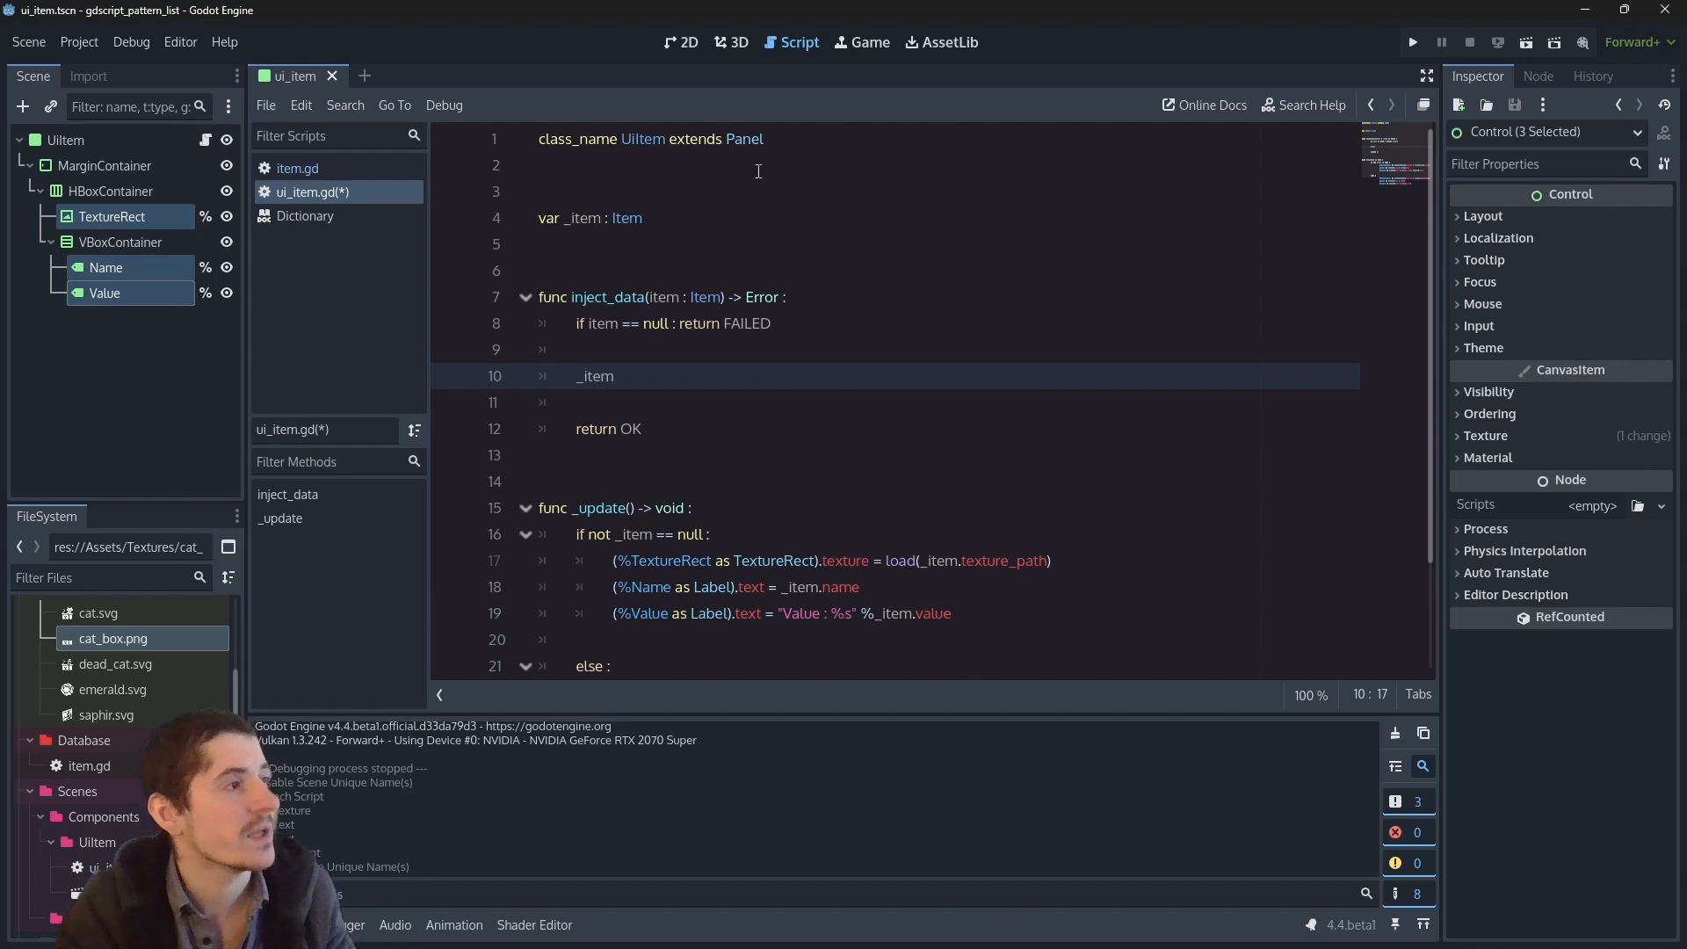
text(= item)
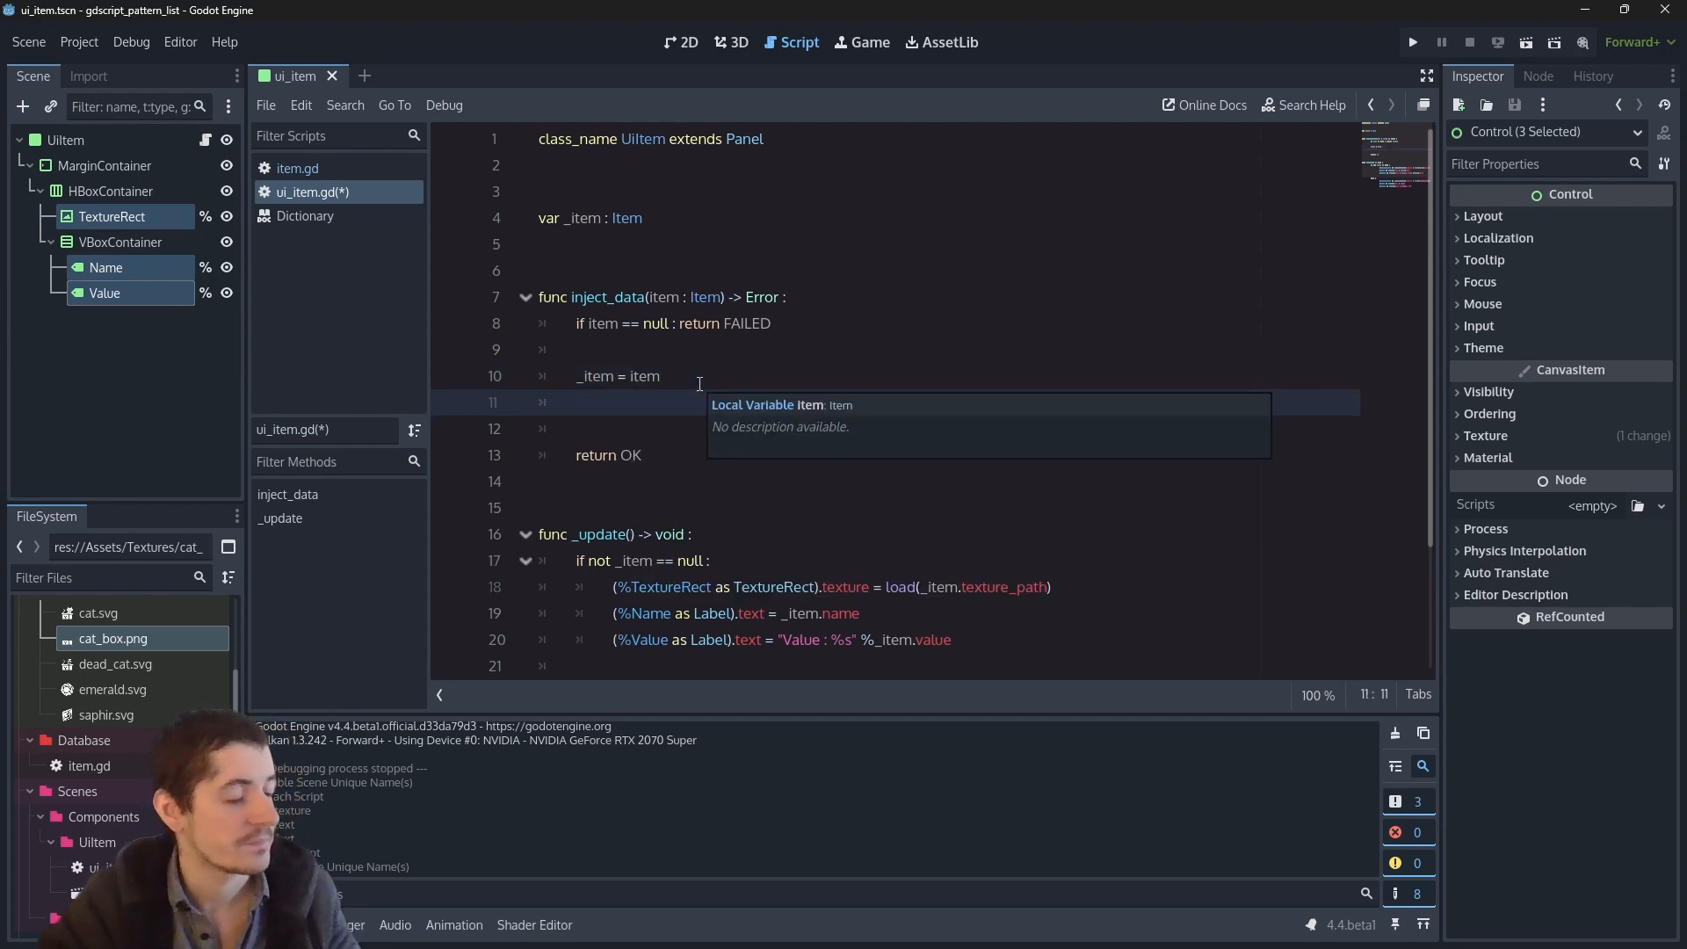
text(_update())
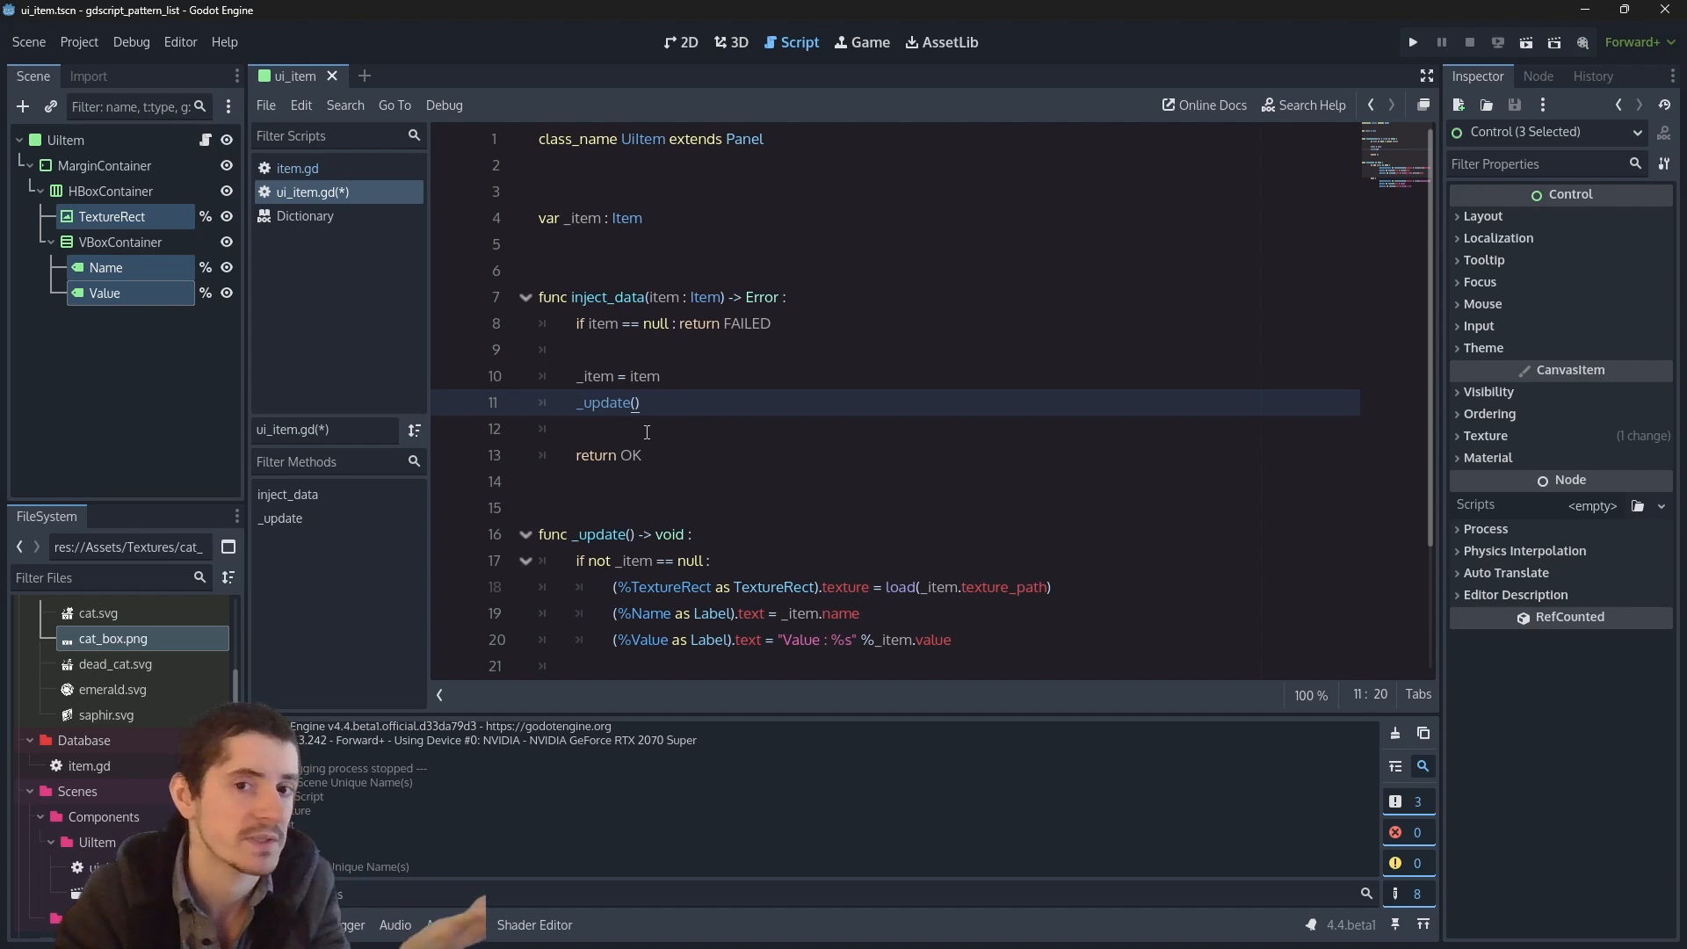
mouse_move(626, 454)
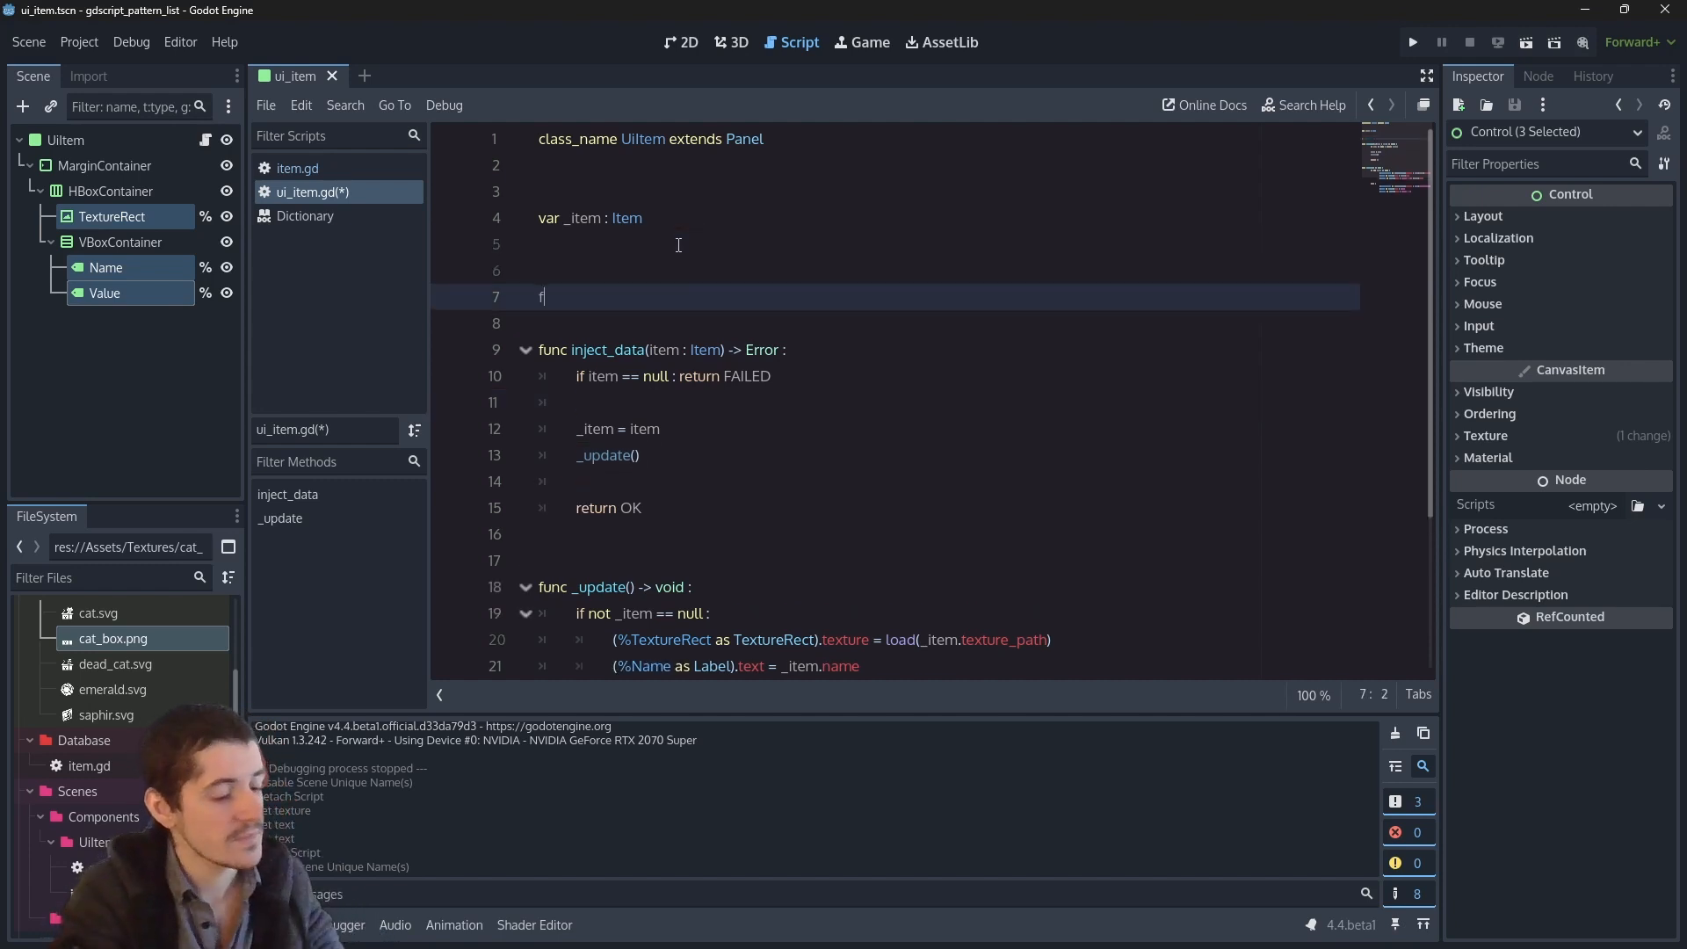
Step: Add func _ready() -> void: with pass, then run the current scene showing the Box panel
text(unc _ready() -> void:)
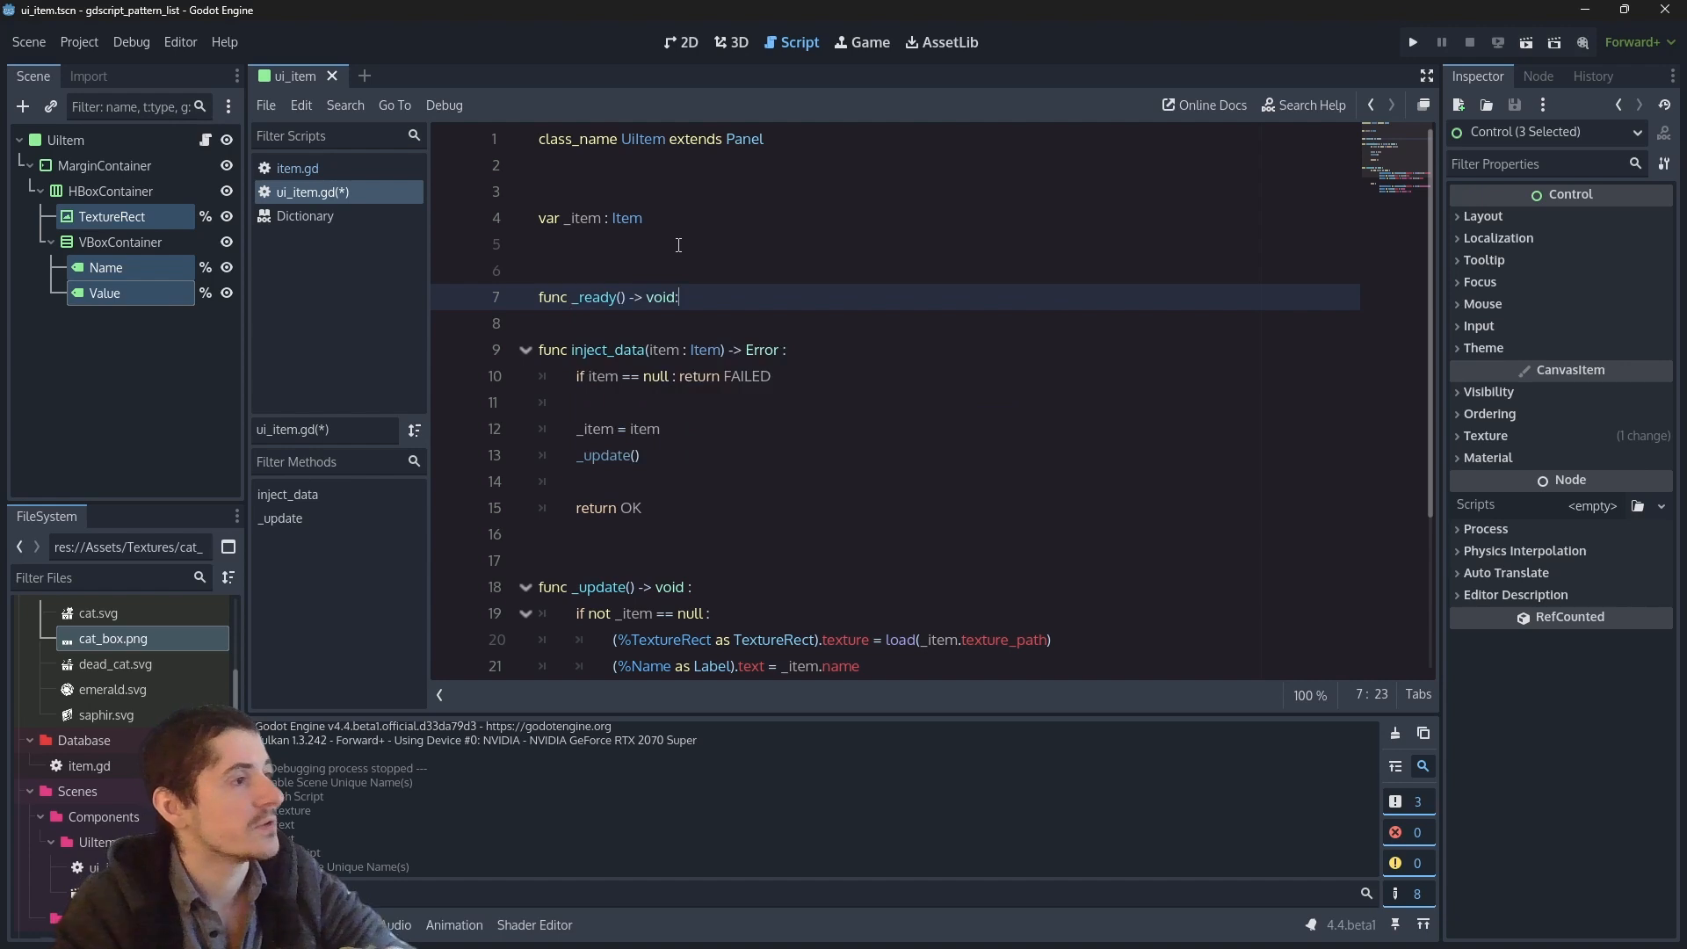
key(Return)
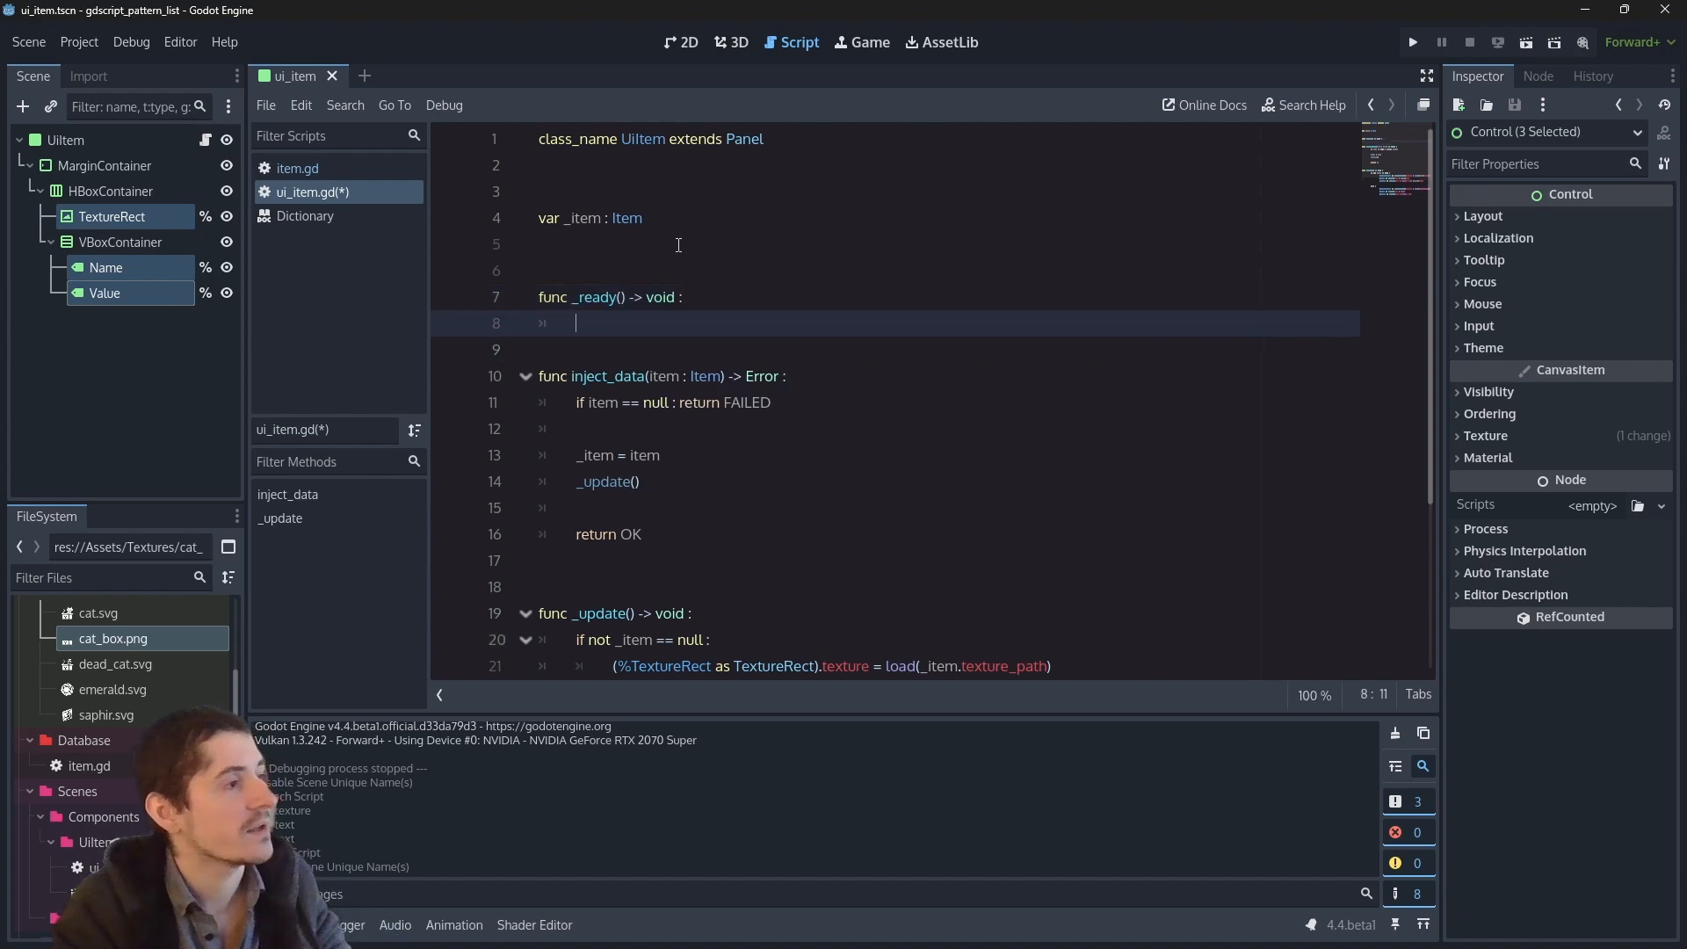
text(pass)
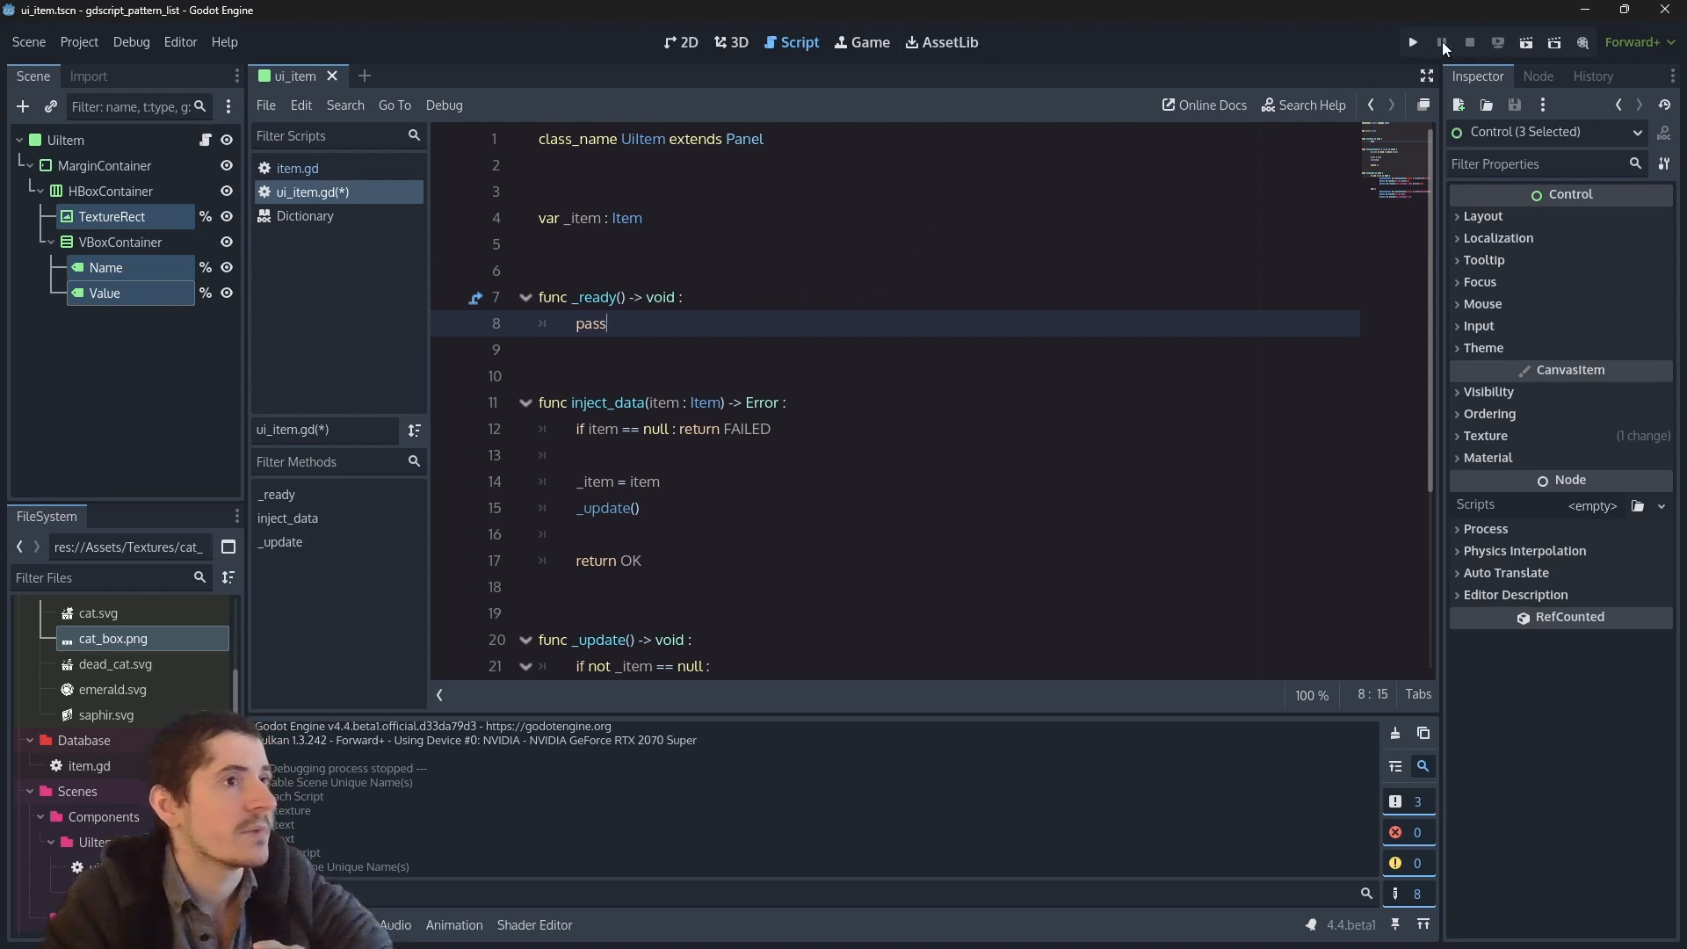
click(1412, 42)
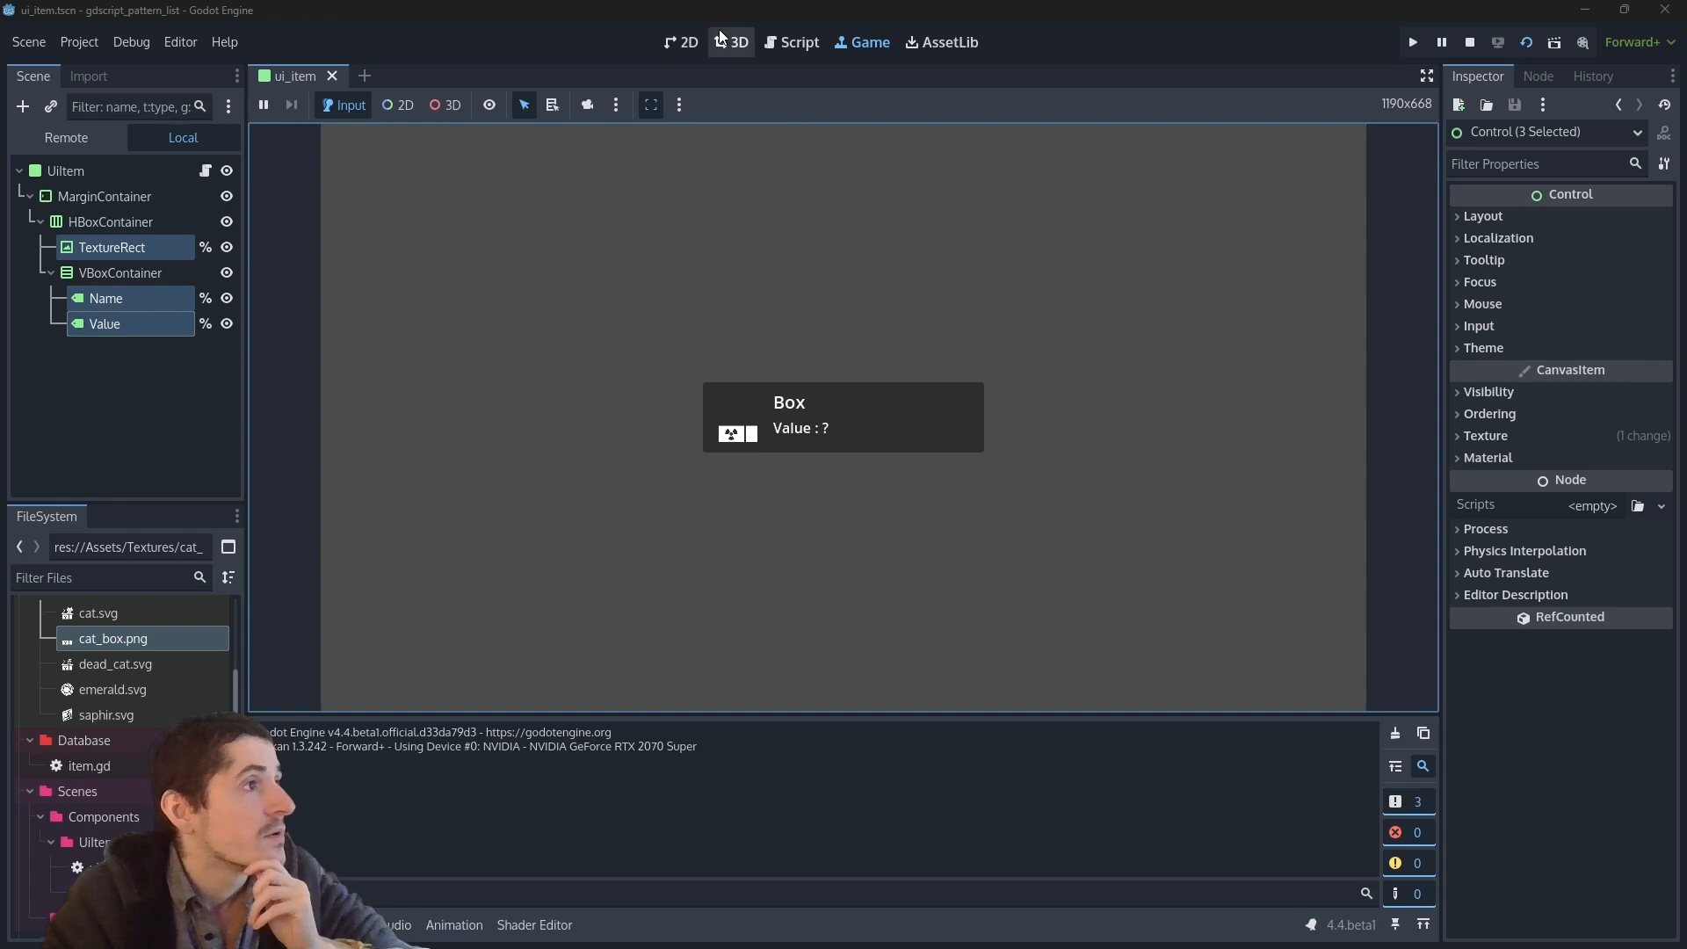
Step: Declare var item : Item = Item.new() in _ready and select Not dead cat's properties in item.gd
click(790, 42)
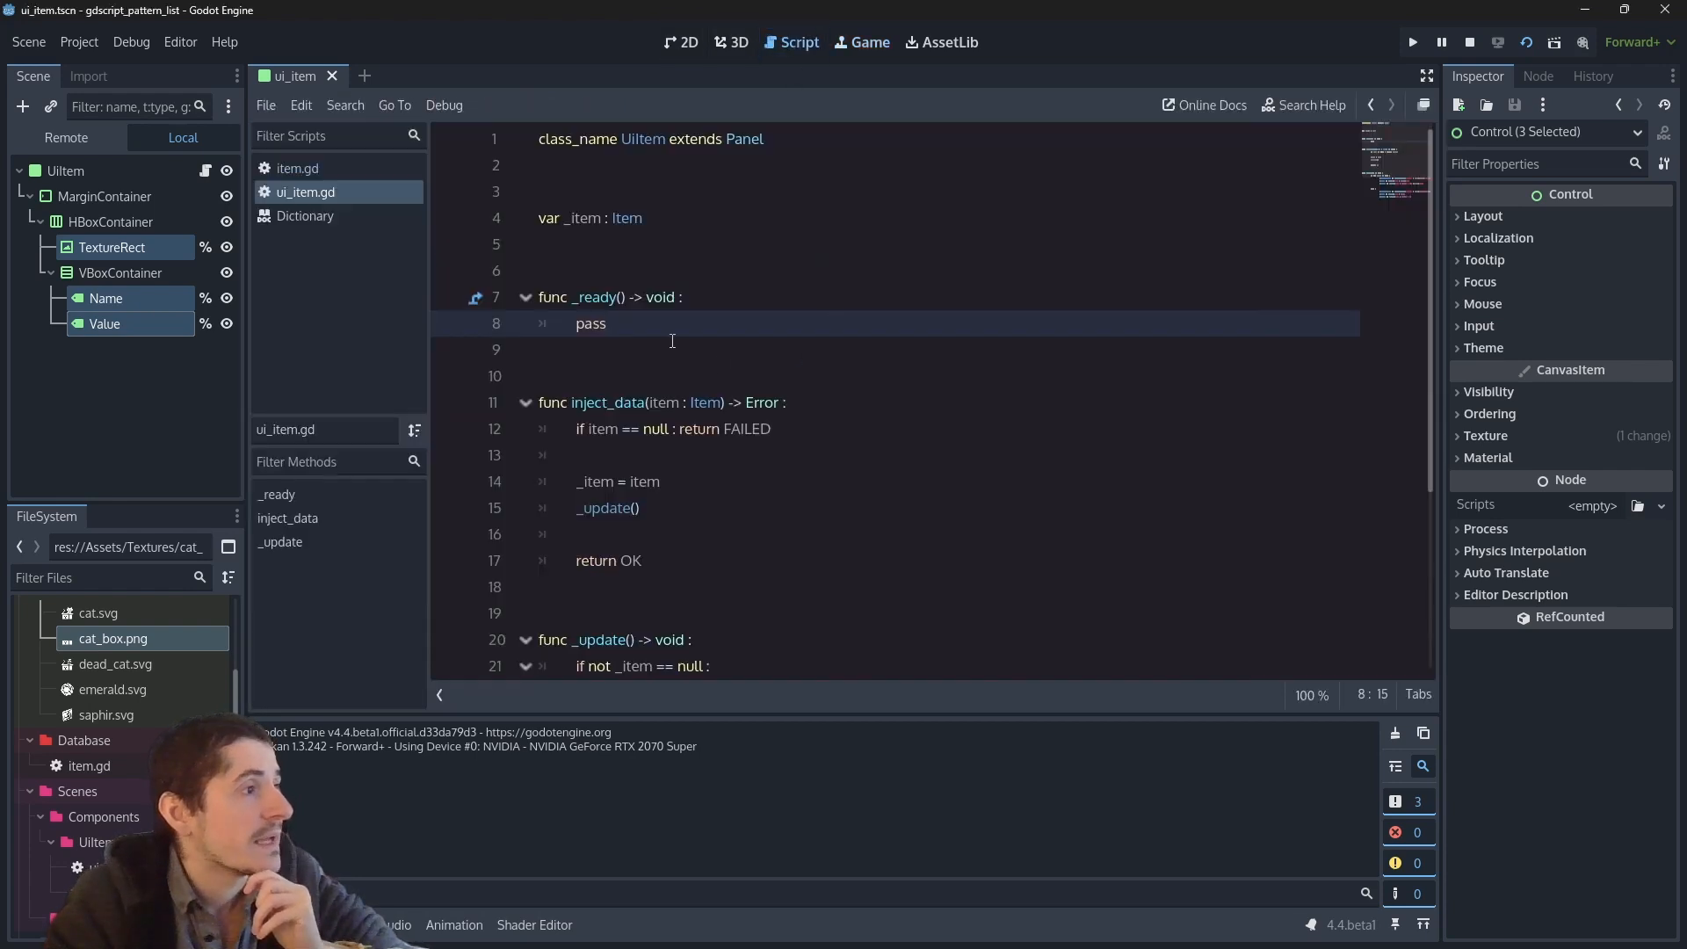
text(var item :)
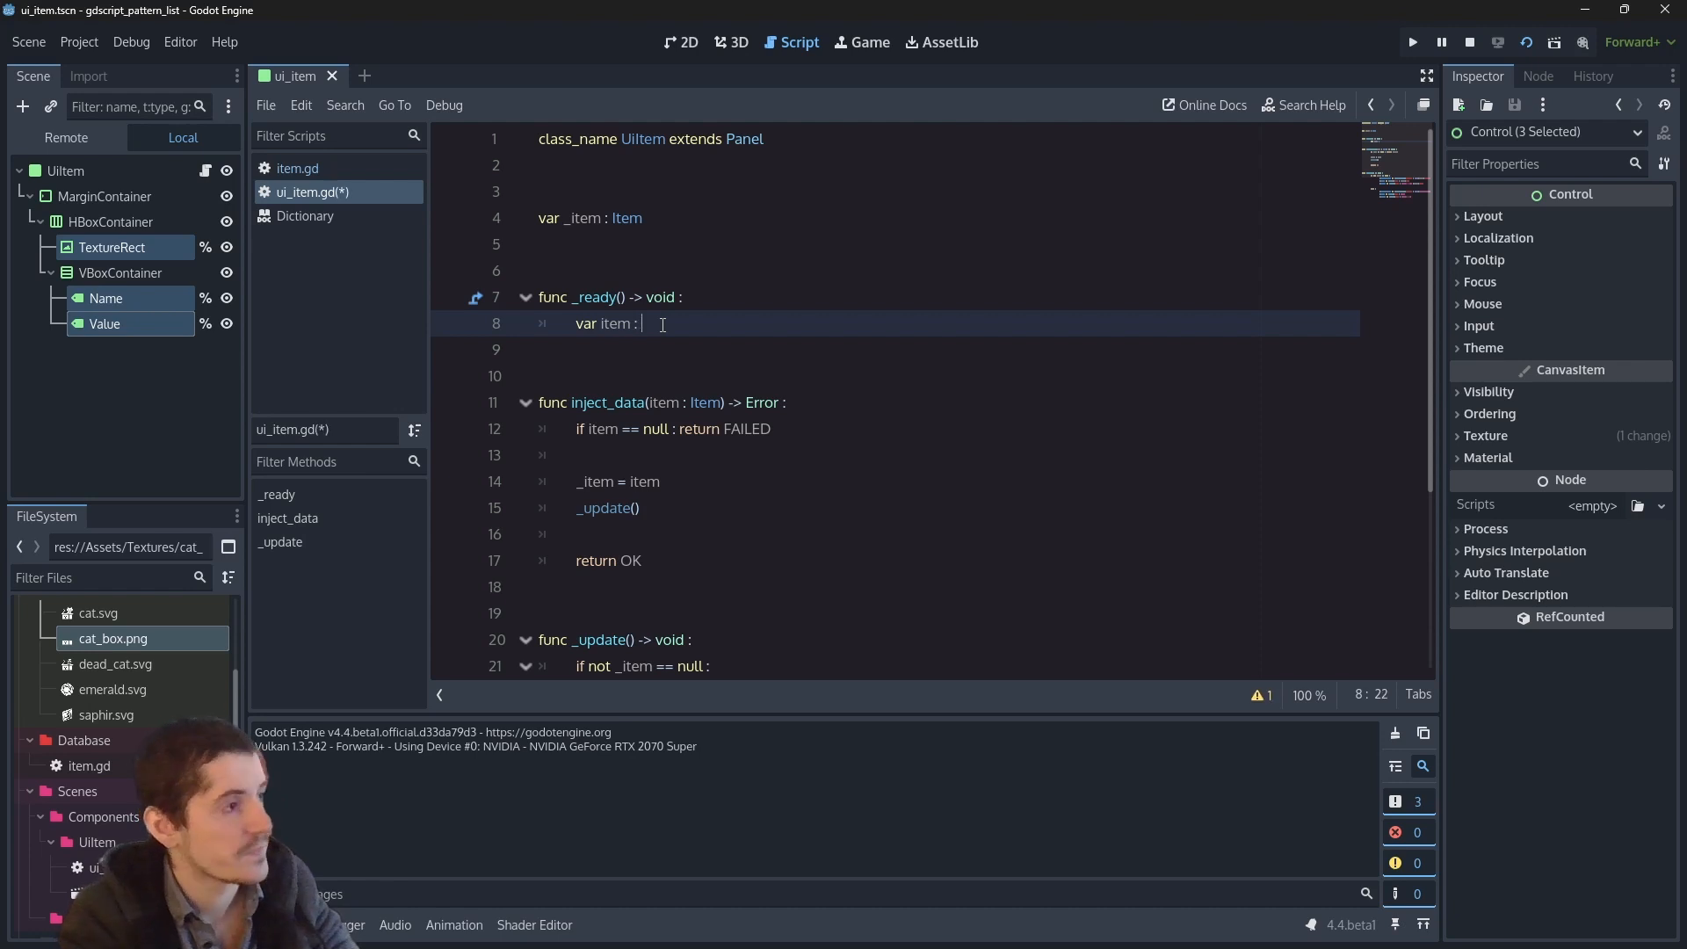
text(Item)
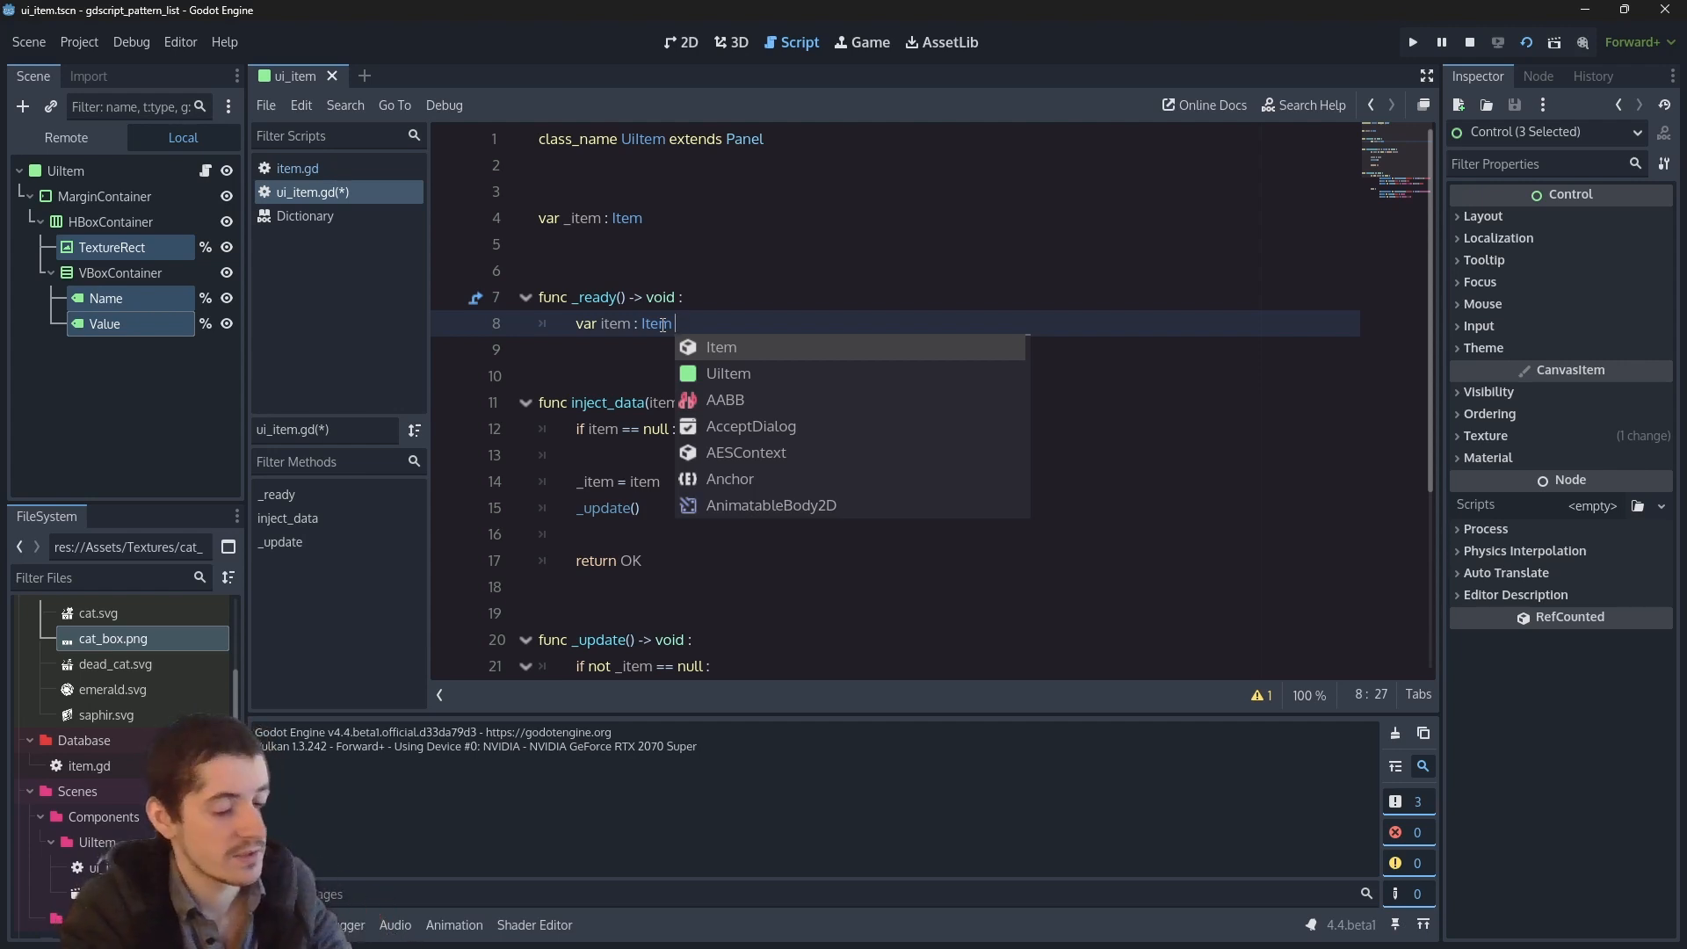
text(= Item.)
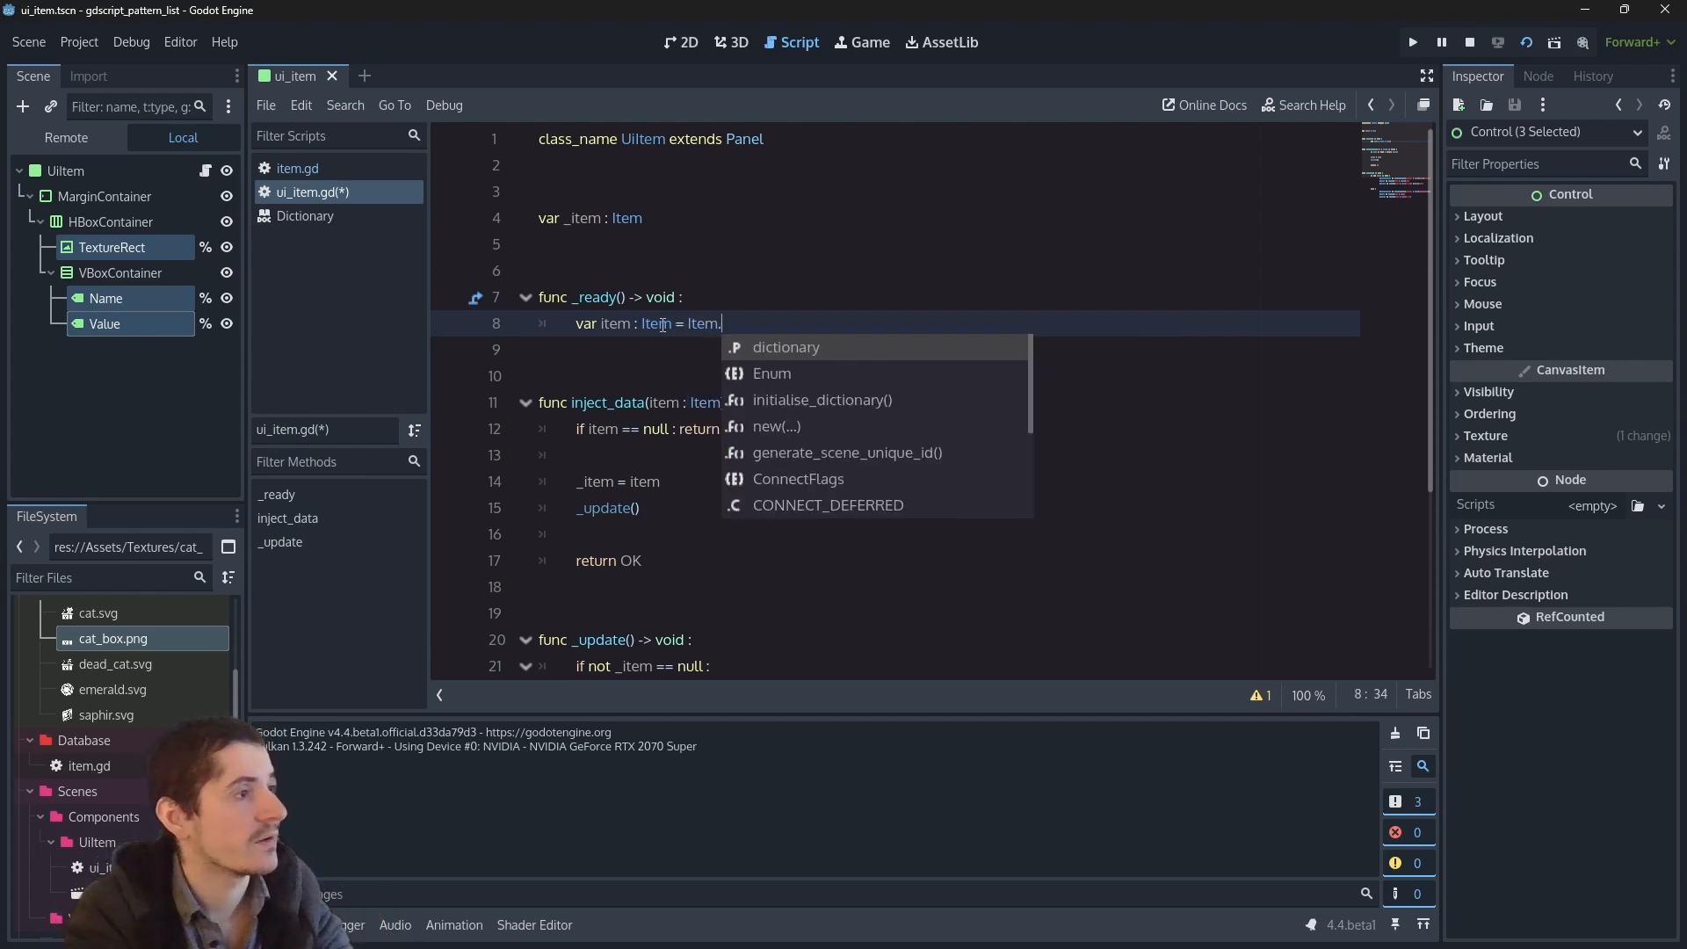
text(new())
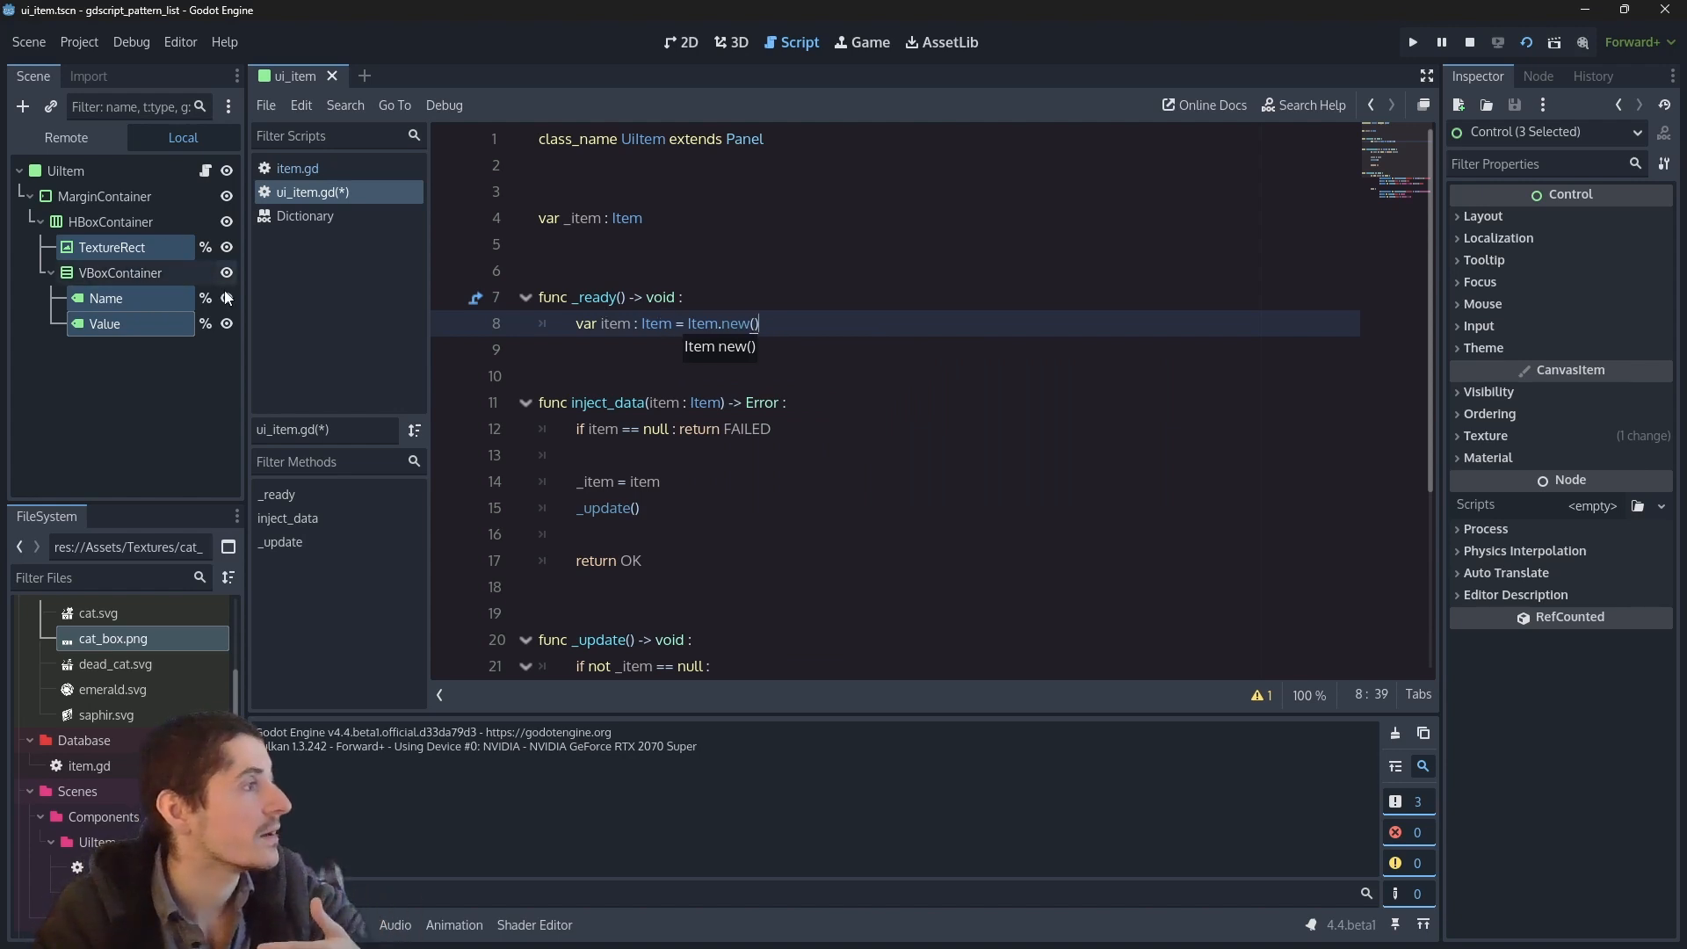
click(297, 168)
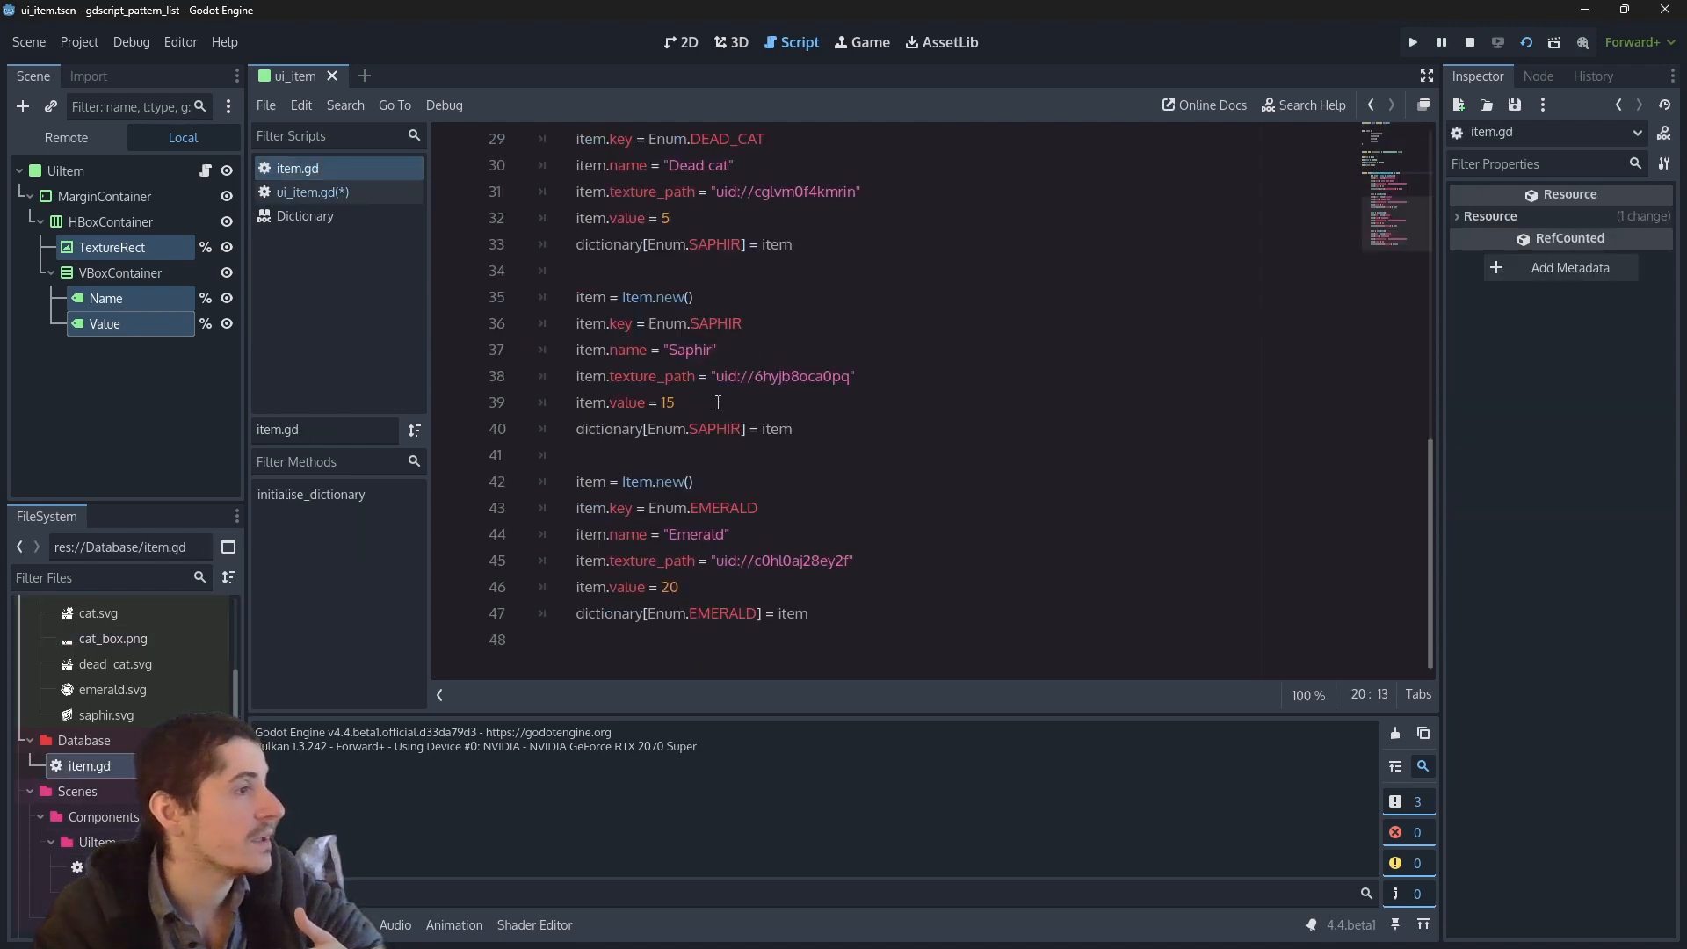
drag(590, 323, 676, 403)
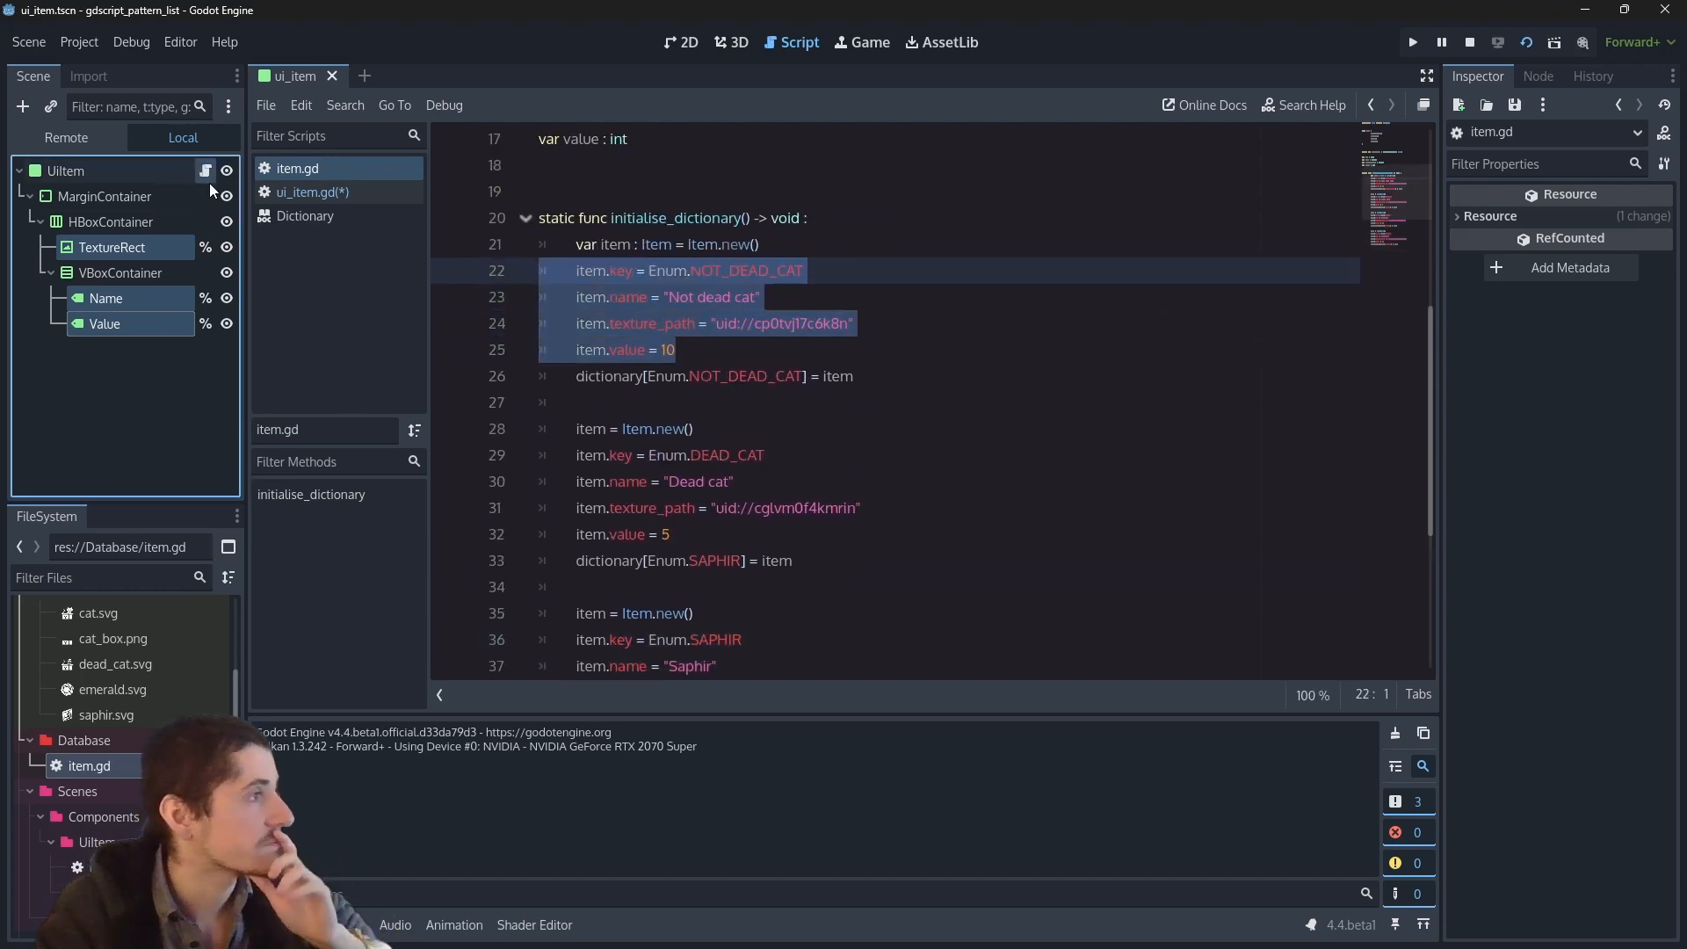
Step: In _ready, set item.key to Item.Enum.NOT_DEAD_CAT and call inject_data(item)
click(313, 192)
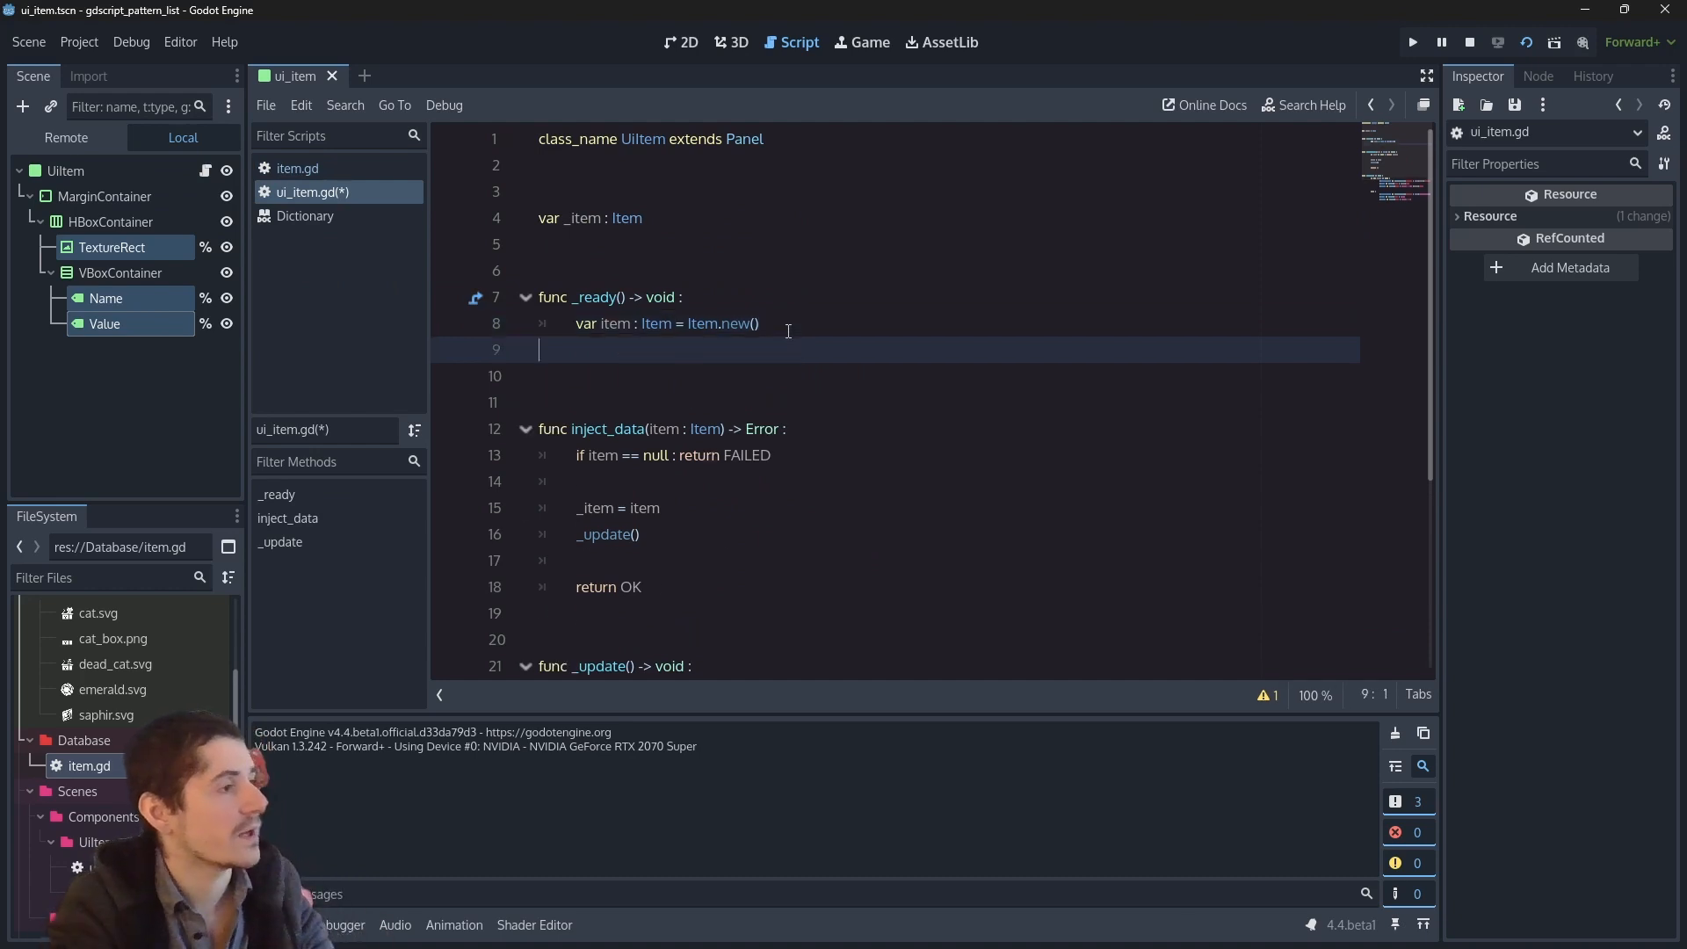
text(item.key = Enum.NOT_DEAD_CAT)
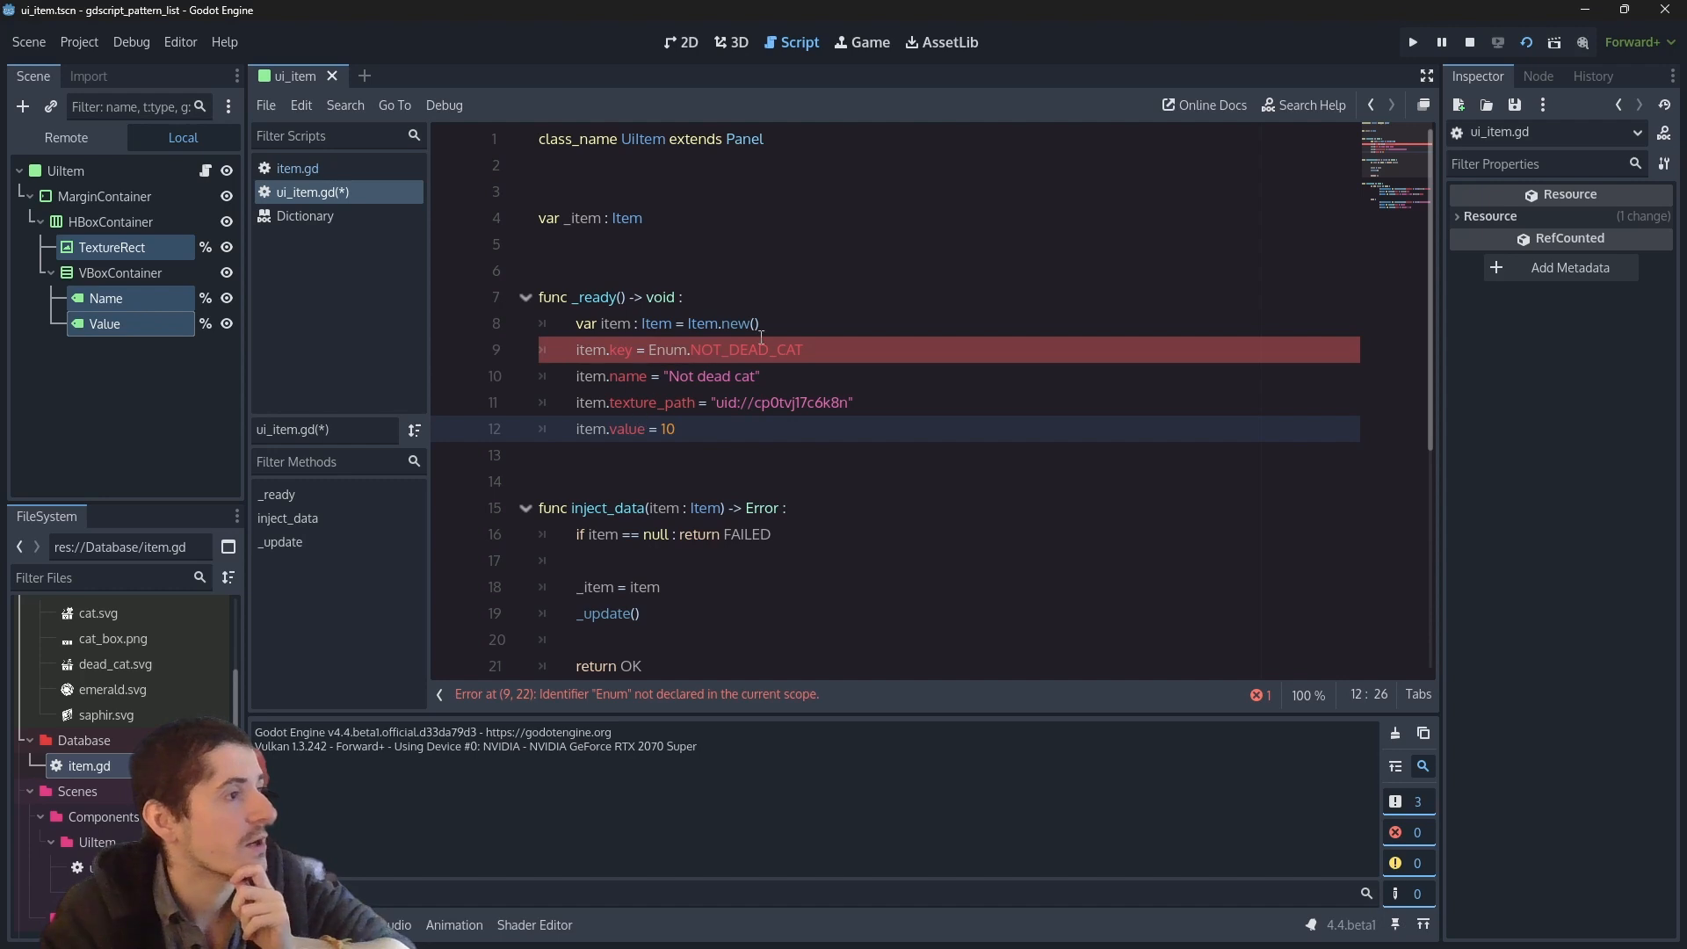
click(667, 350)
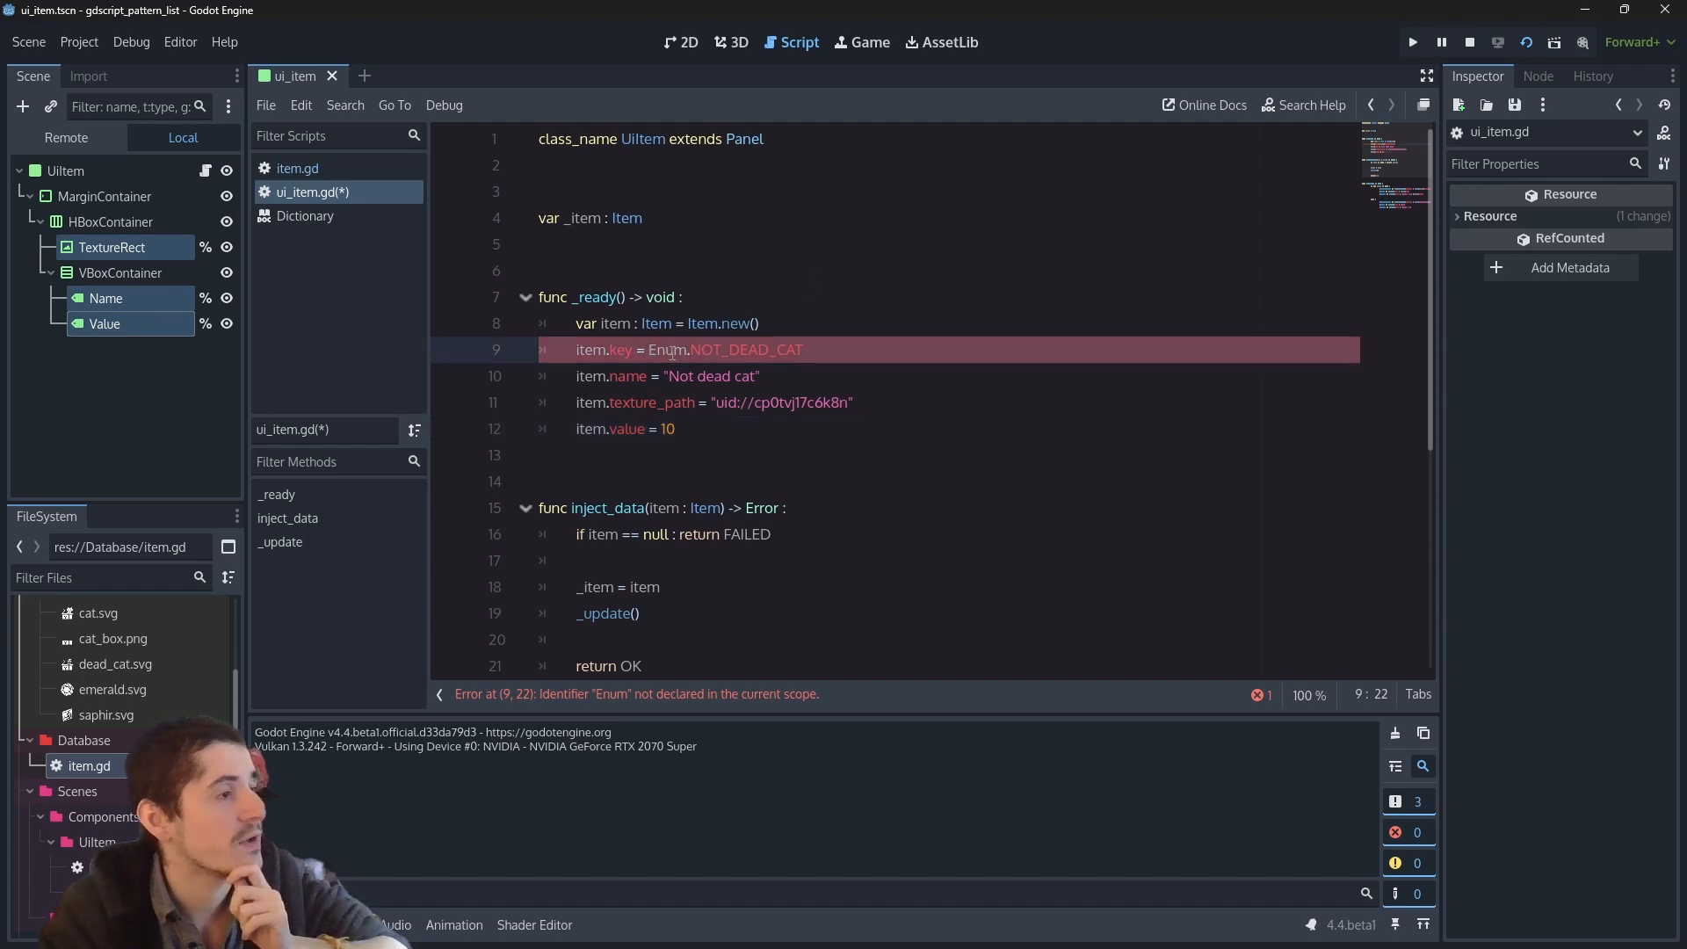
text(Item.)
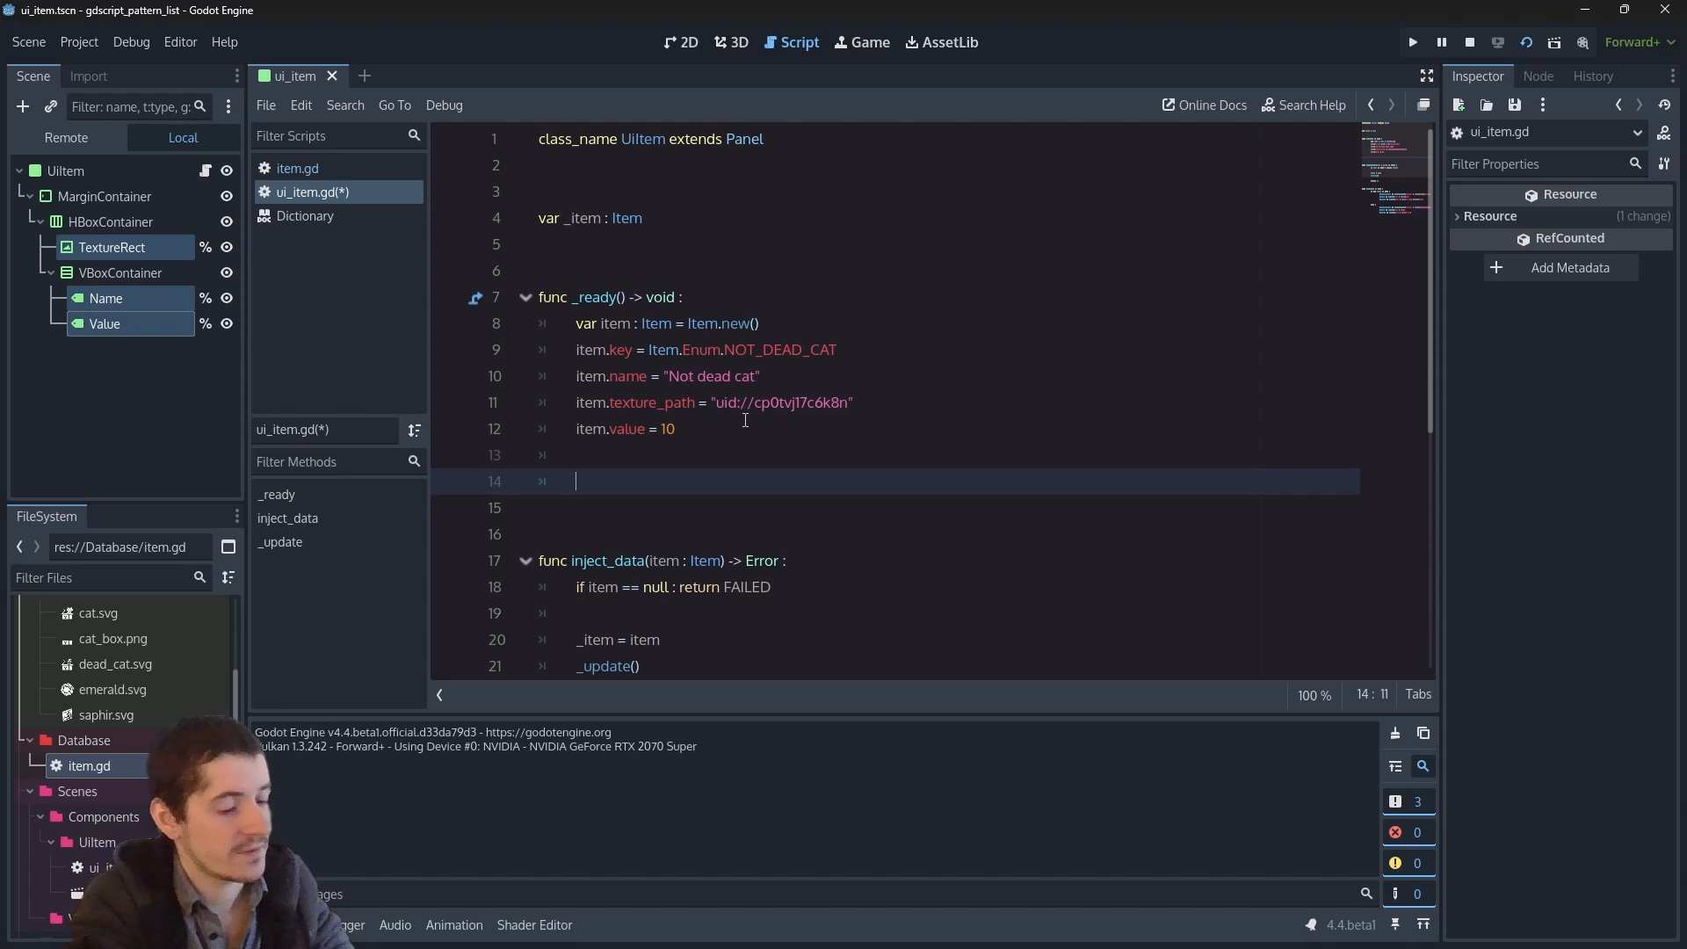
text(inject_data()
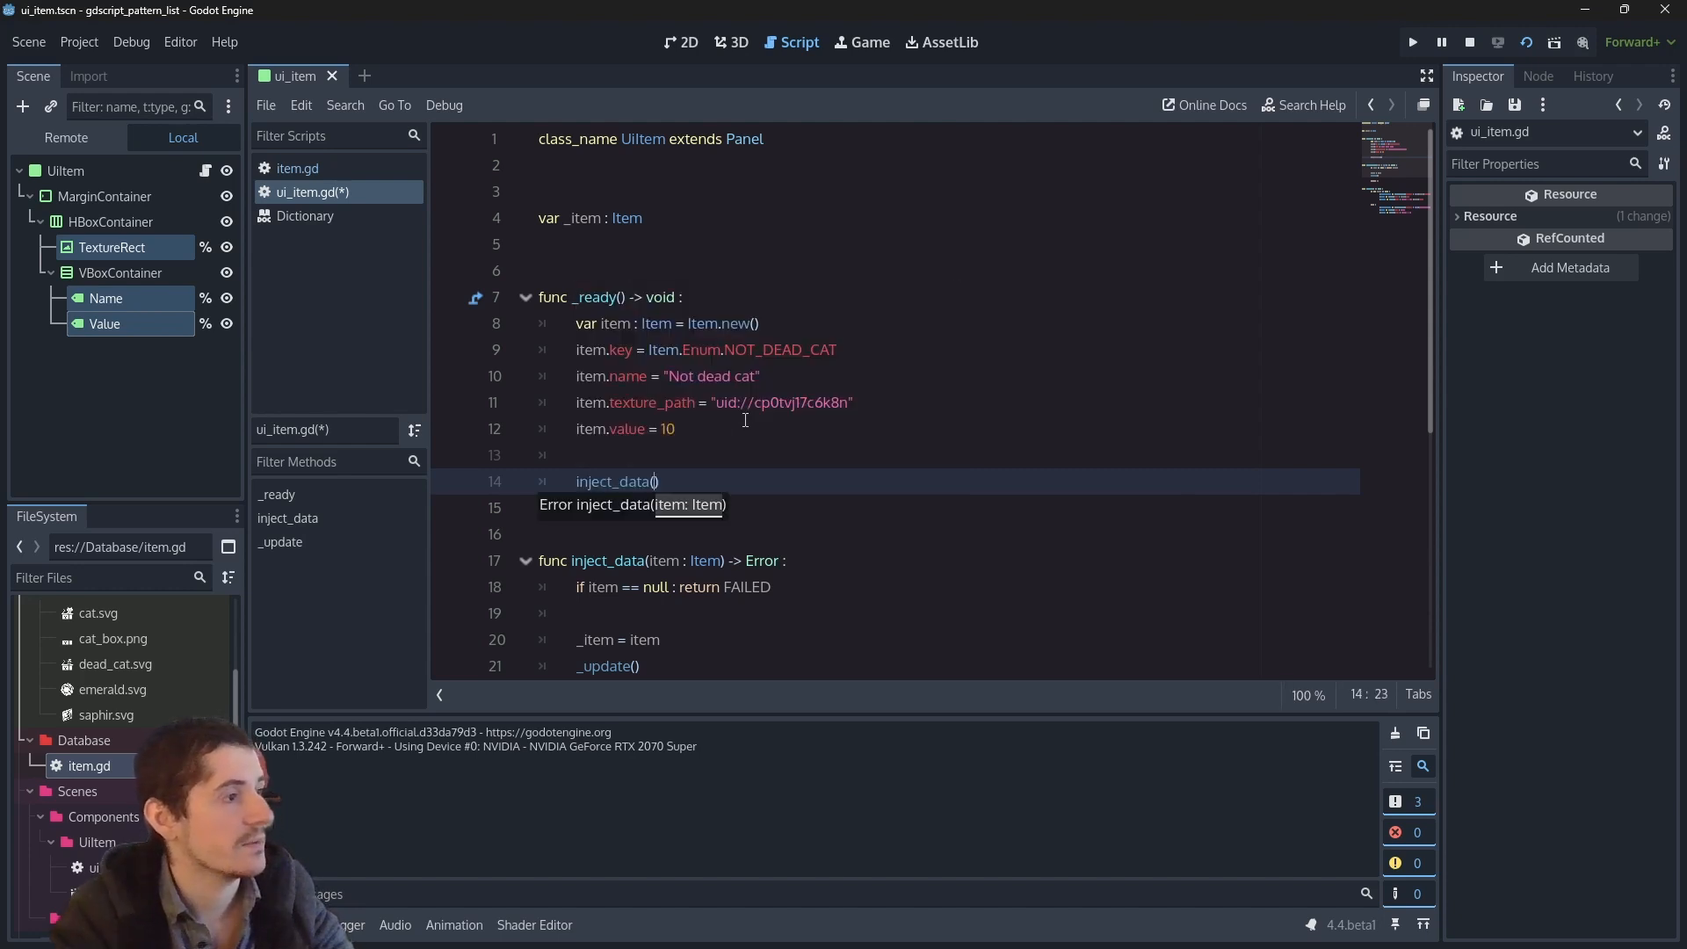
text(item)
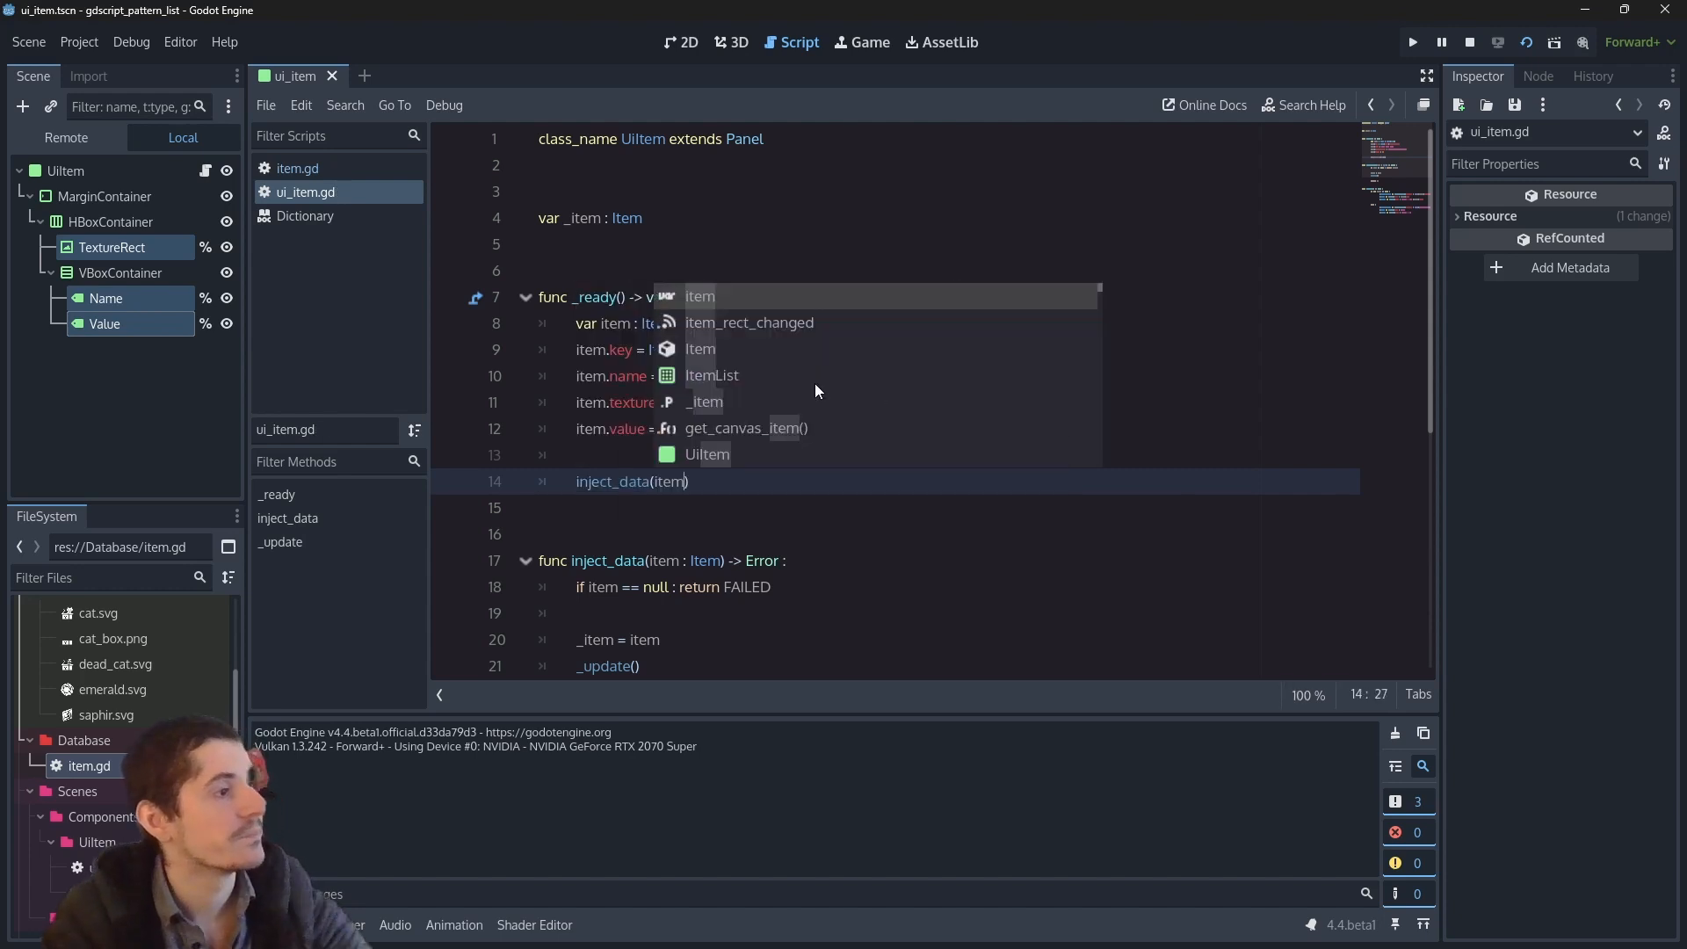
Step: Run the scene to see the Not dead cat panel, then delete the setup lines
click(1413, 43)
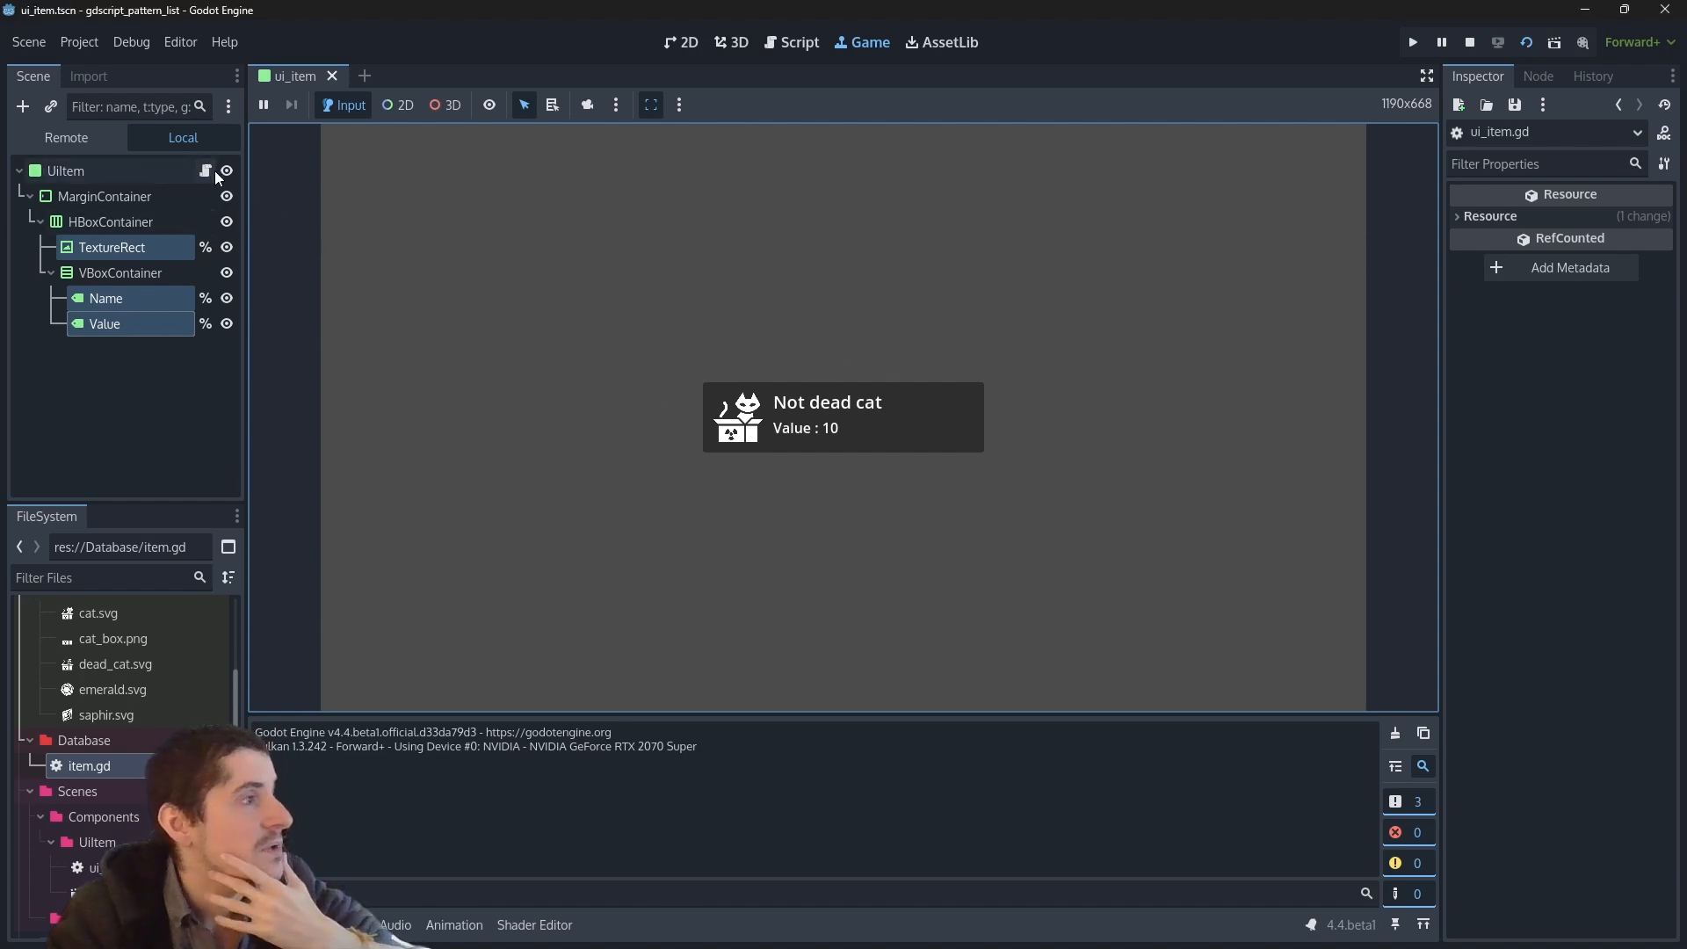
click(796, 42)
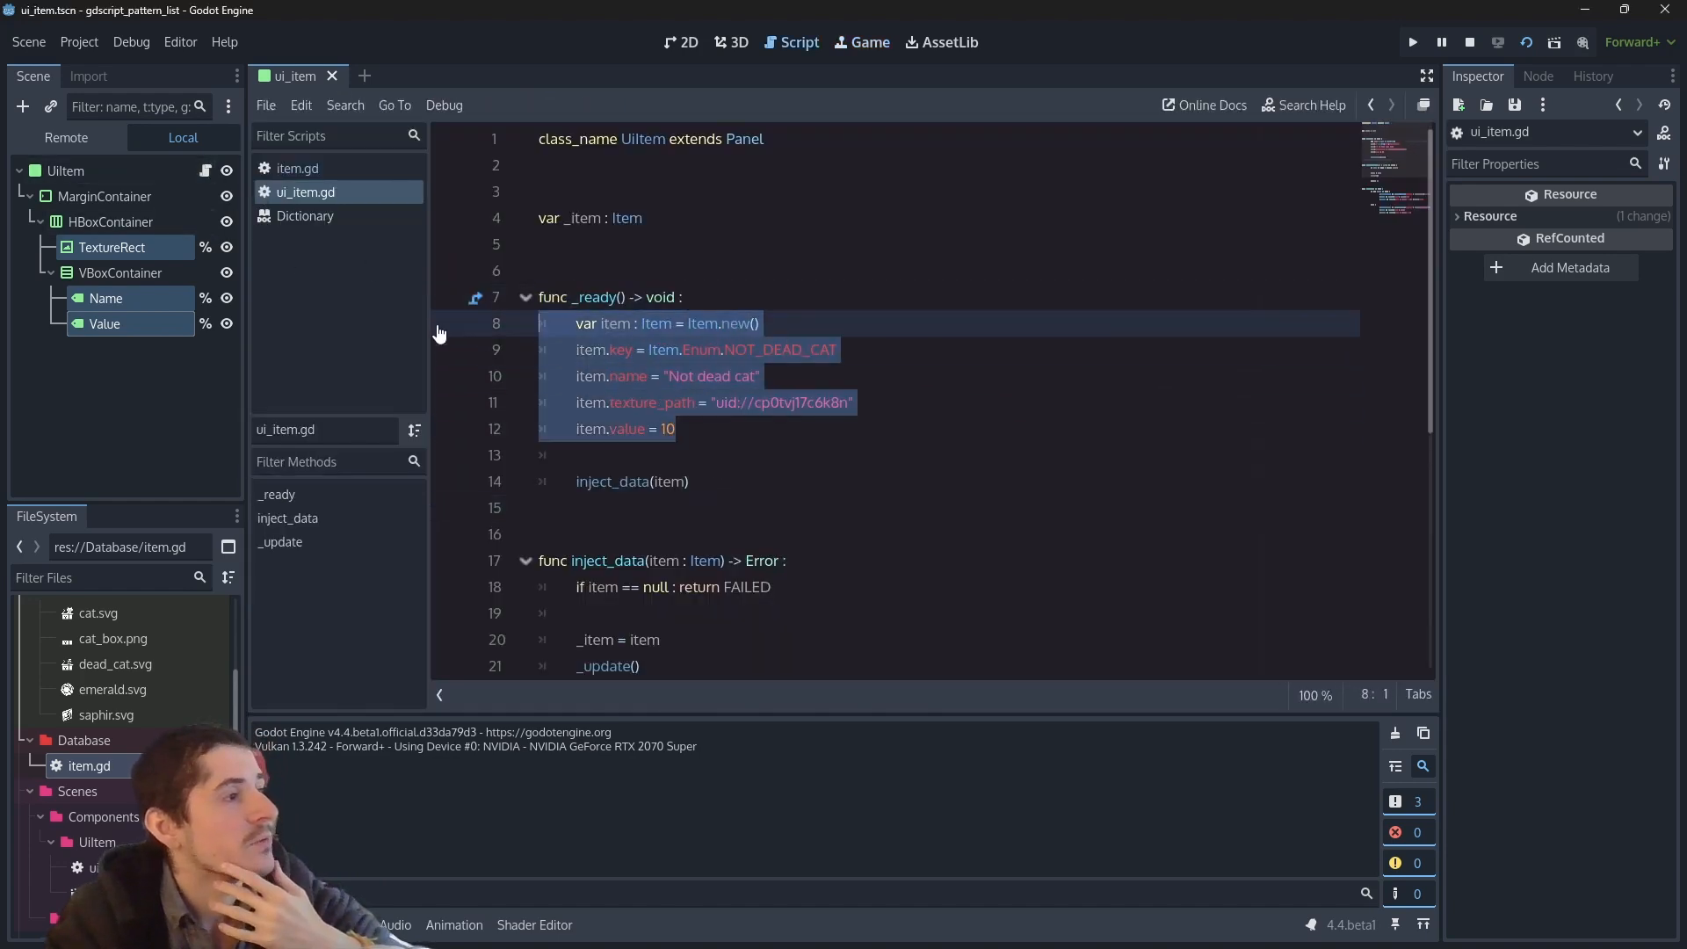
key(Delete)
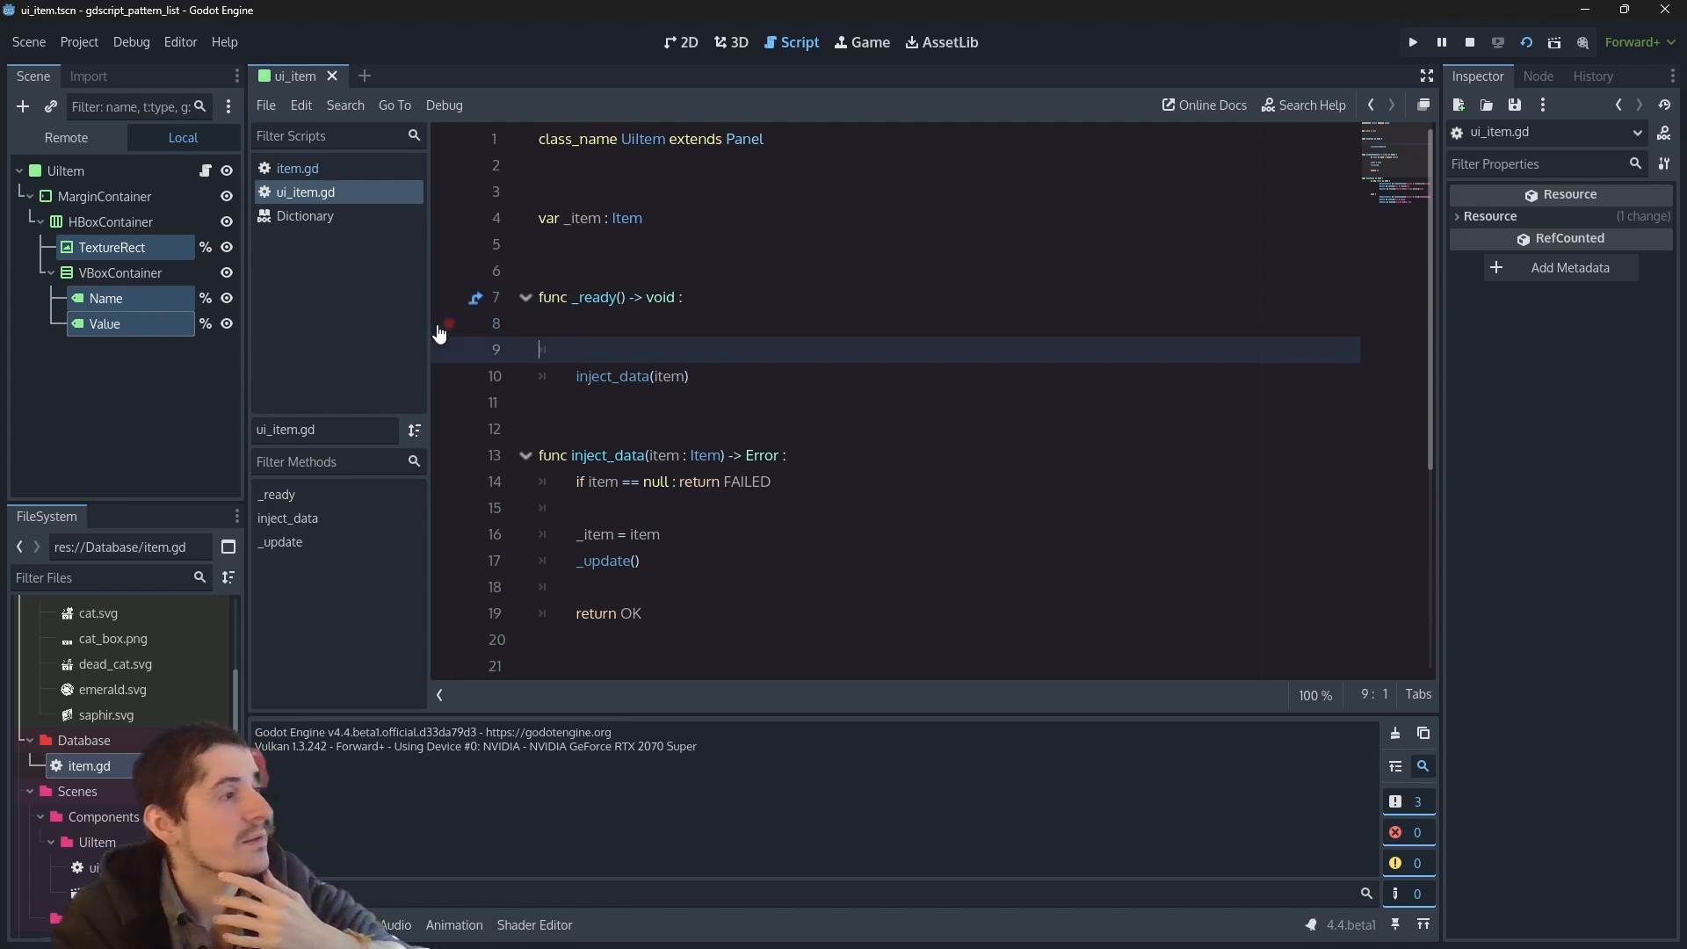
Step: Declare var item : Item = Item.dictionary[Item.Enum.DEAD_CAT] in _ready and run the scene
text(var)
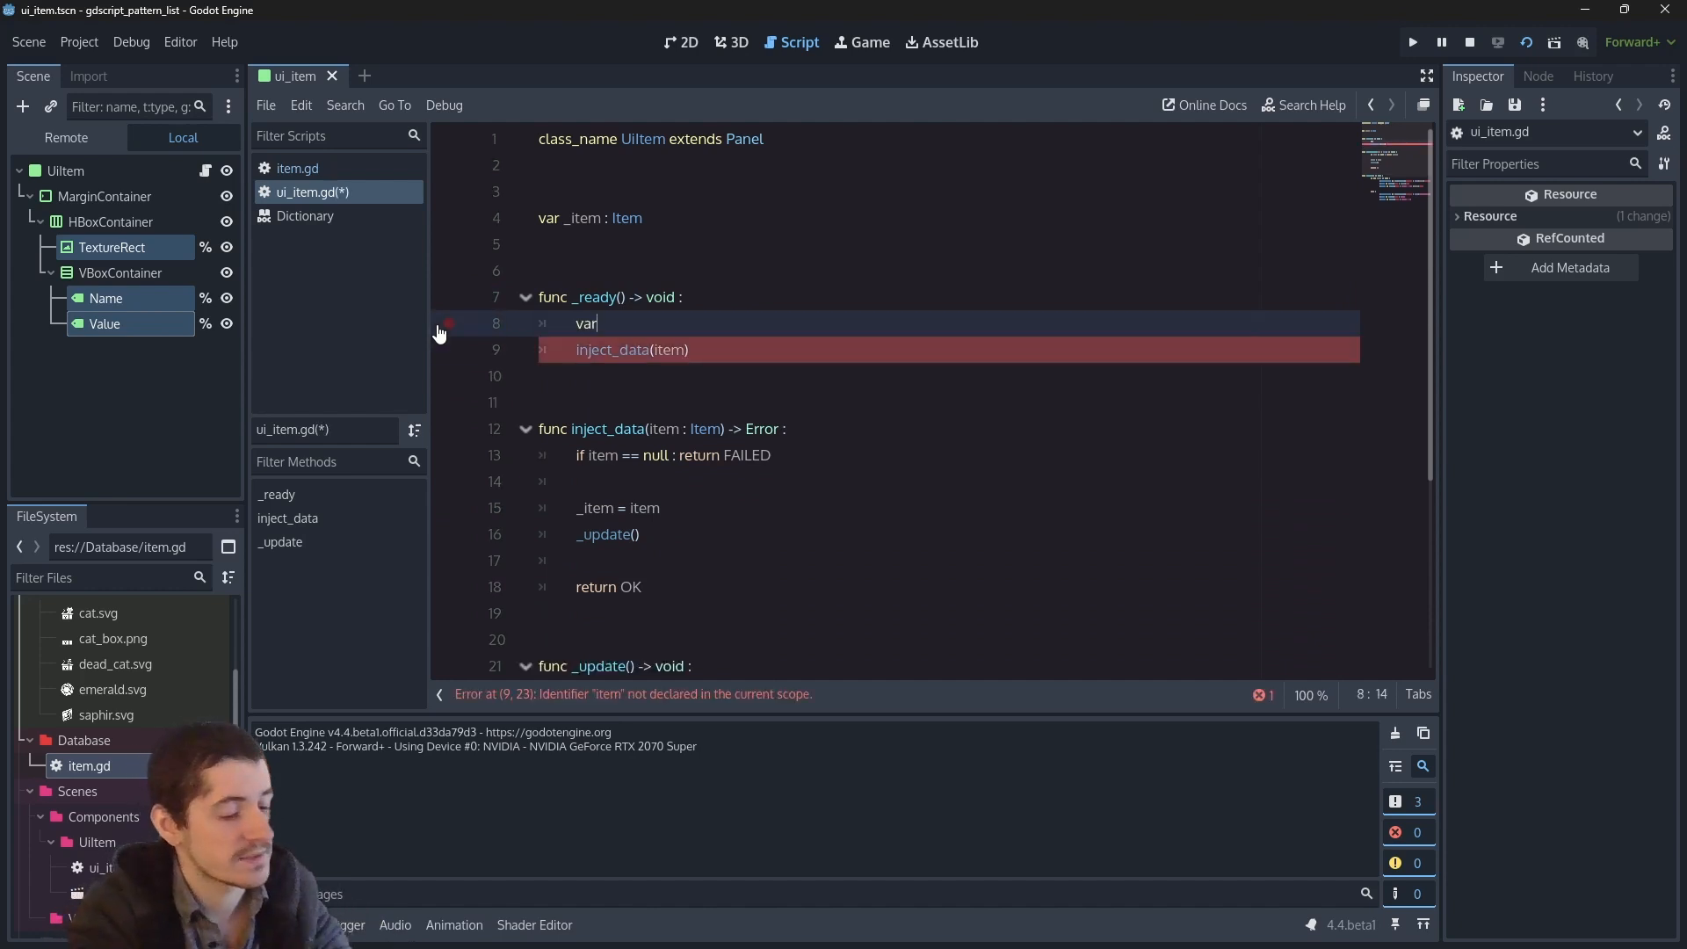
text(item : Item =)
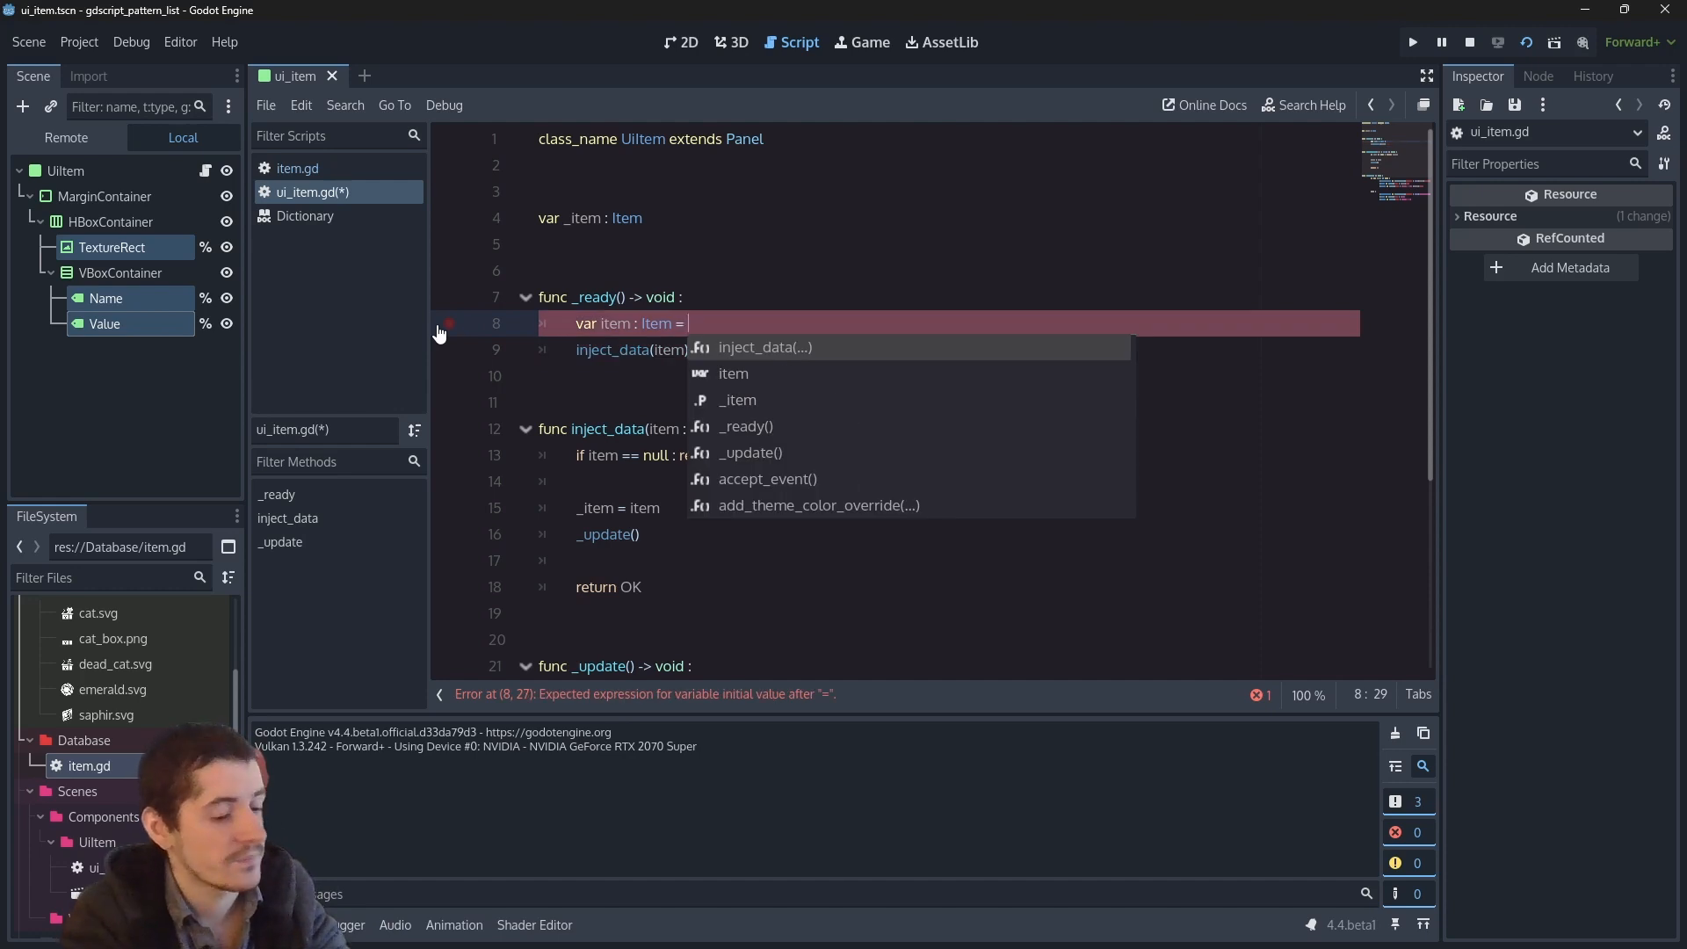
text(Item.dictionary[)
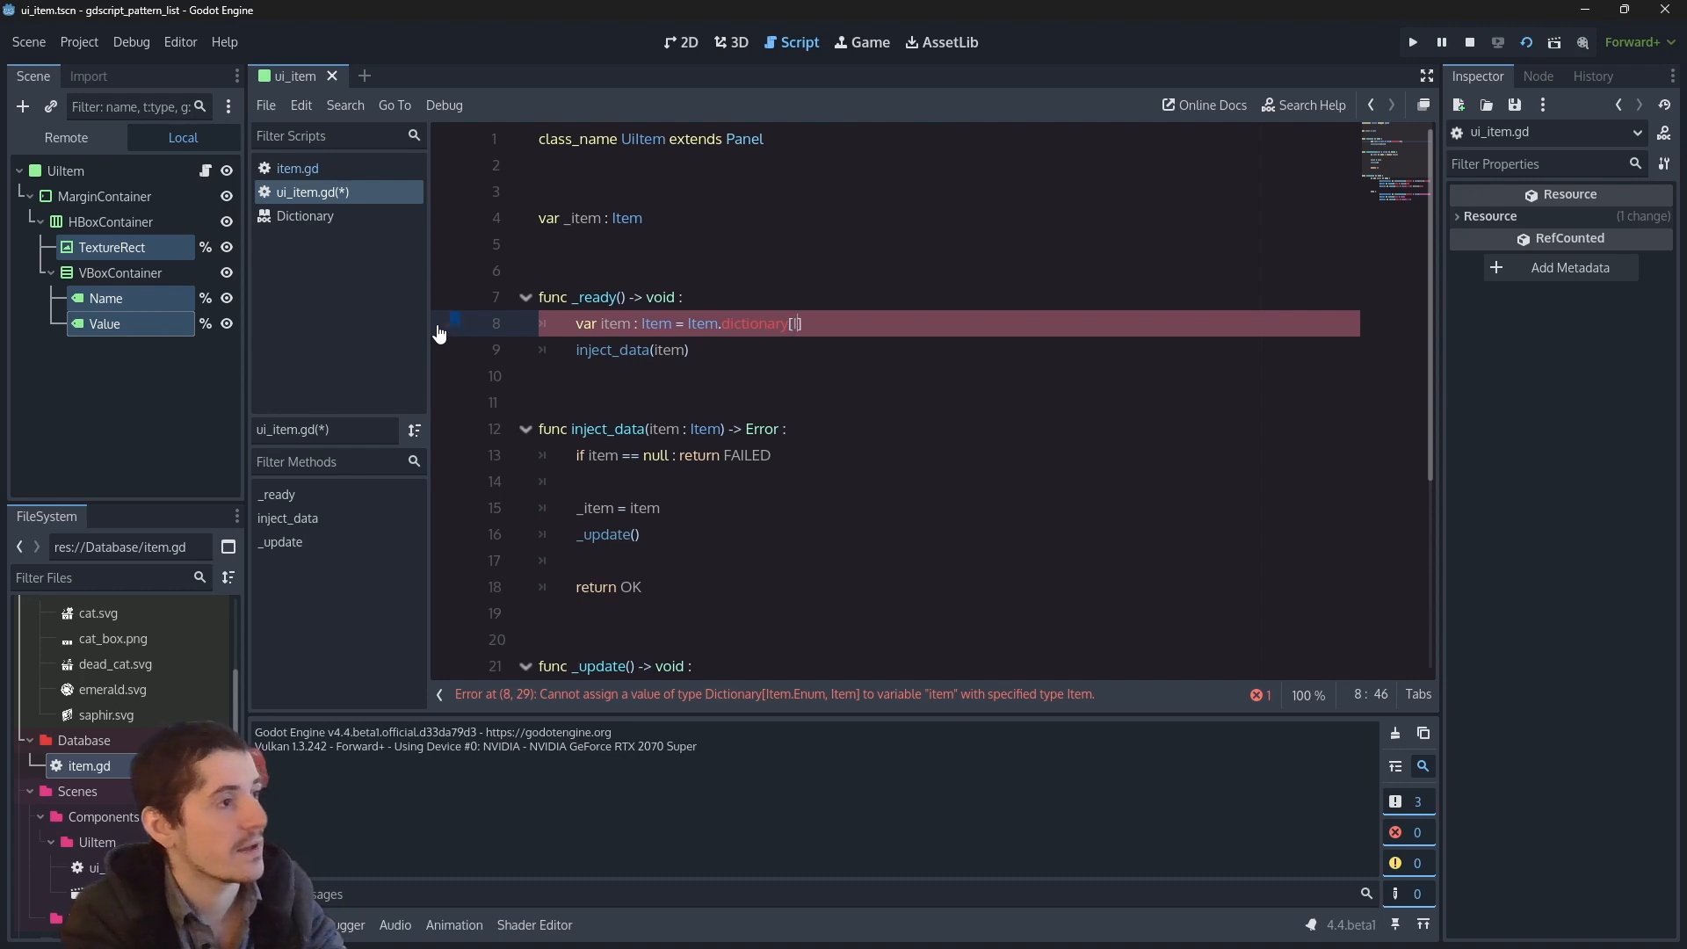
text(Item.Enum.DEAD_CAT)
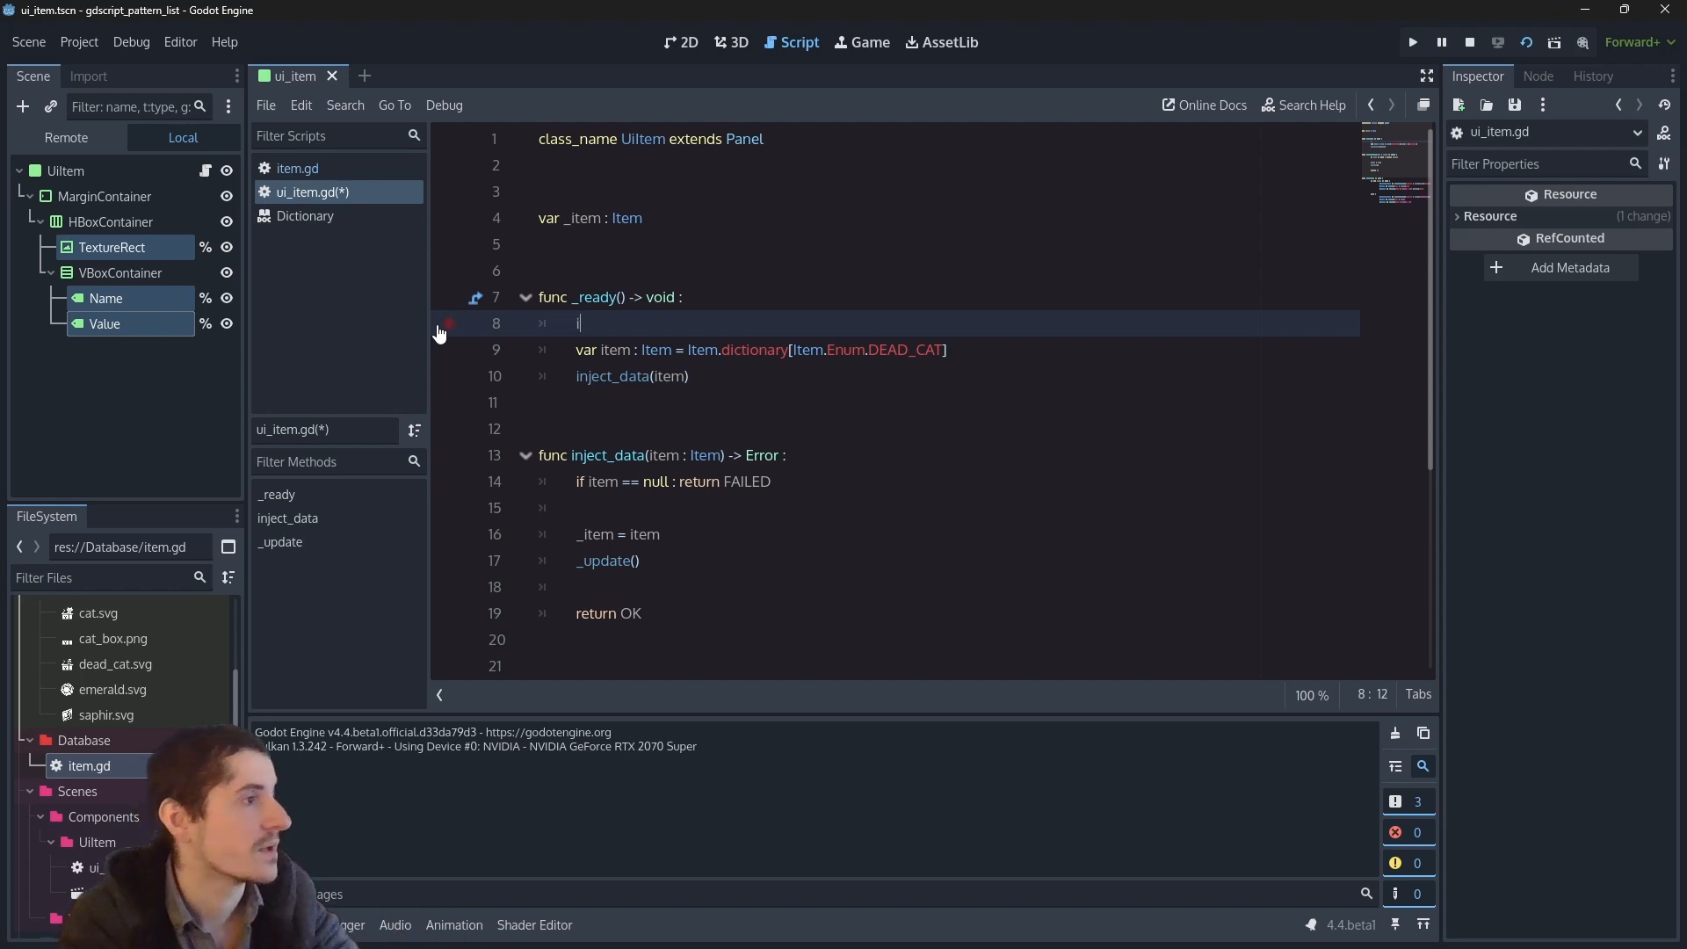
text(Item.)
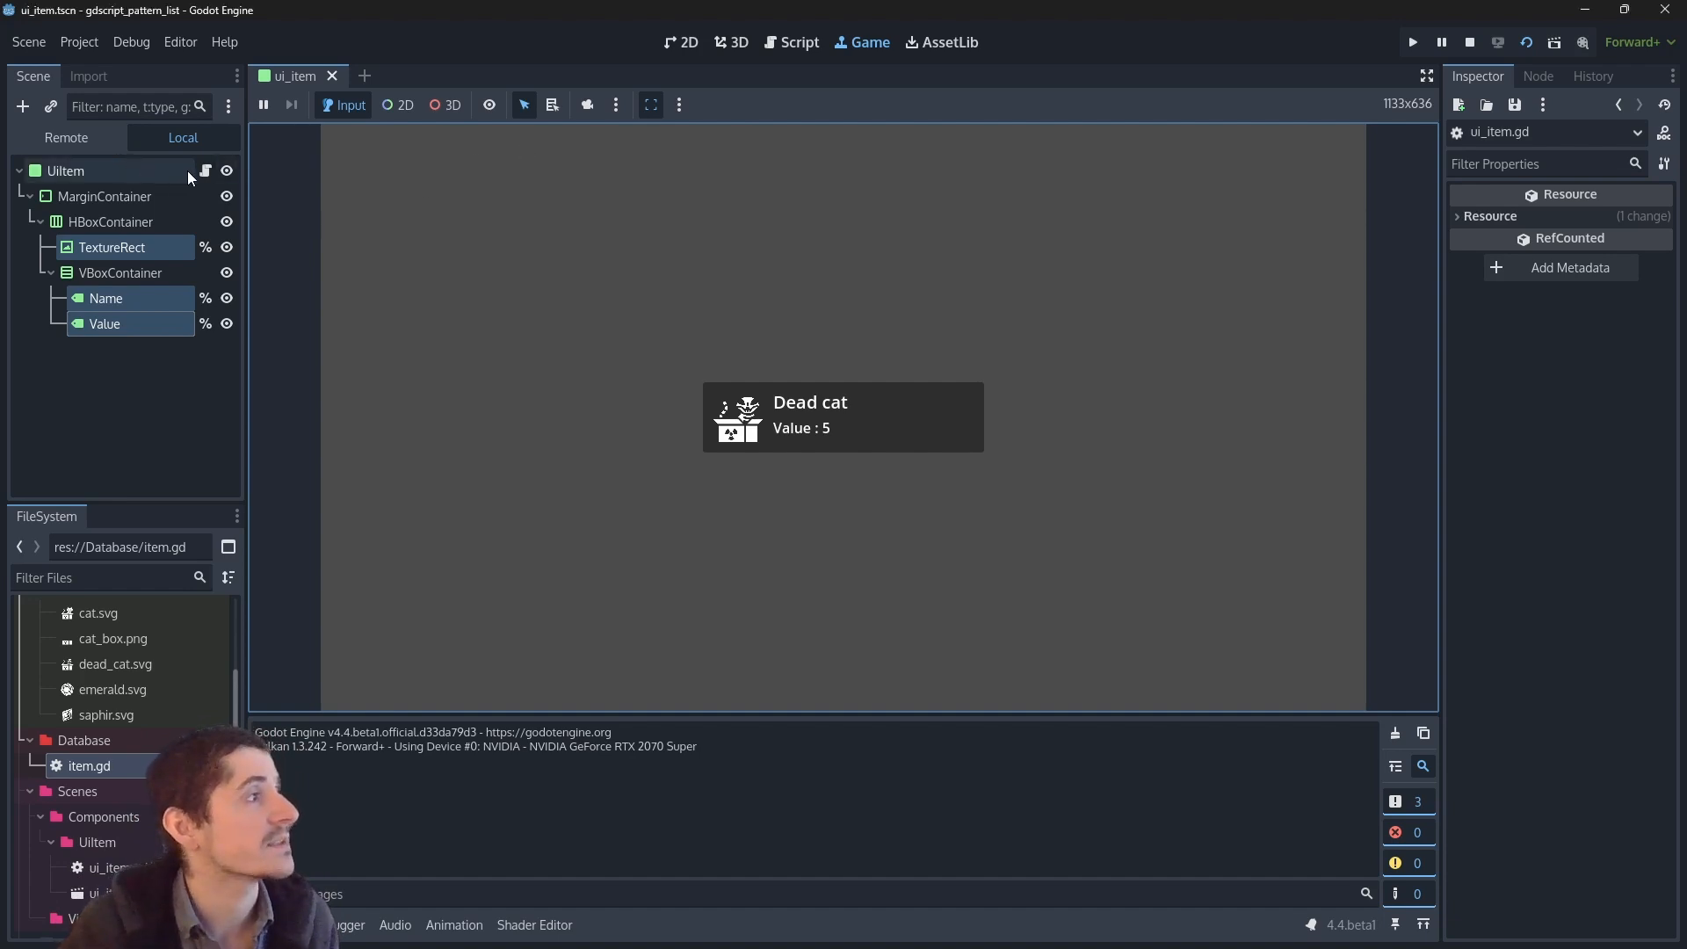
click(796, 42)
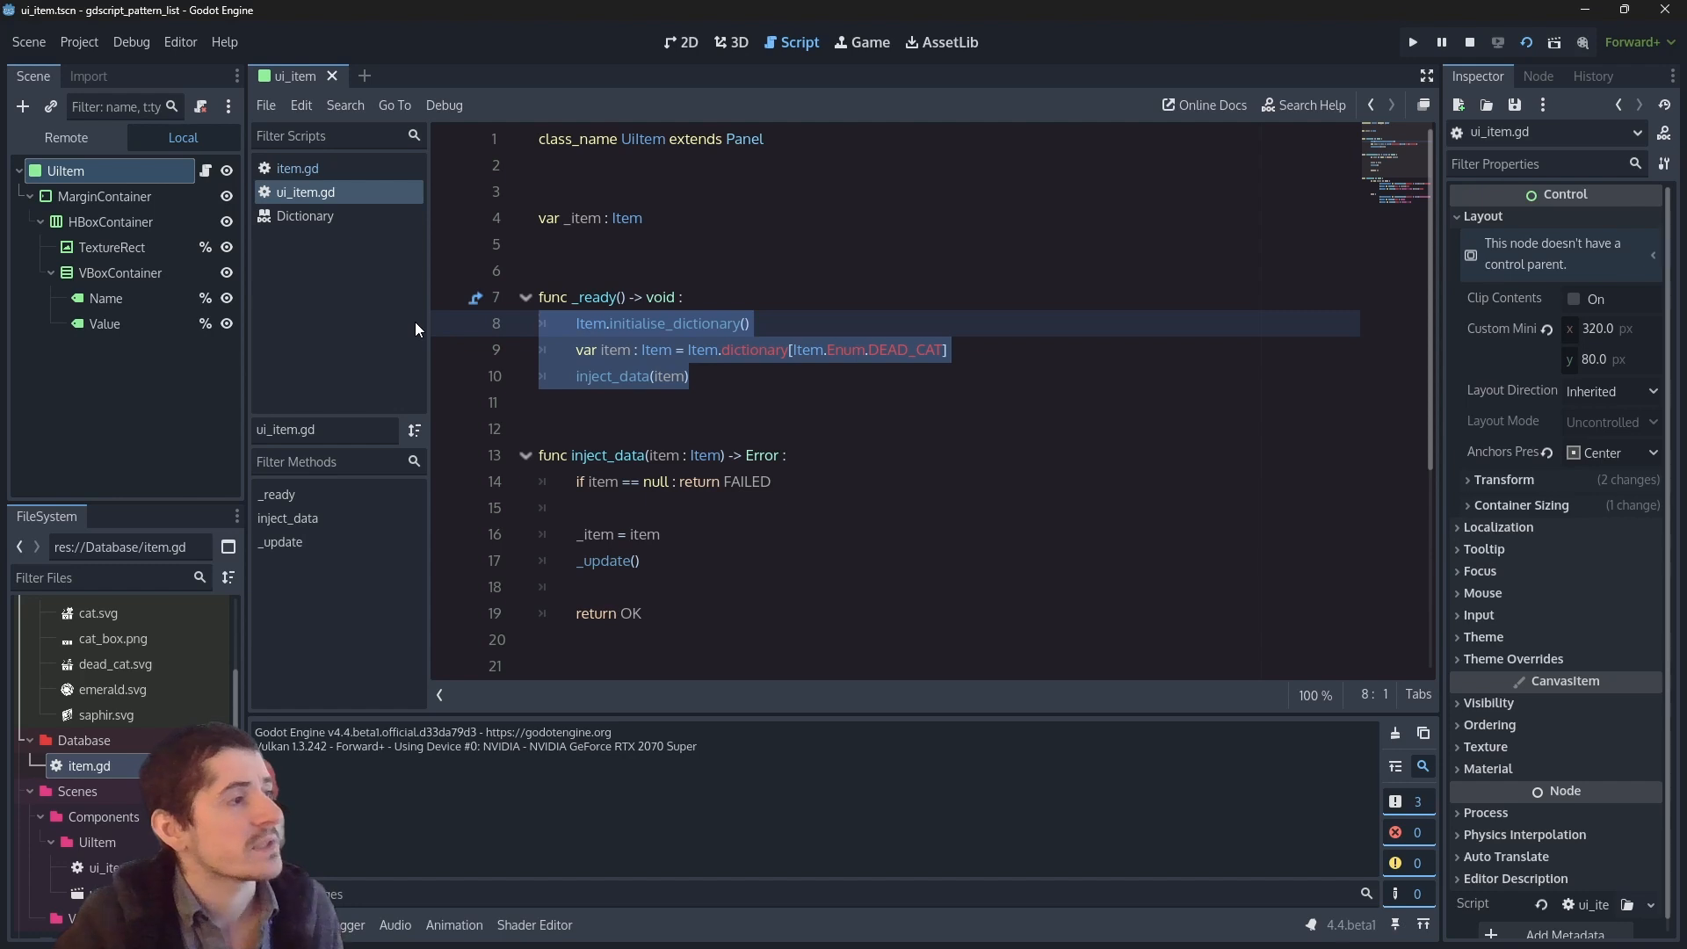
key(Delete)
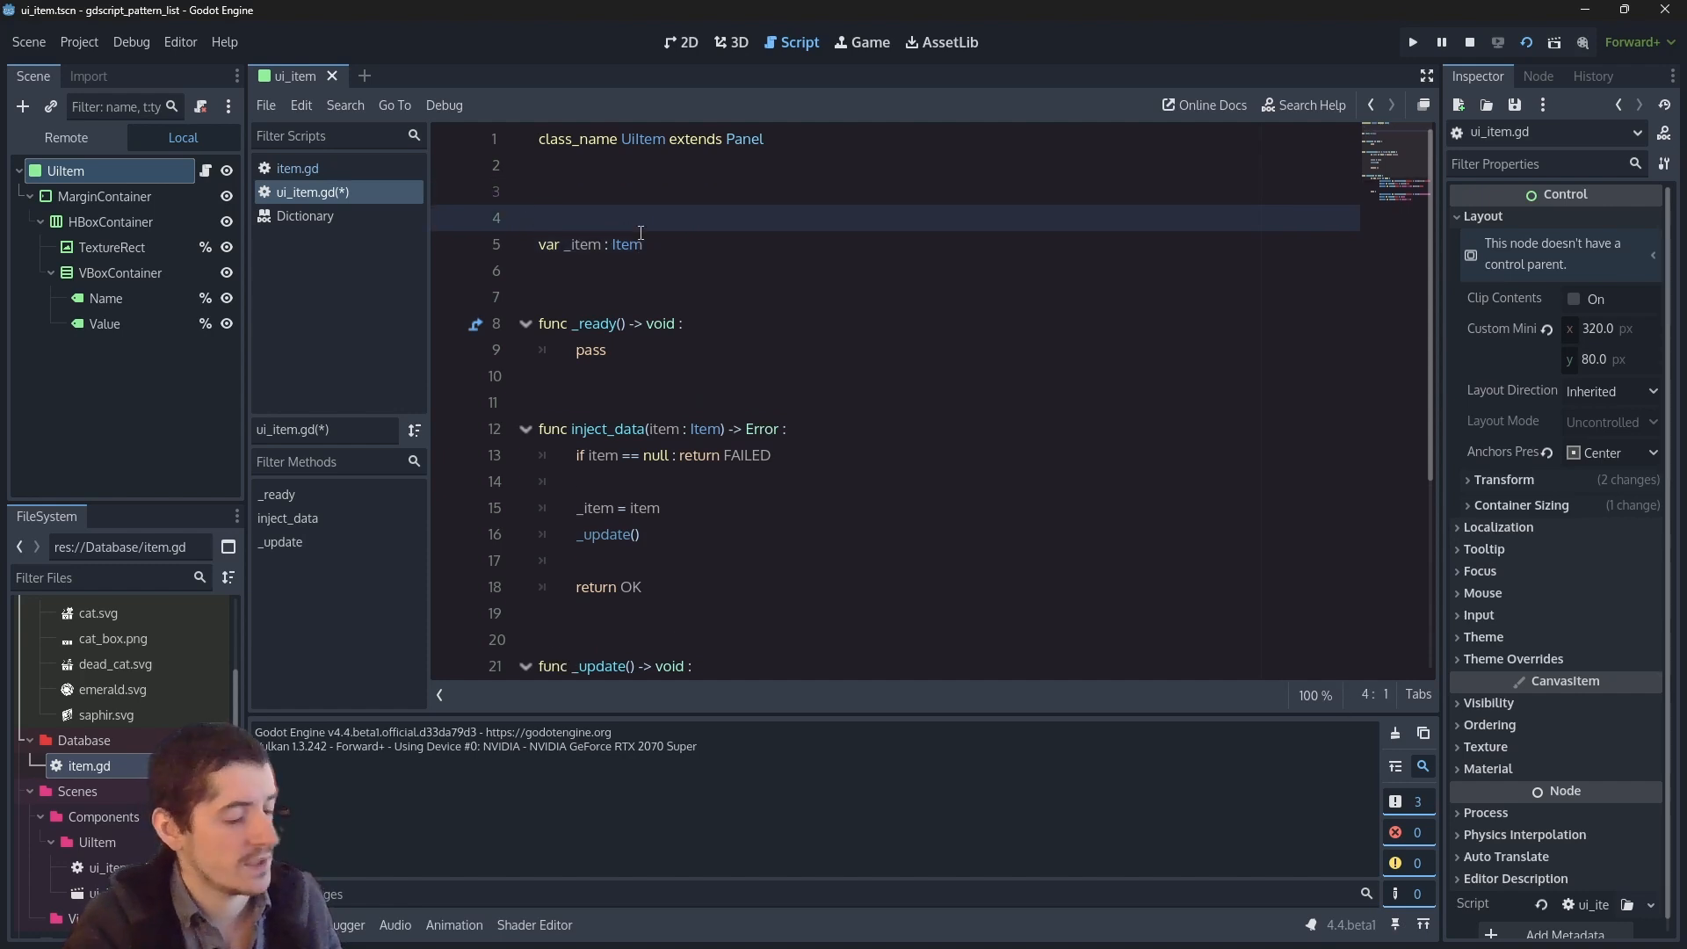
text(@export var)
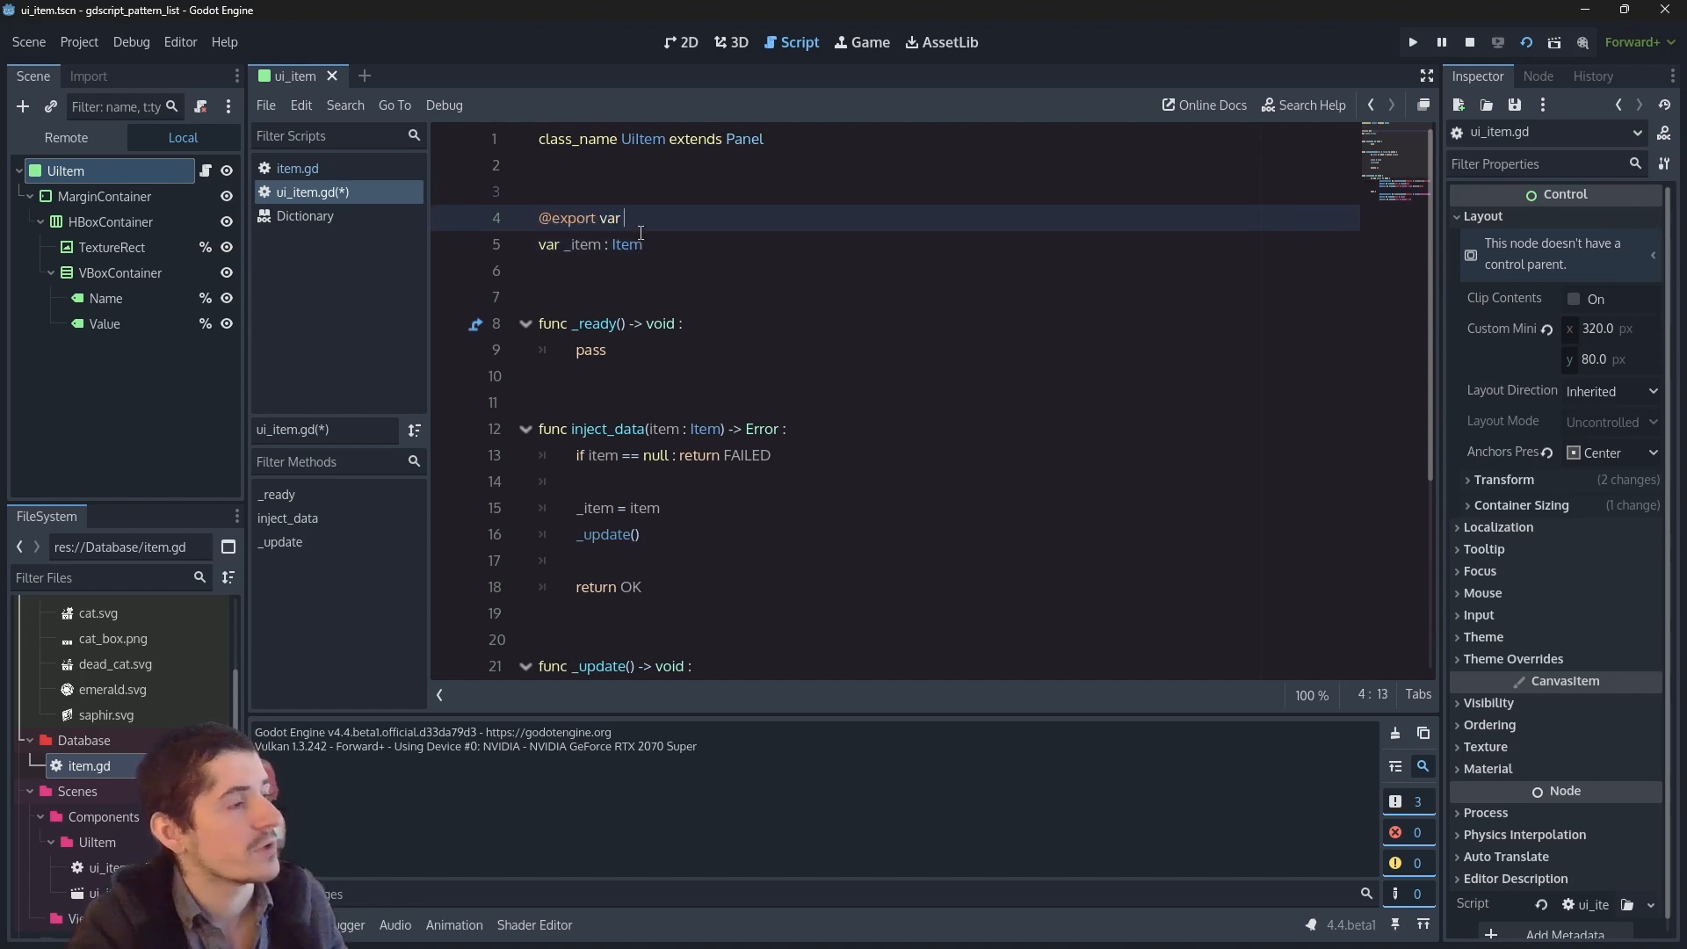
text(item_)
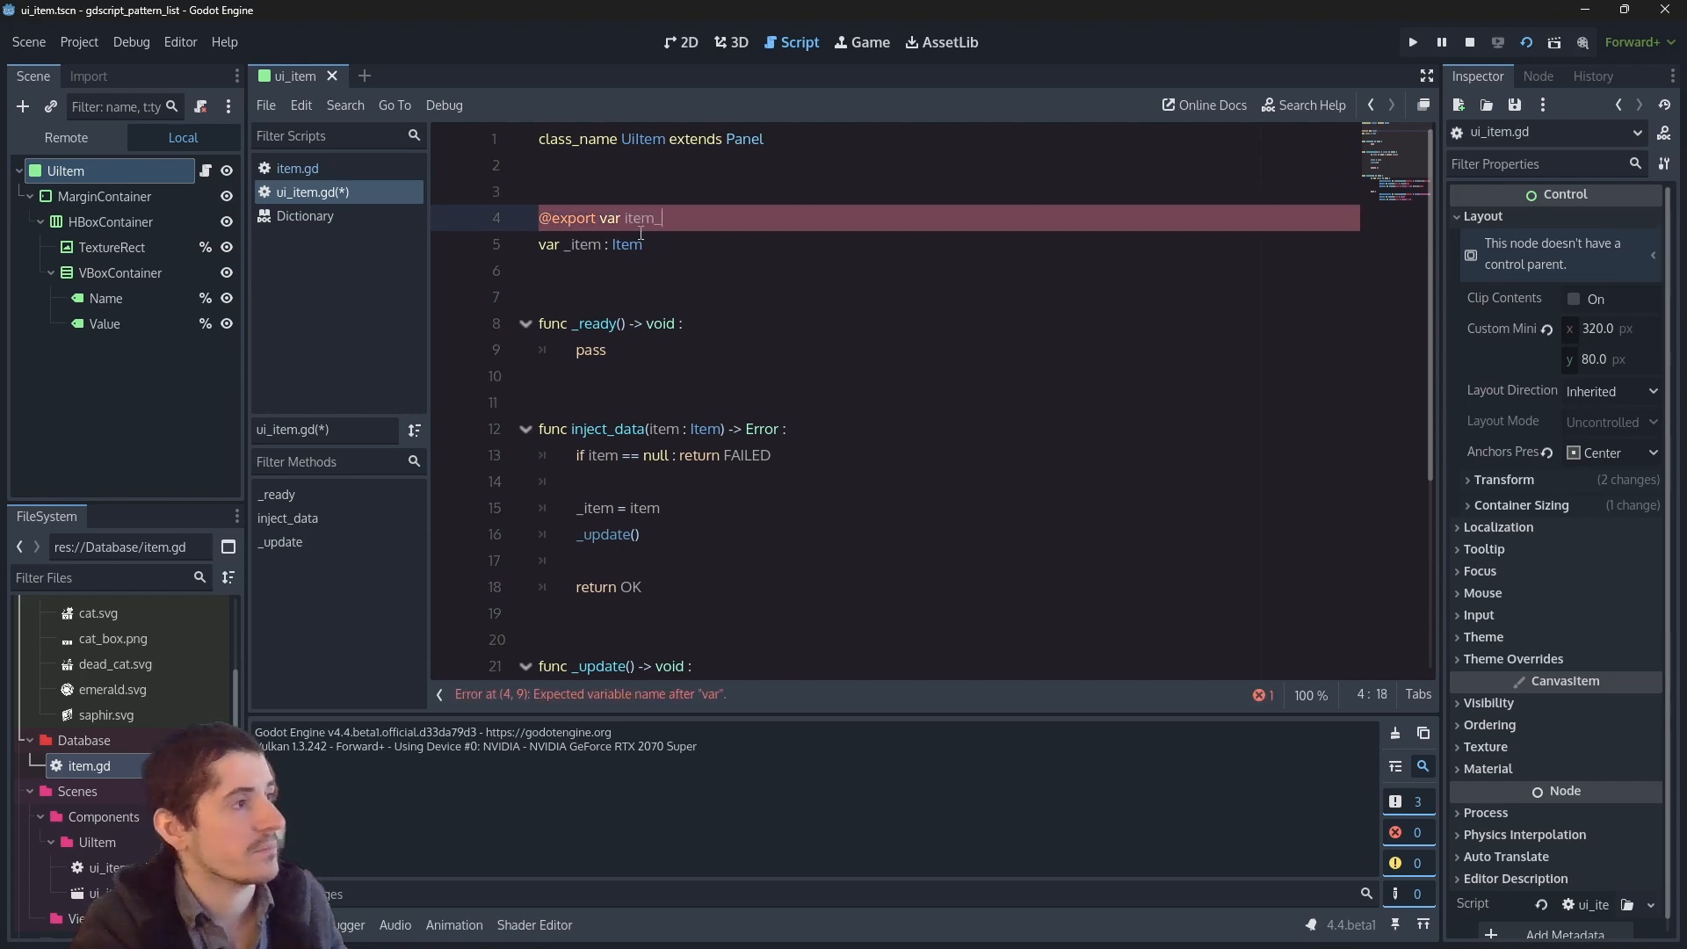
text(key :)
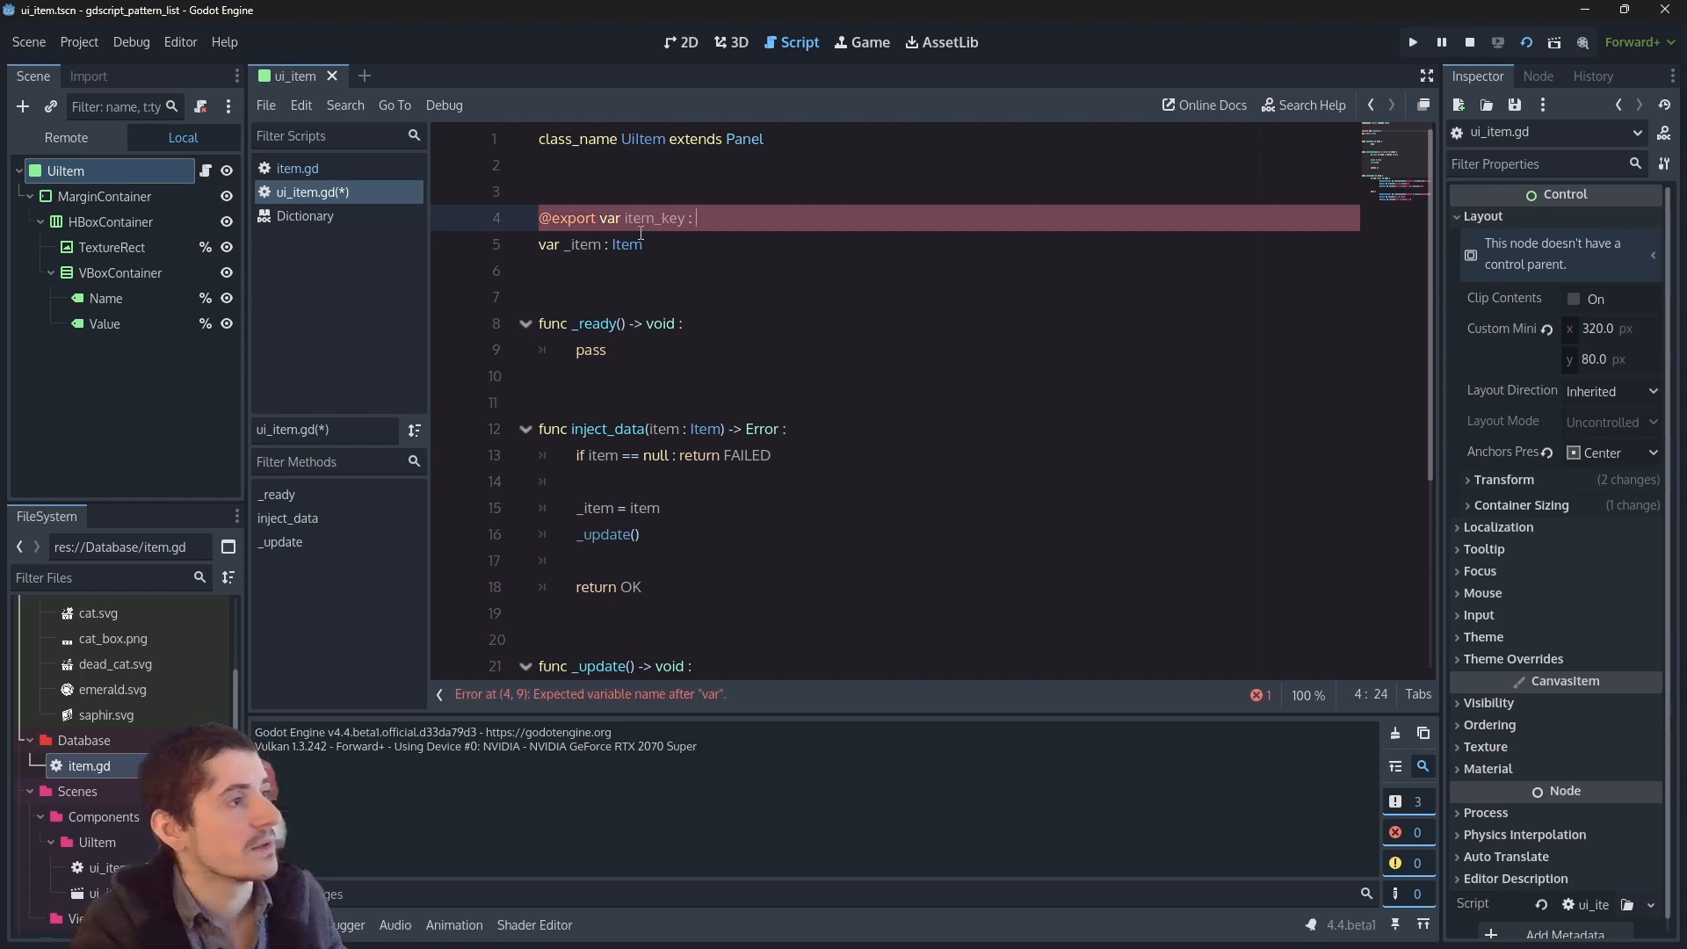
text(Item)
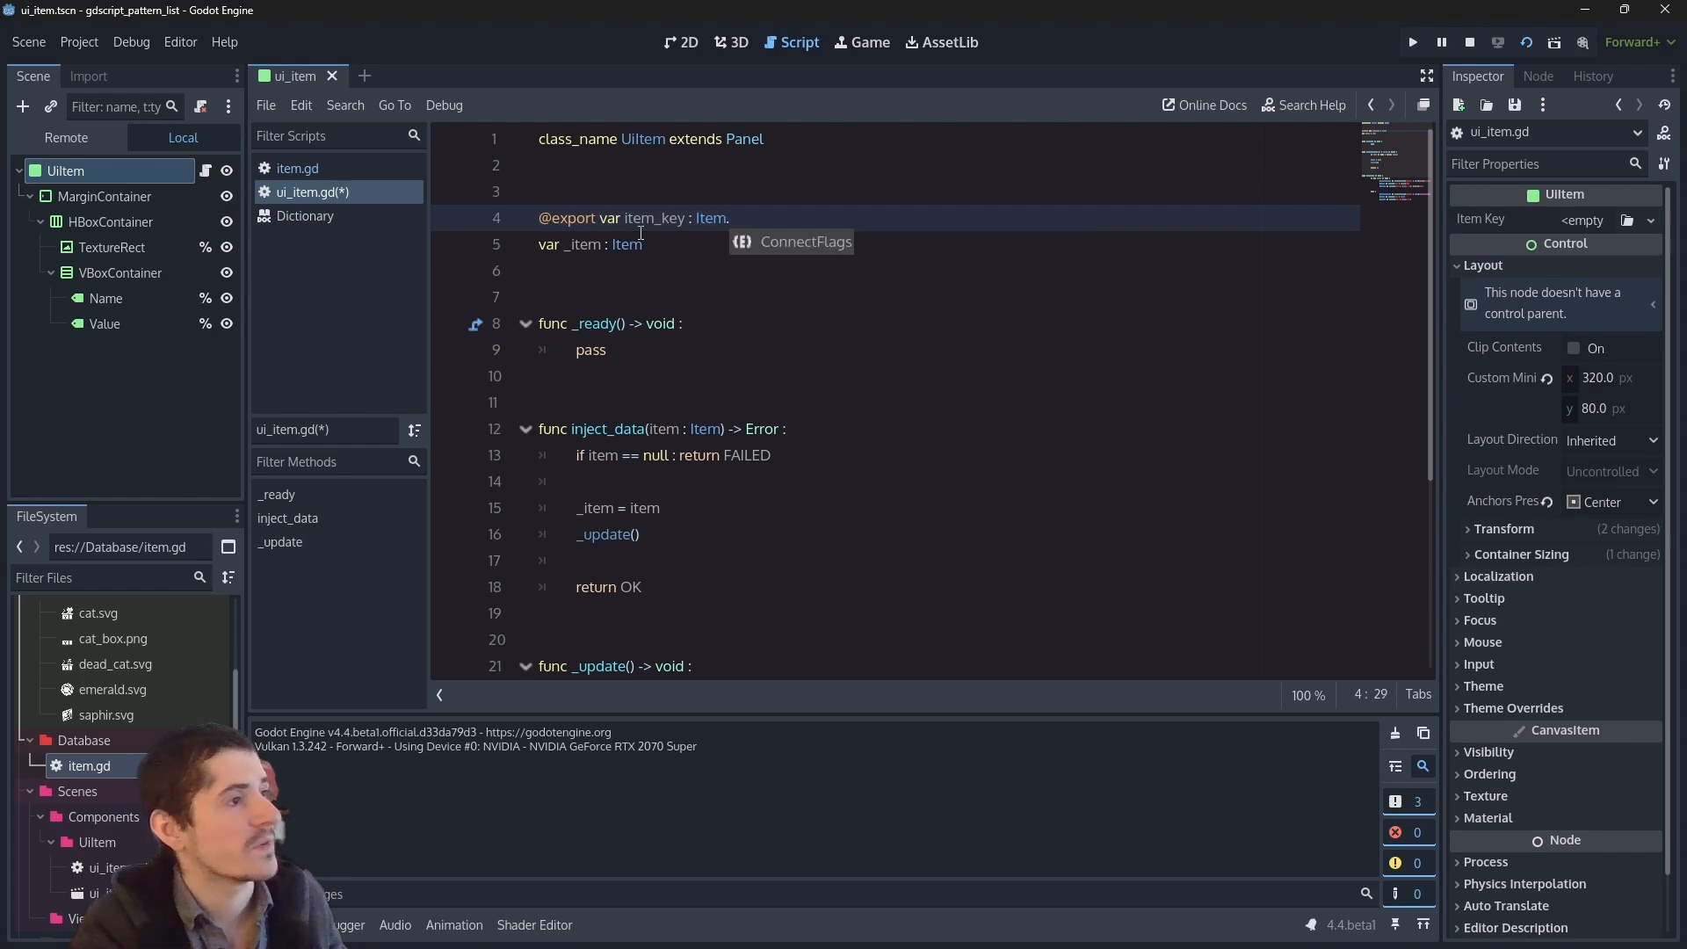
text(.Enum)
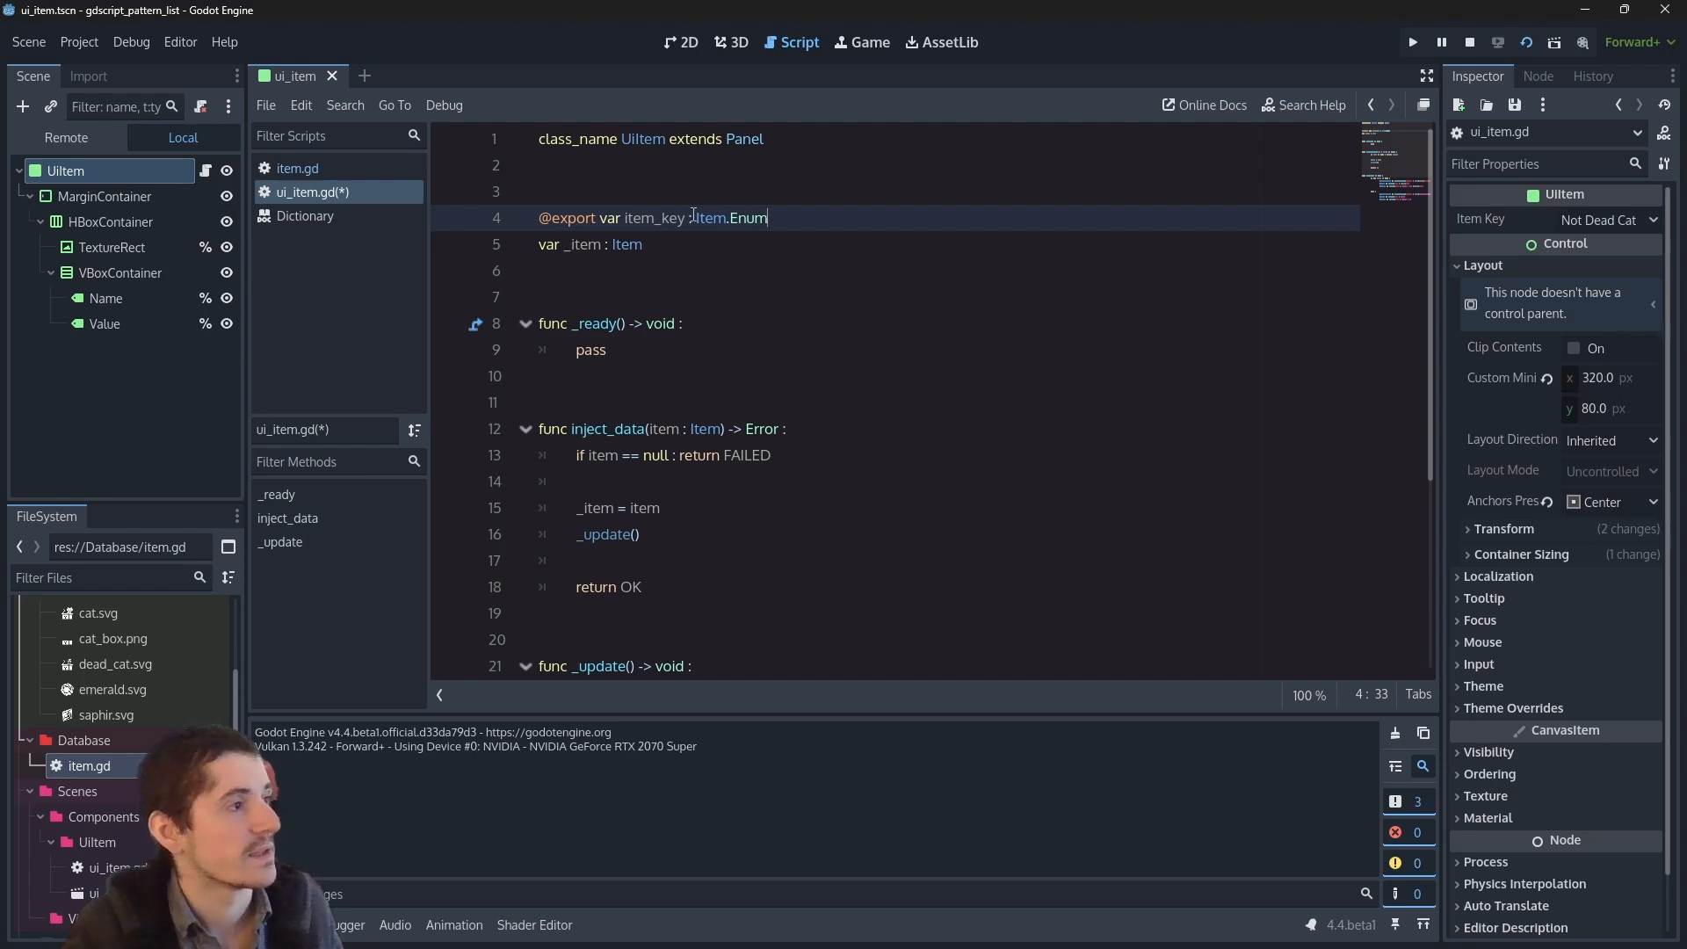
Step: Rewrite _ready to call Item.initialise_dictionary() and inject_data(Item.dictionary[item_key])
click(600, 350)
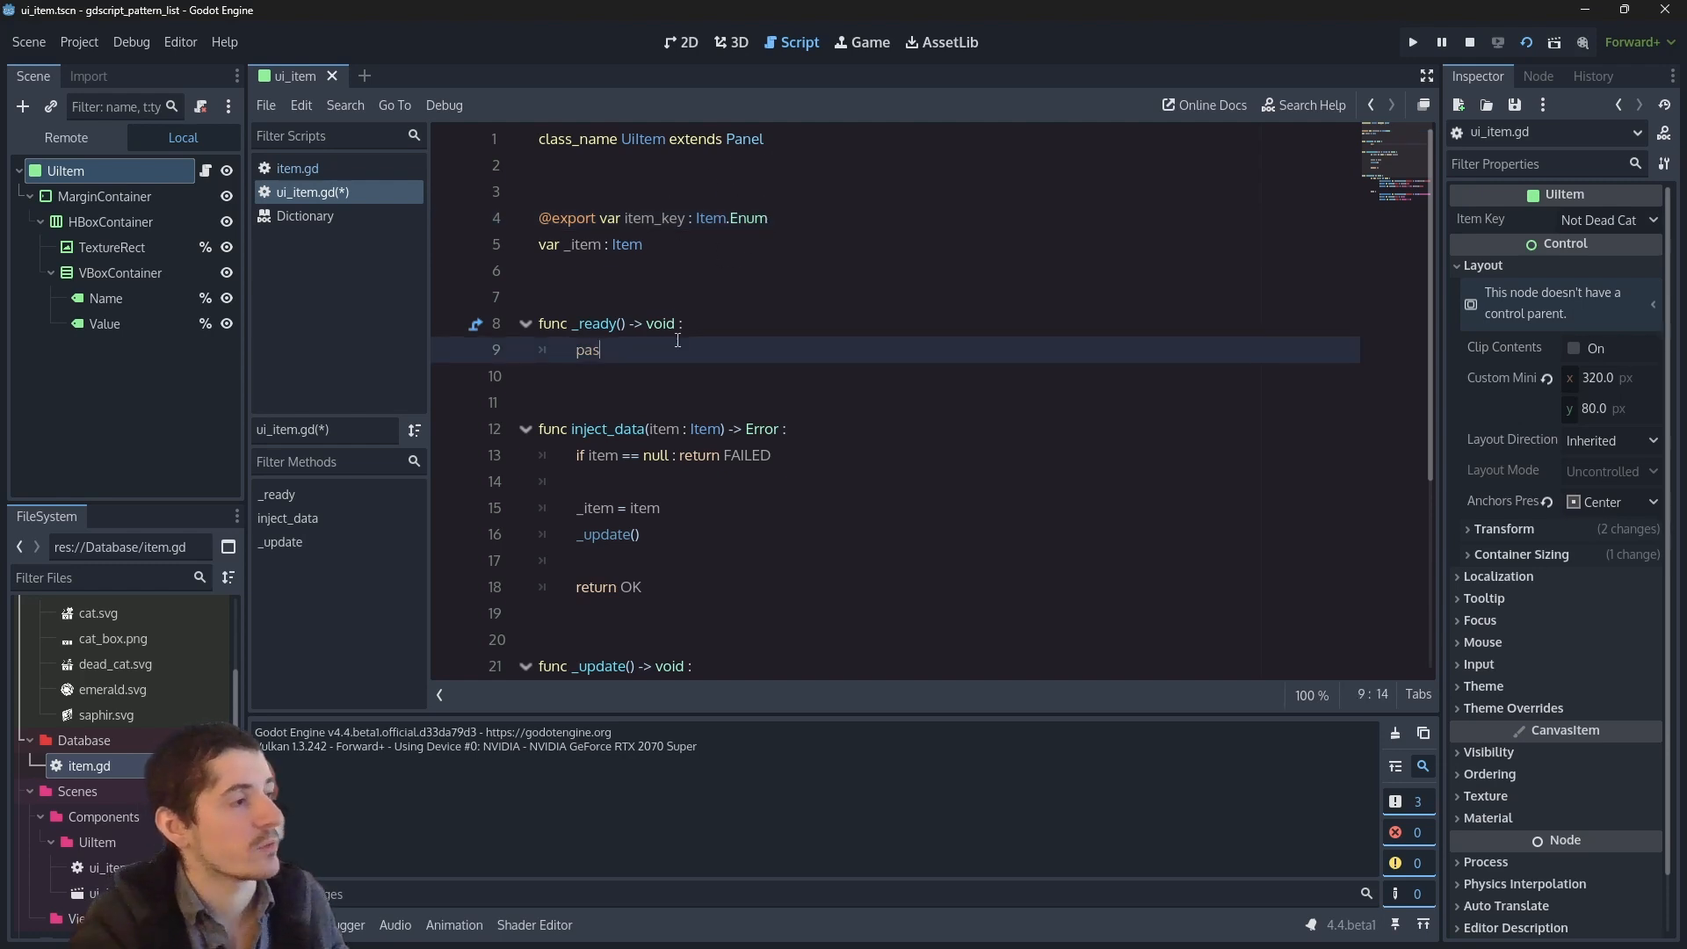
text(var)
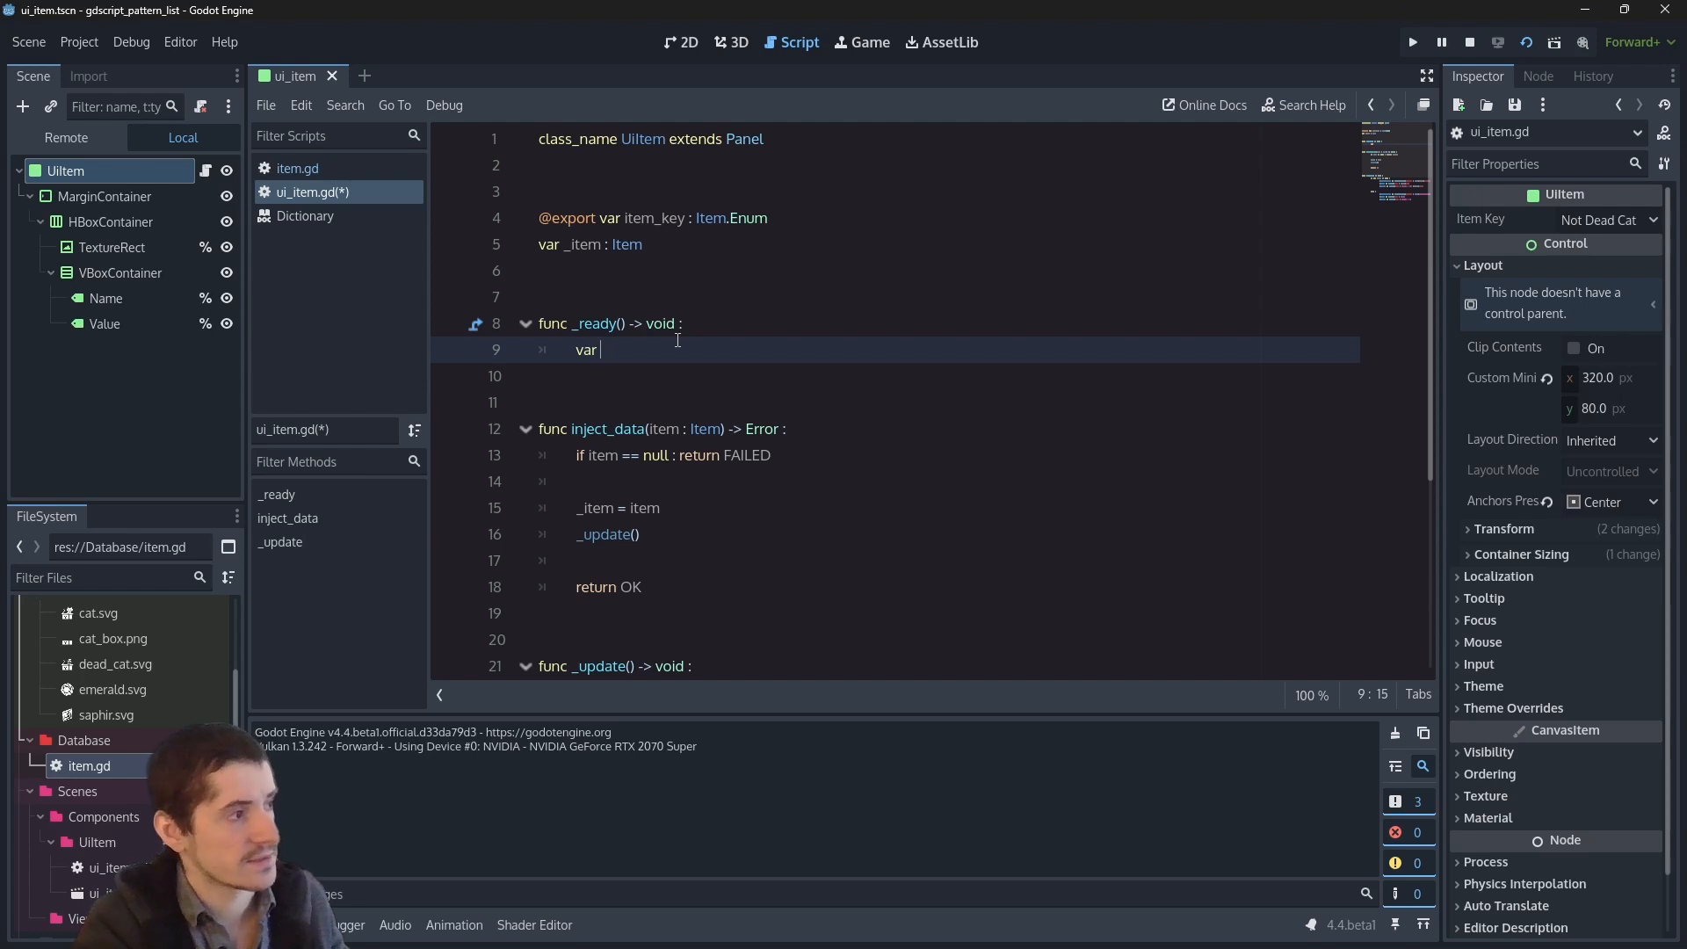
text(inj)
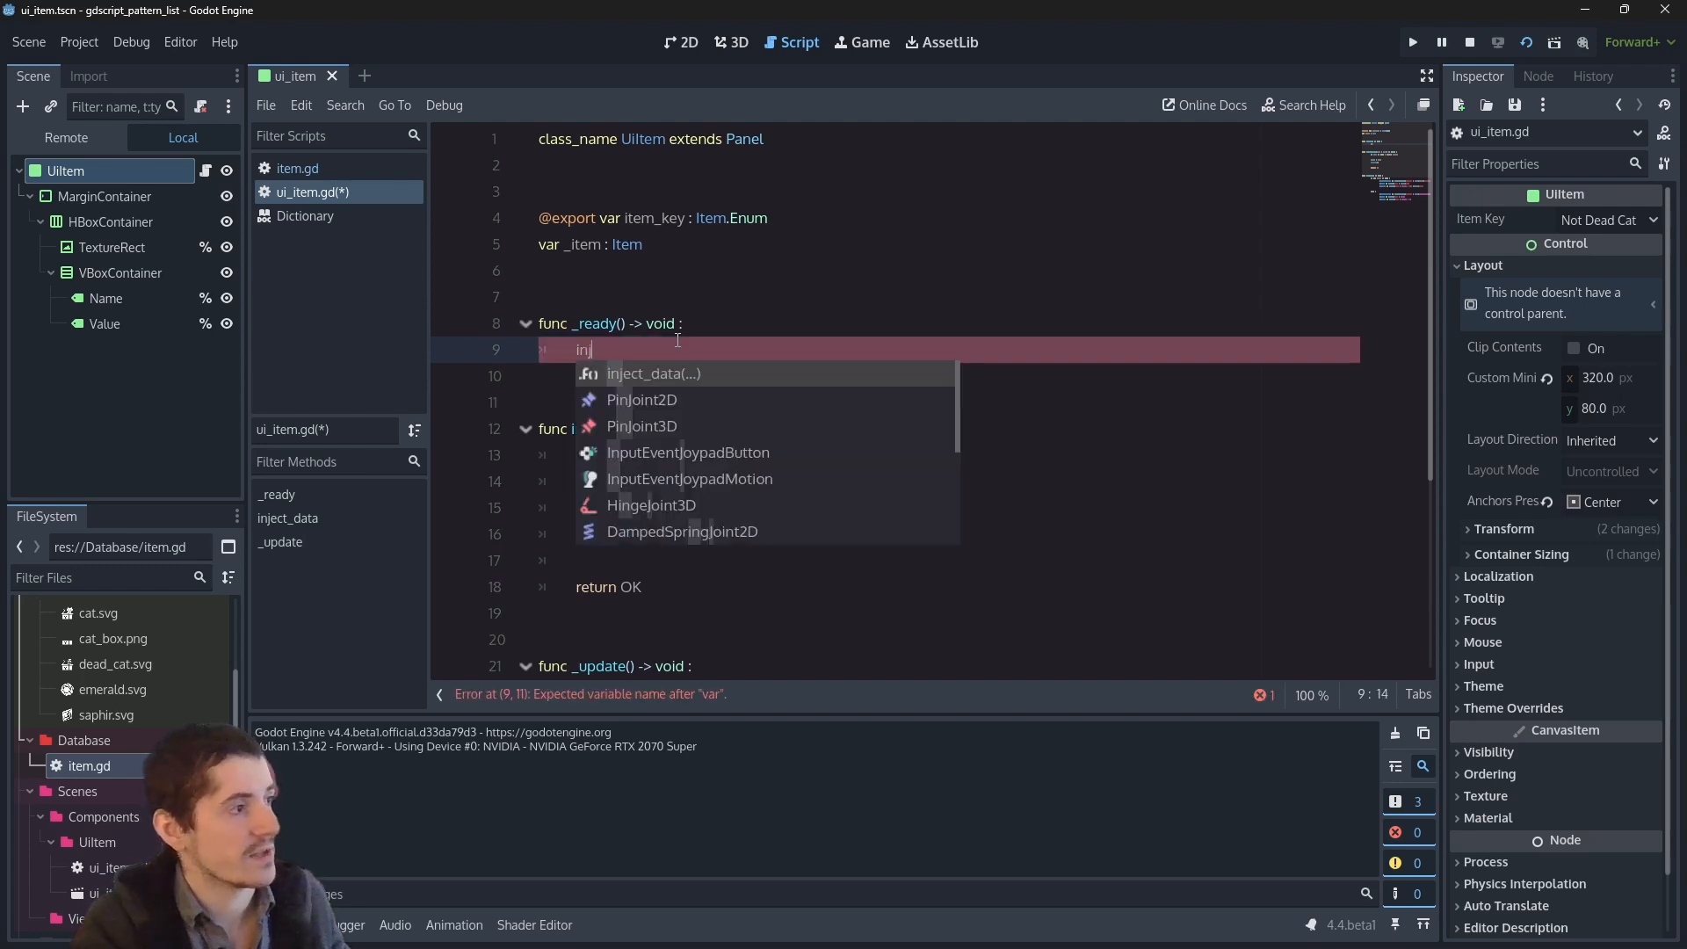
click(653, 374)
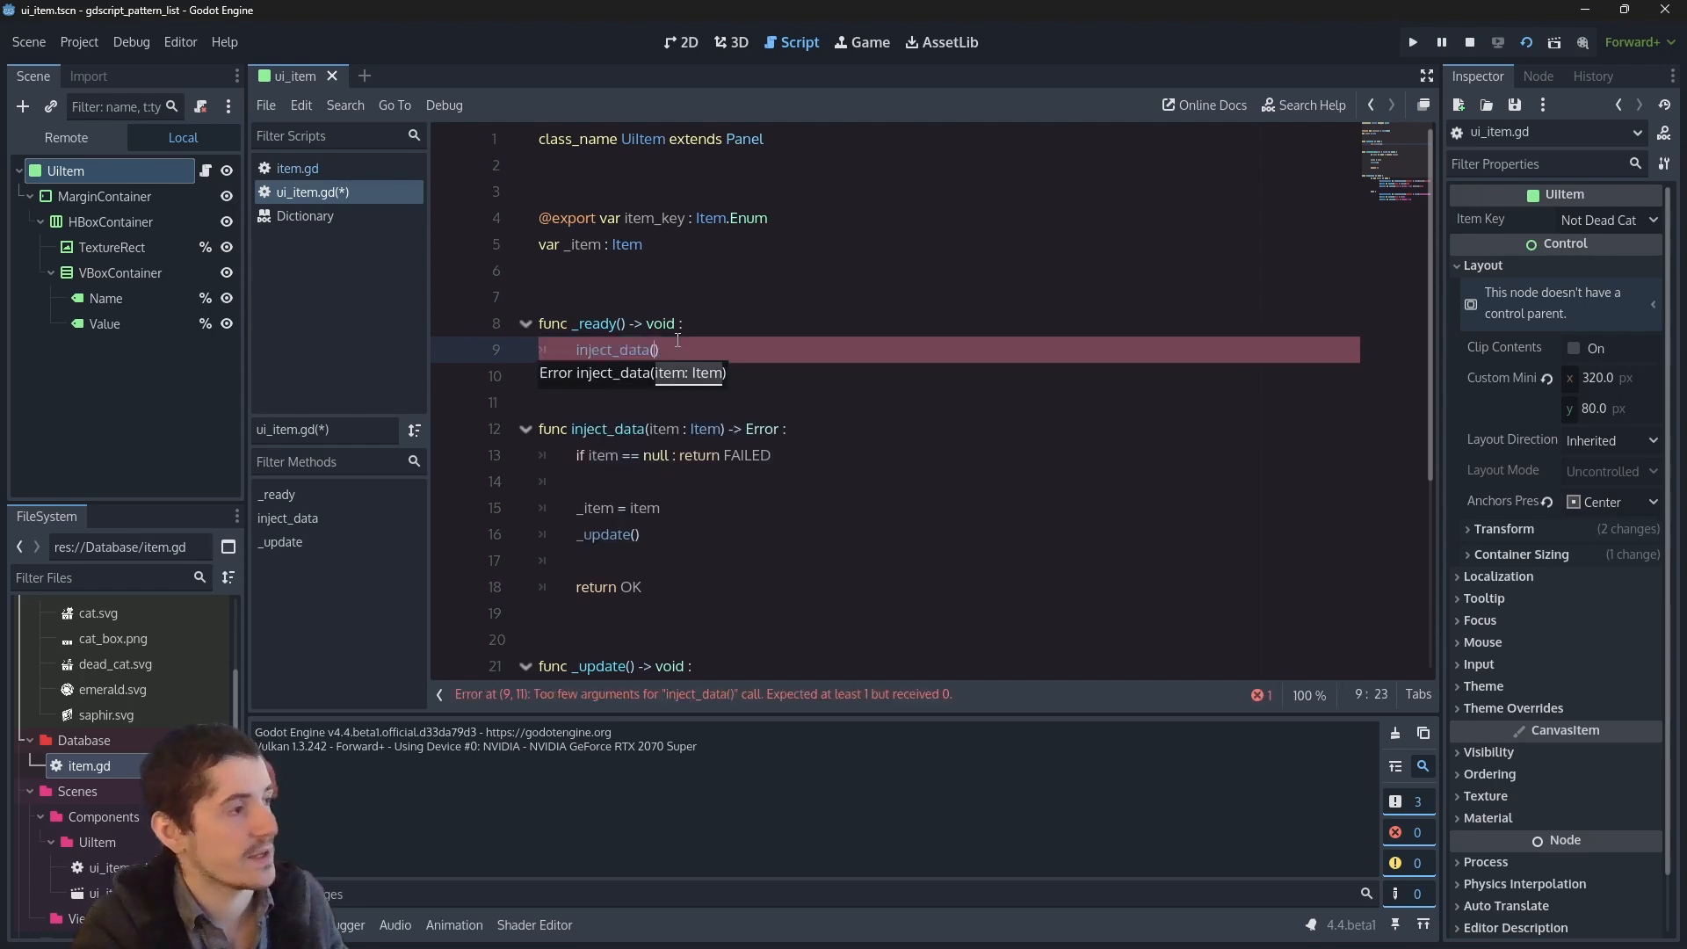
text(Item.)
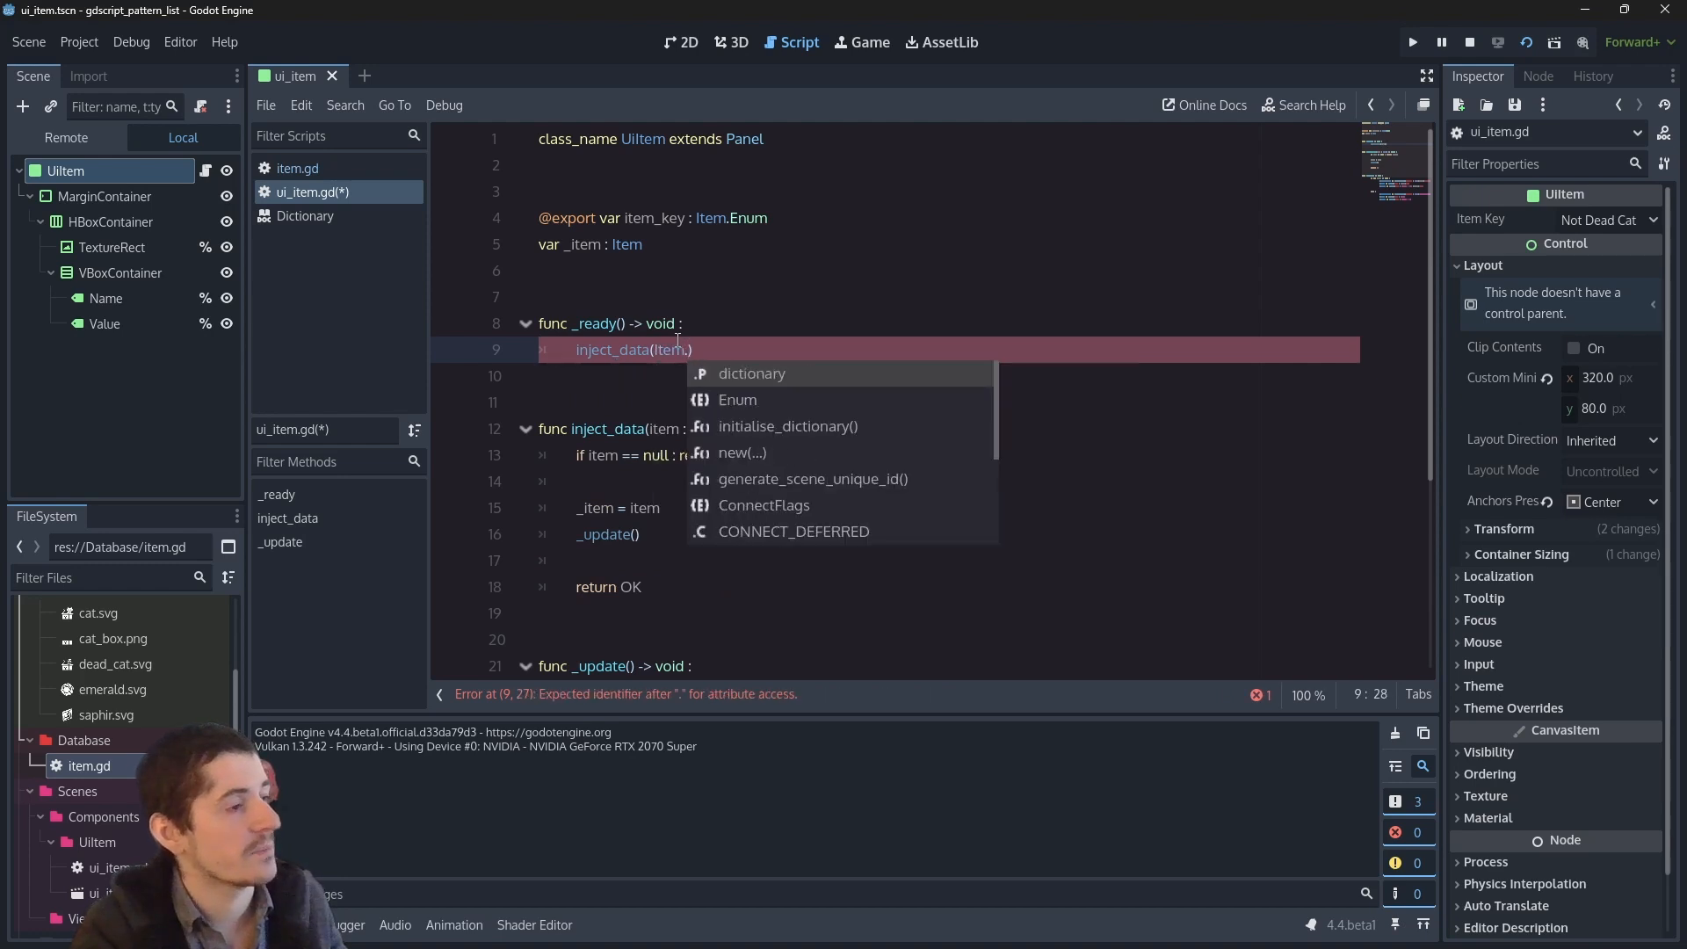
text(dictionary[i)
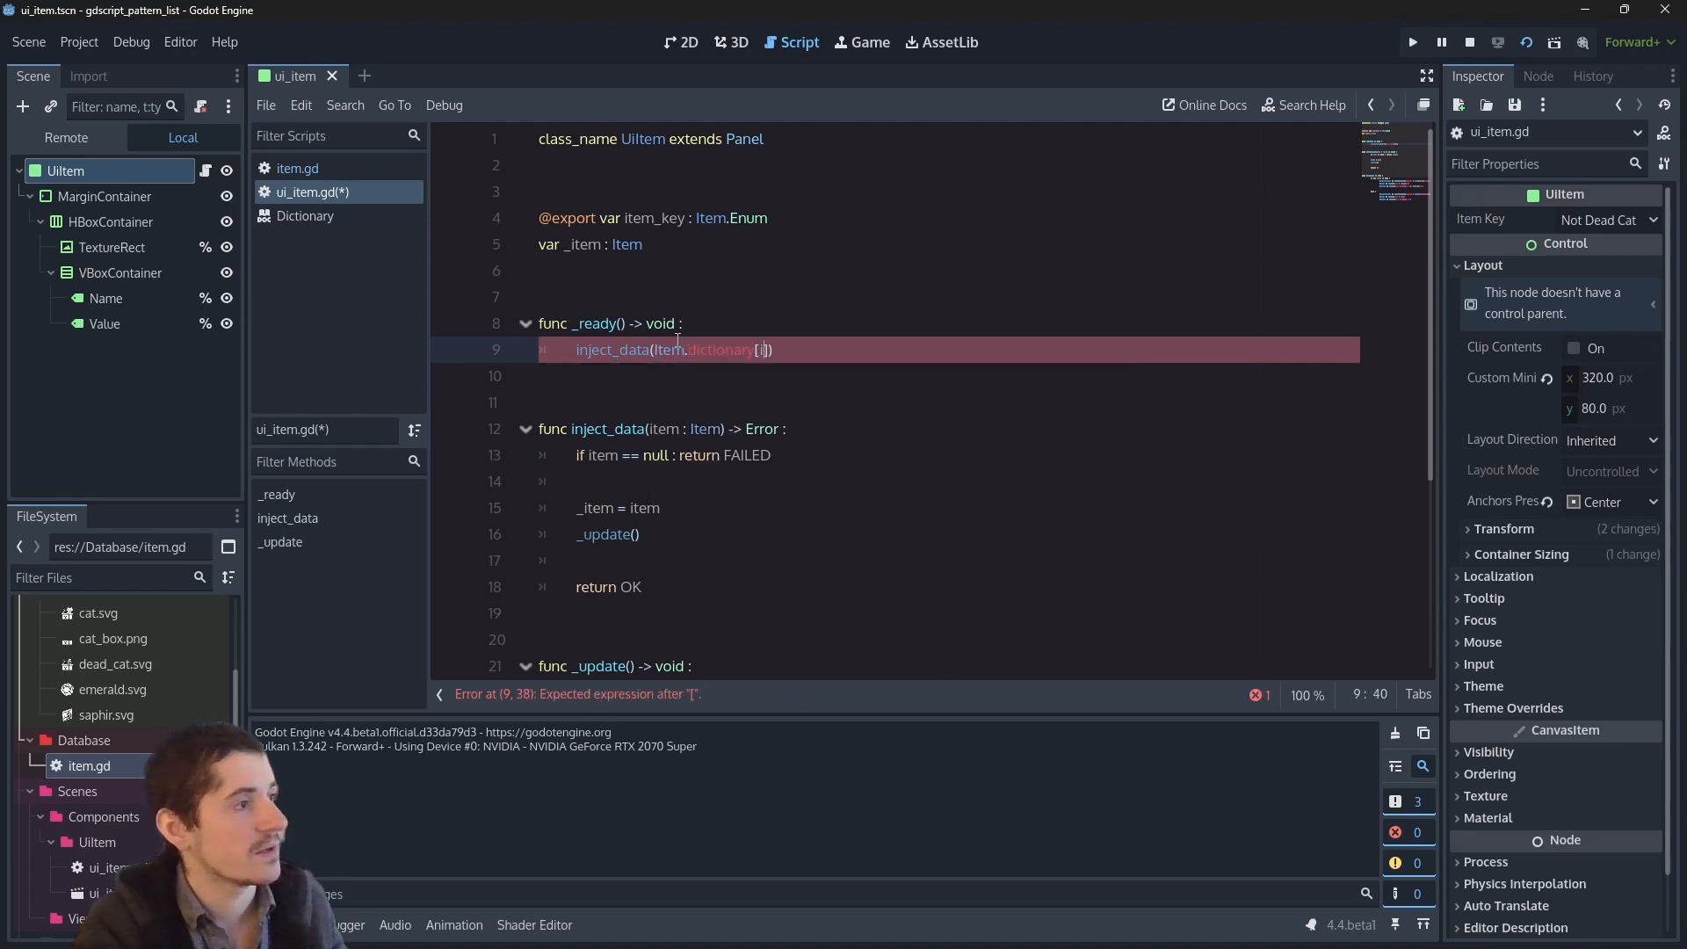
text(item_key)
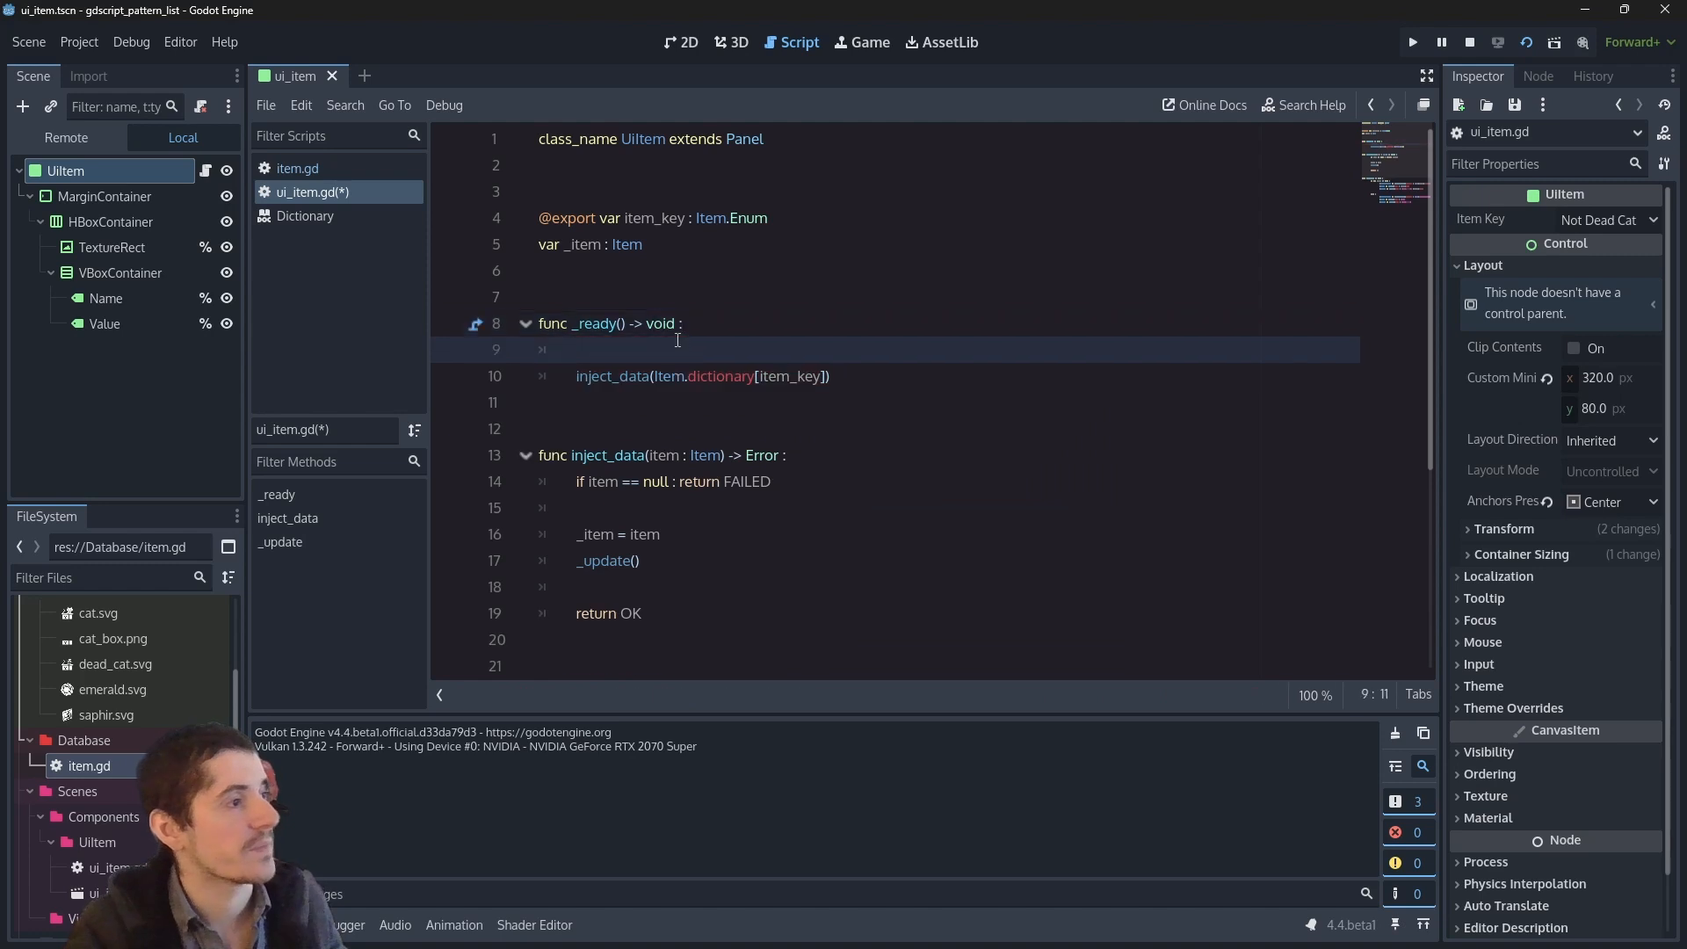
text(Item.initialise_dictionary()
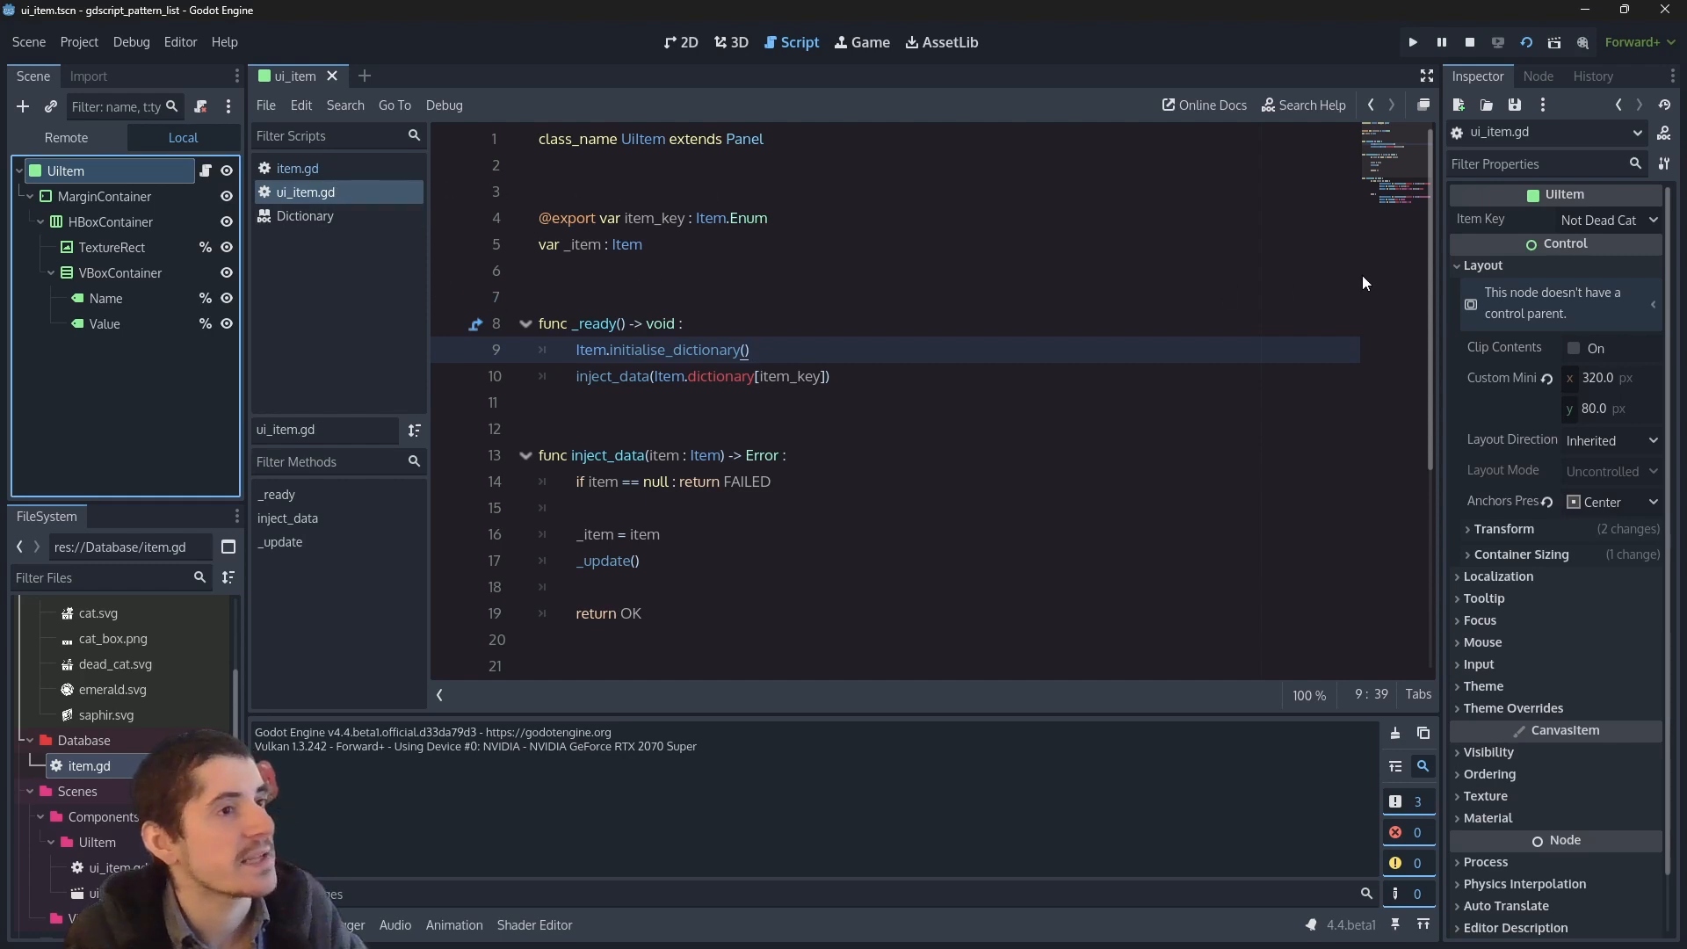
Step: Choose Saphir for the UIItem's Item Key in the Inspector
click(1606, 220)
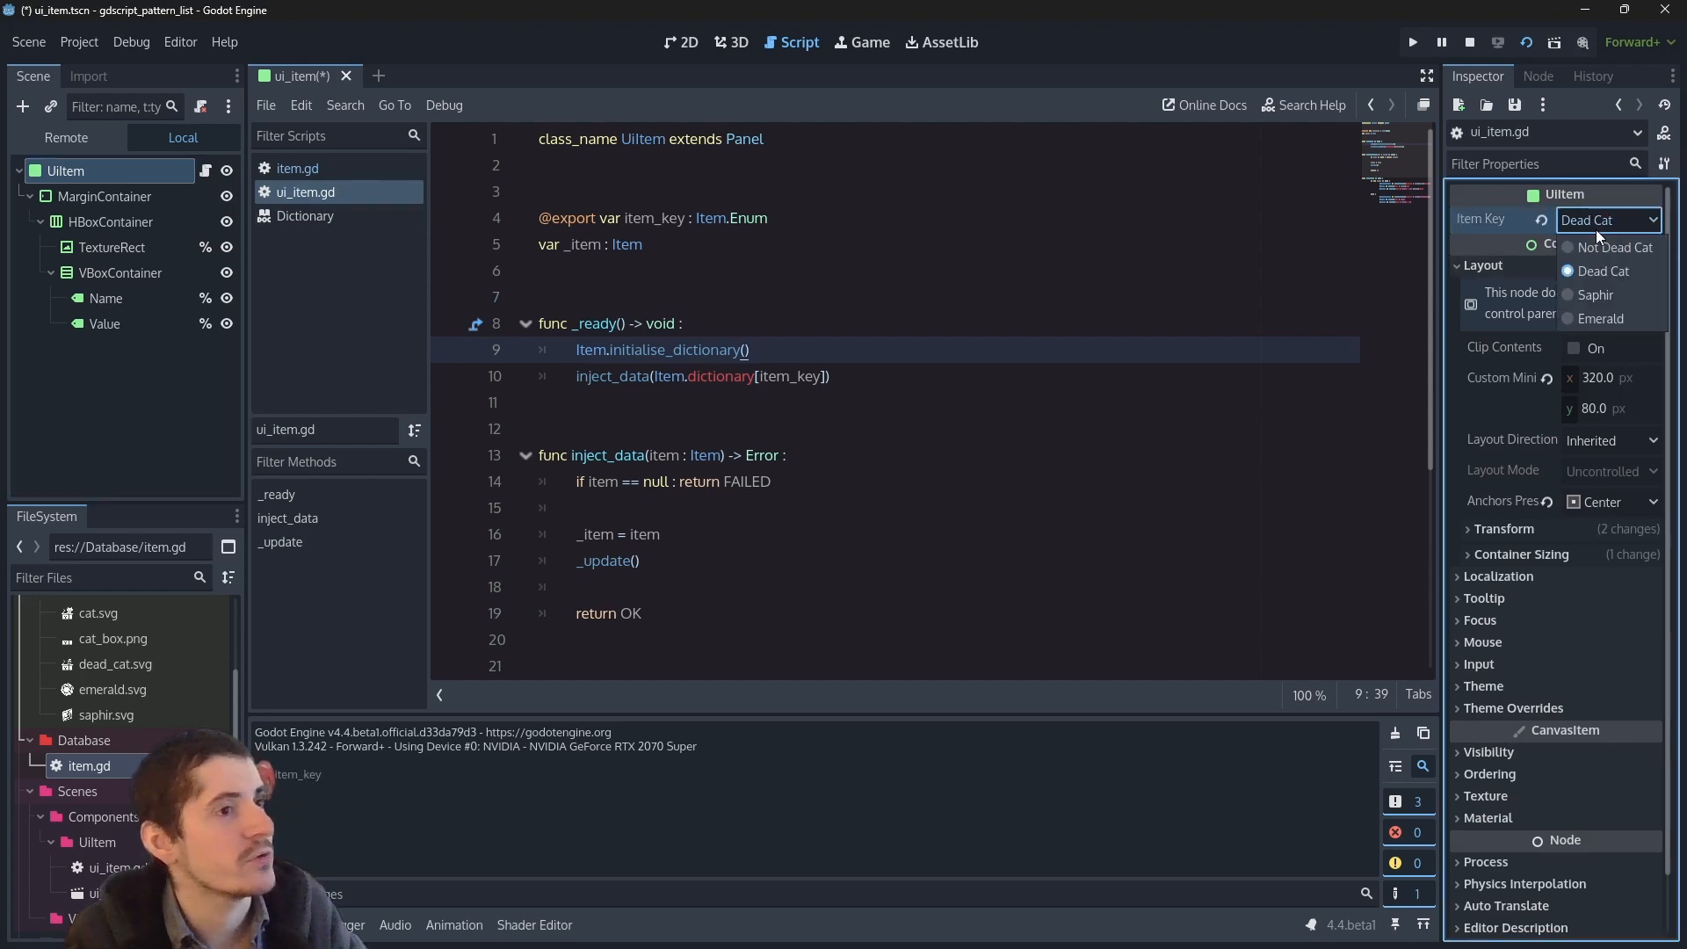
mouse_move(1599, 296)
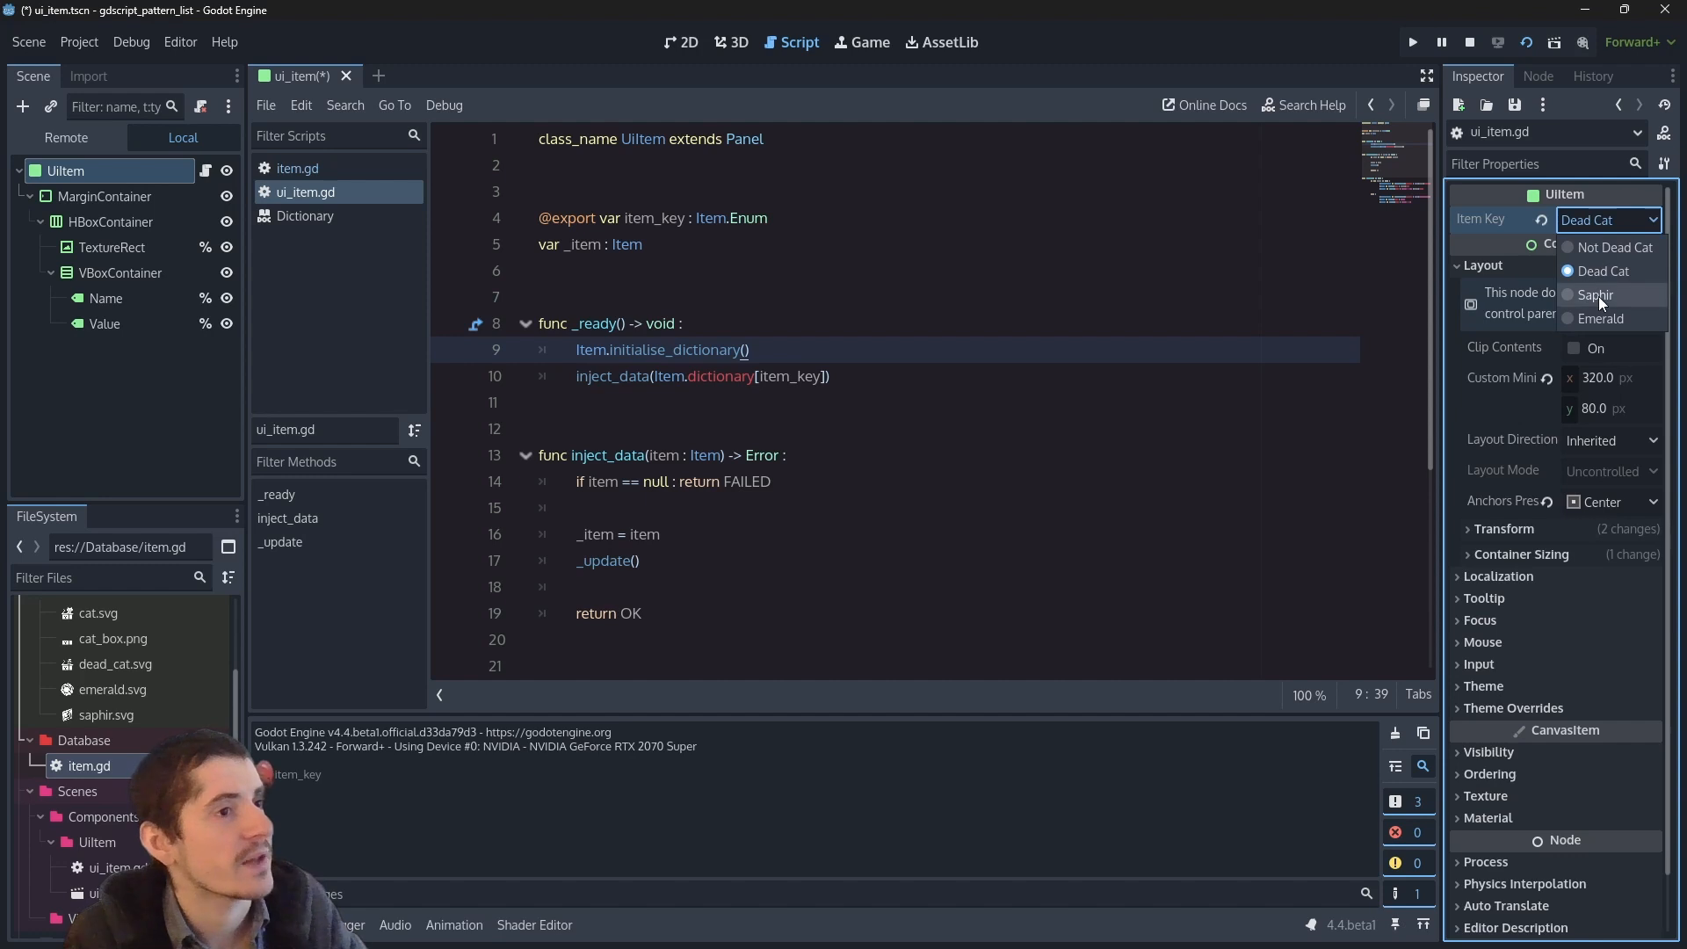
click(1597, 295)
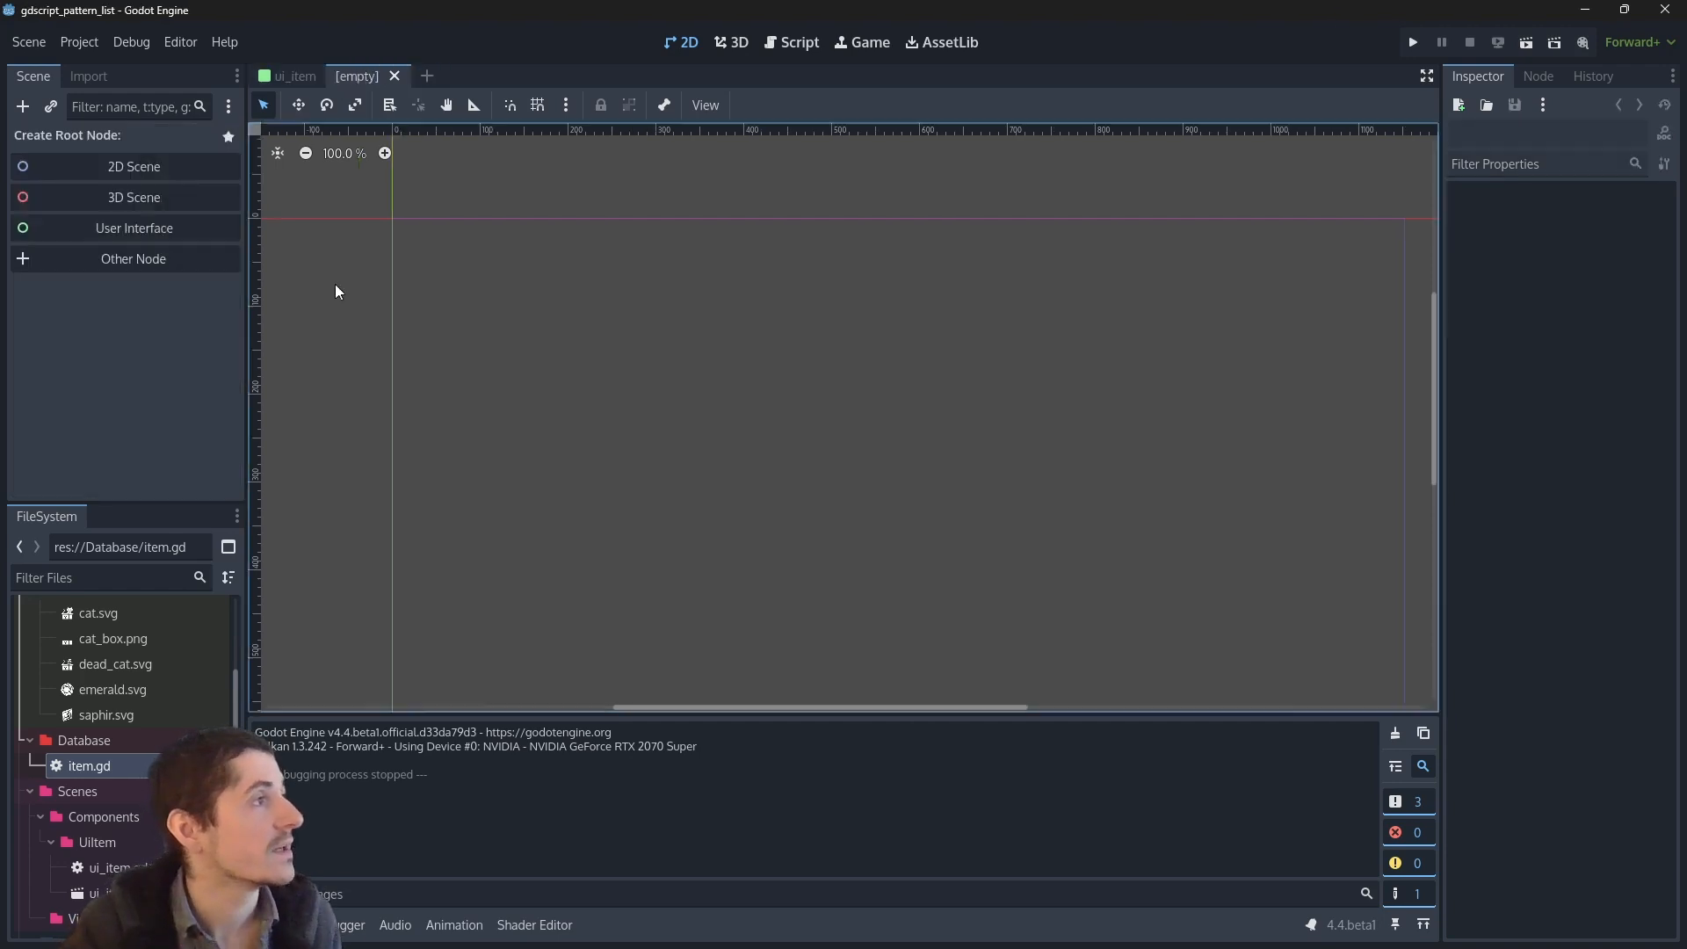
Step: Create a UiItemTestView user-interface root with a VBoxContainer child
click(134, 228)
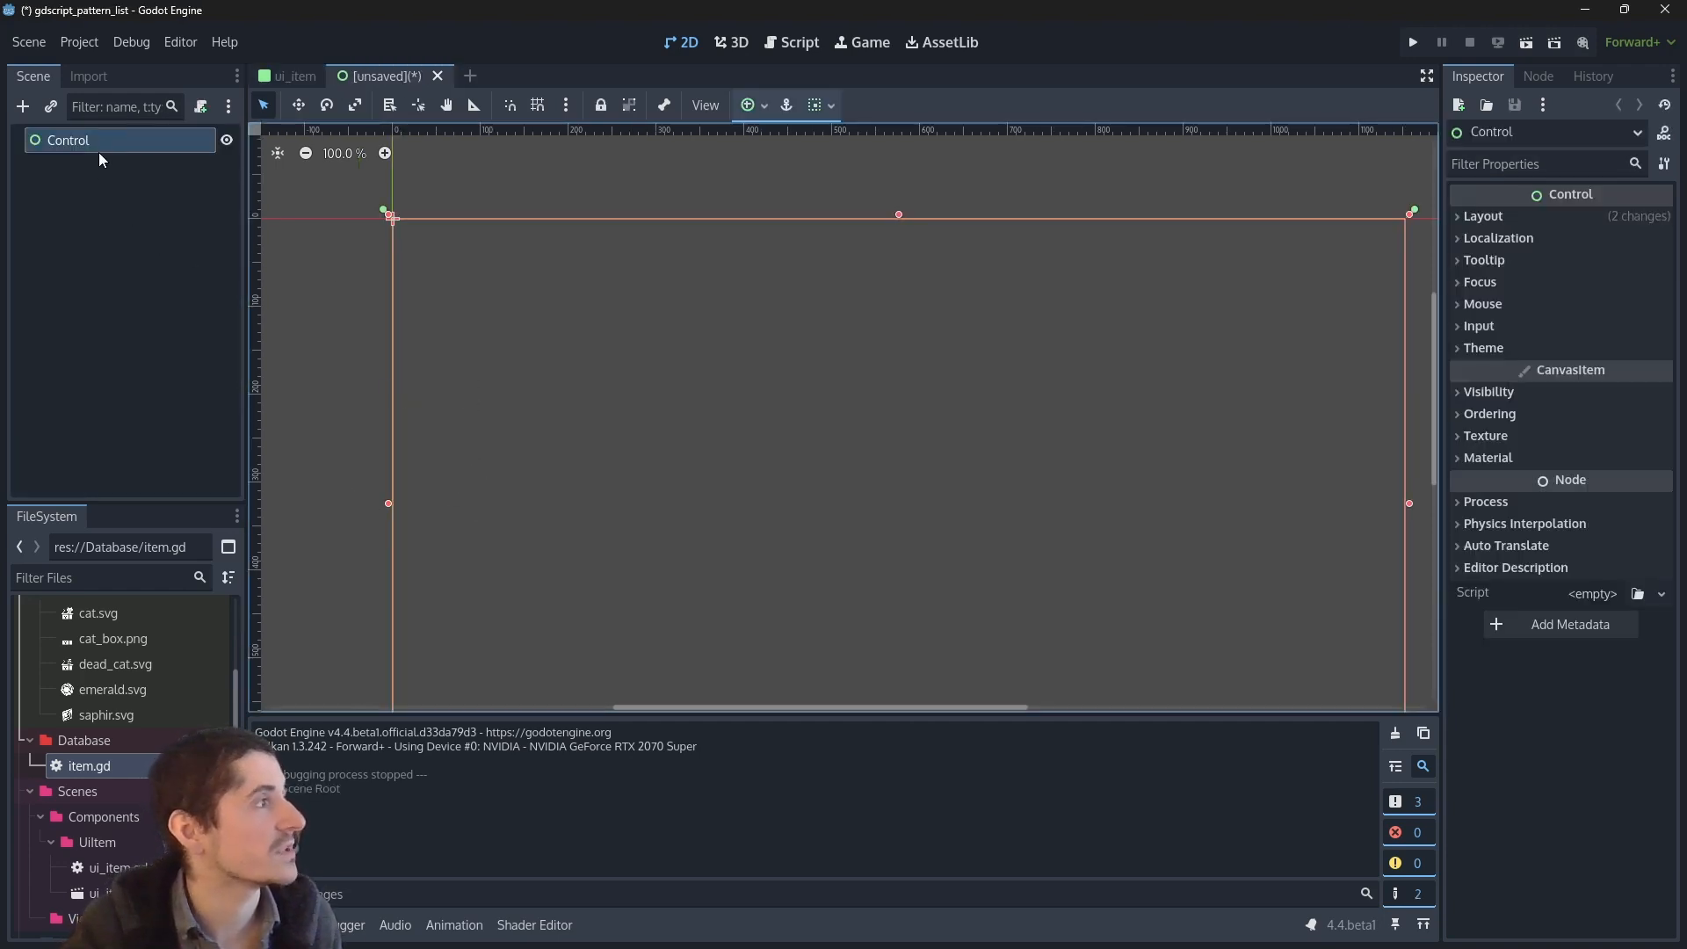
double_click(67, 140)
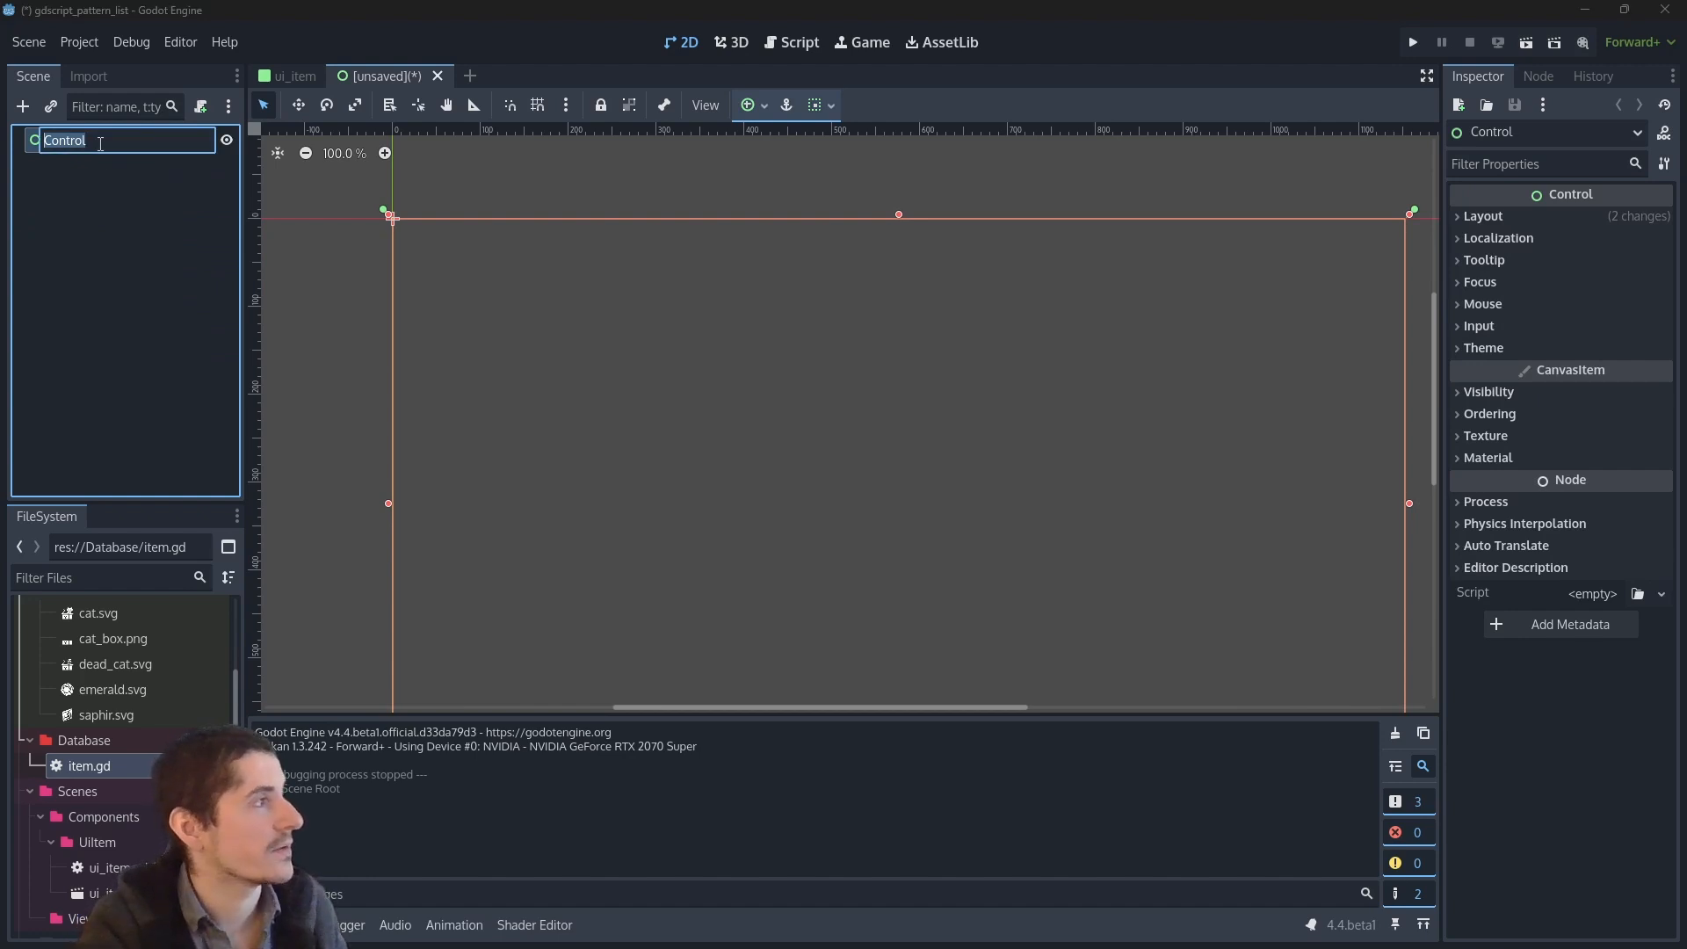
text(UiItemTestView)
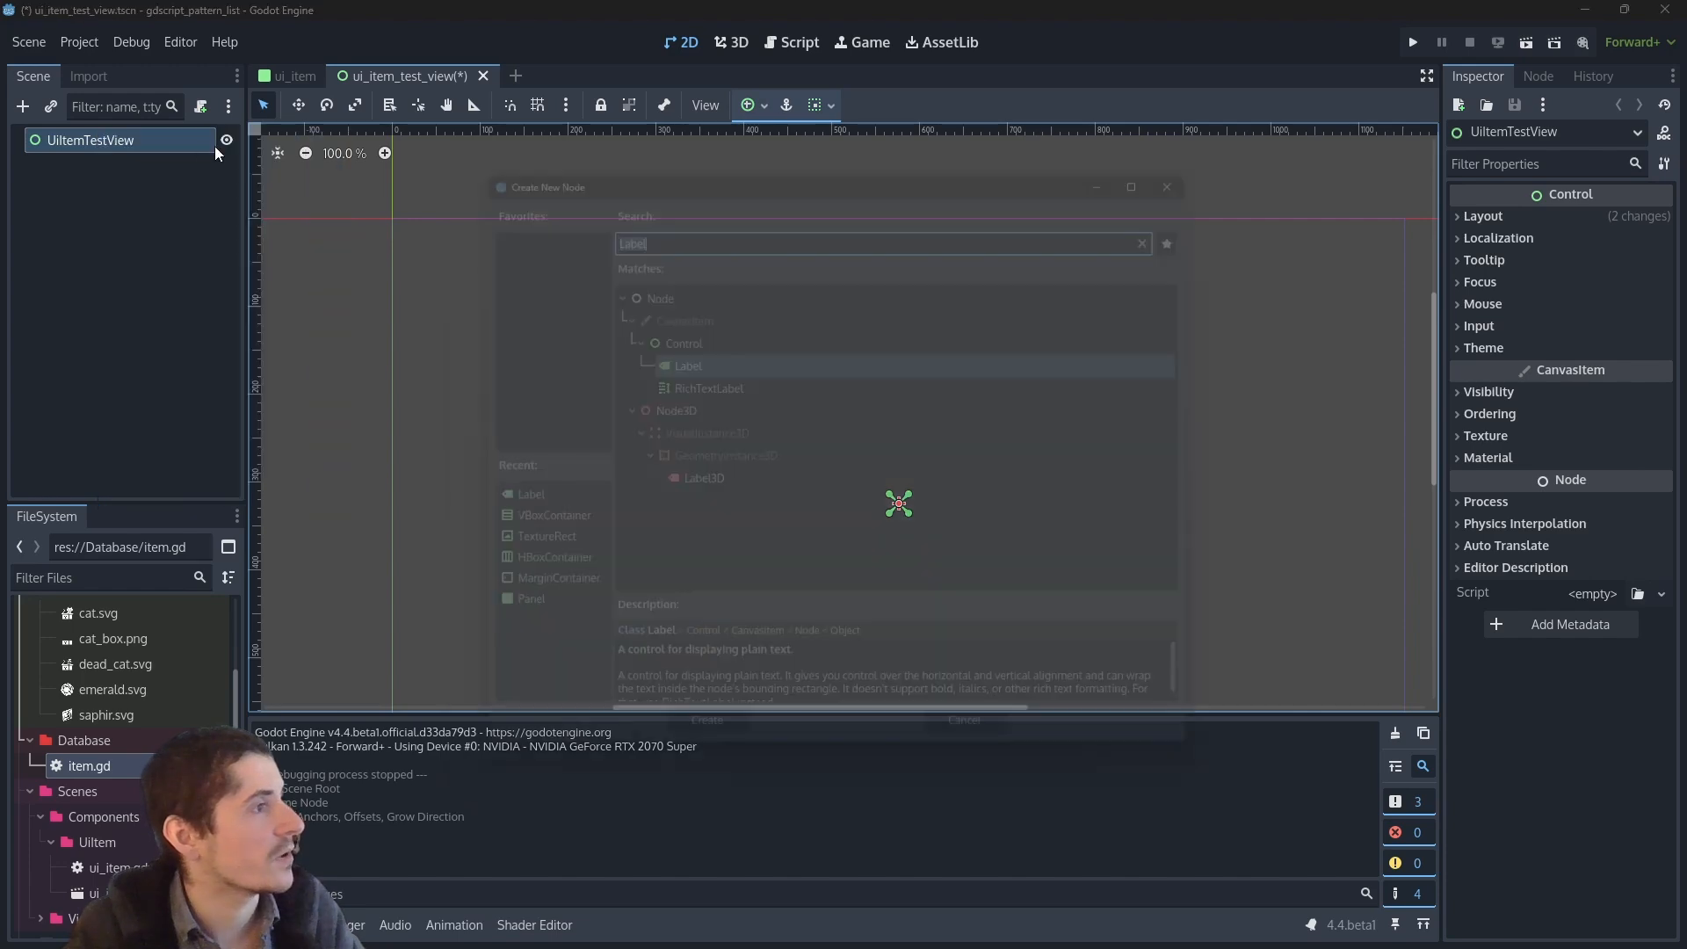
text(vbox)
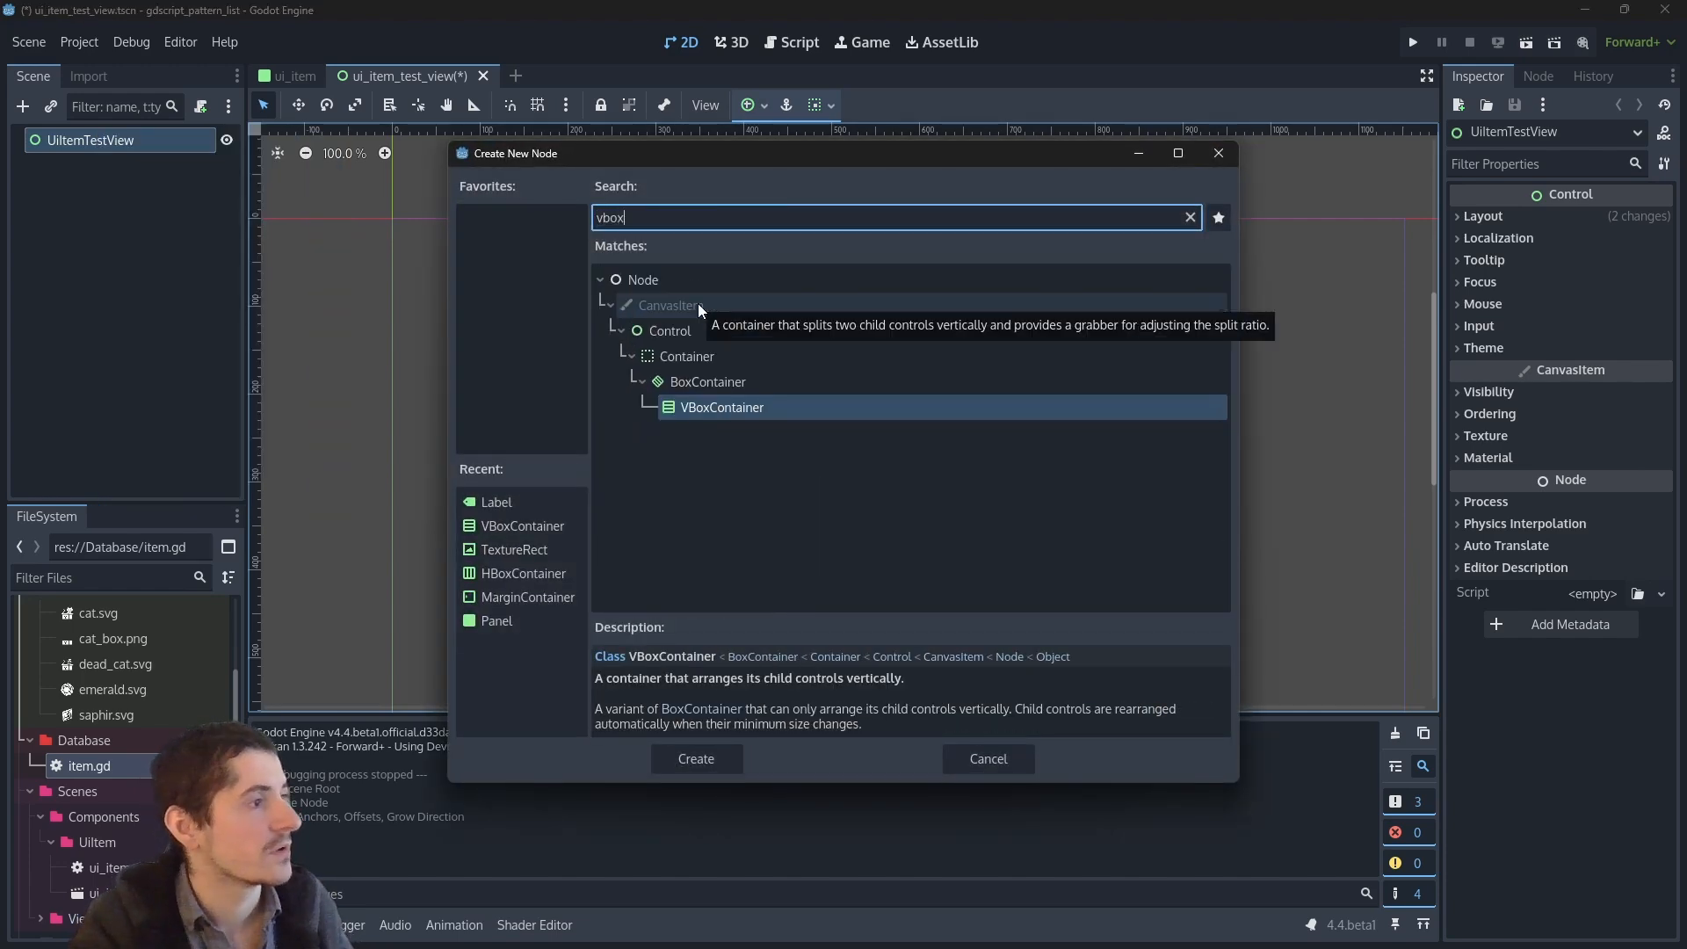
click(695, 758)
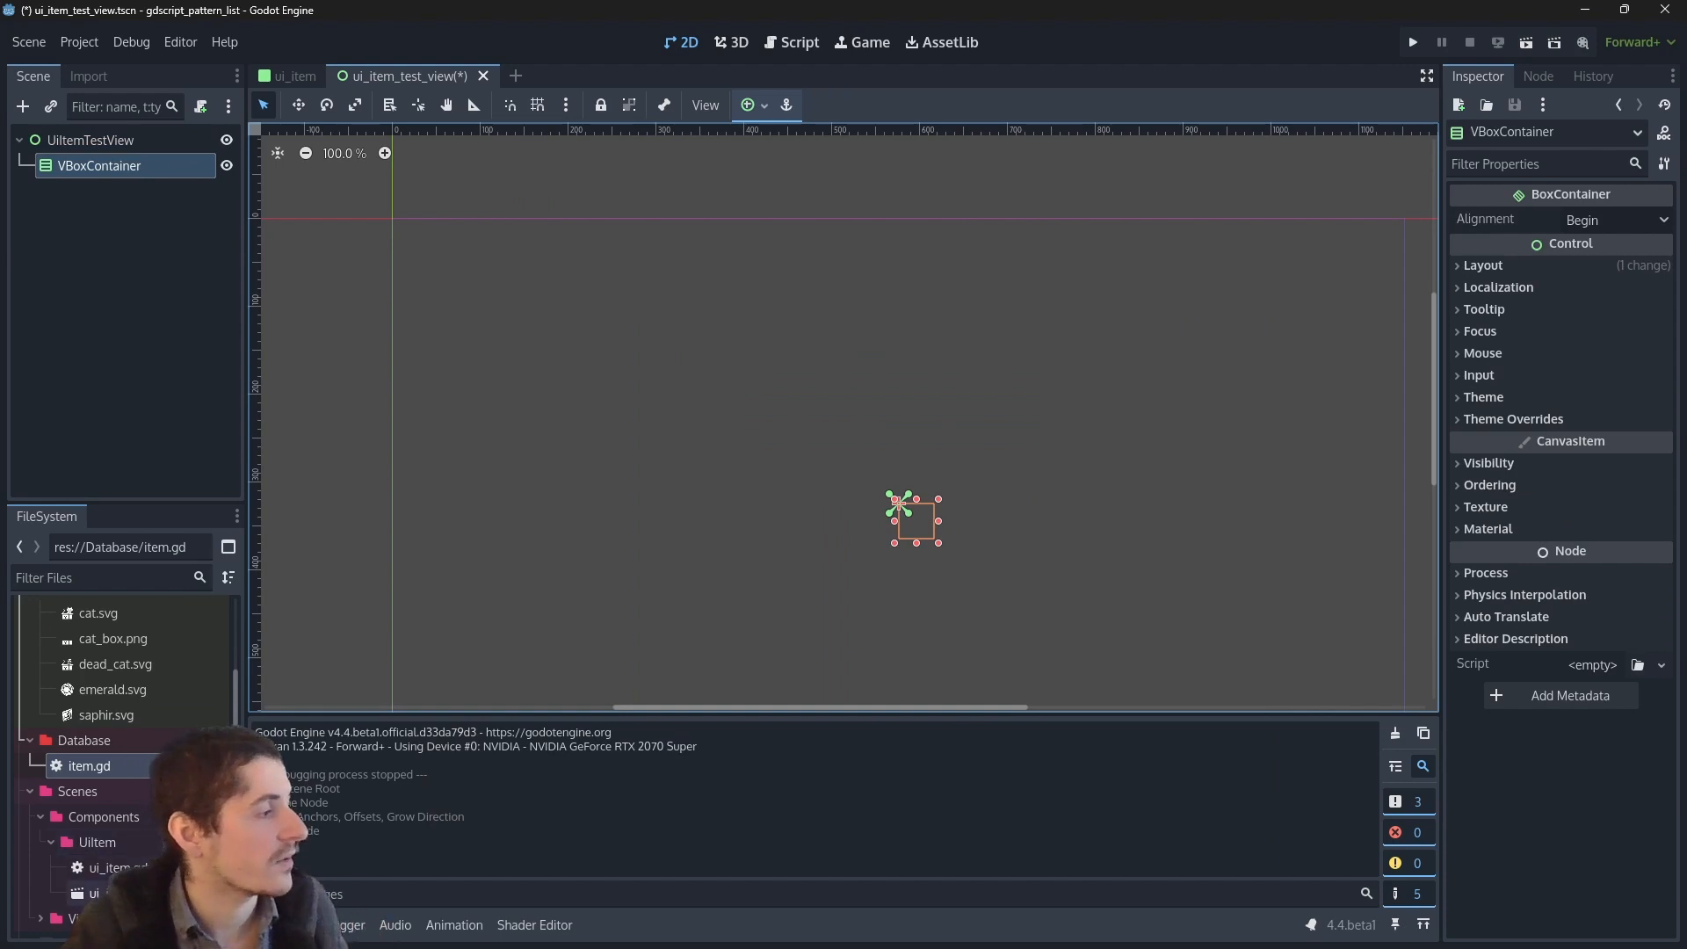
click(292, 75)
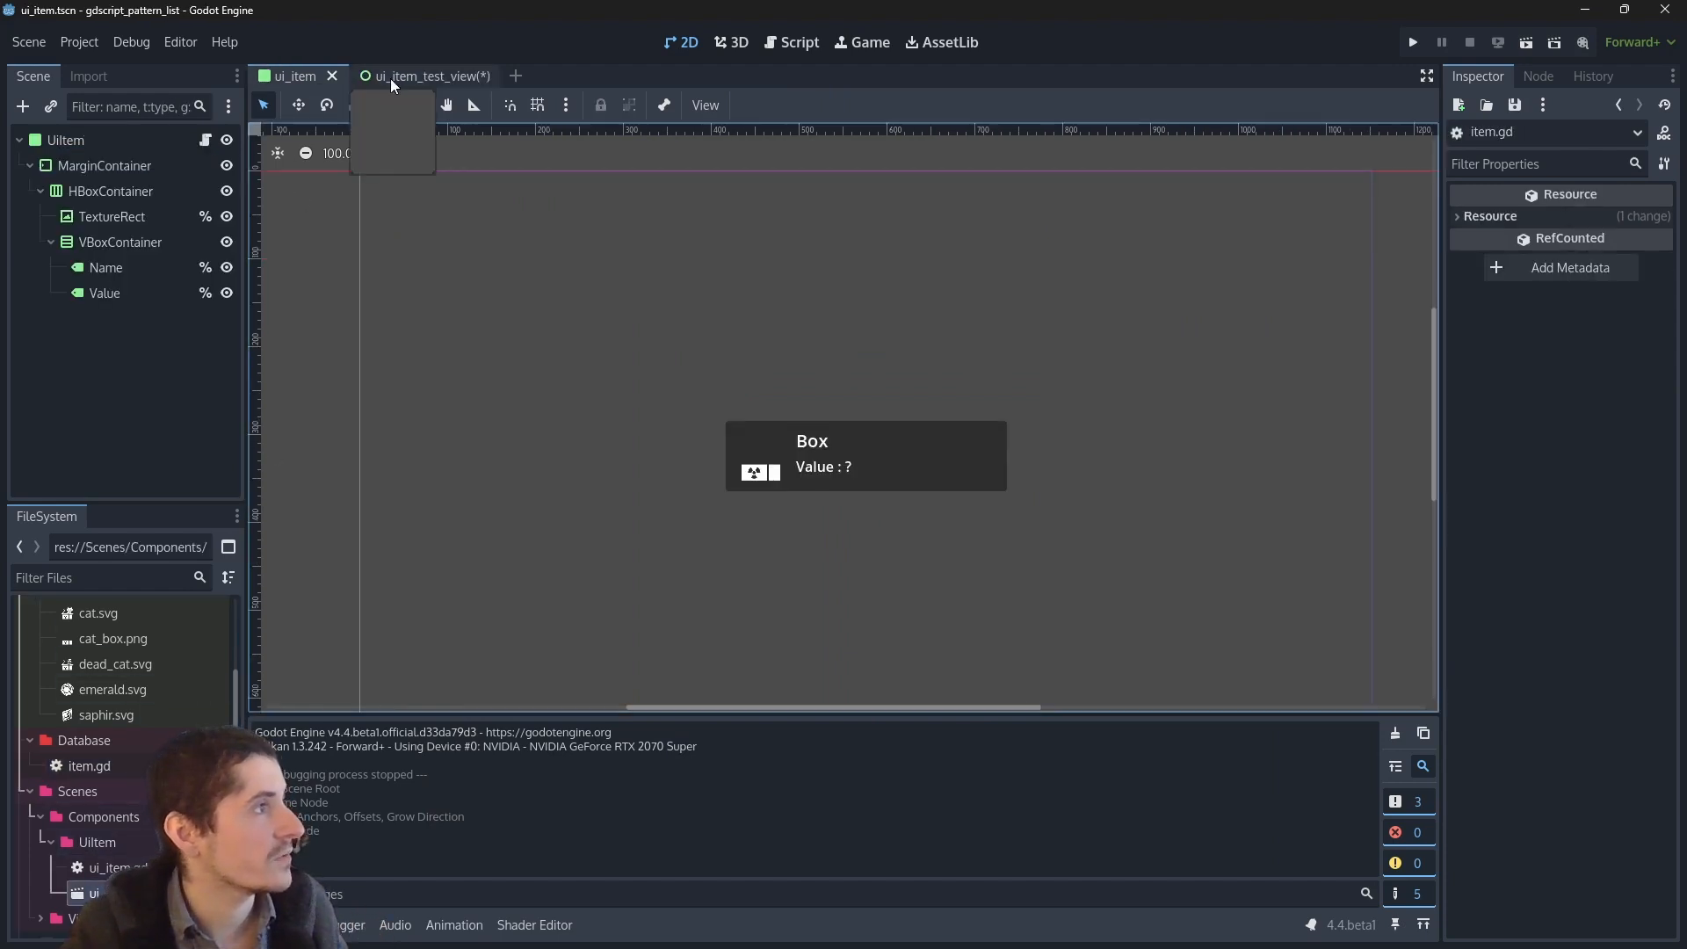
Step: Set the first UIItem instance's Item Key to Emerald and run the test view
click(422, 76)
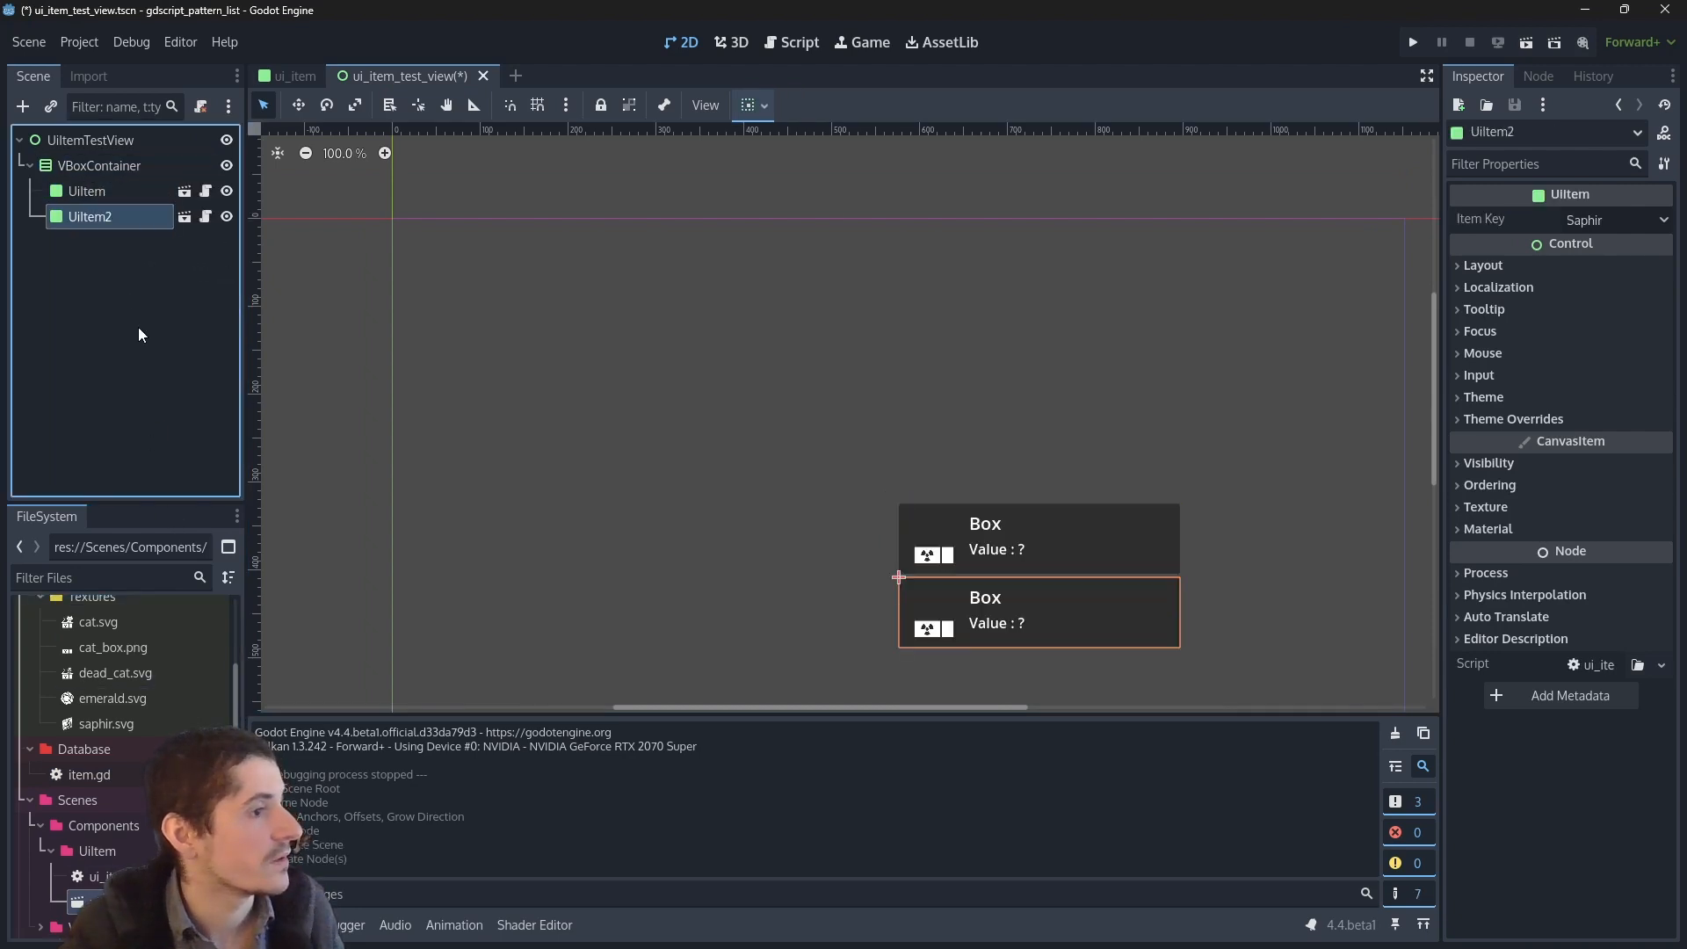
click(86, 191)
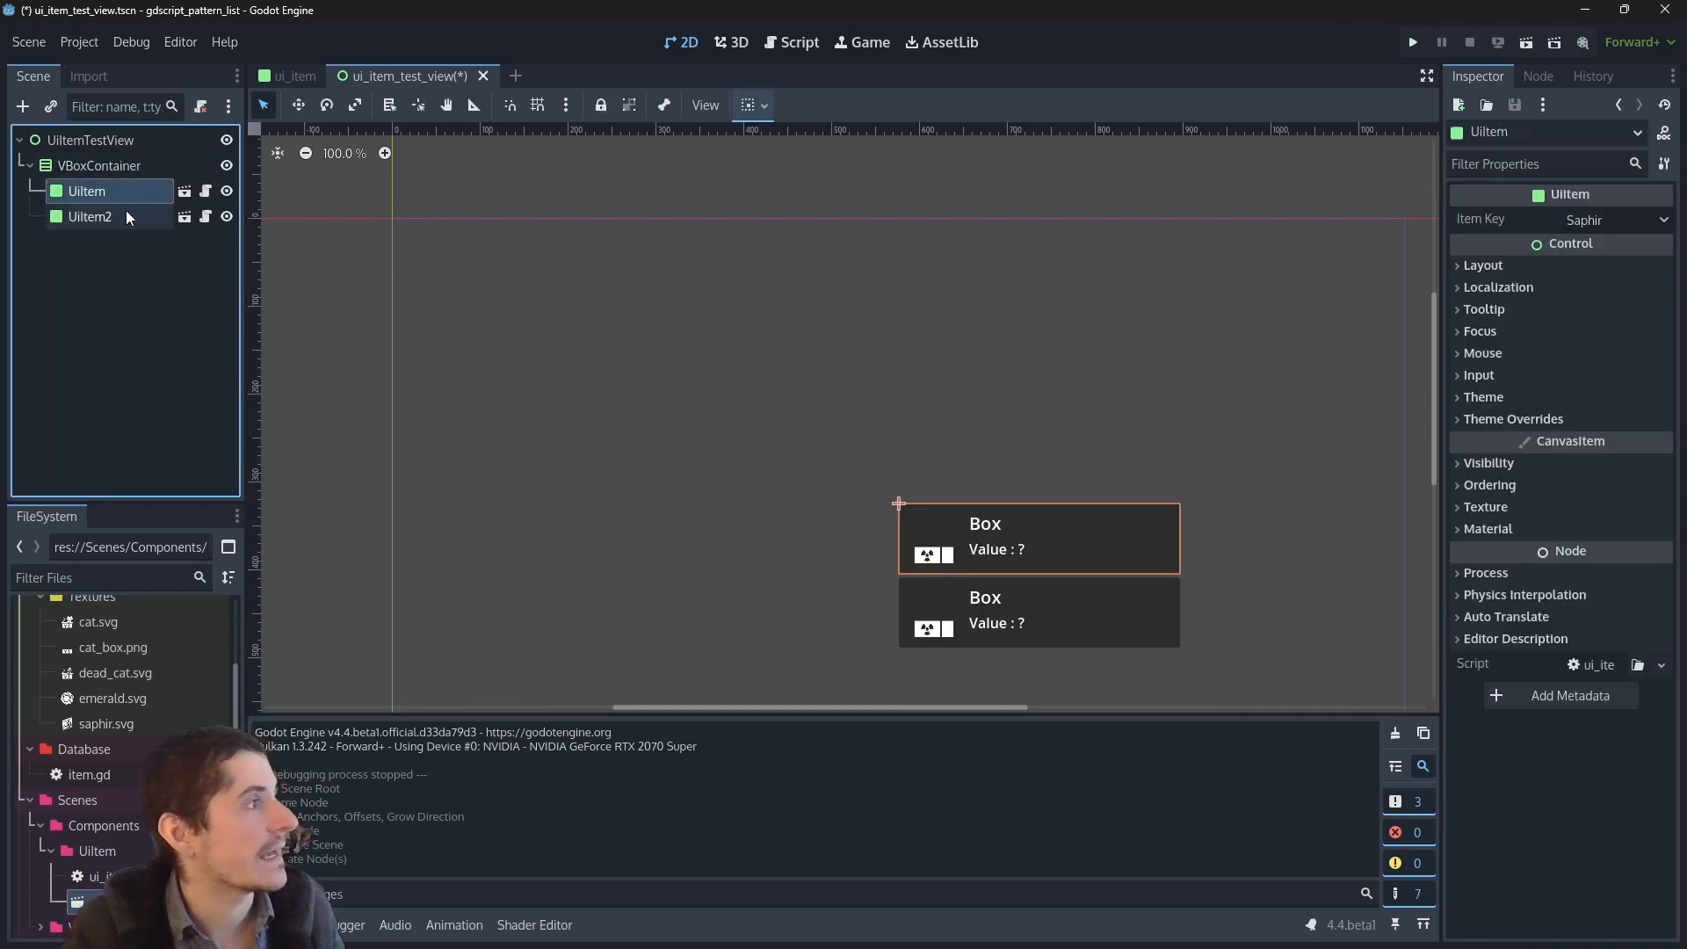
click(1614, 220)
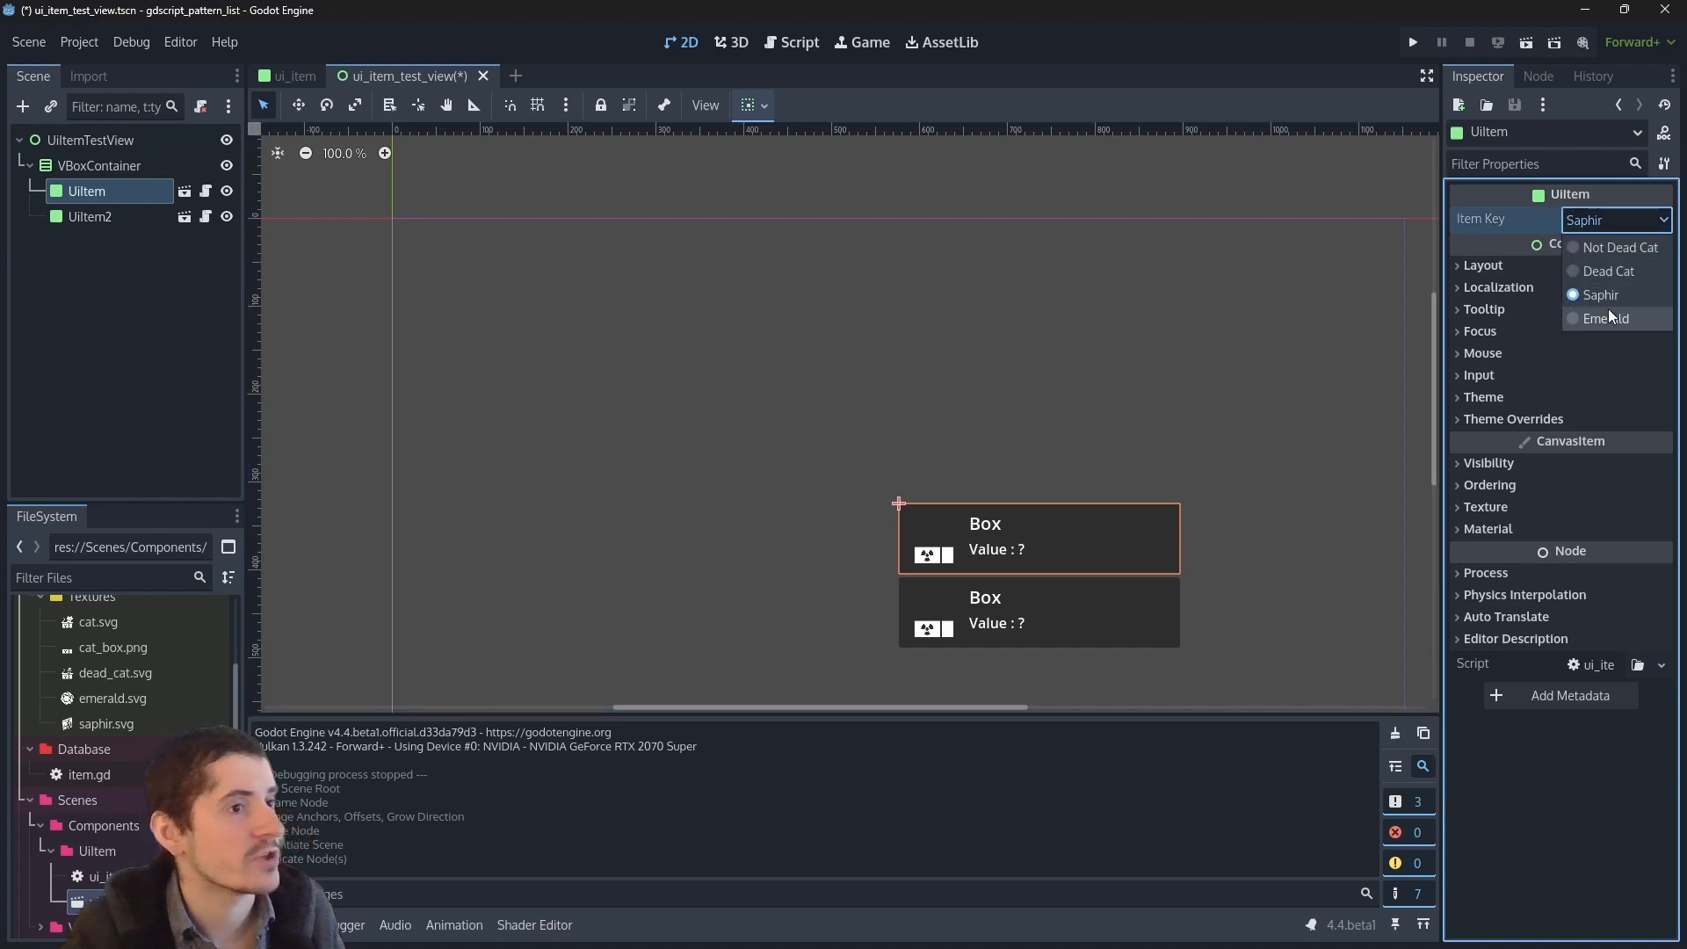
click(91, 216)
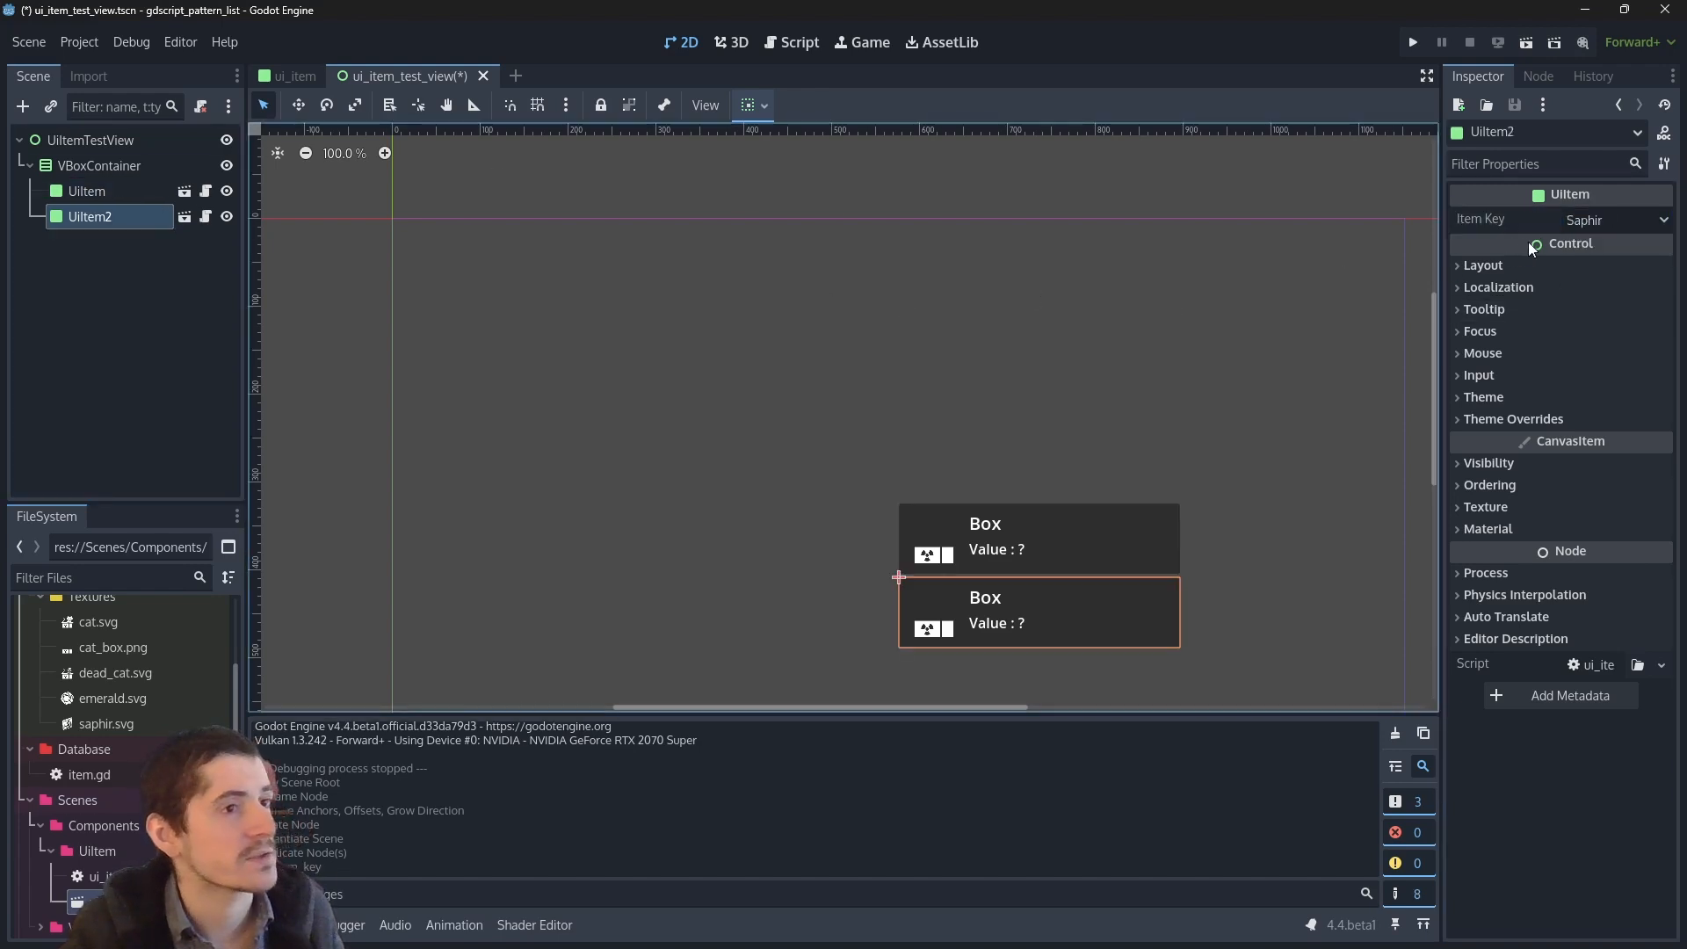
click(1614, 220)
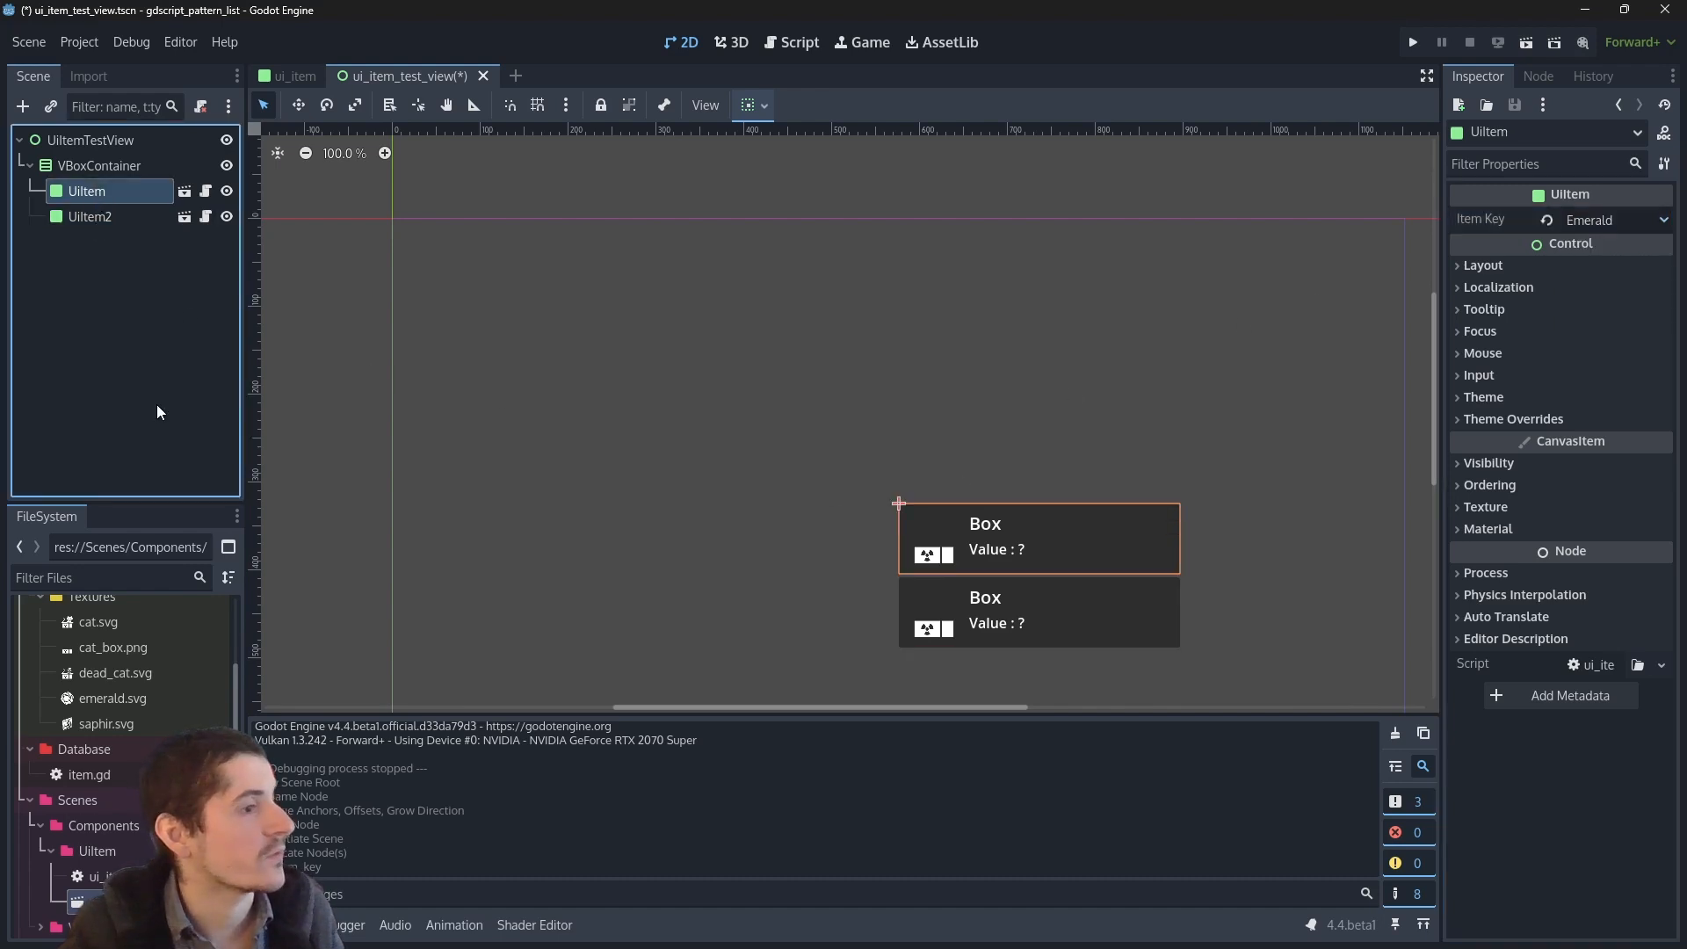
click(1412, 43)
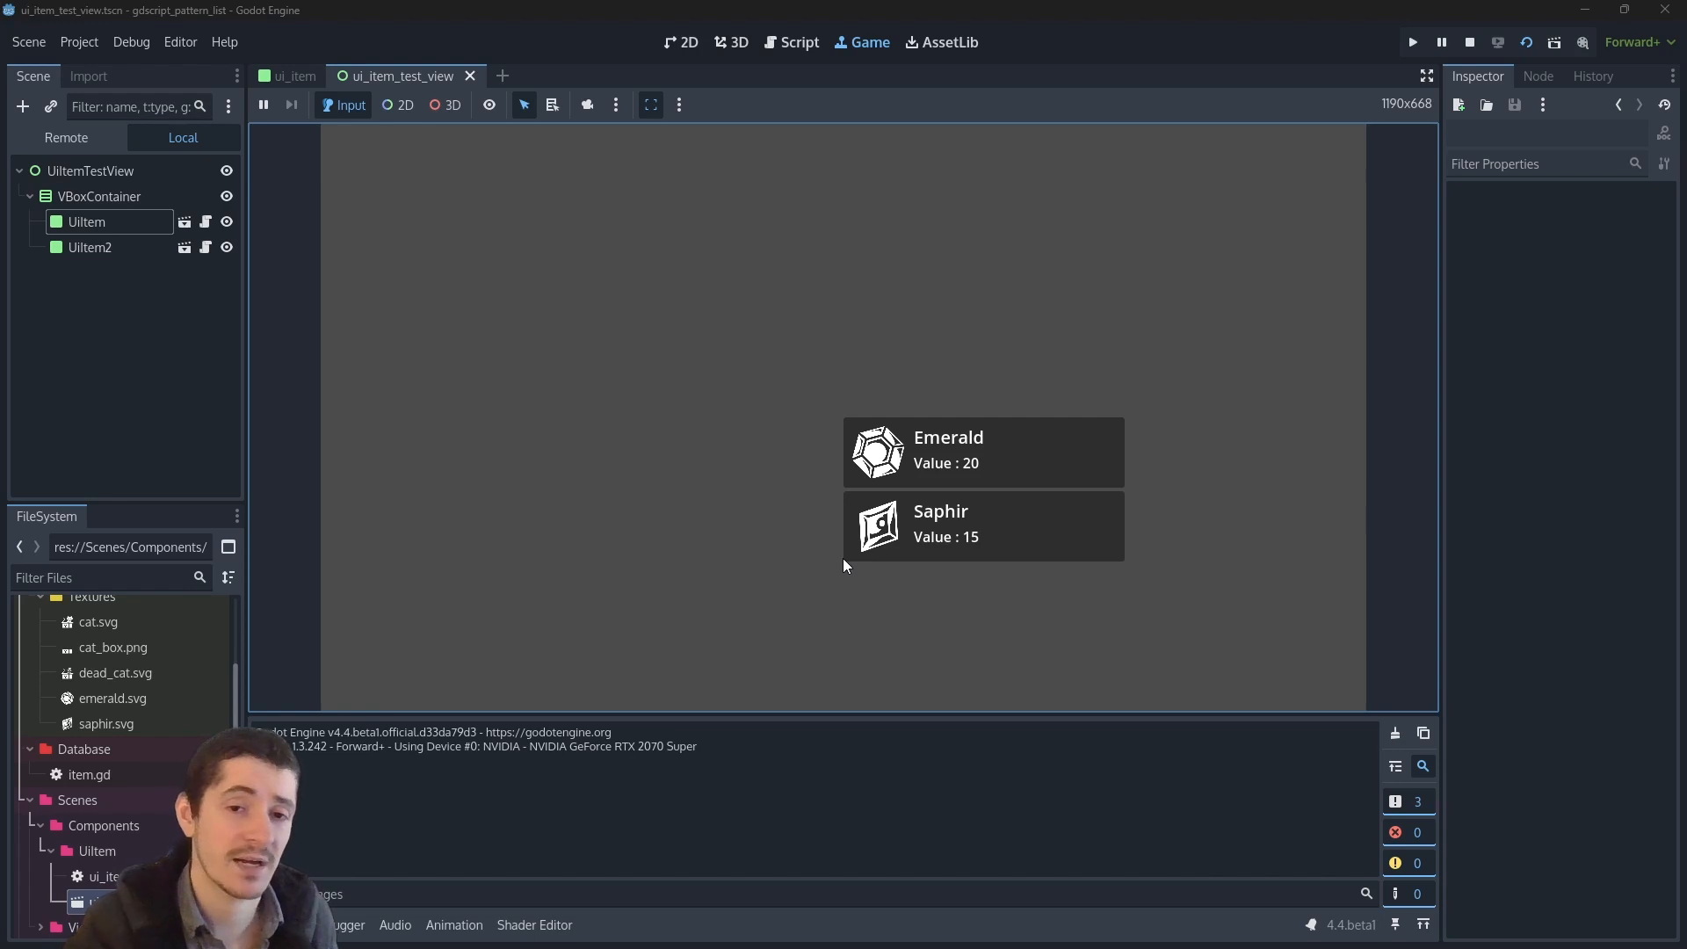
mouse_move(1046, 485)
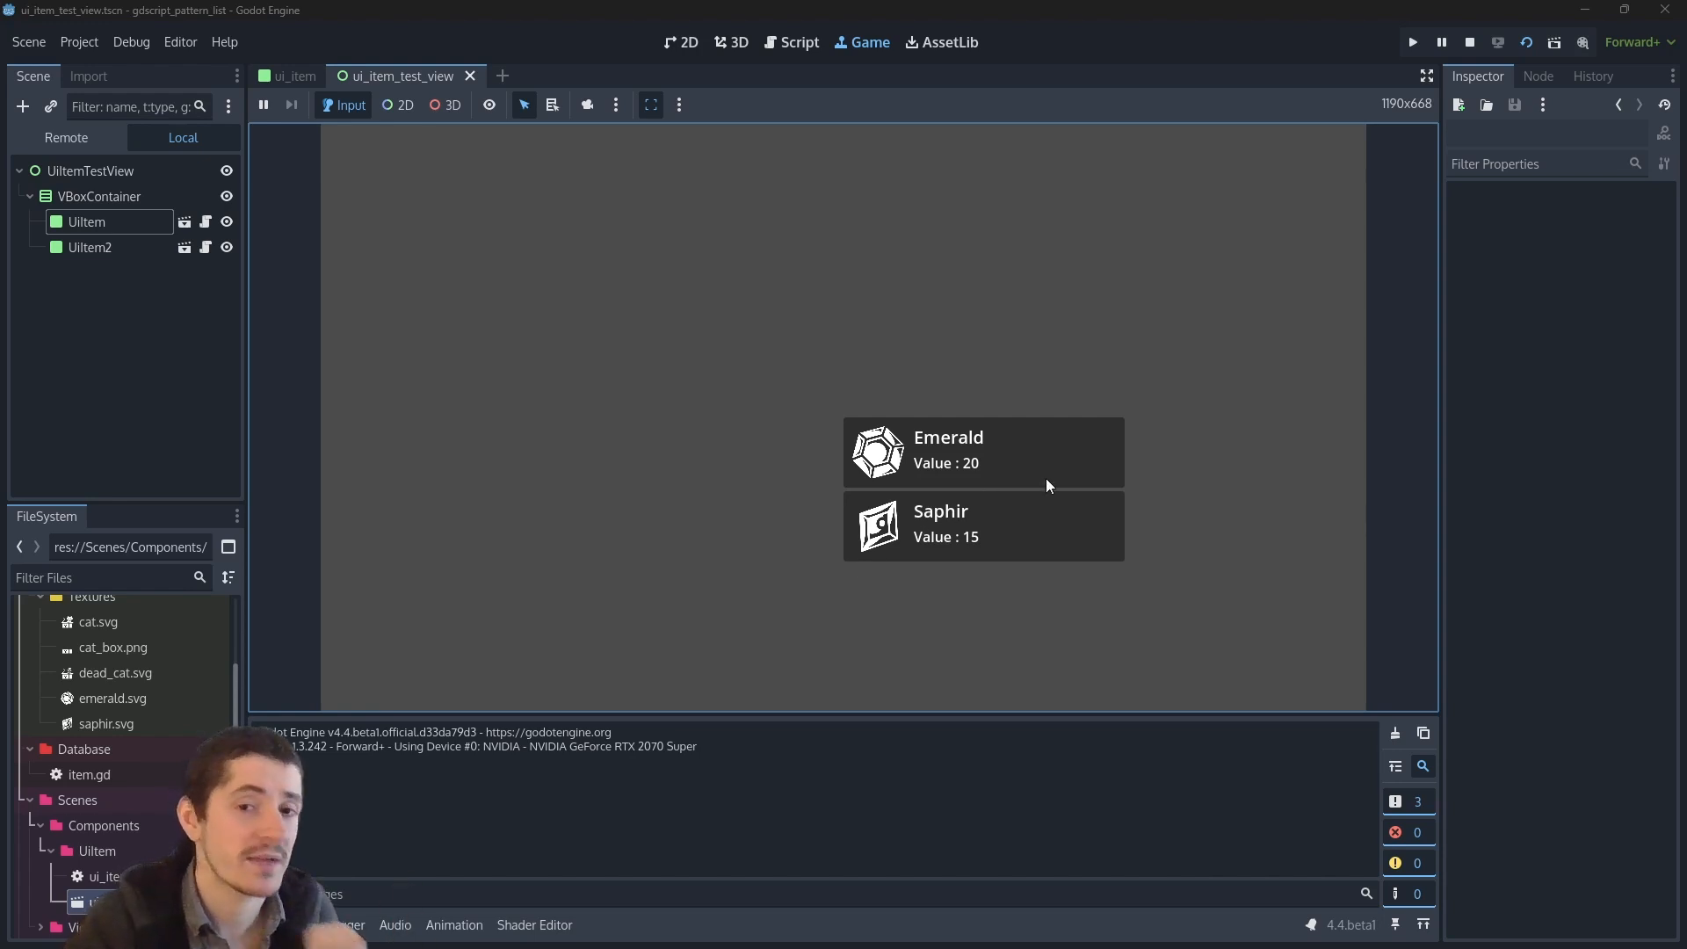